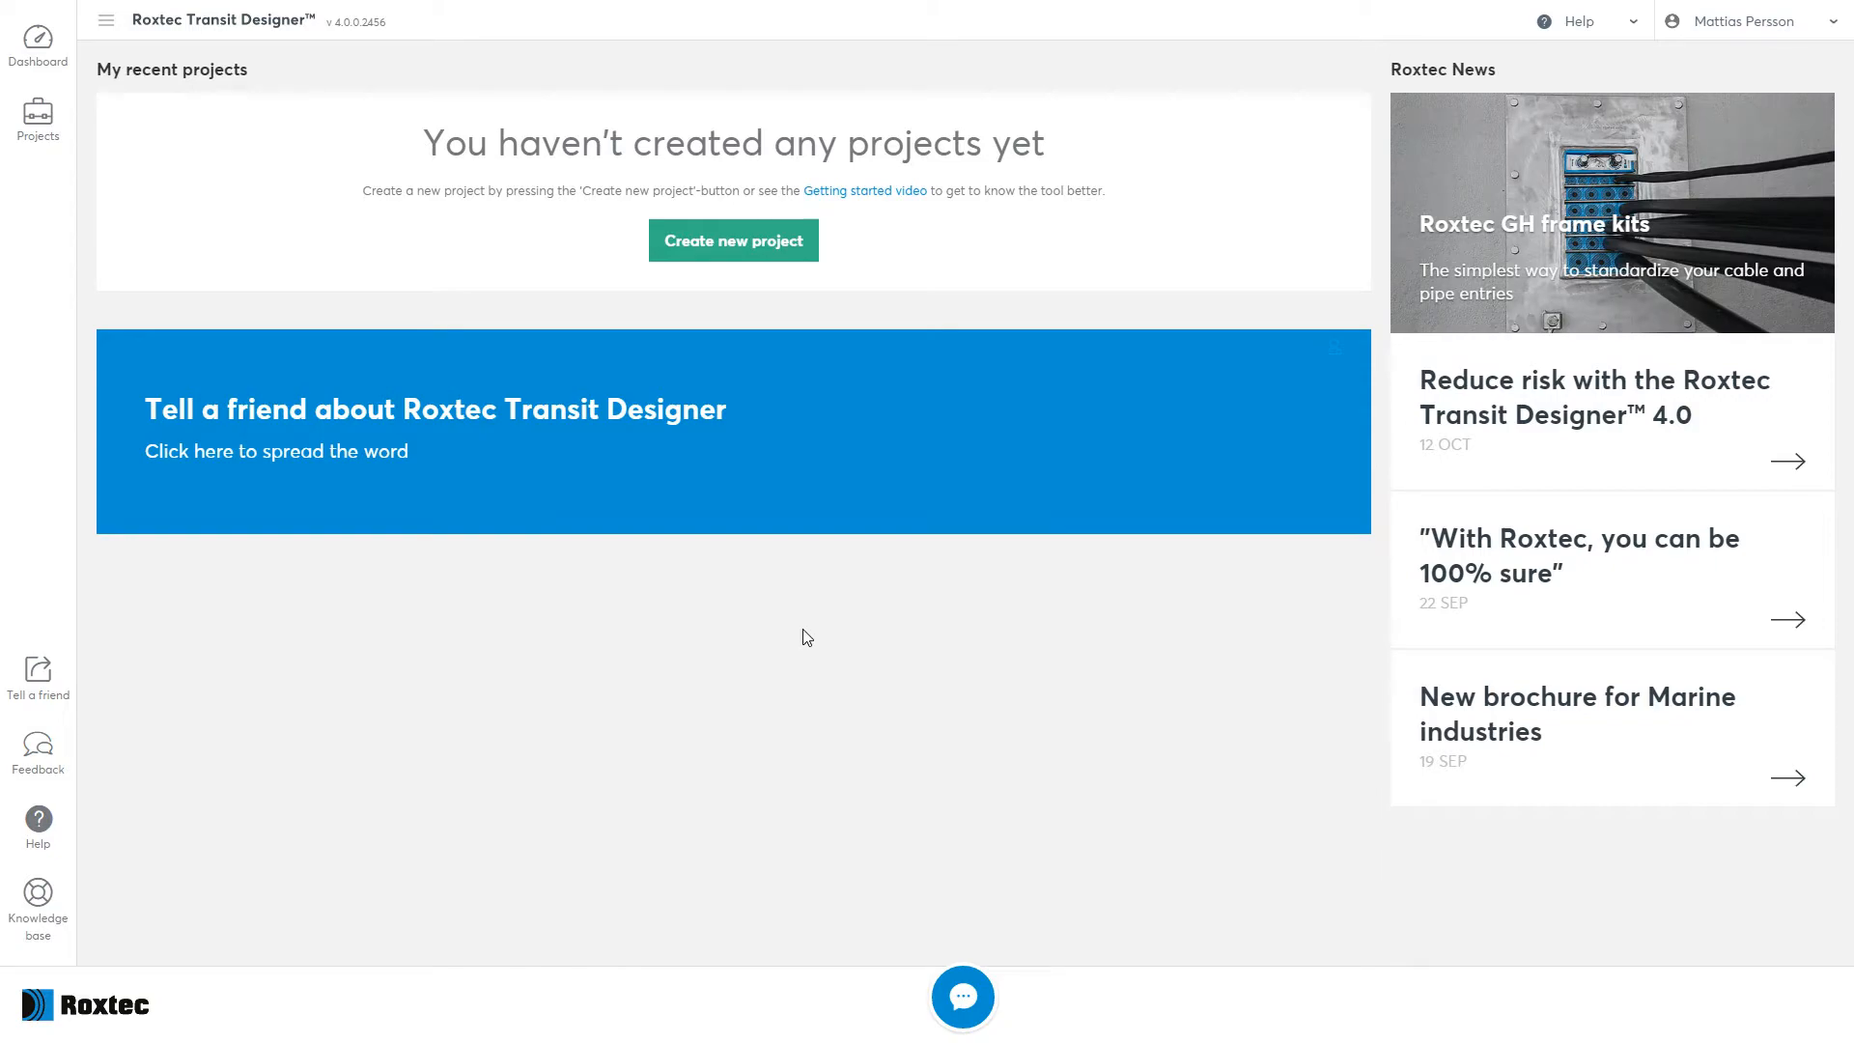
# Create project 'demo' in category Marine with American Bureau of Shipping as certification authority.
pyautogui.click(734, 239)
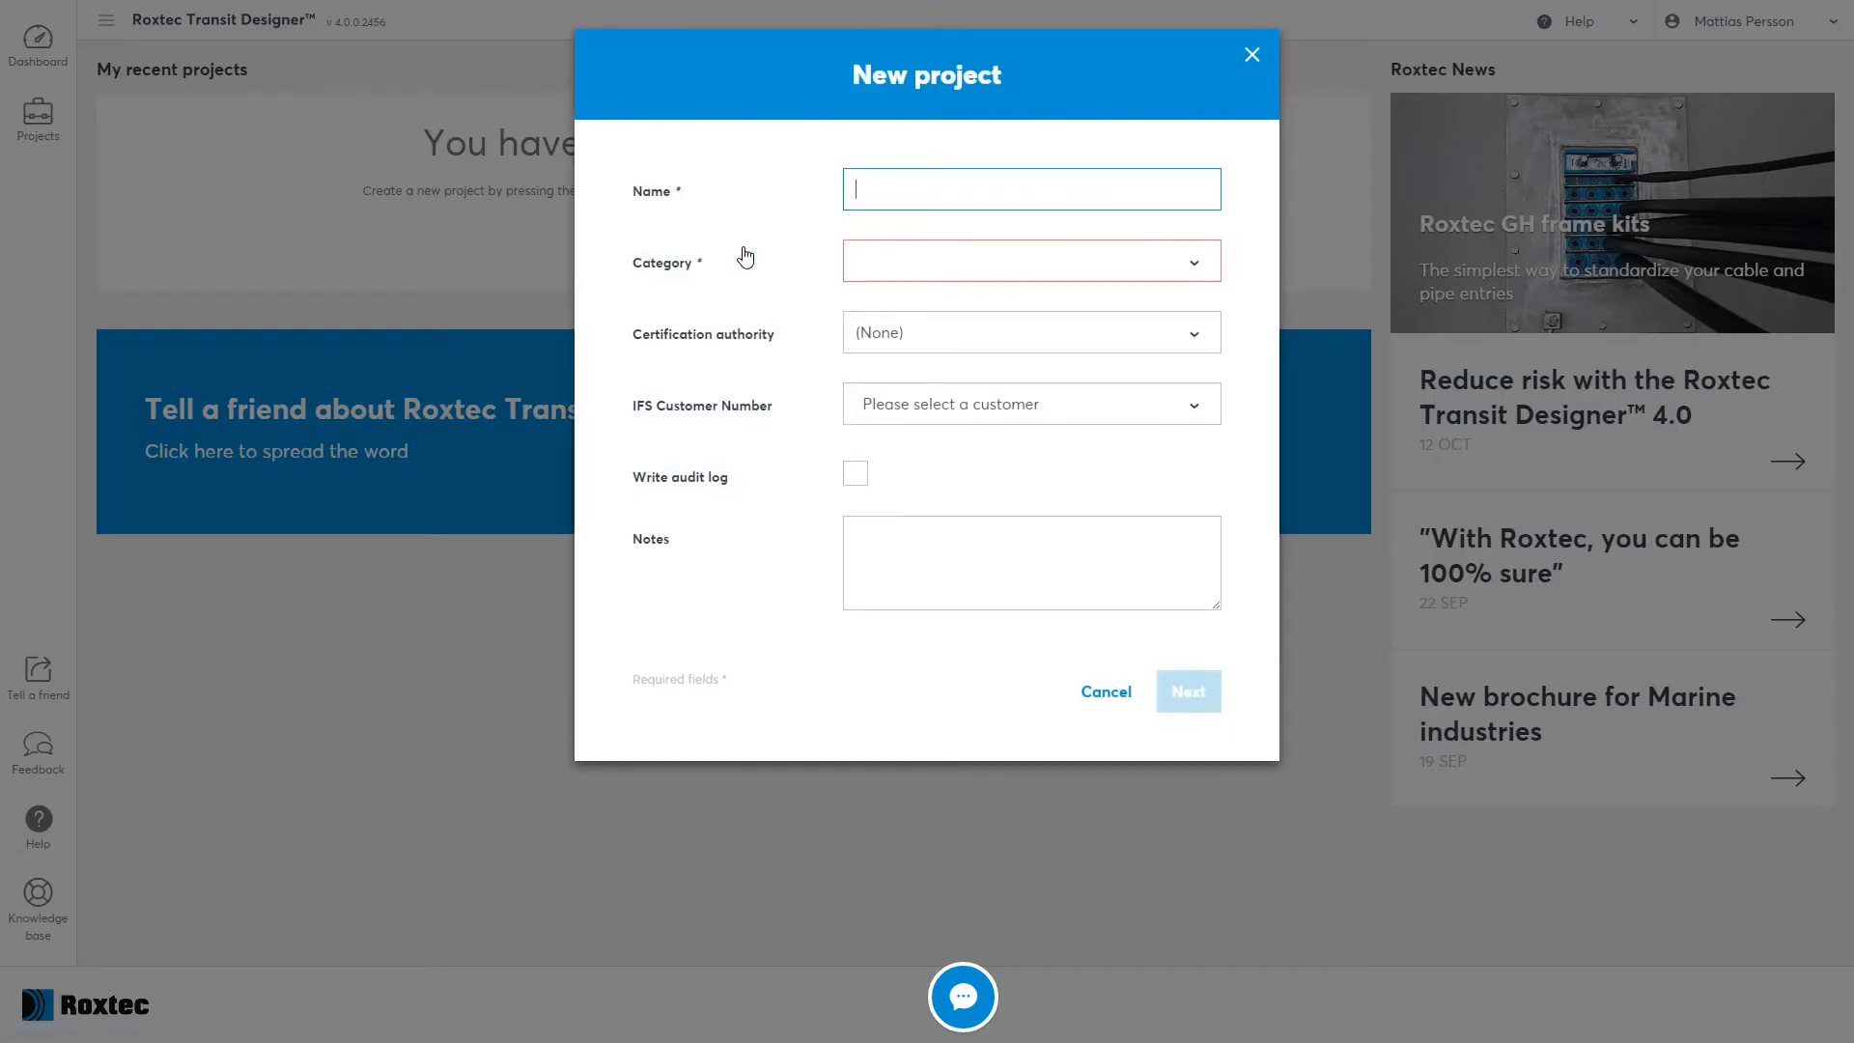
pyautogui.write('demo')
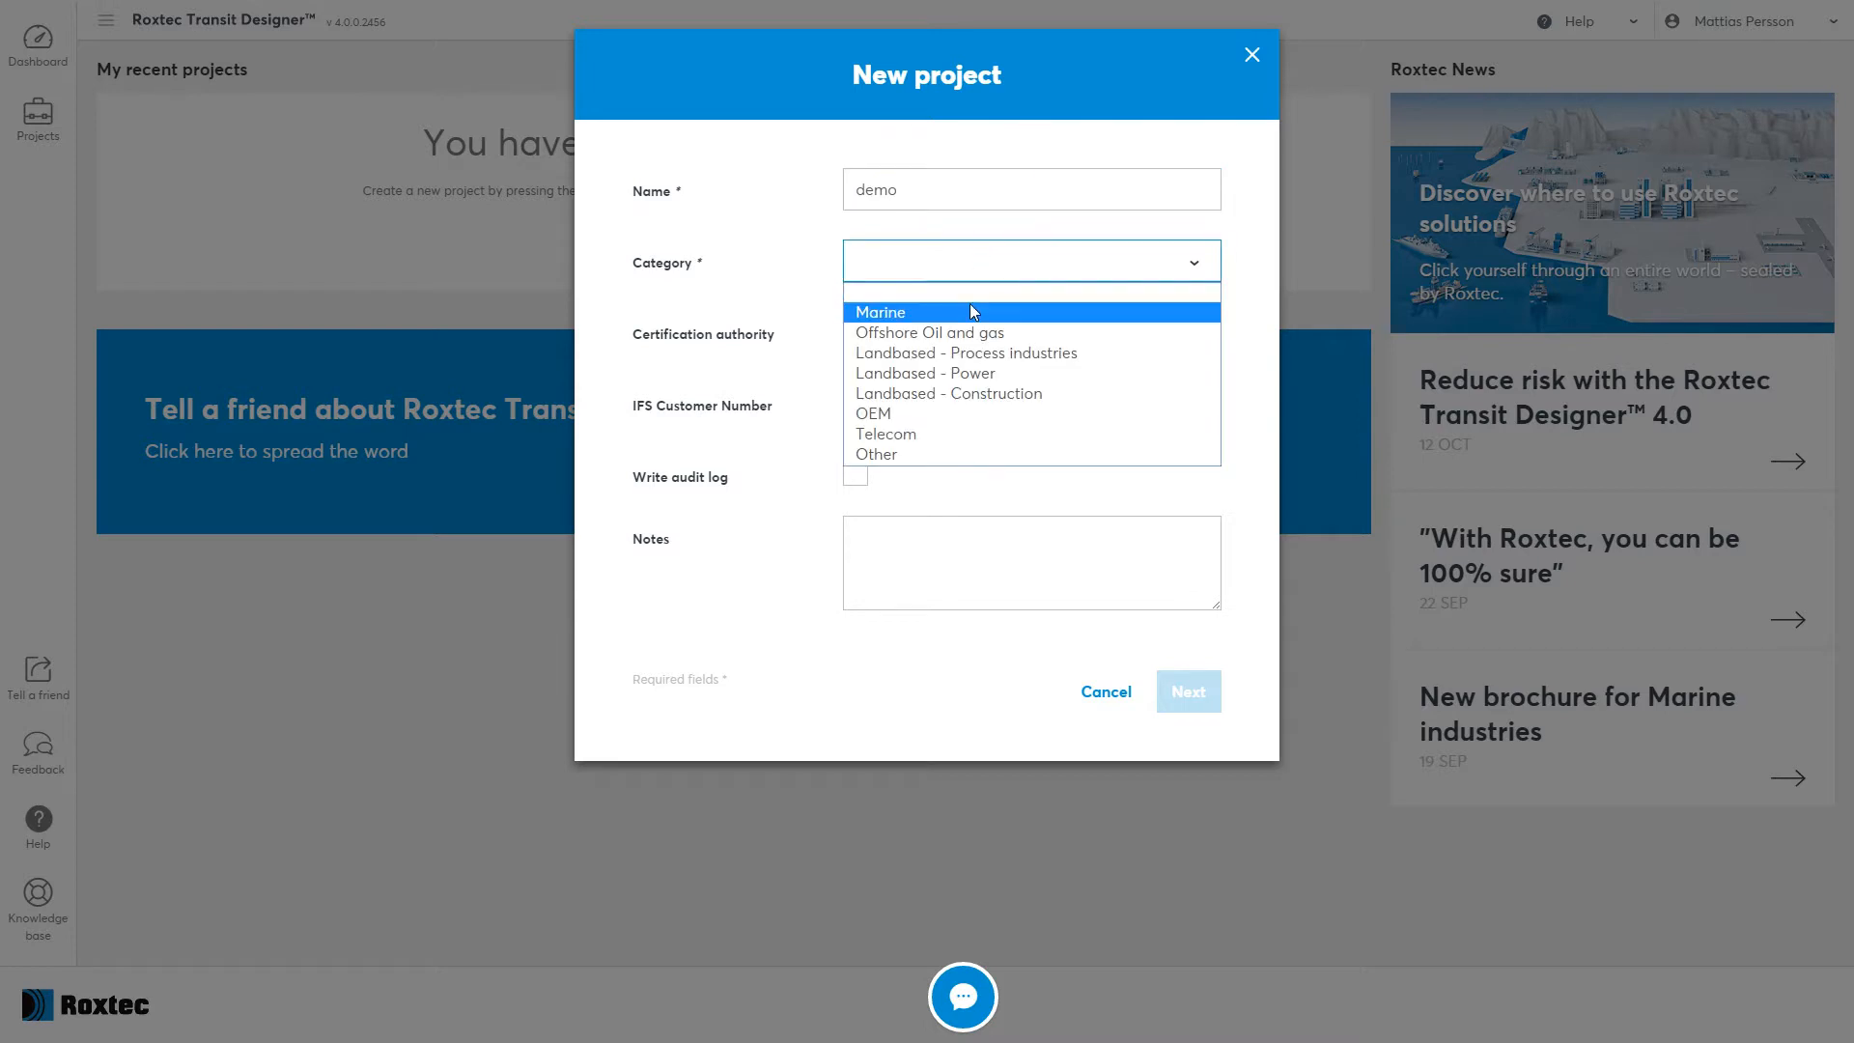
pyautogui.click(880, 313)
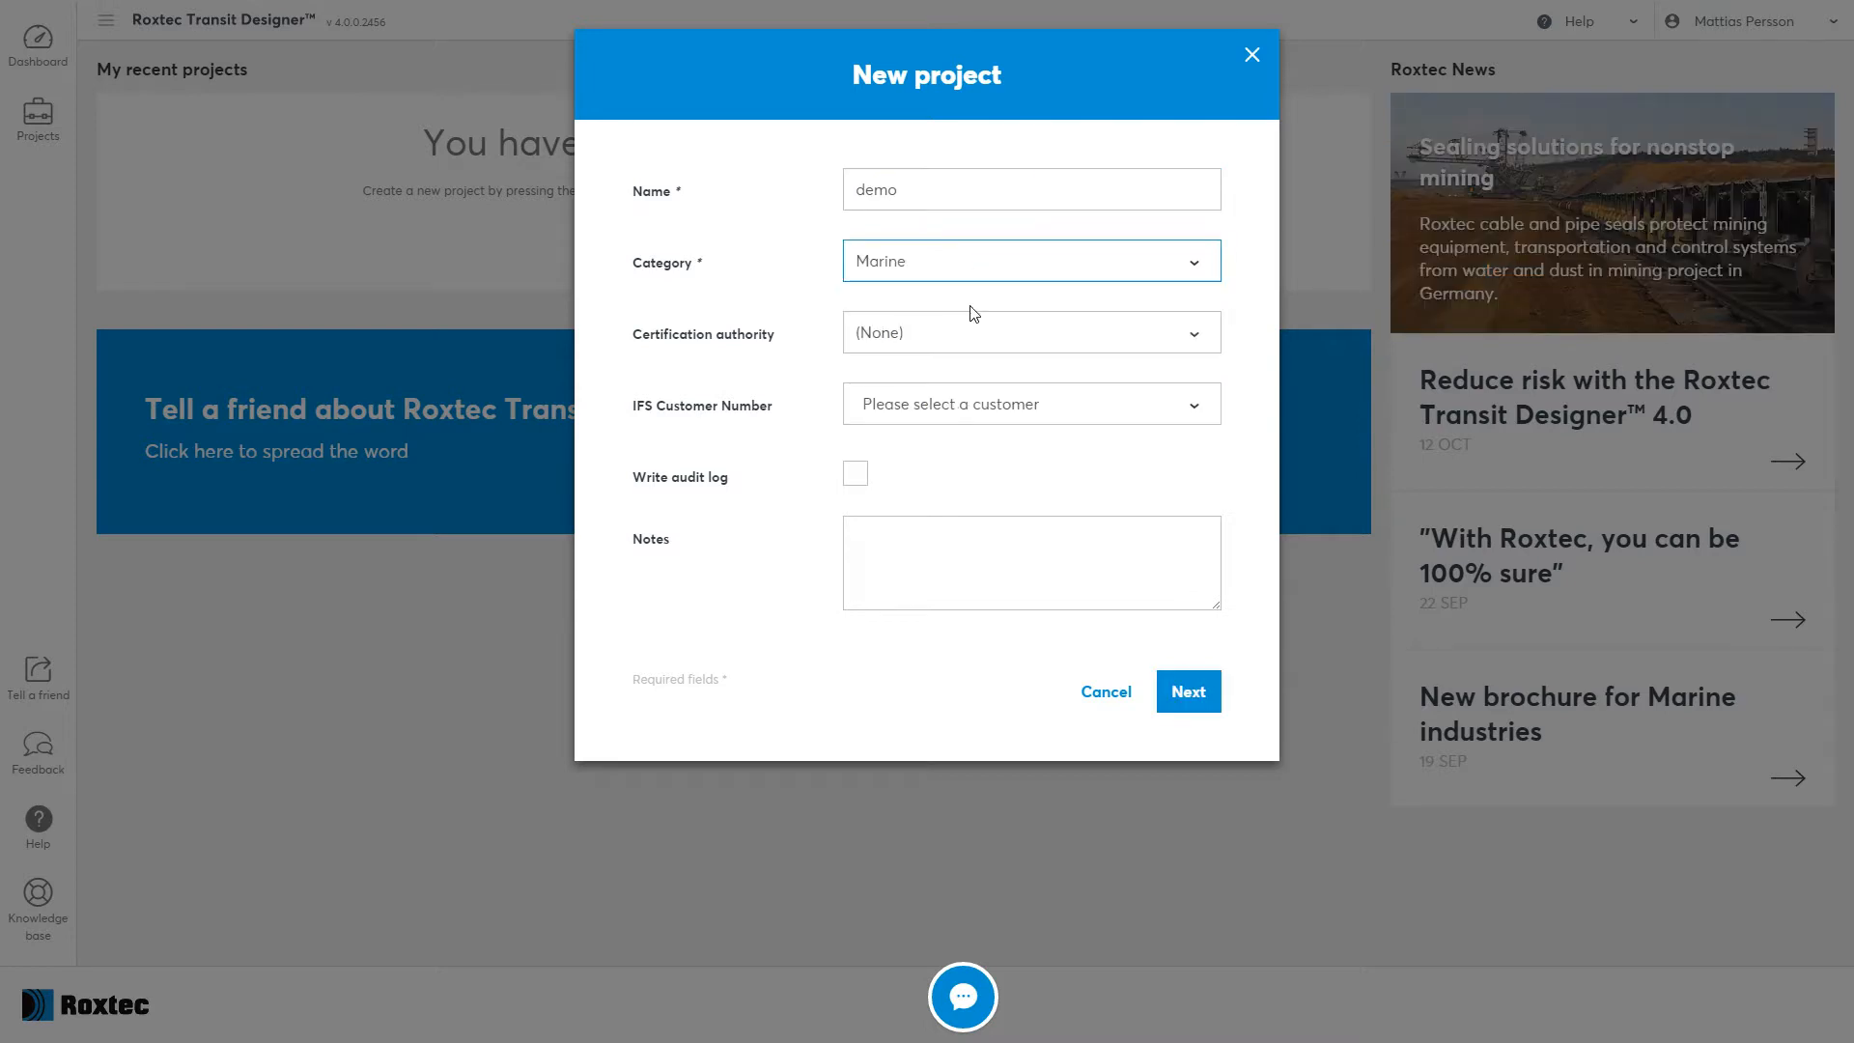
pyautogui.click(1029, 332)
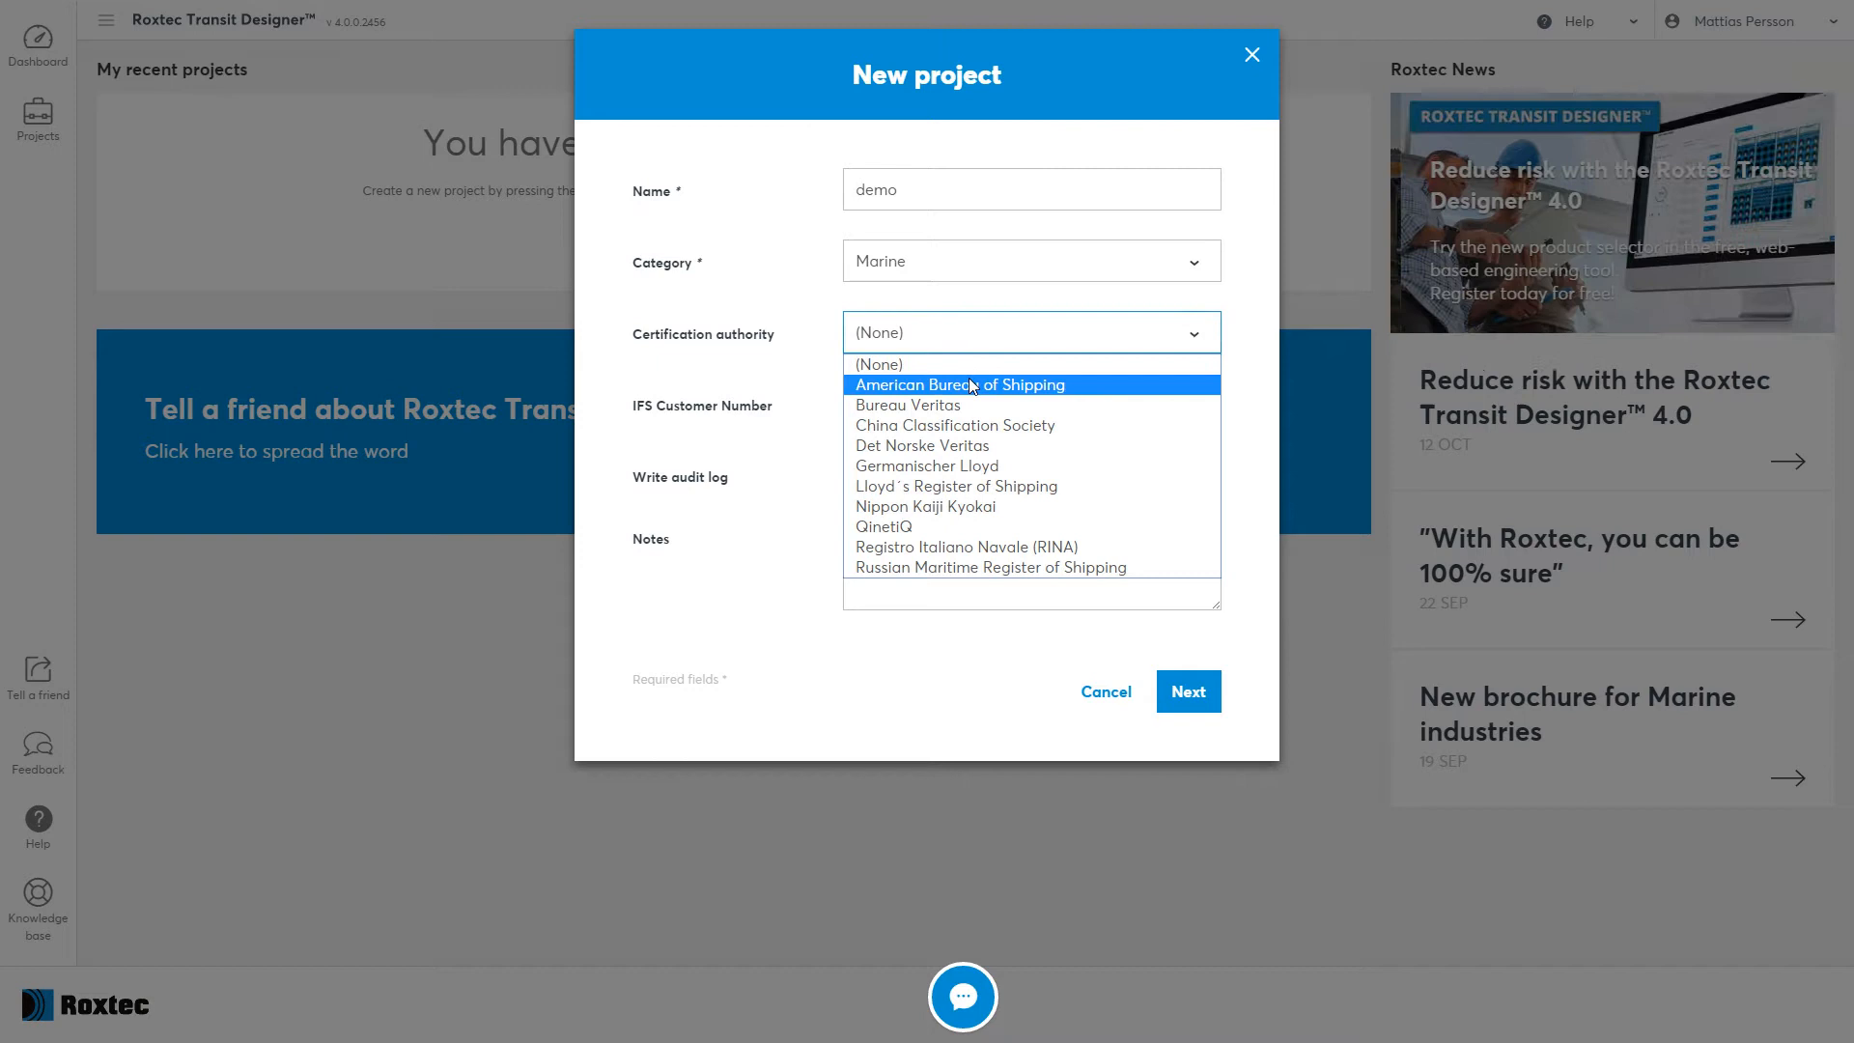
pyautogui.click(960, 384)
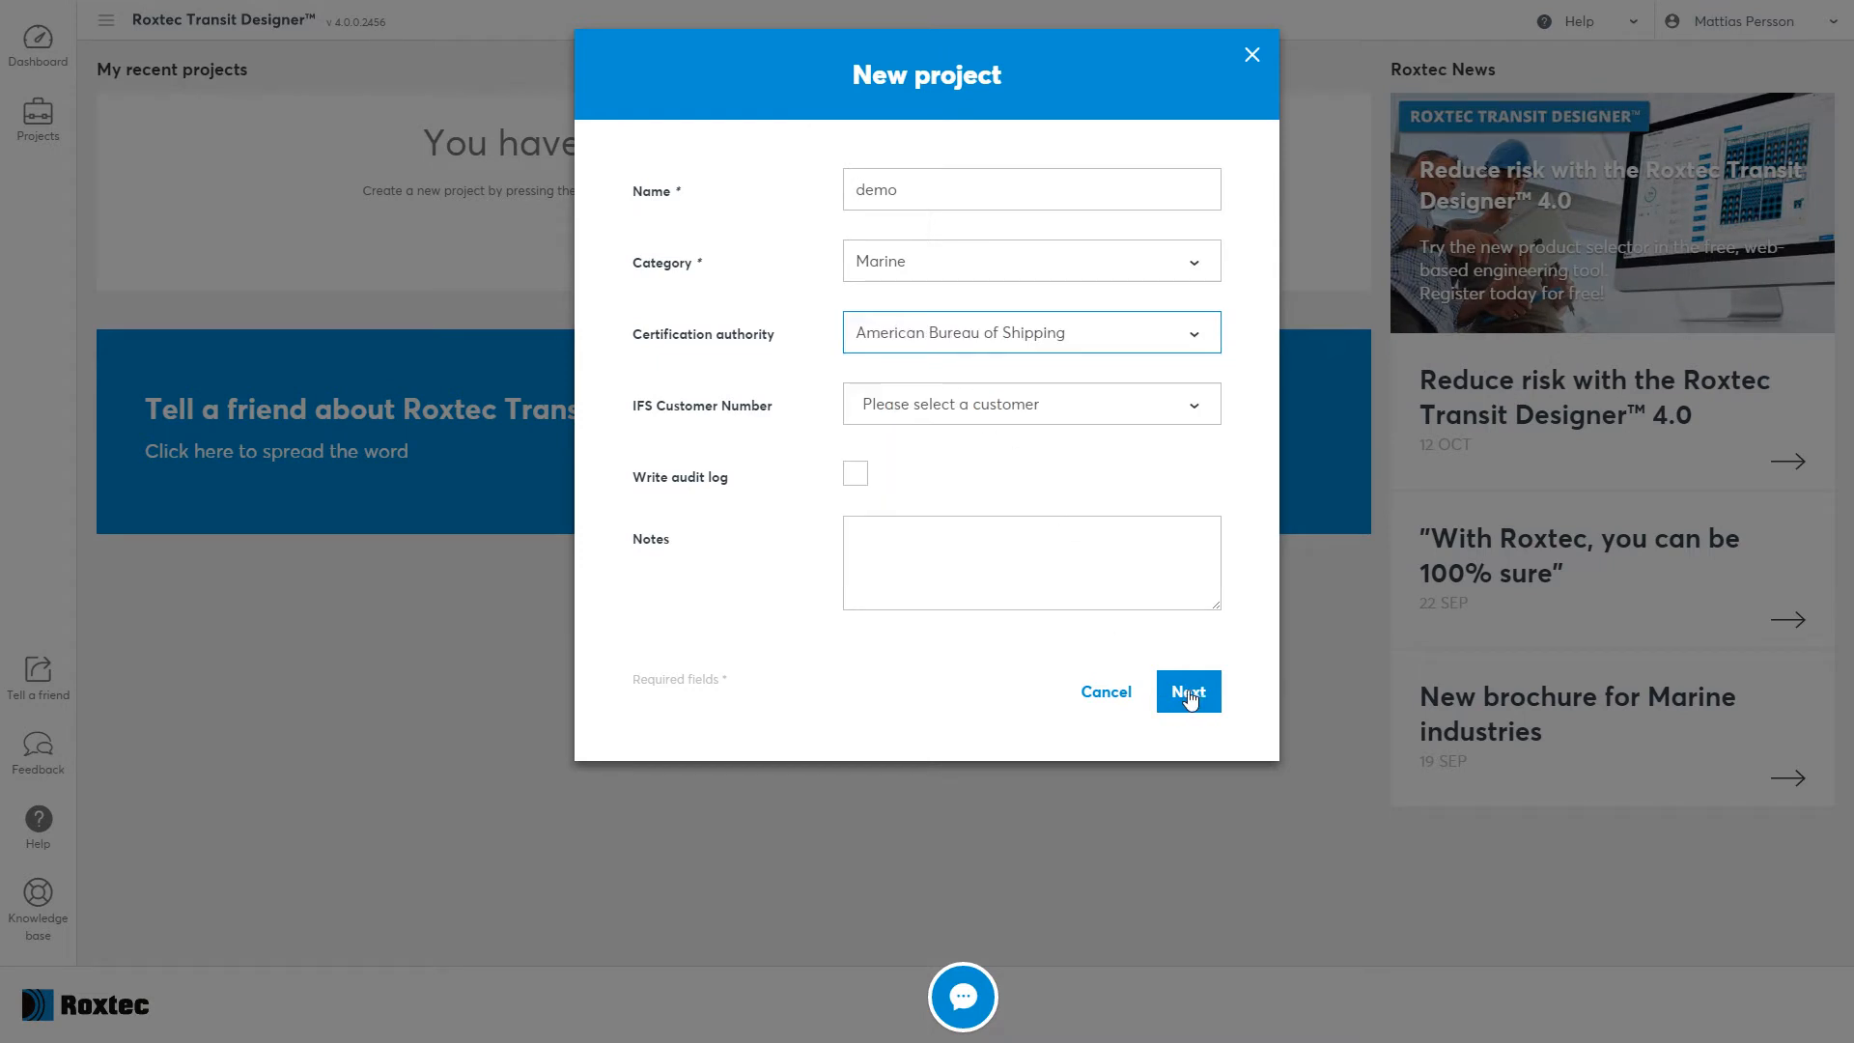
pyautogui.click(1188, 692)
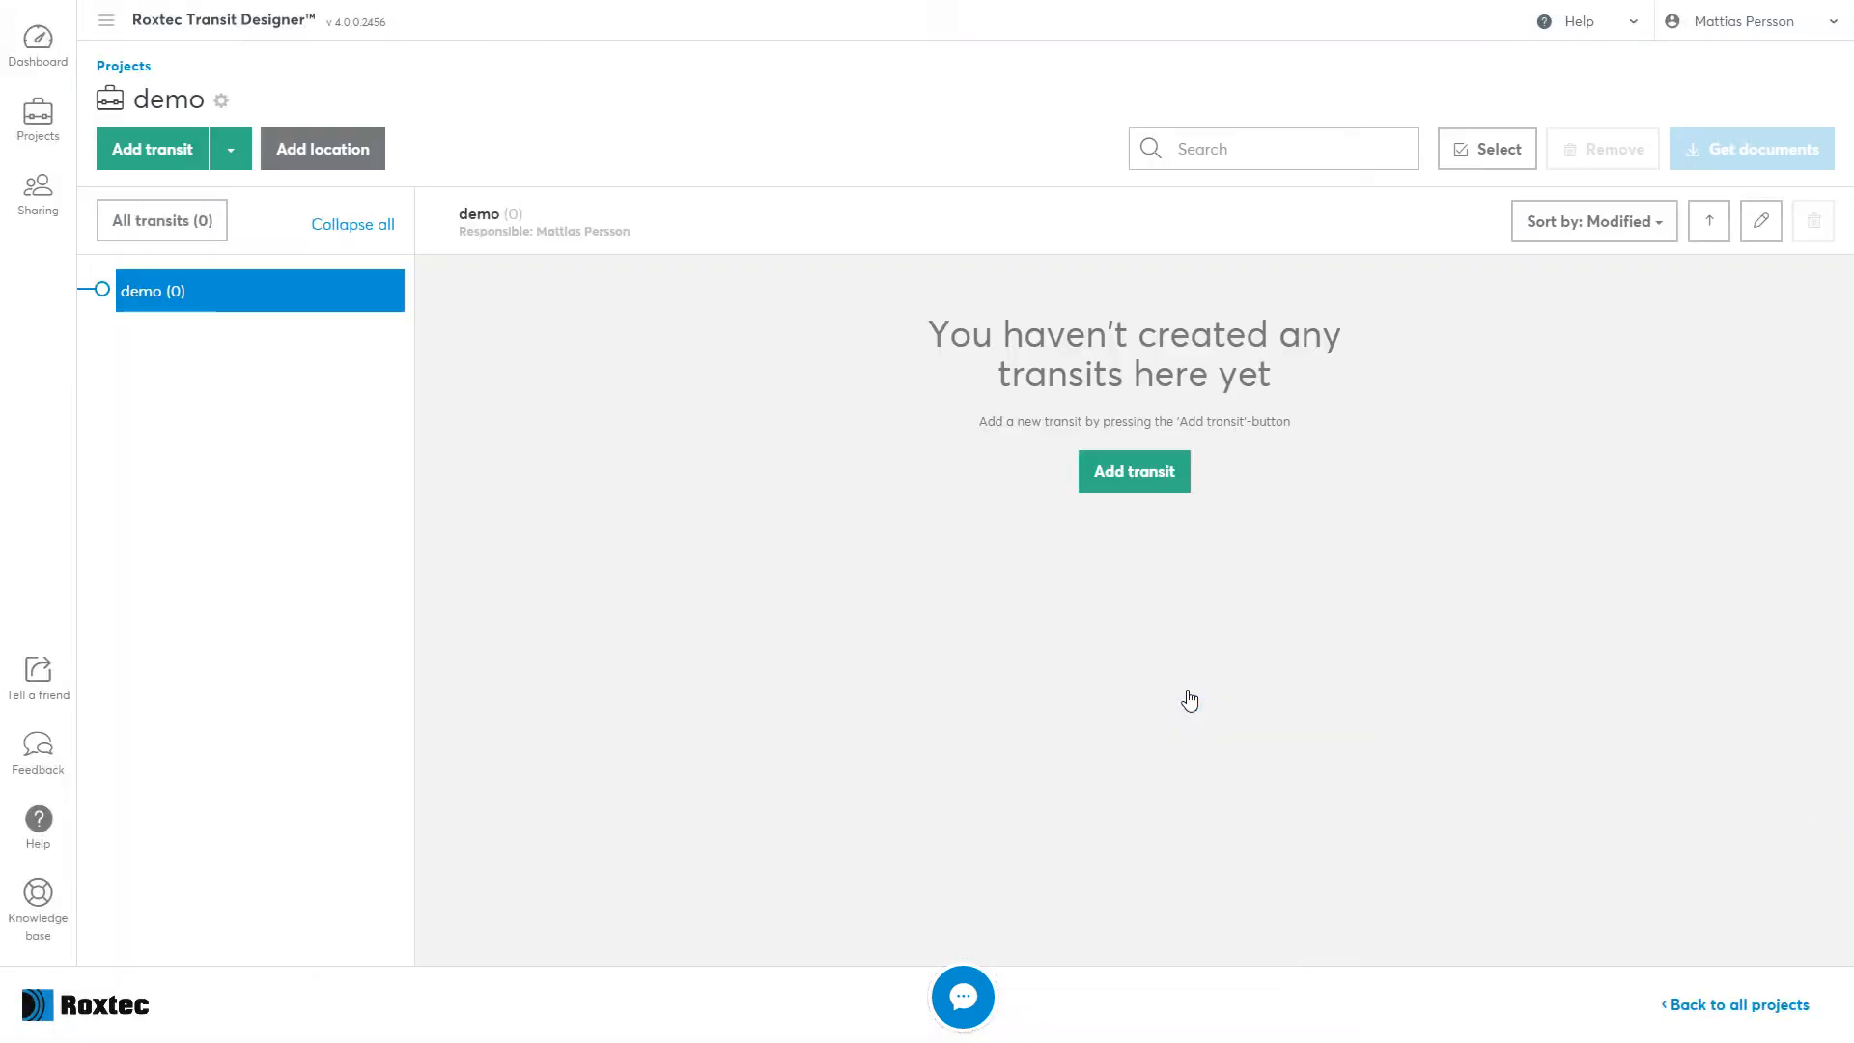
pyautogui.moveTo(1277, 697)
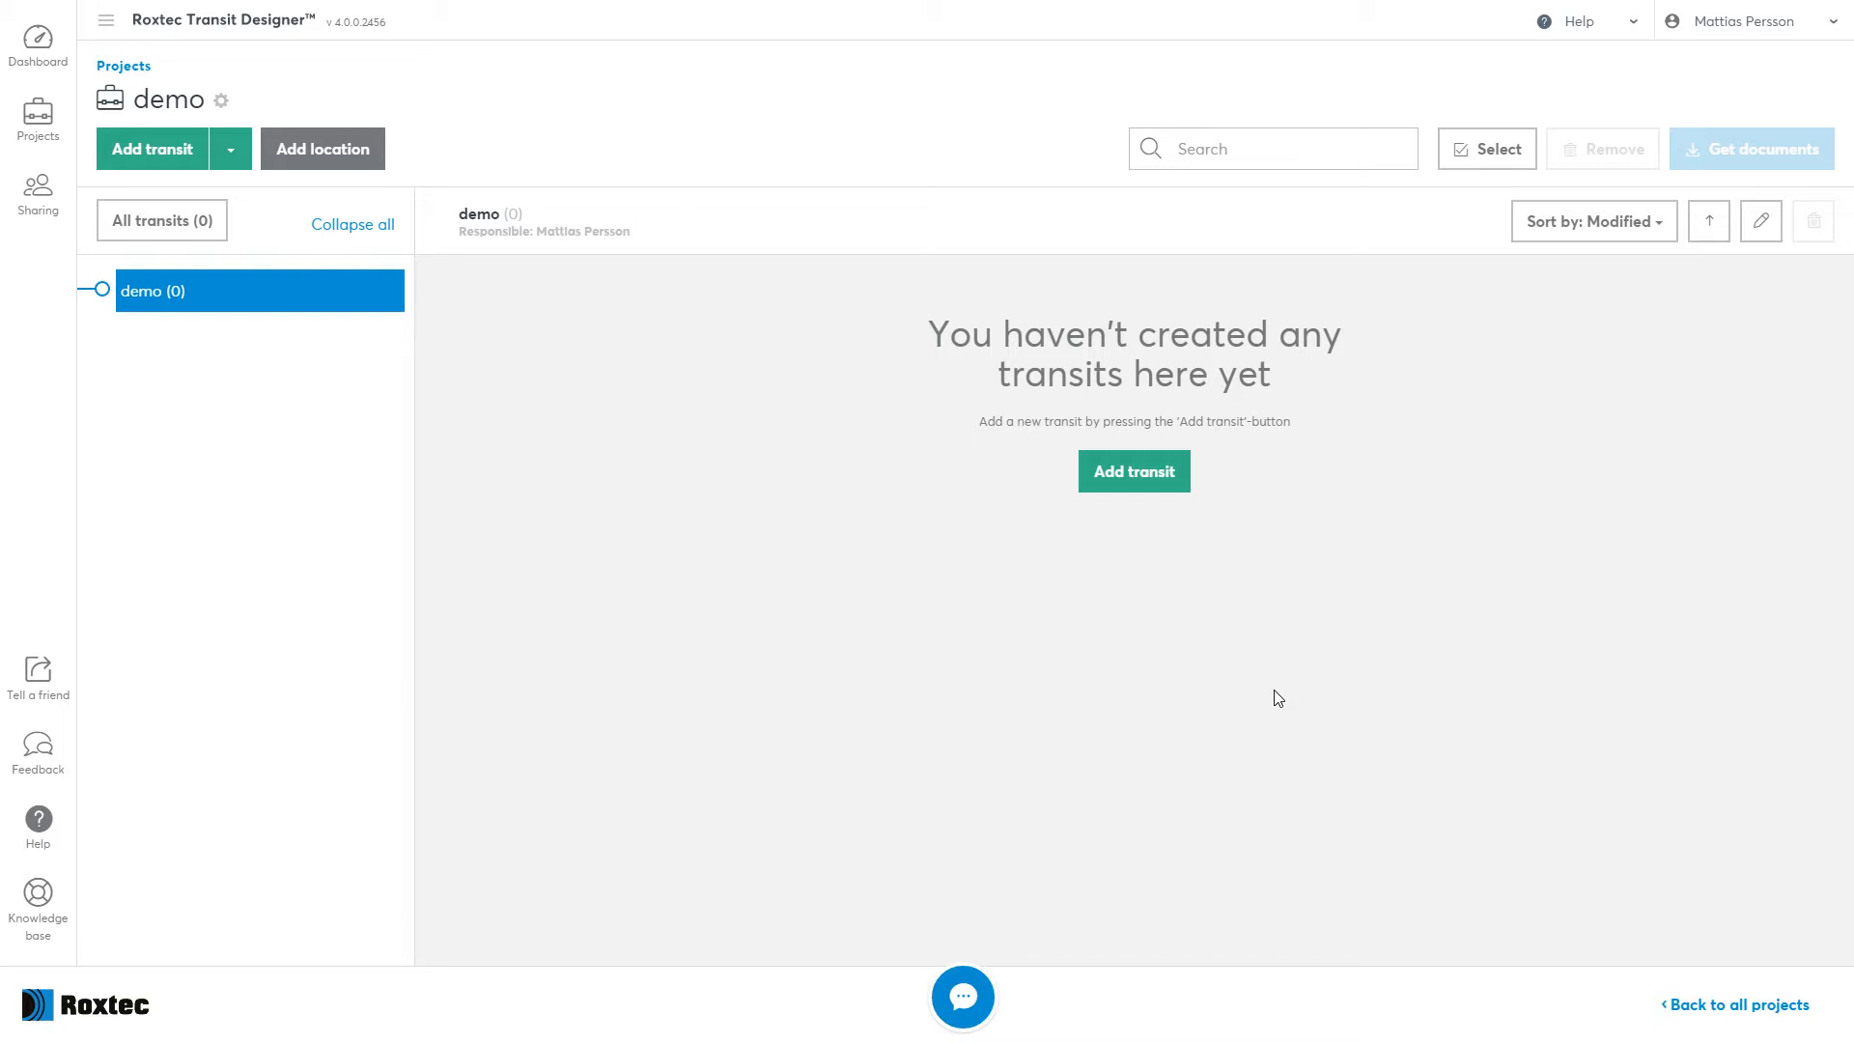
# Add a Single solution transit named mct-1273 to the demo project.
pyautogui.click(1134, 471)
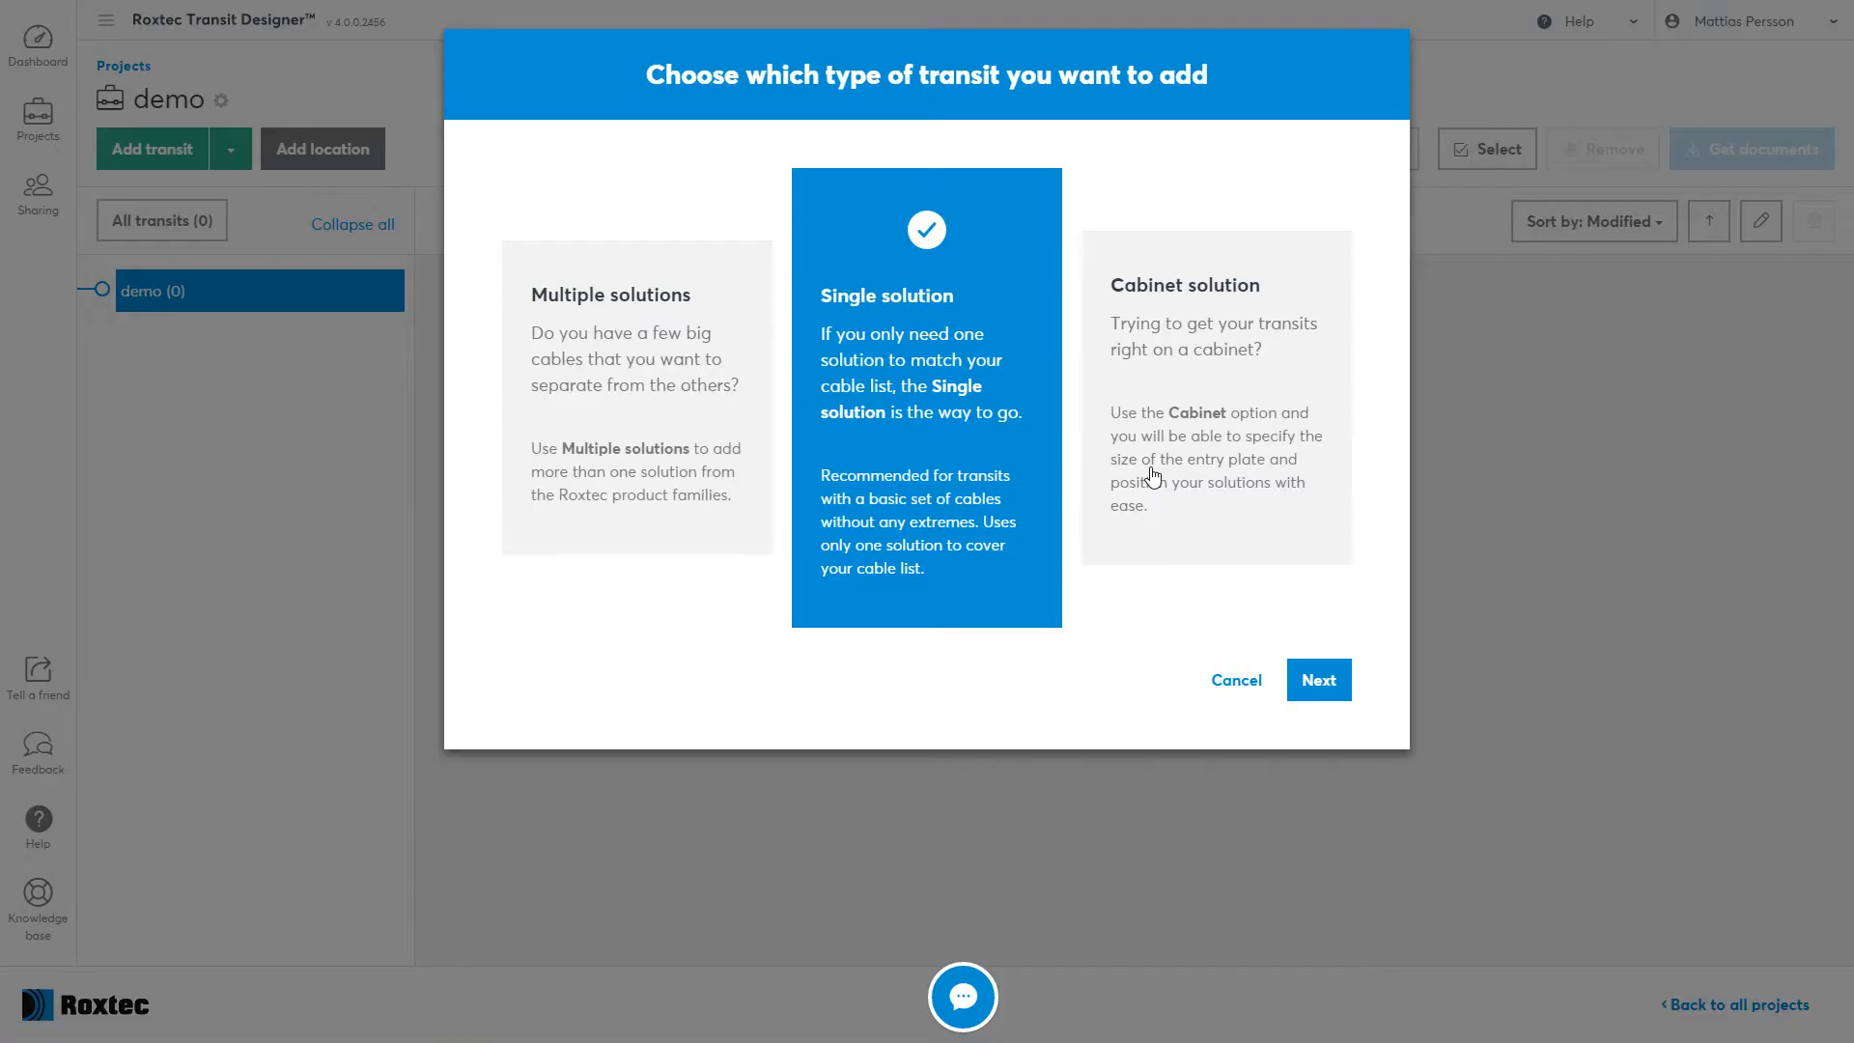
pyautogui.click(1317, 678)
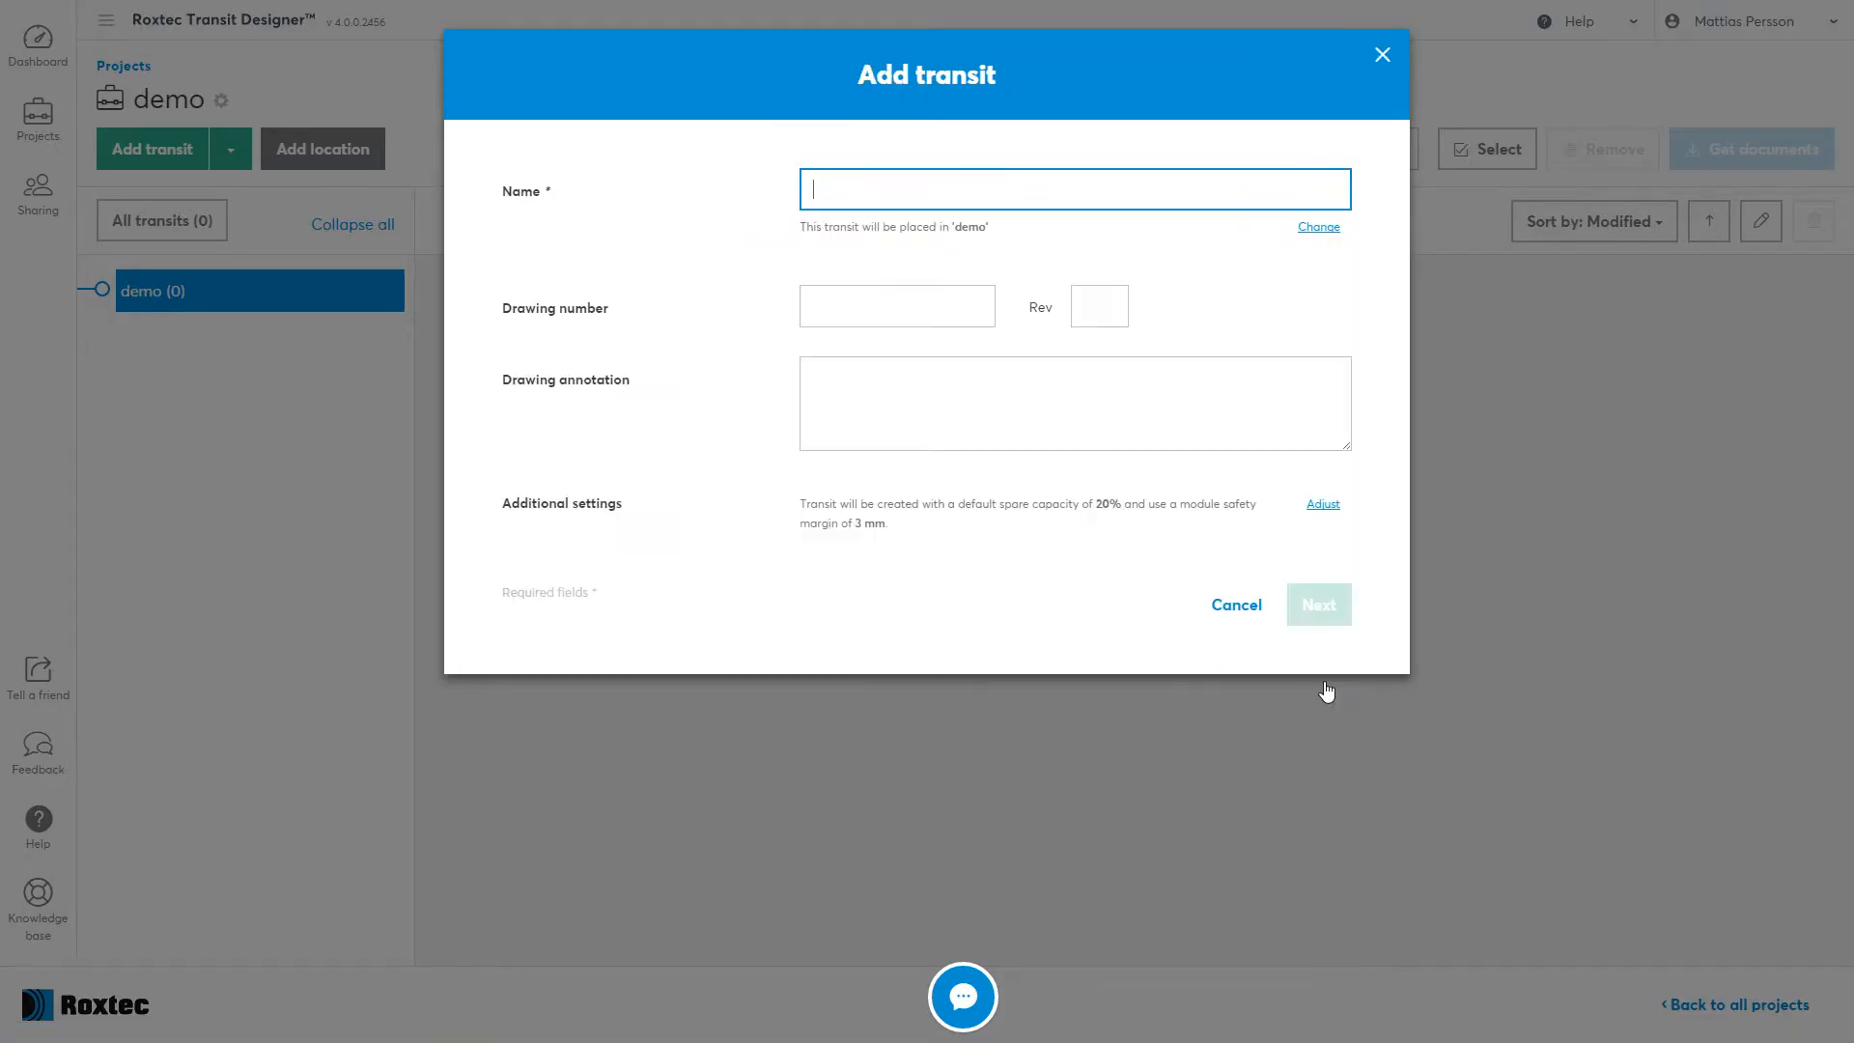
pyautogui.write('mct-12')
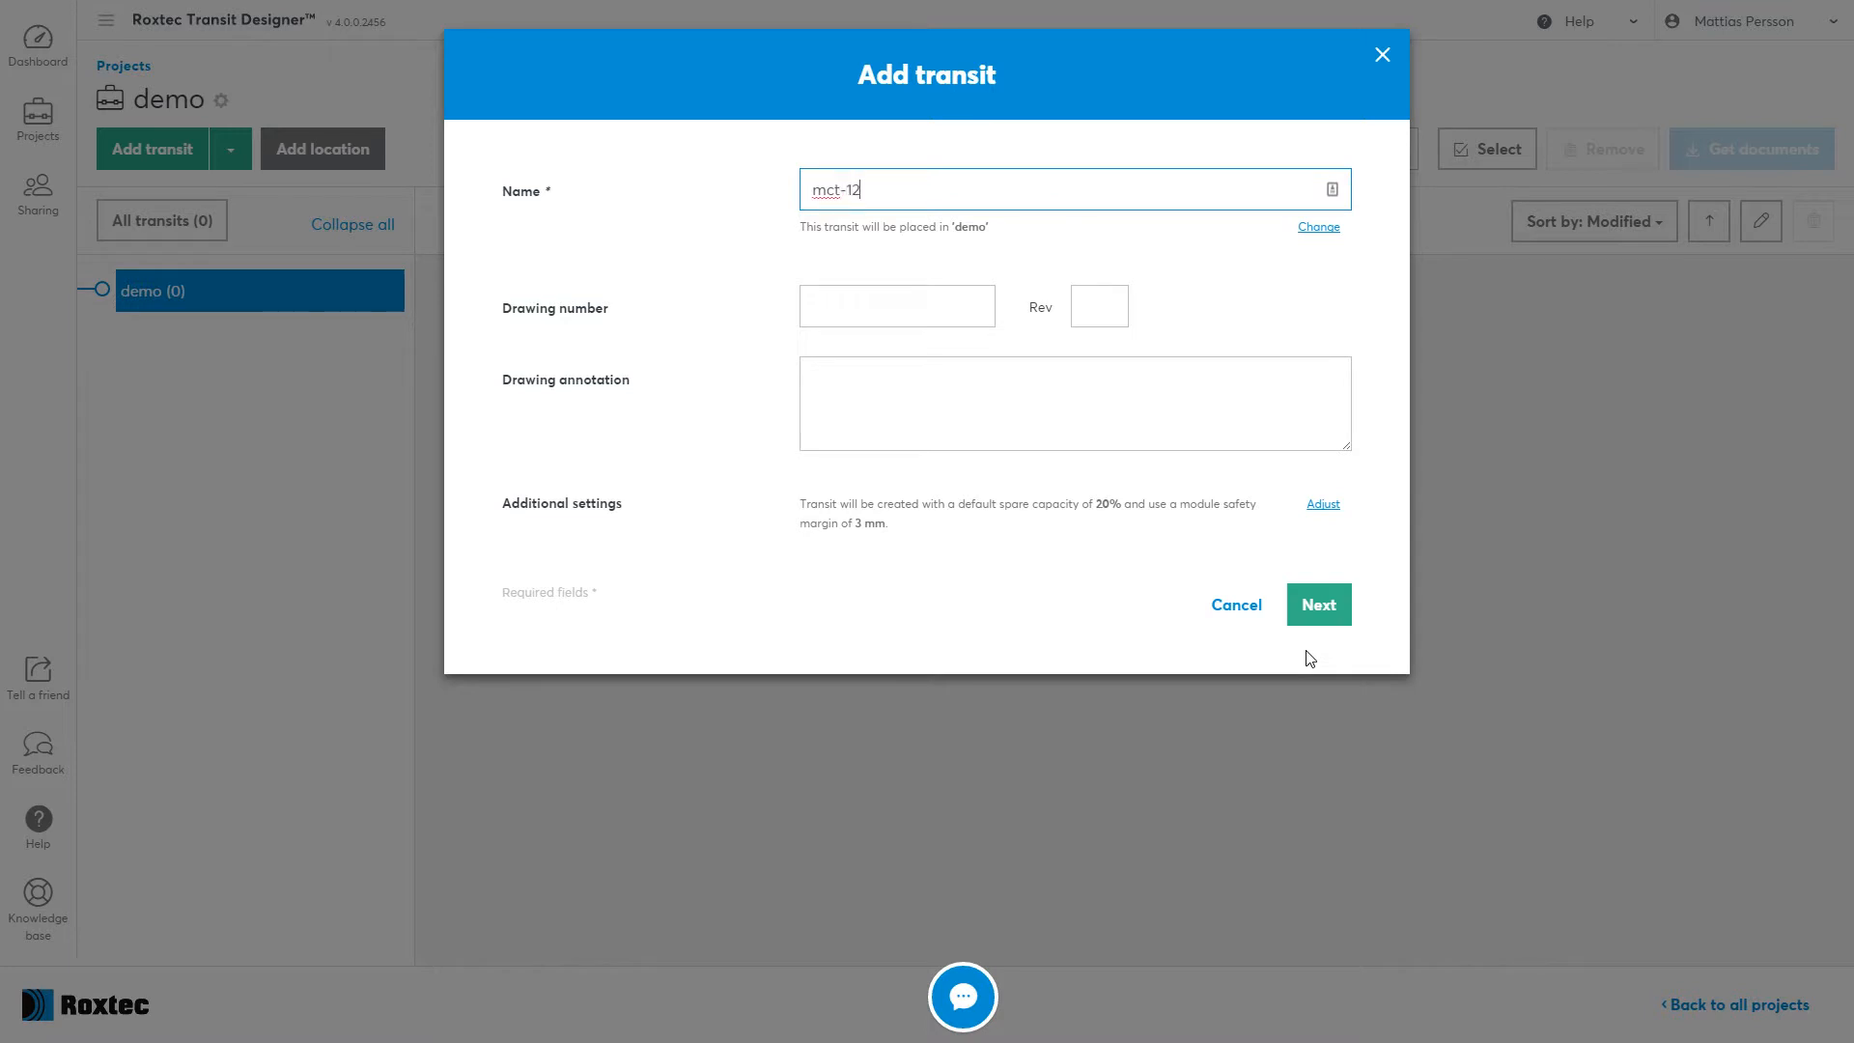
pyautogui.write('73')
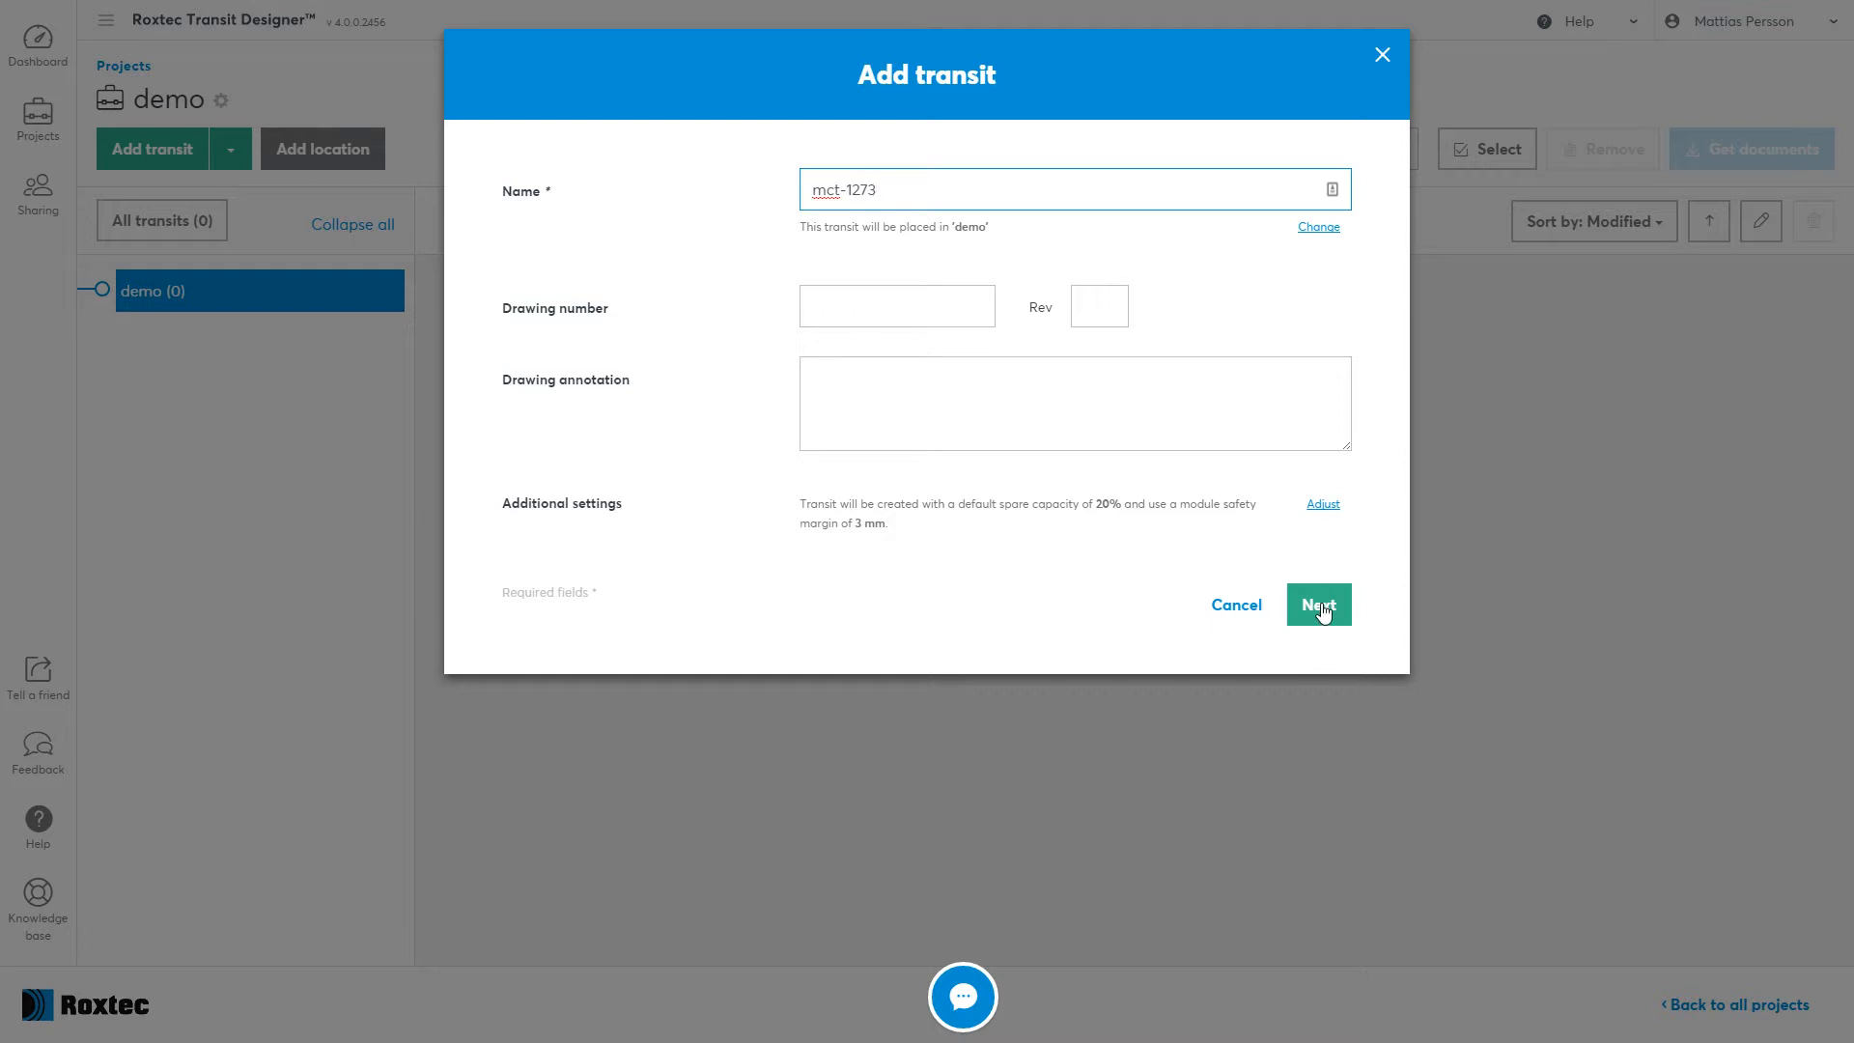
pyautogui.click(1317, 605)
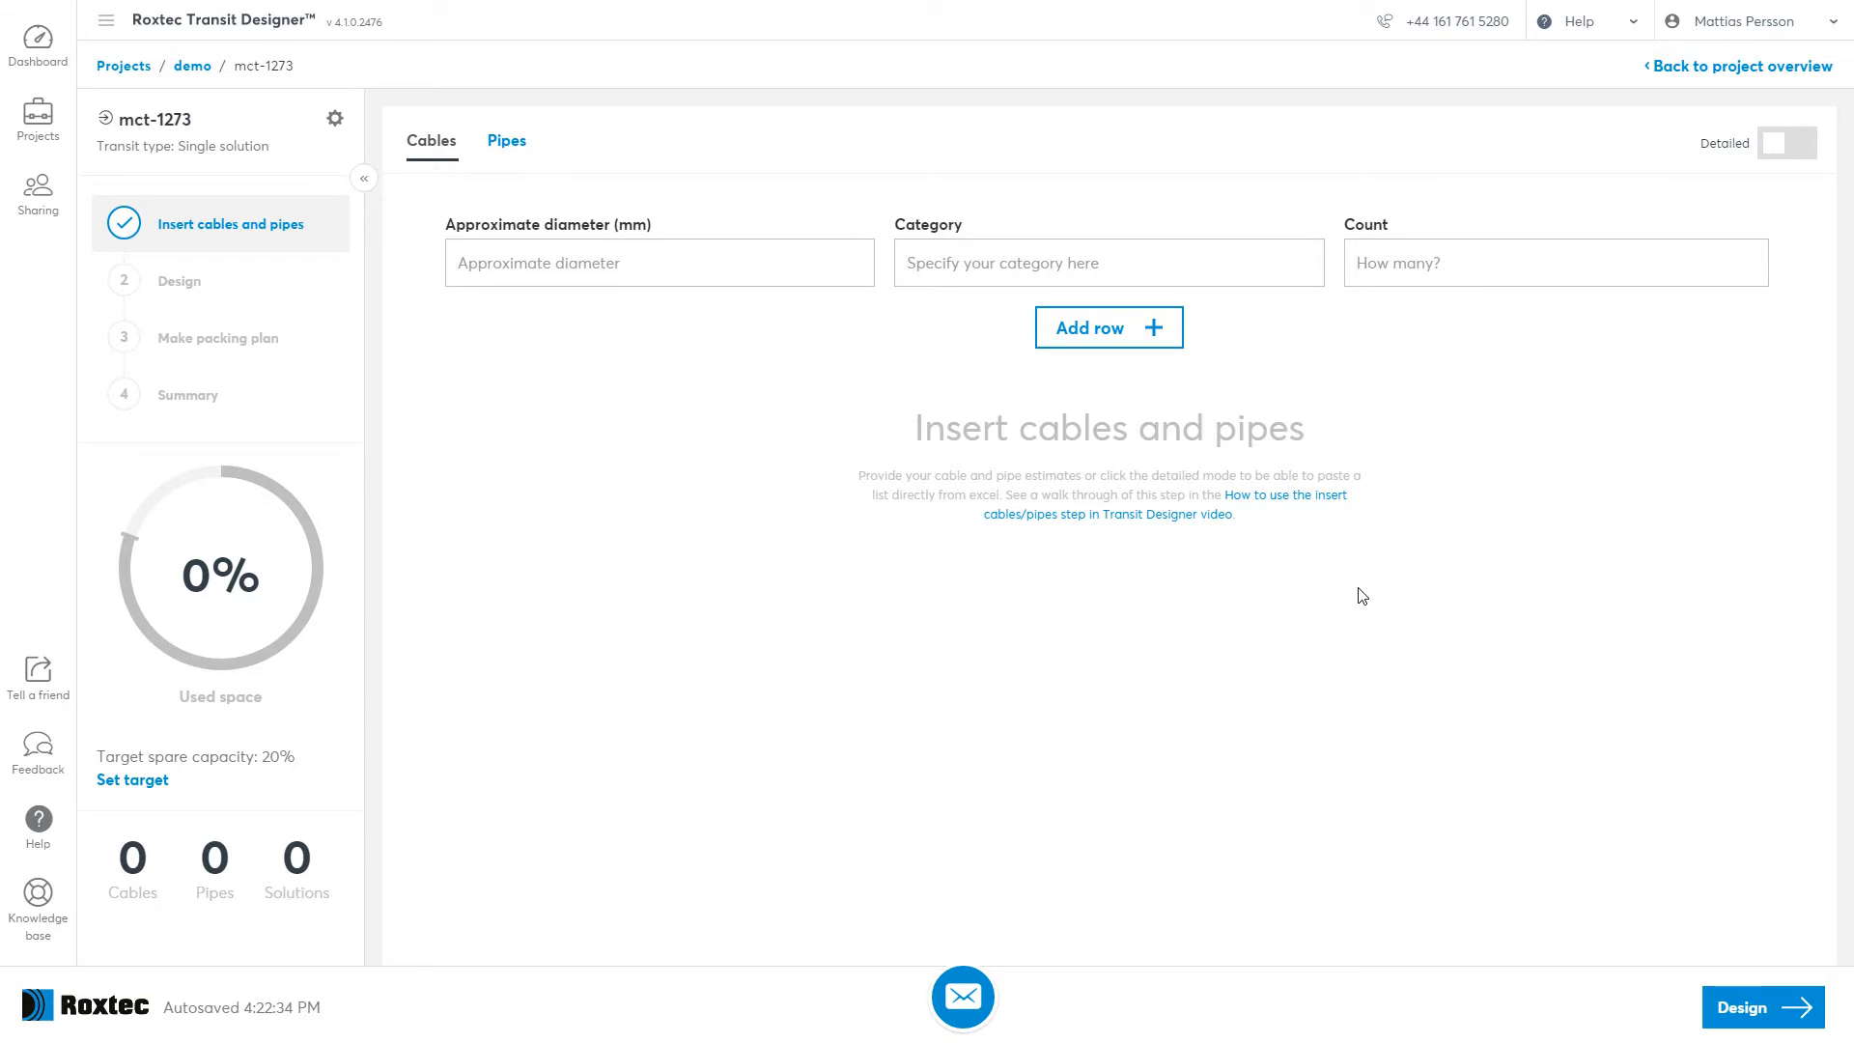
# Enter two cable rows: 12 mm Power ×12 and 24 mm instrument ×6.
pyautogui.click(658, 262)
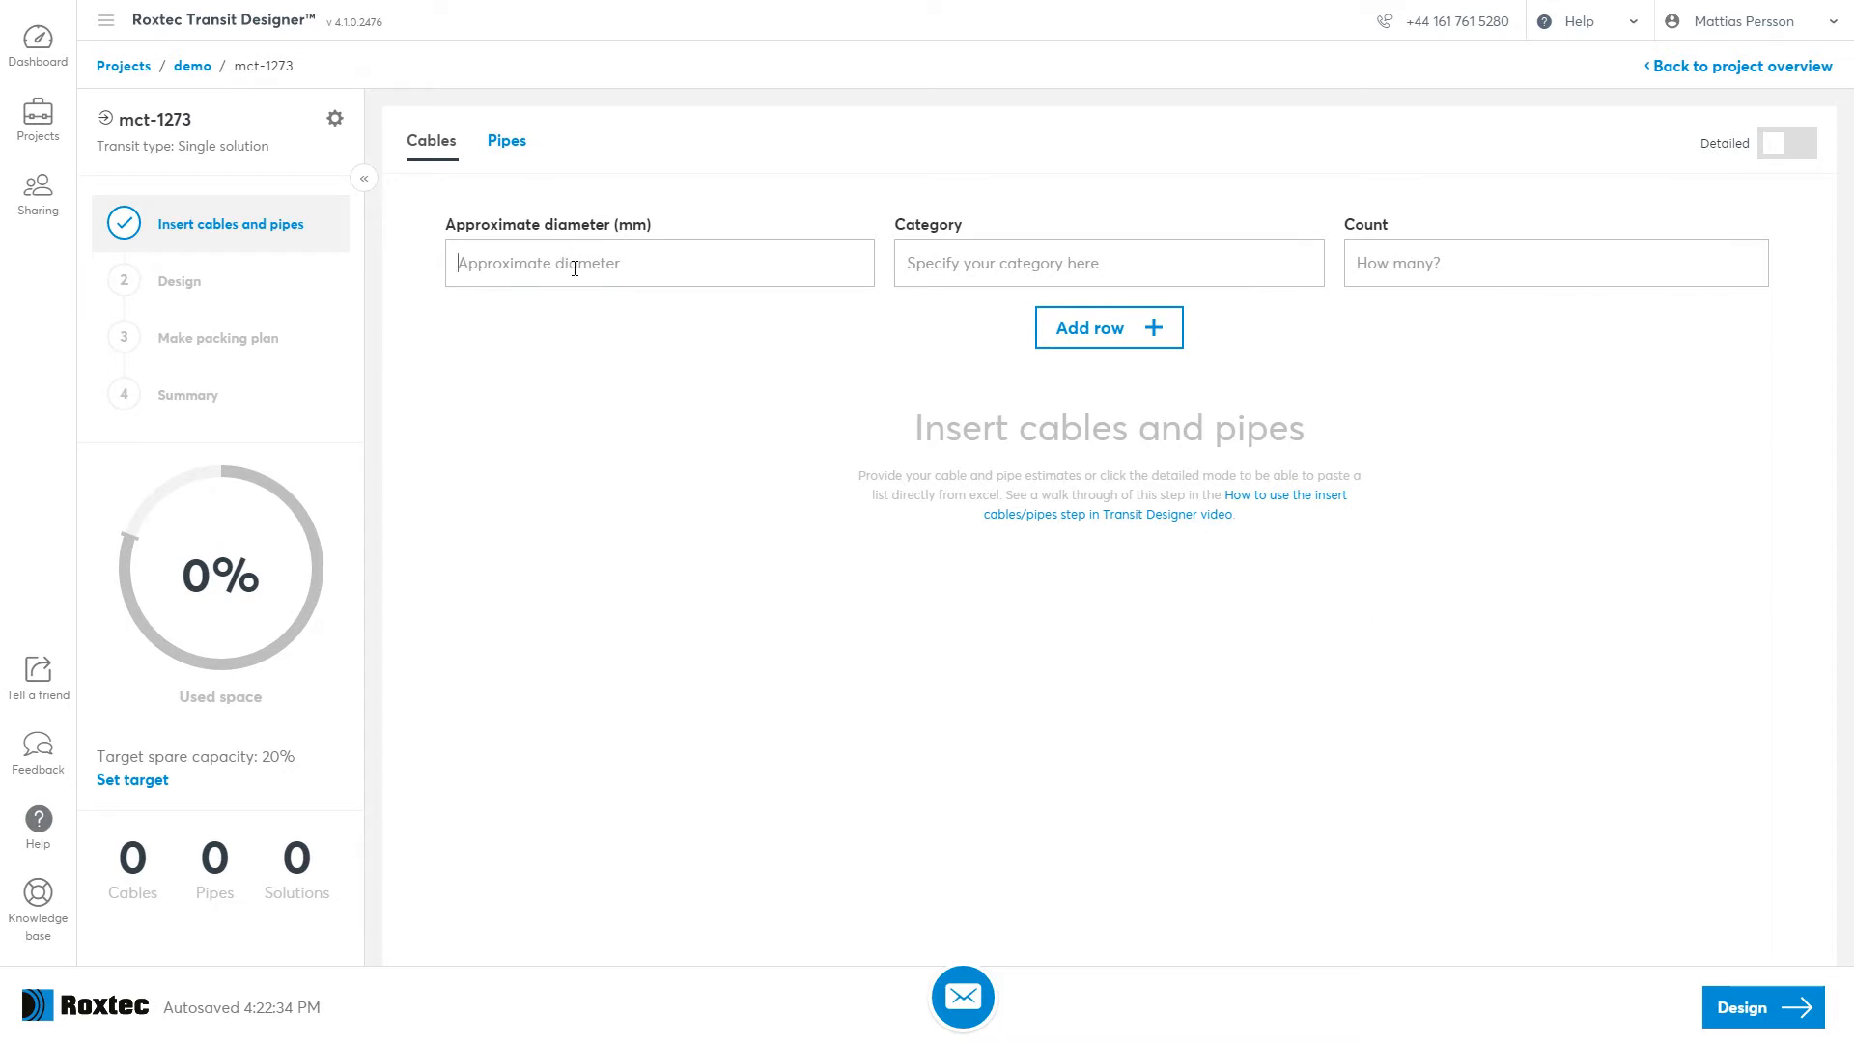
pyautogui.write('12')
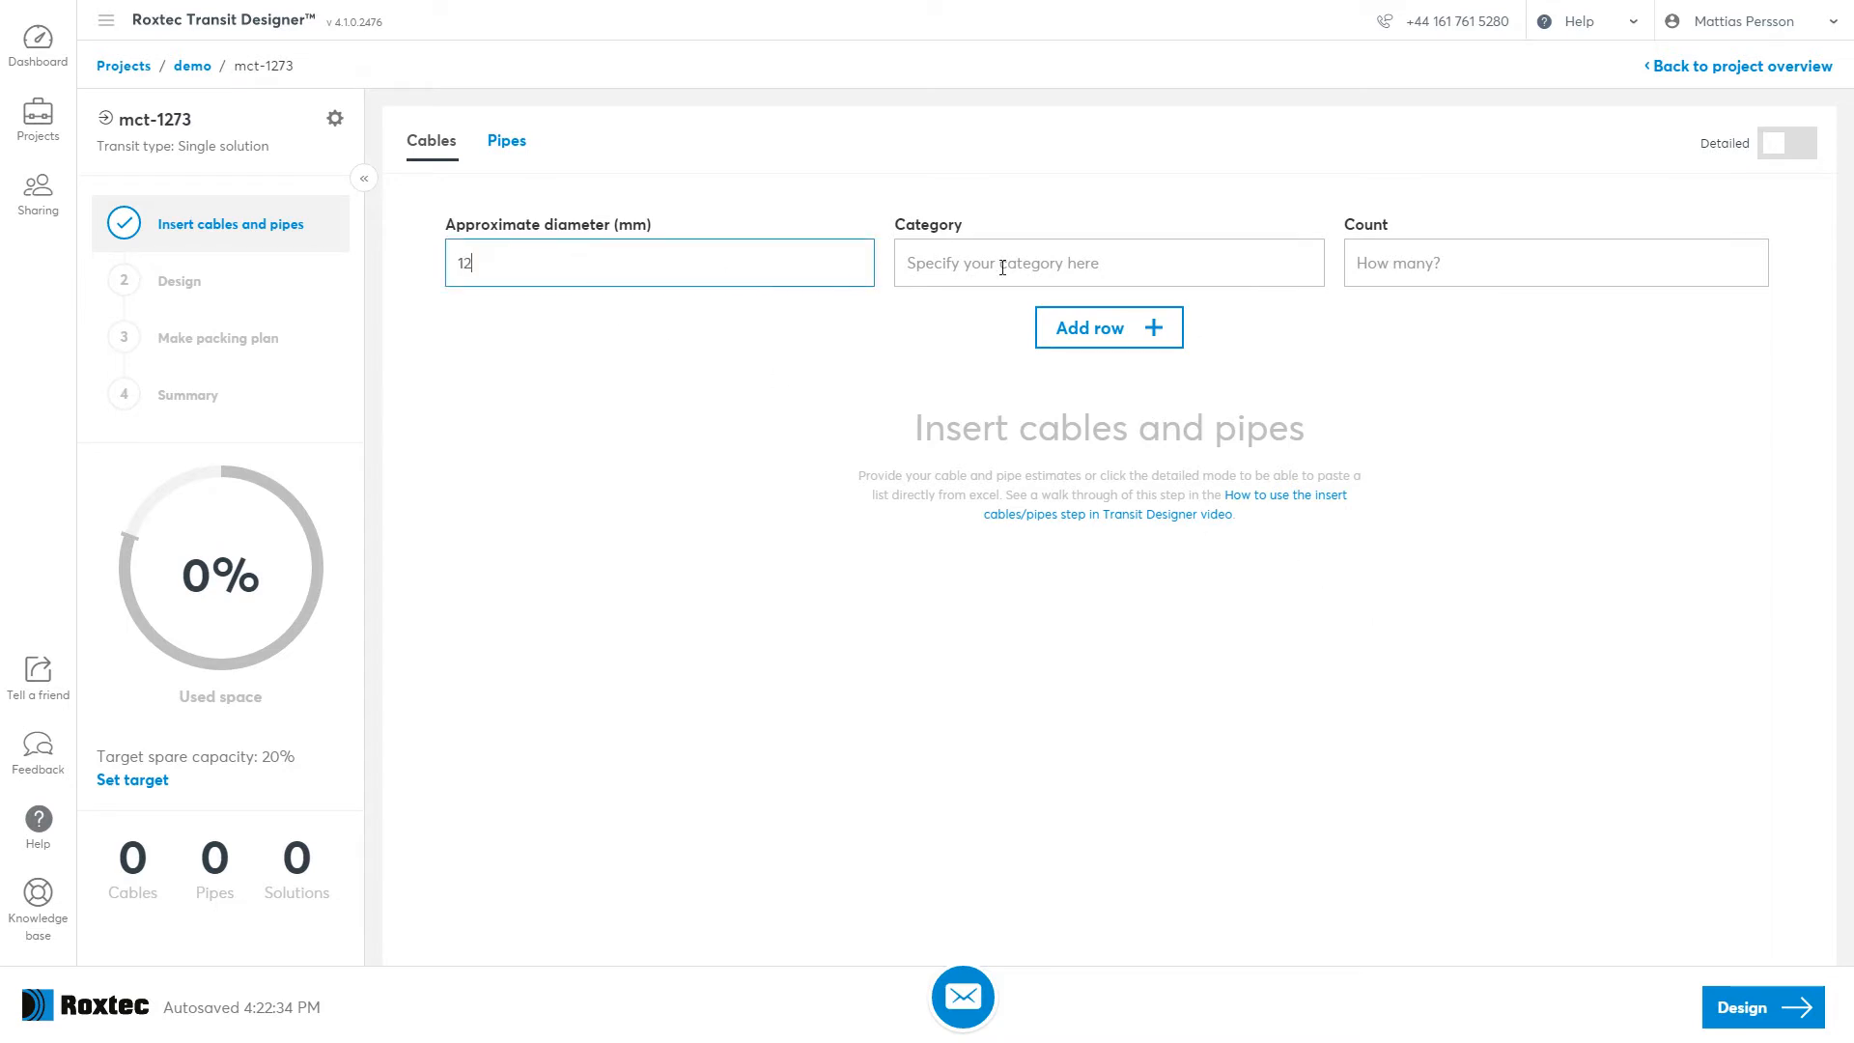
pyautogui.write('Power')
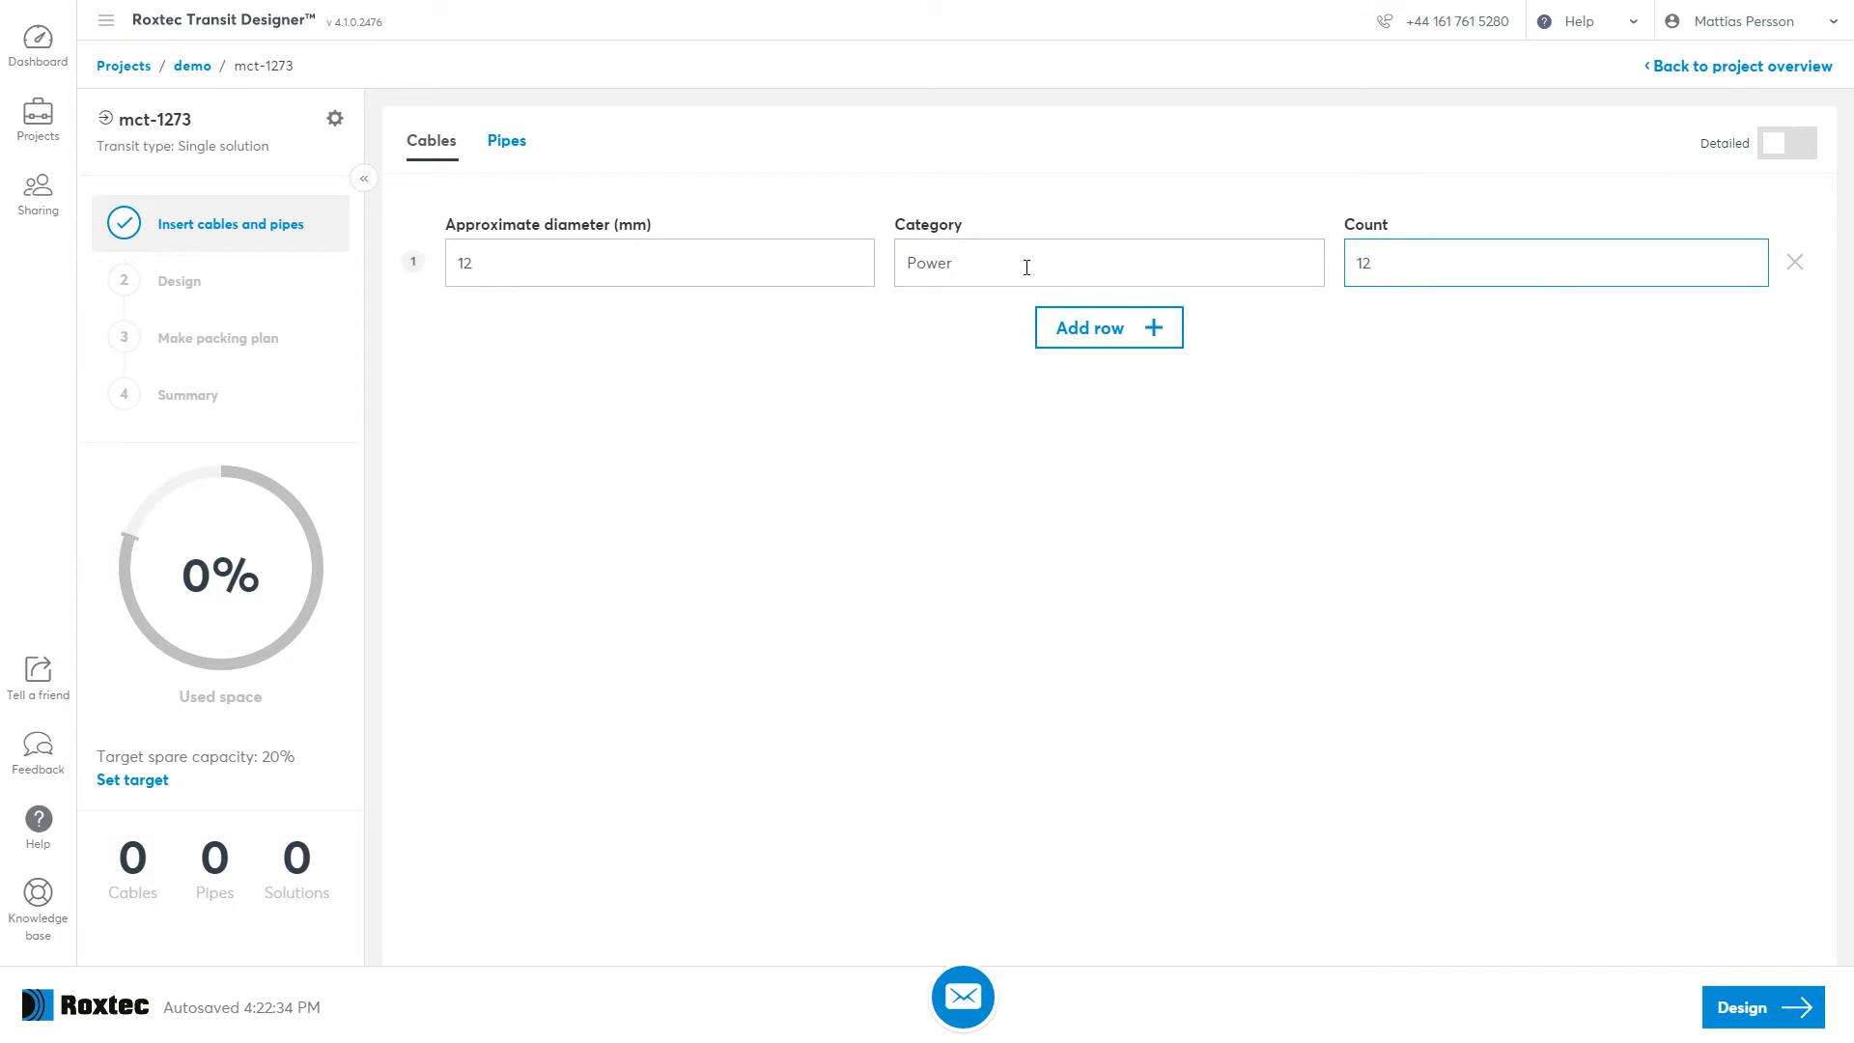
pyautogui.click(1109, 329)
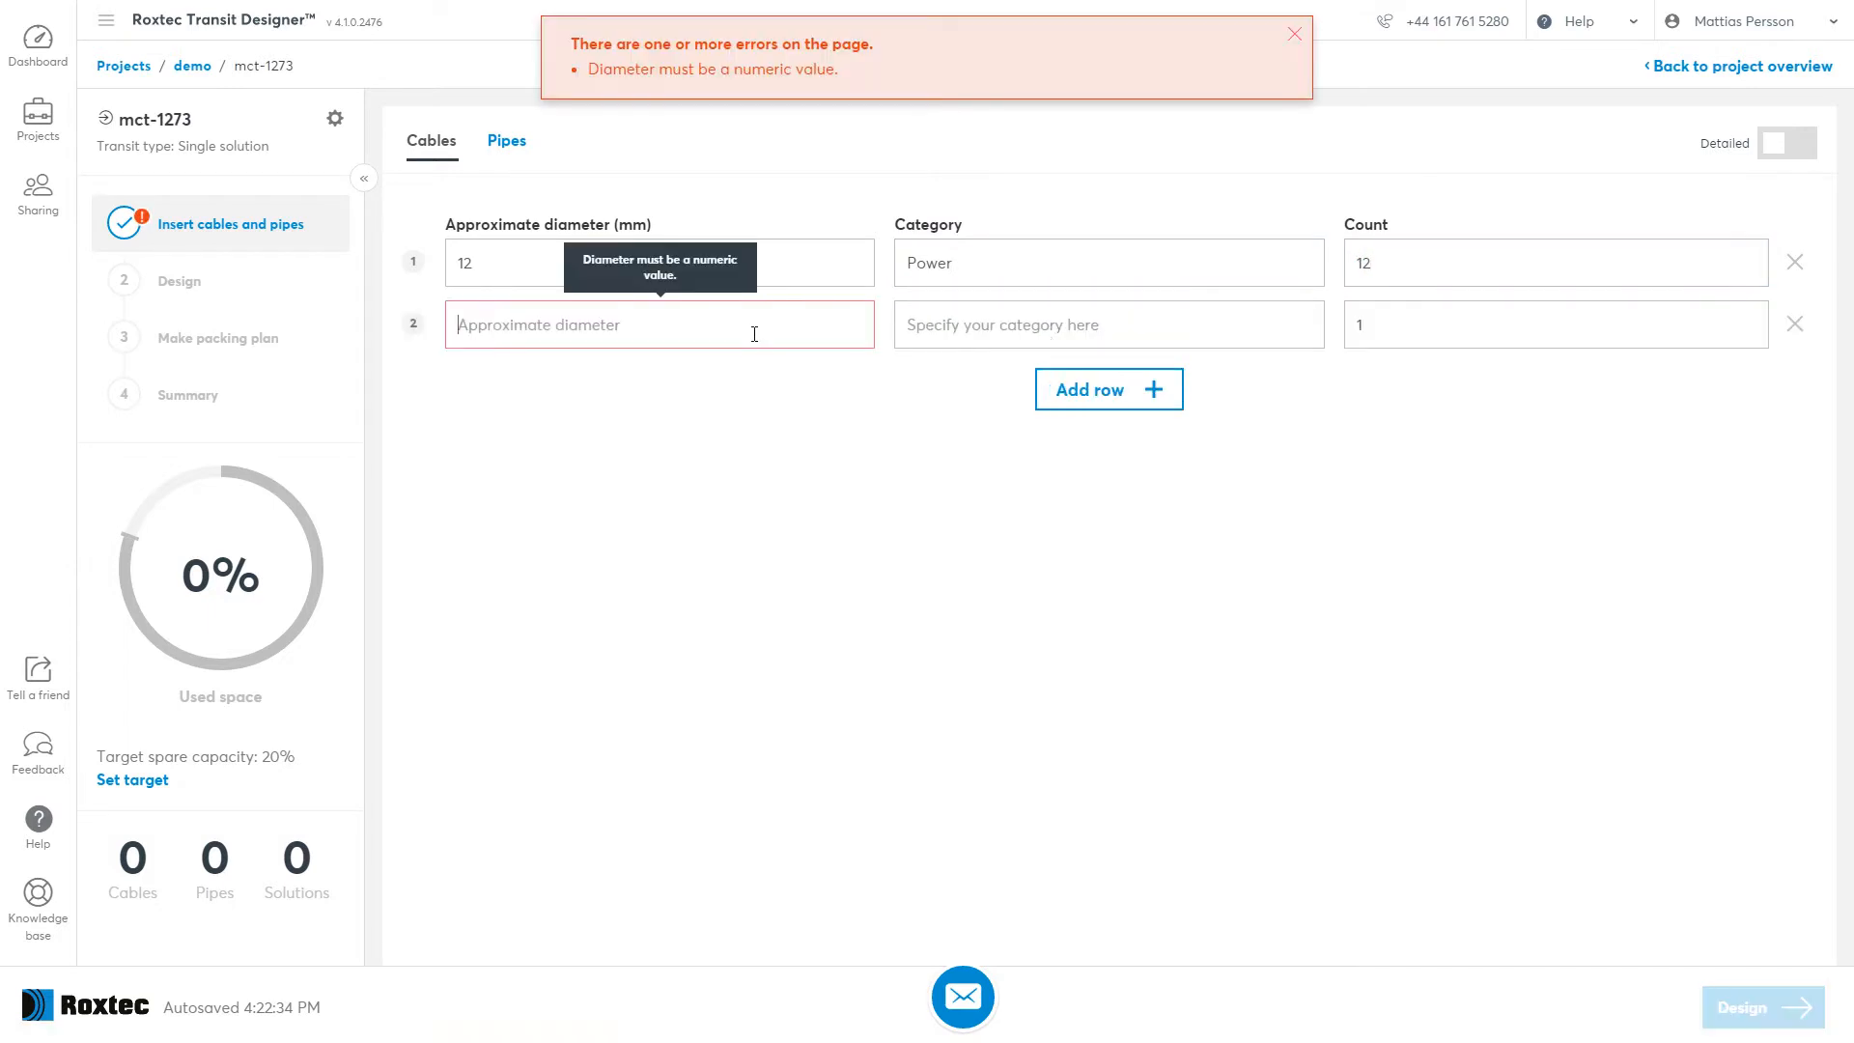
pyautogui.write('24')
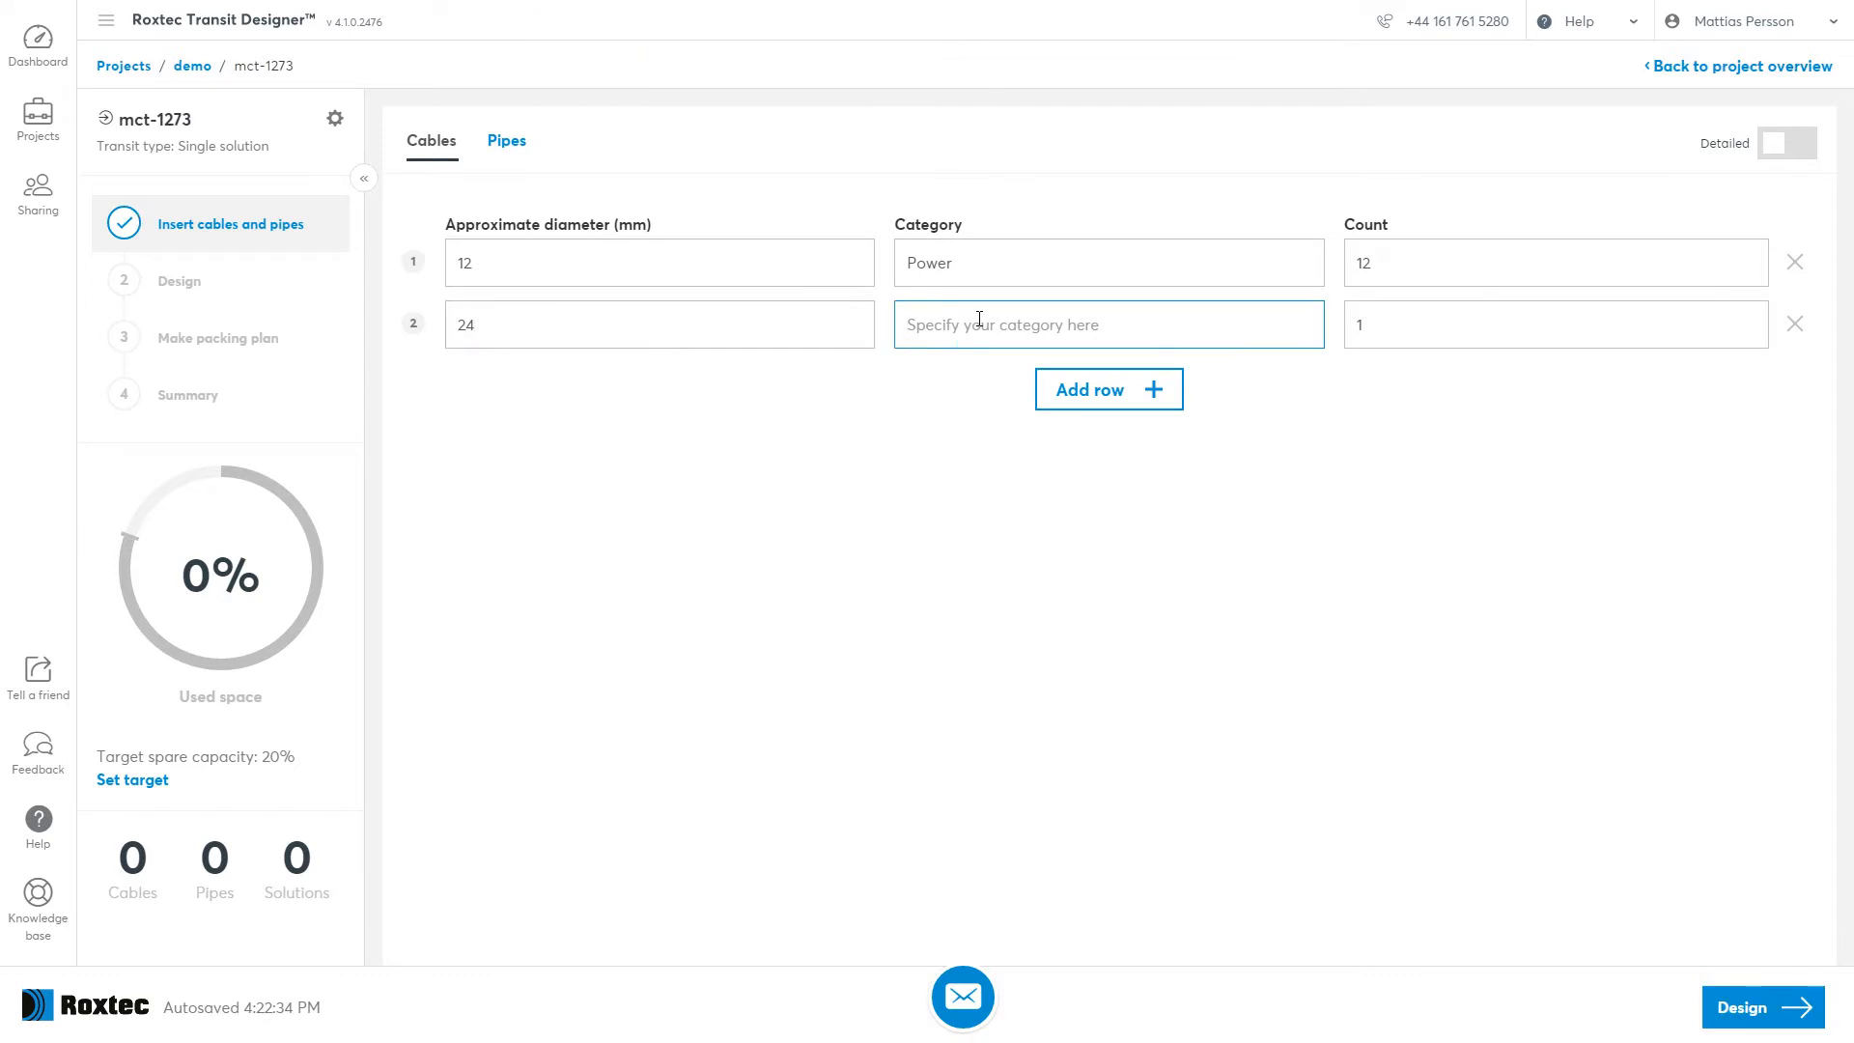
pyautogui.write('instrument')
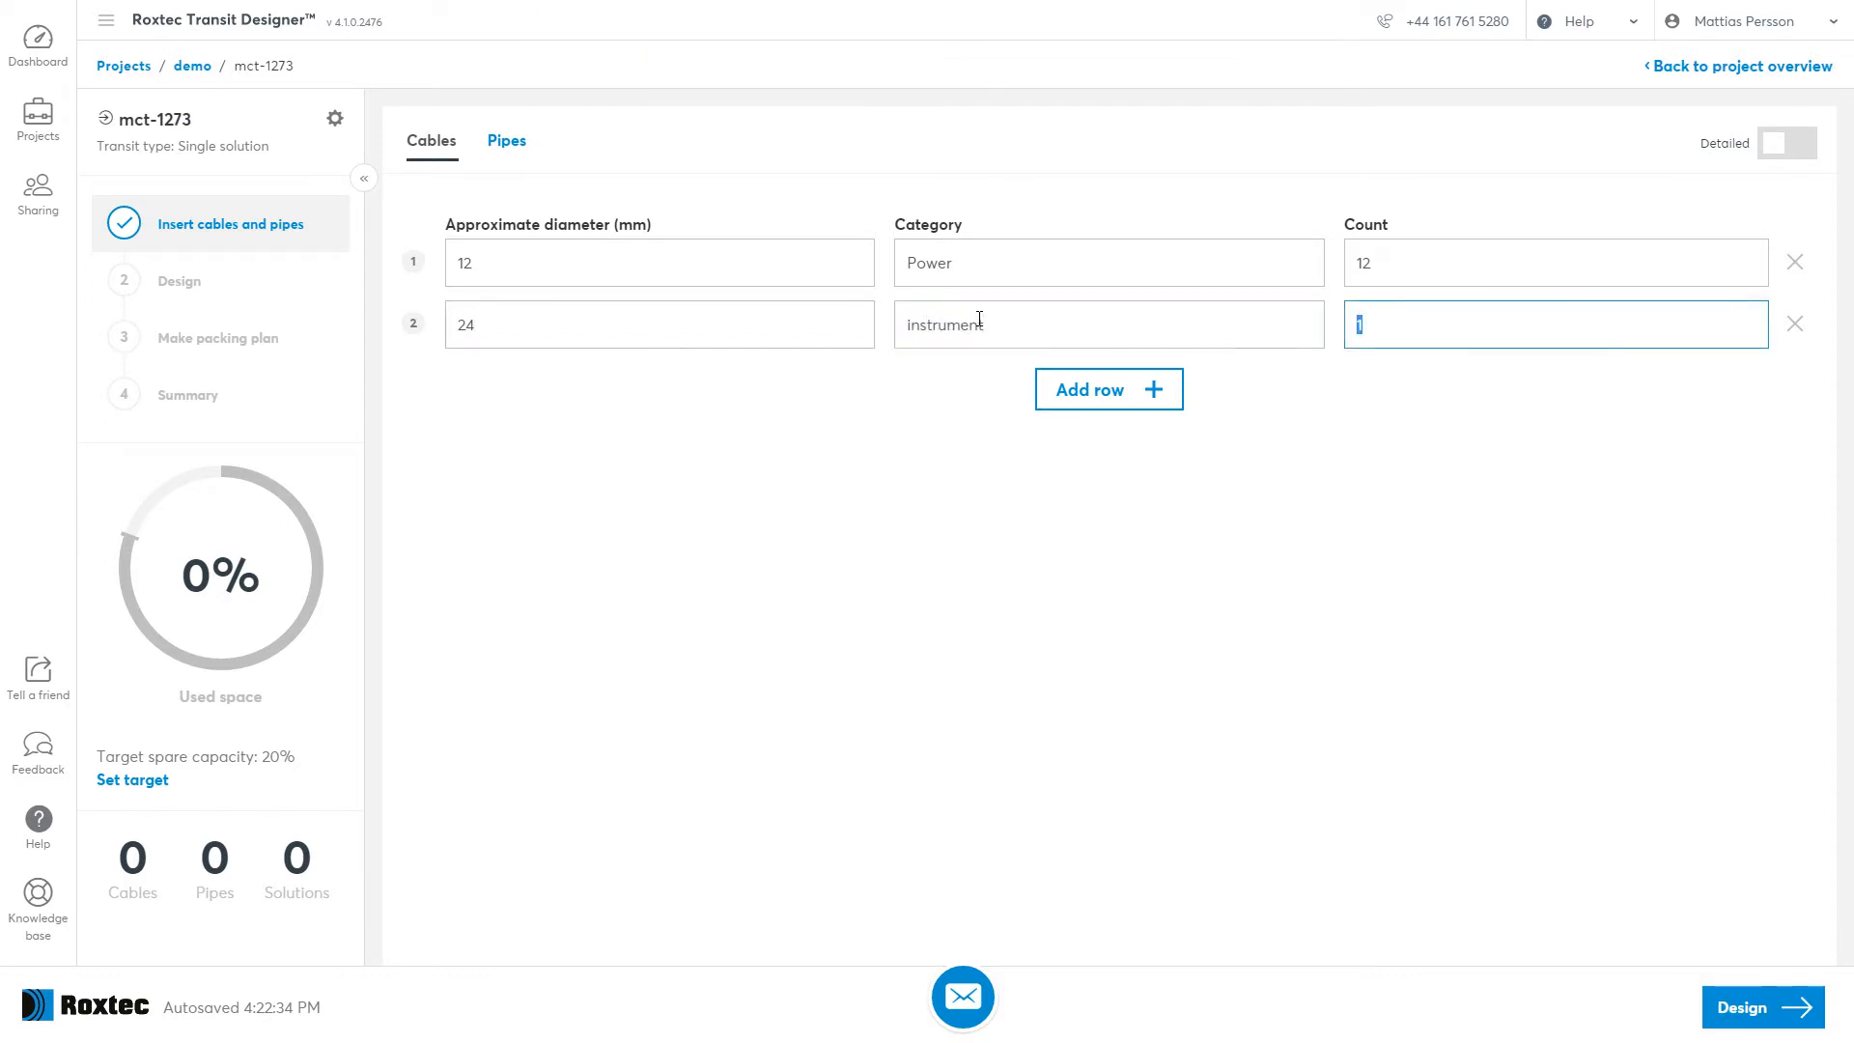
pyautogui.write('6')
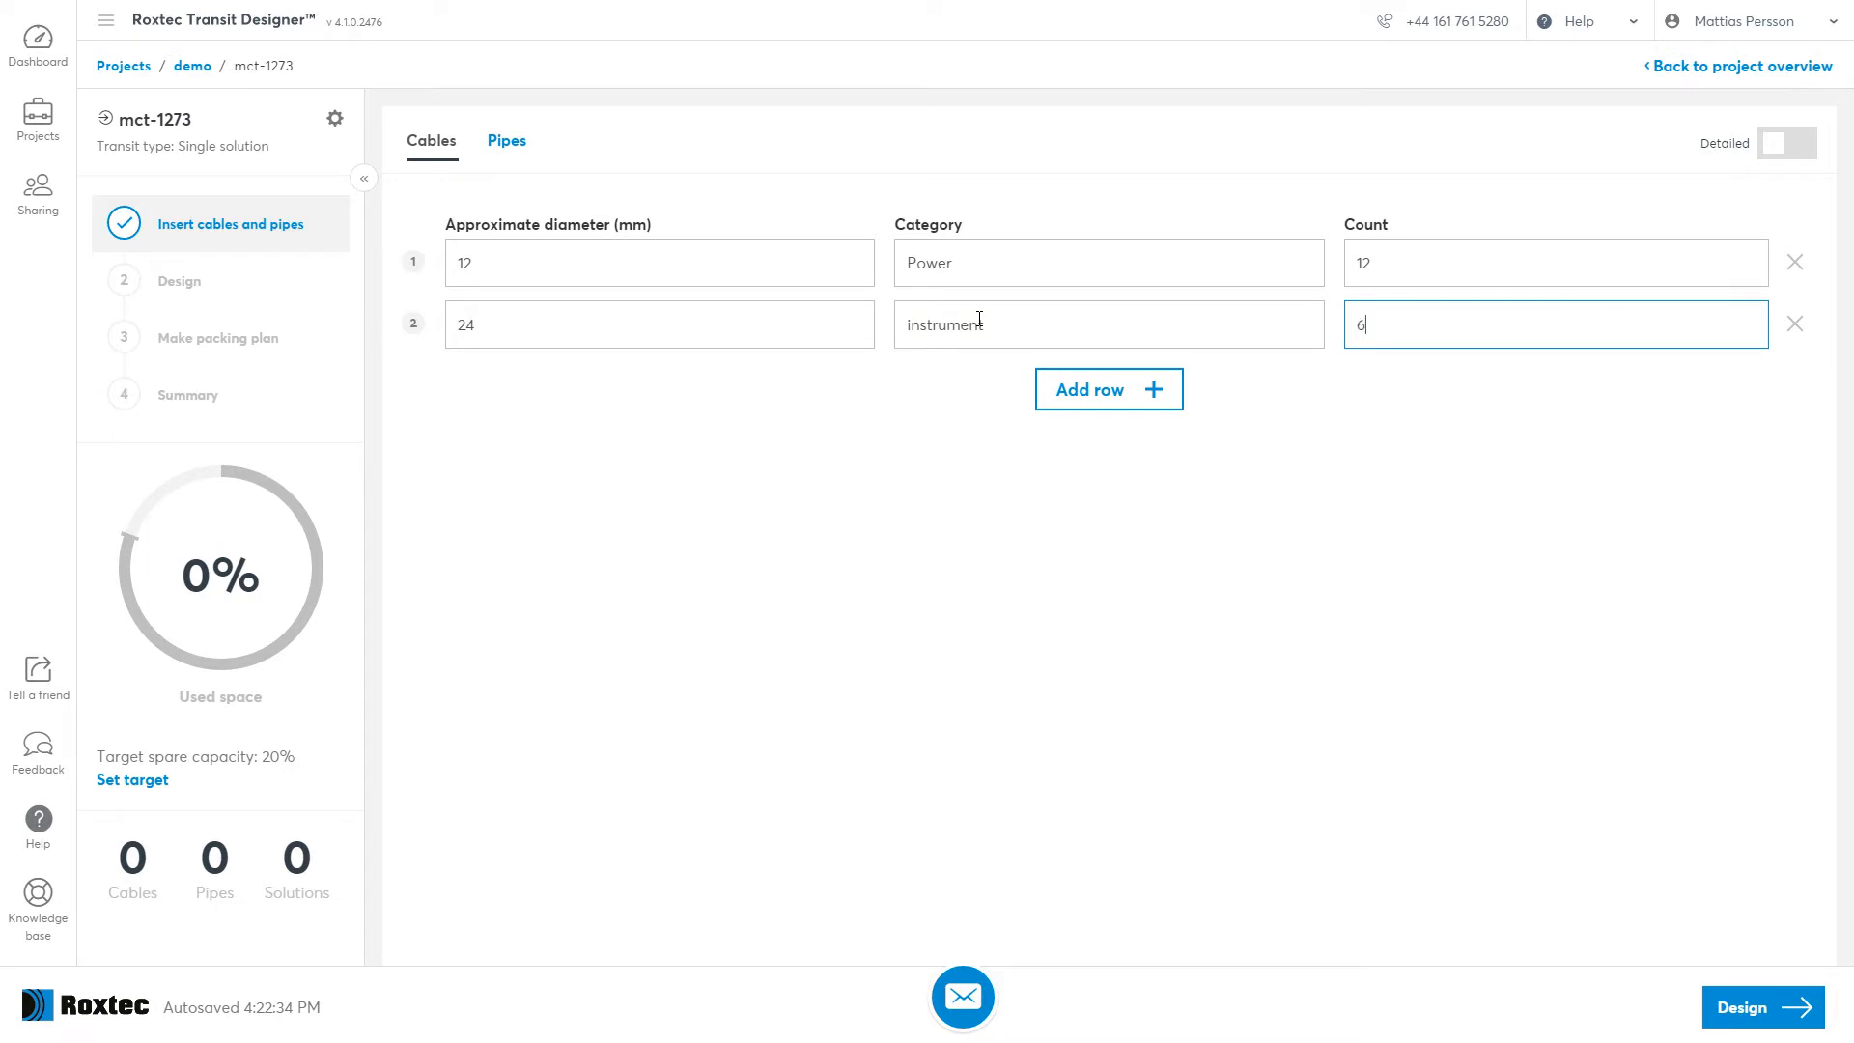
pyautogui.moveTo(1488, 431)
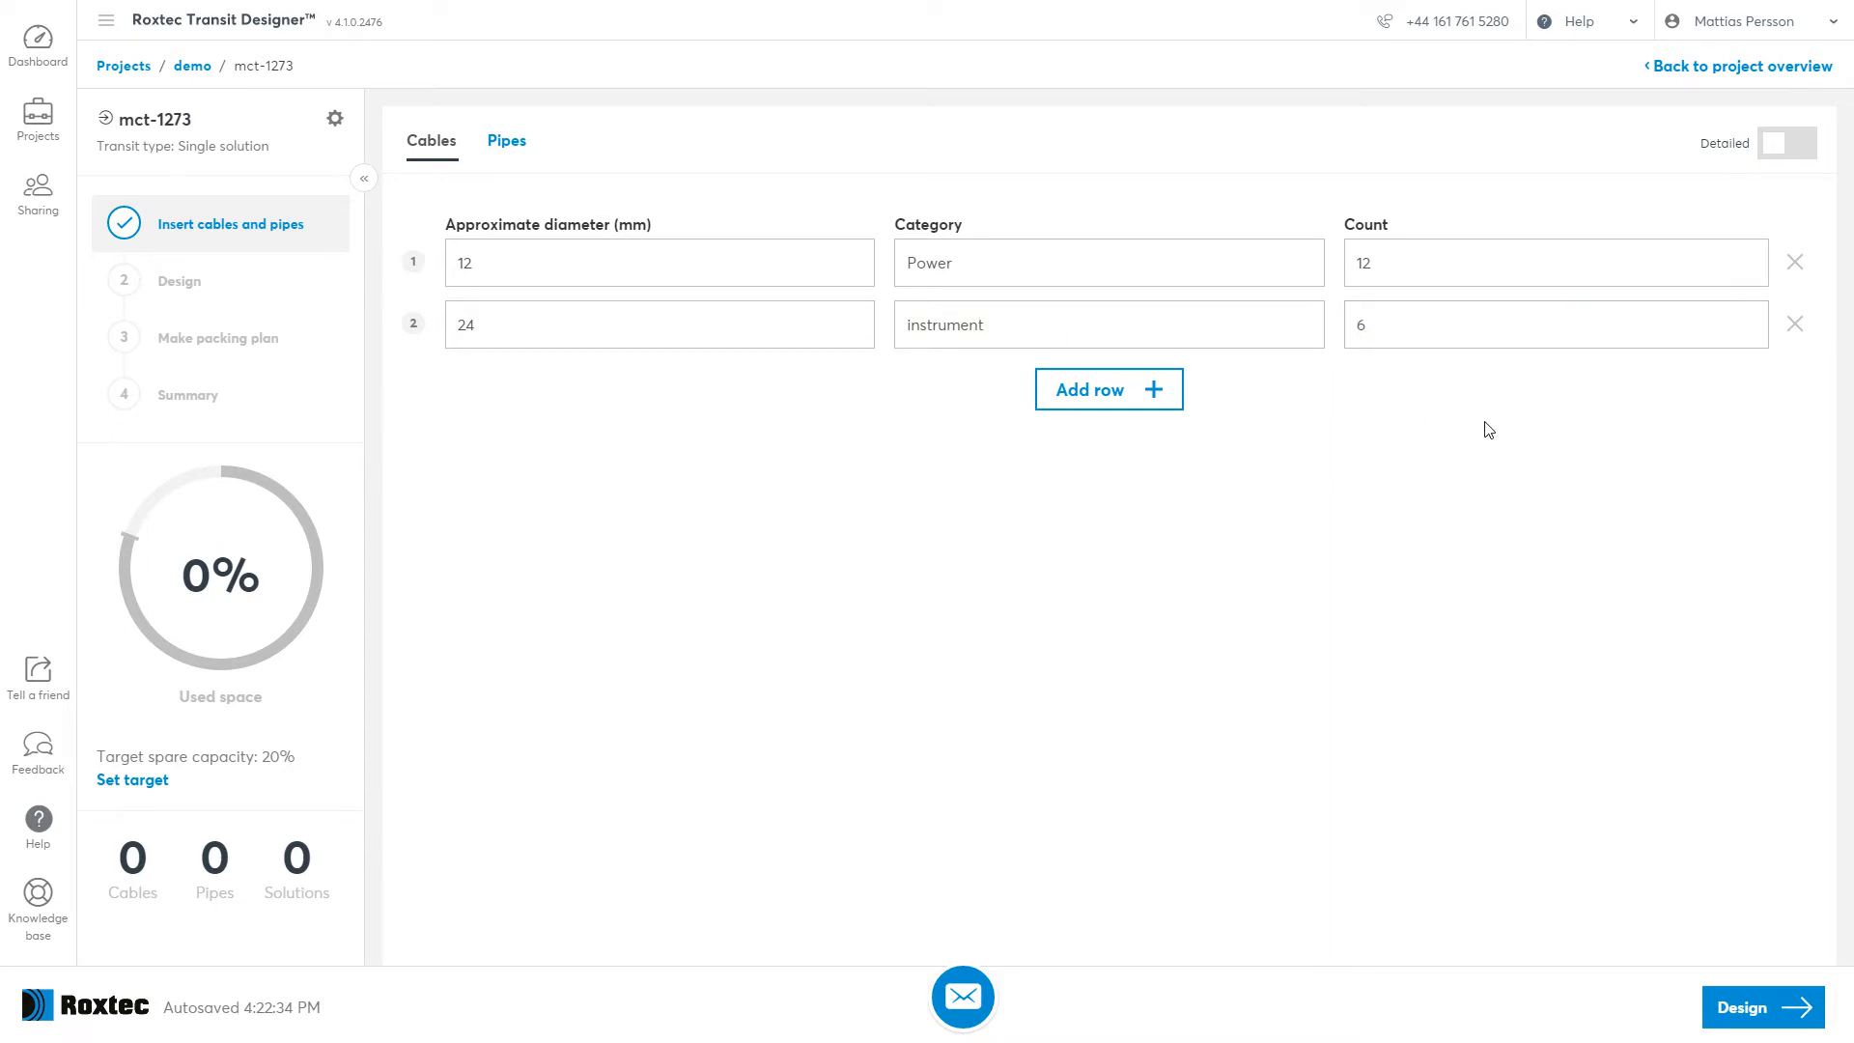
pyautogui.moveTo(1484, 431)
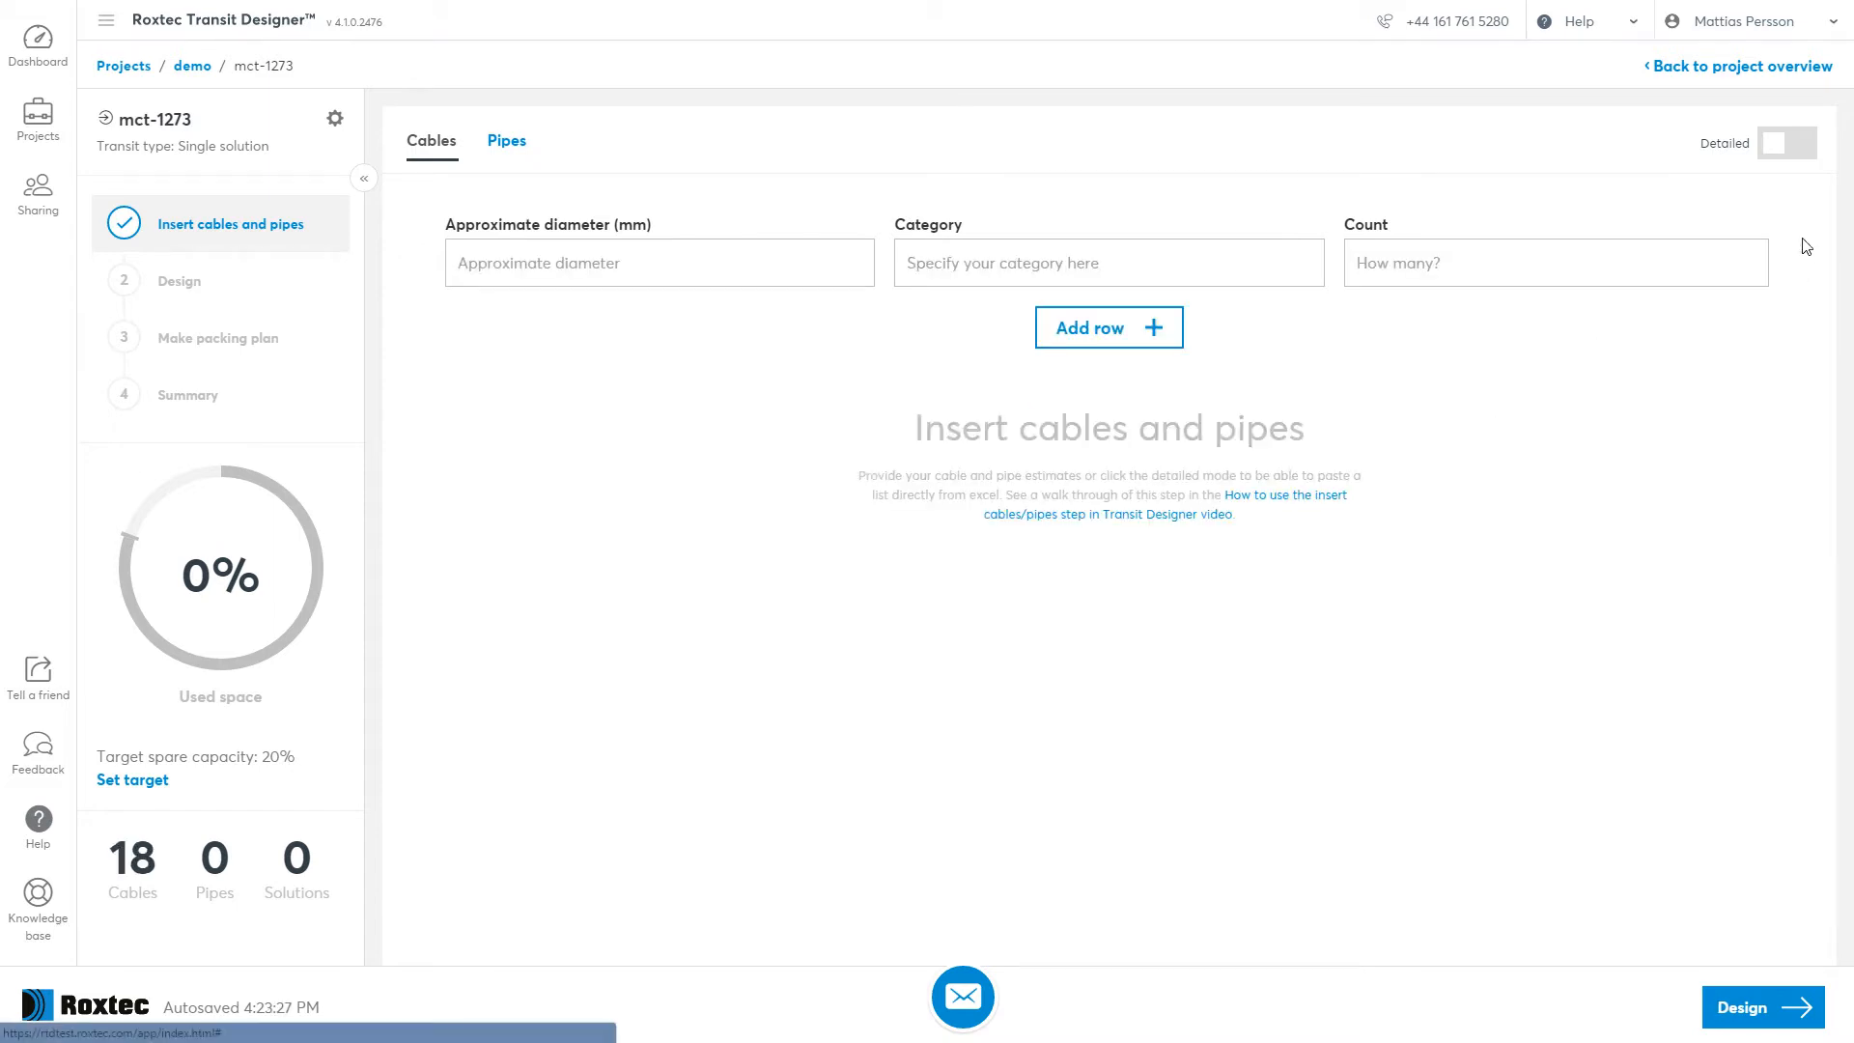
# Turn on Detailed cable entry and bring up the Excel cable list.
pyautogui.click(1786, 143)
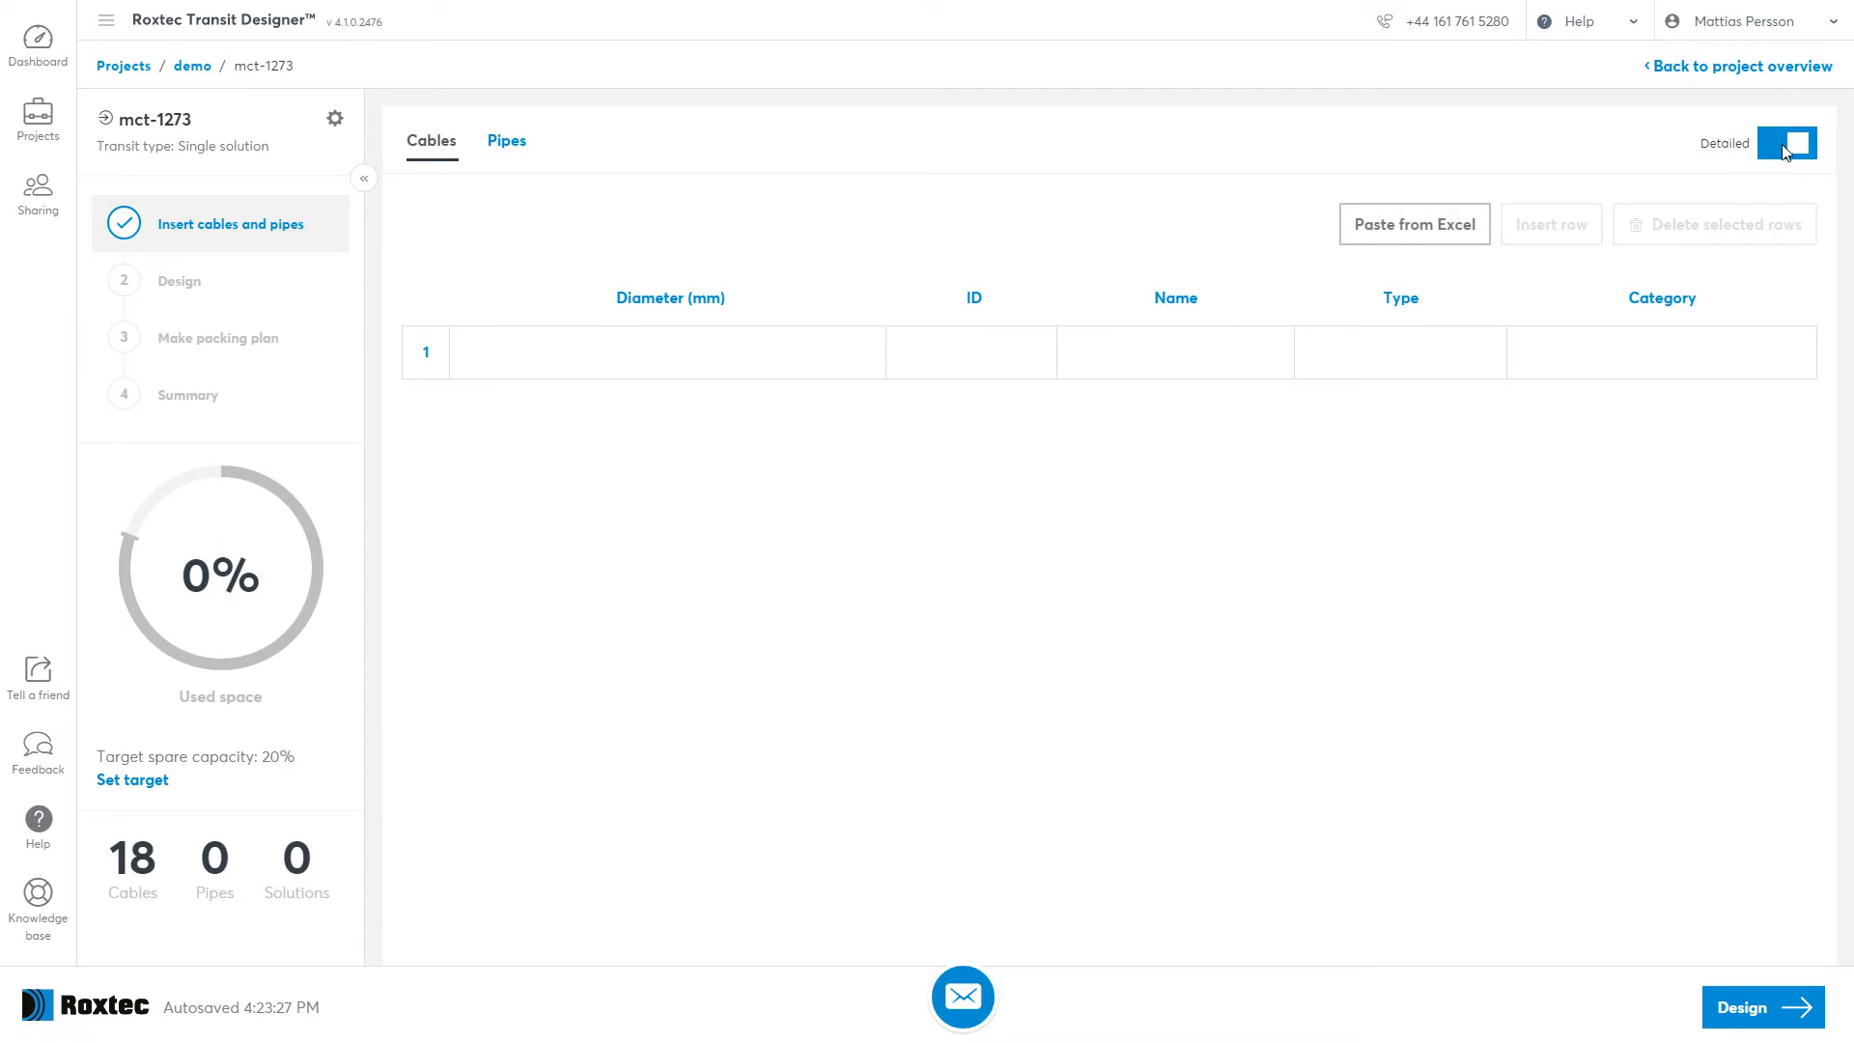
pyautogui.click(1785, 143)
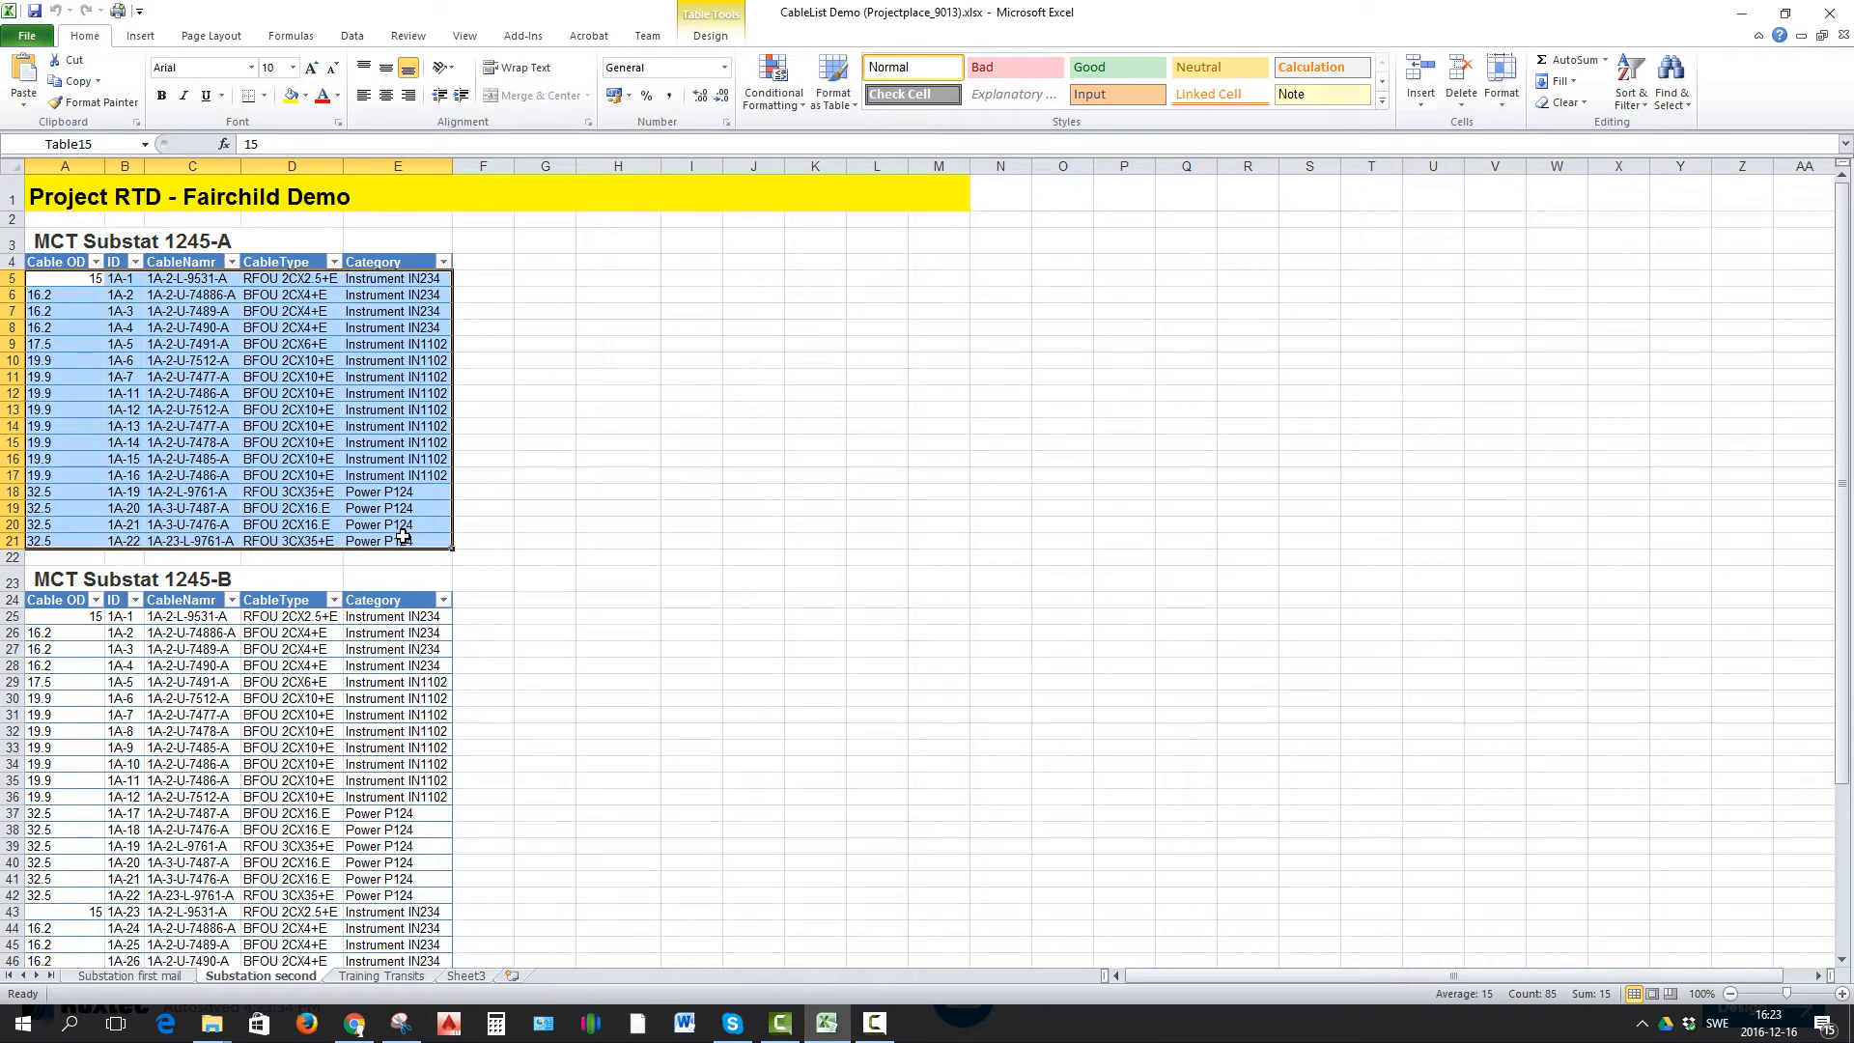
# Copy the MCT Substat 1245-A cable rows from Excel for pasting into the transit.
pyautogui.press('ctrl+c')
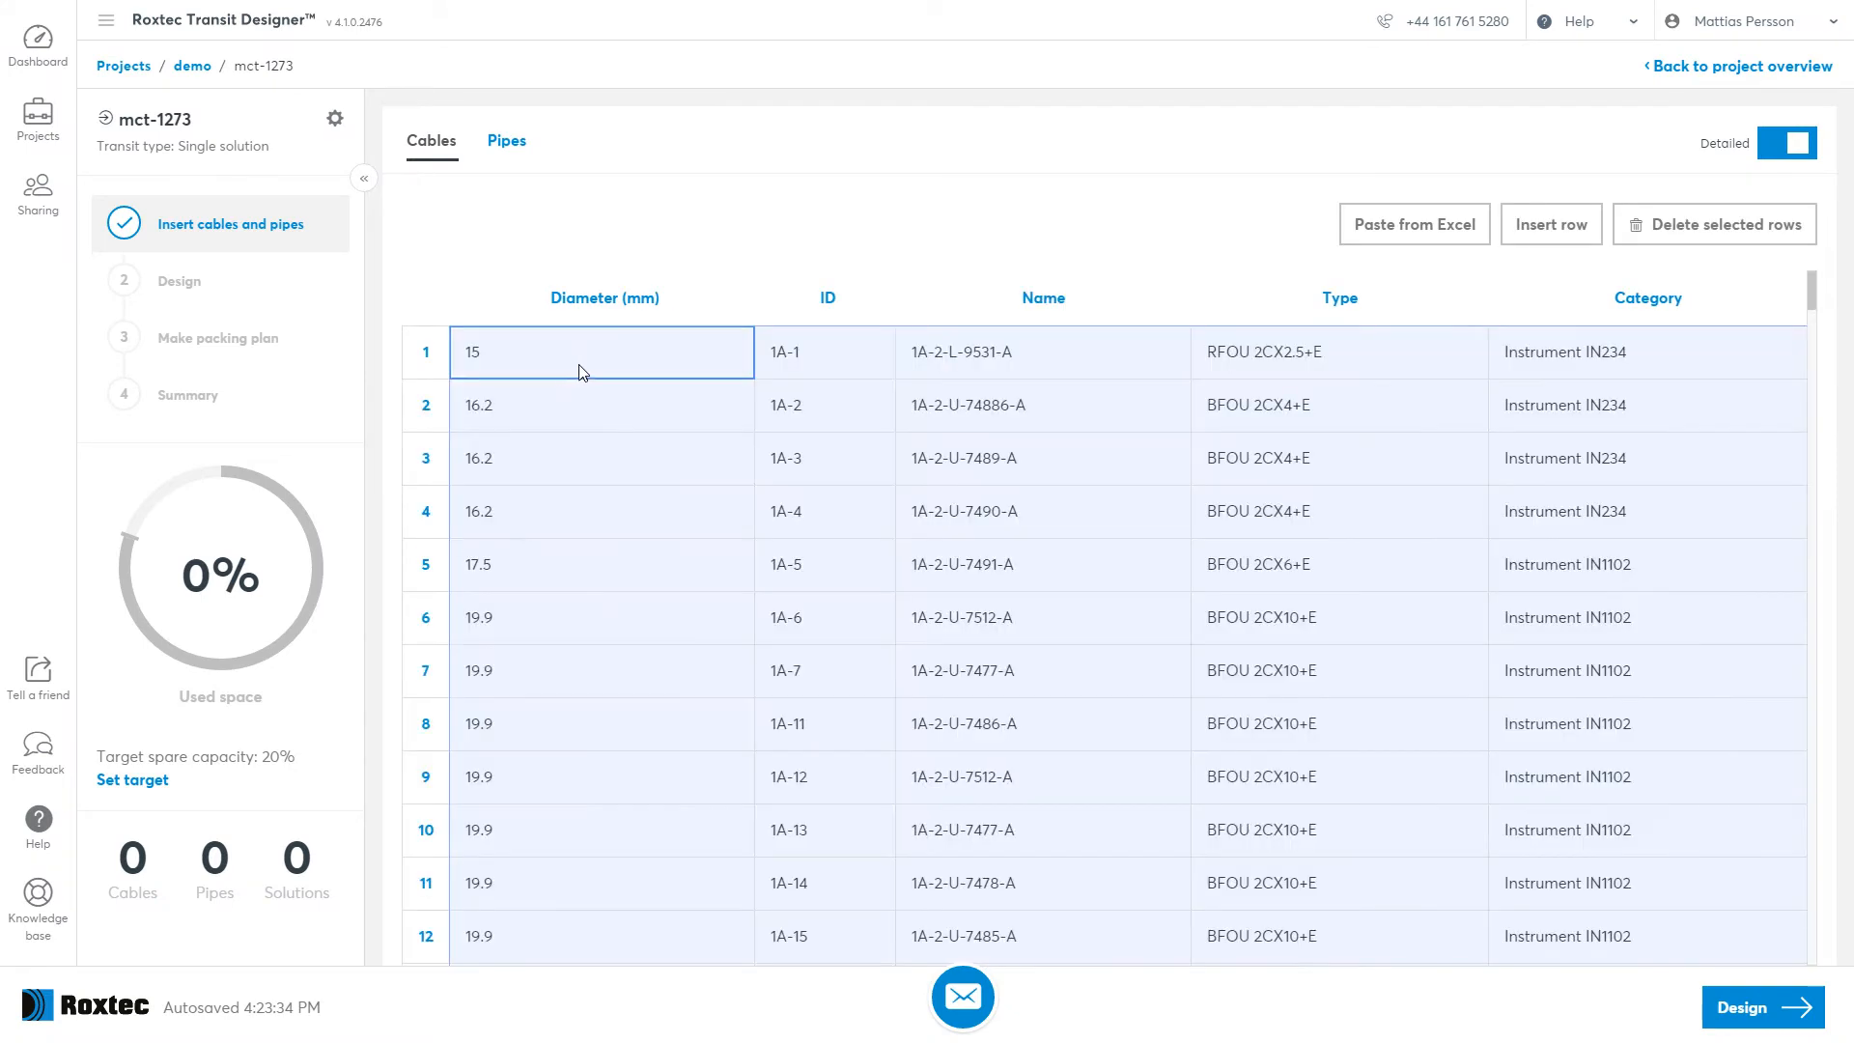
# Commit the 17 pasted cables and move to the Design step's Add solution catalog.
pyautogui.click(1041, 458)
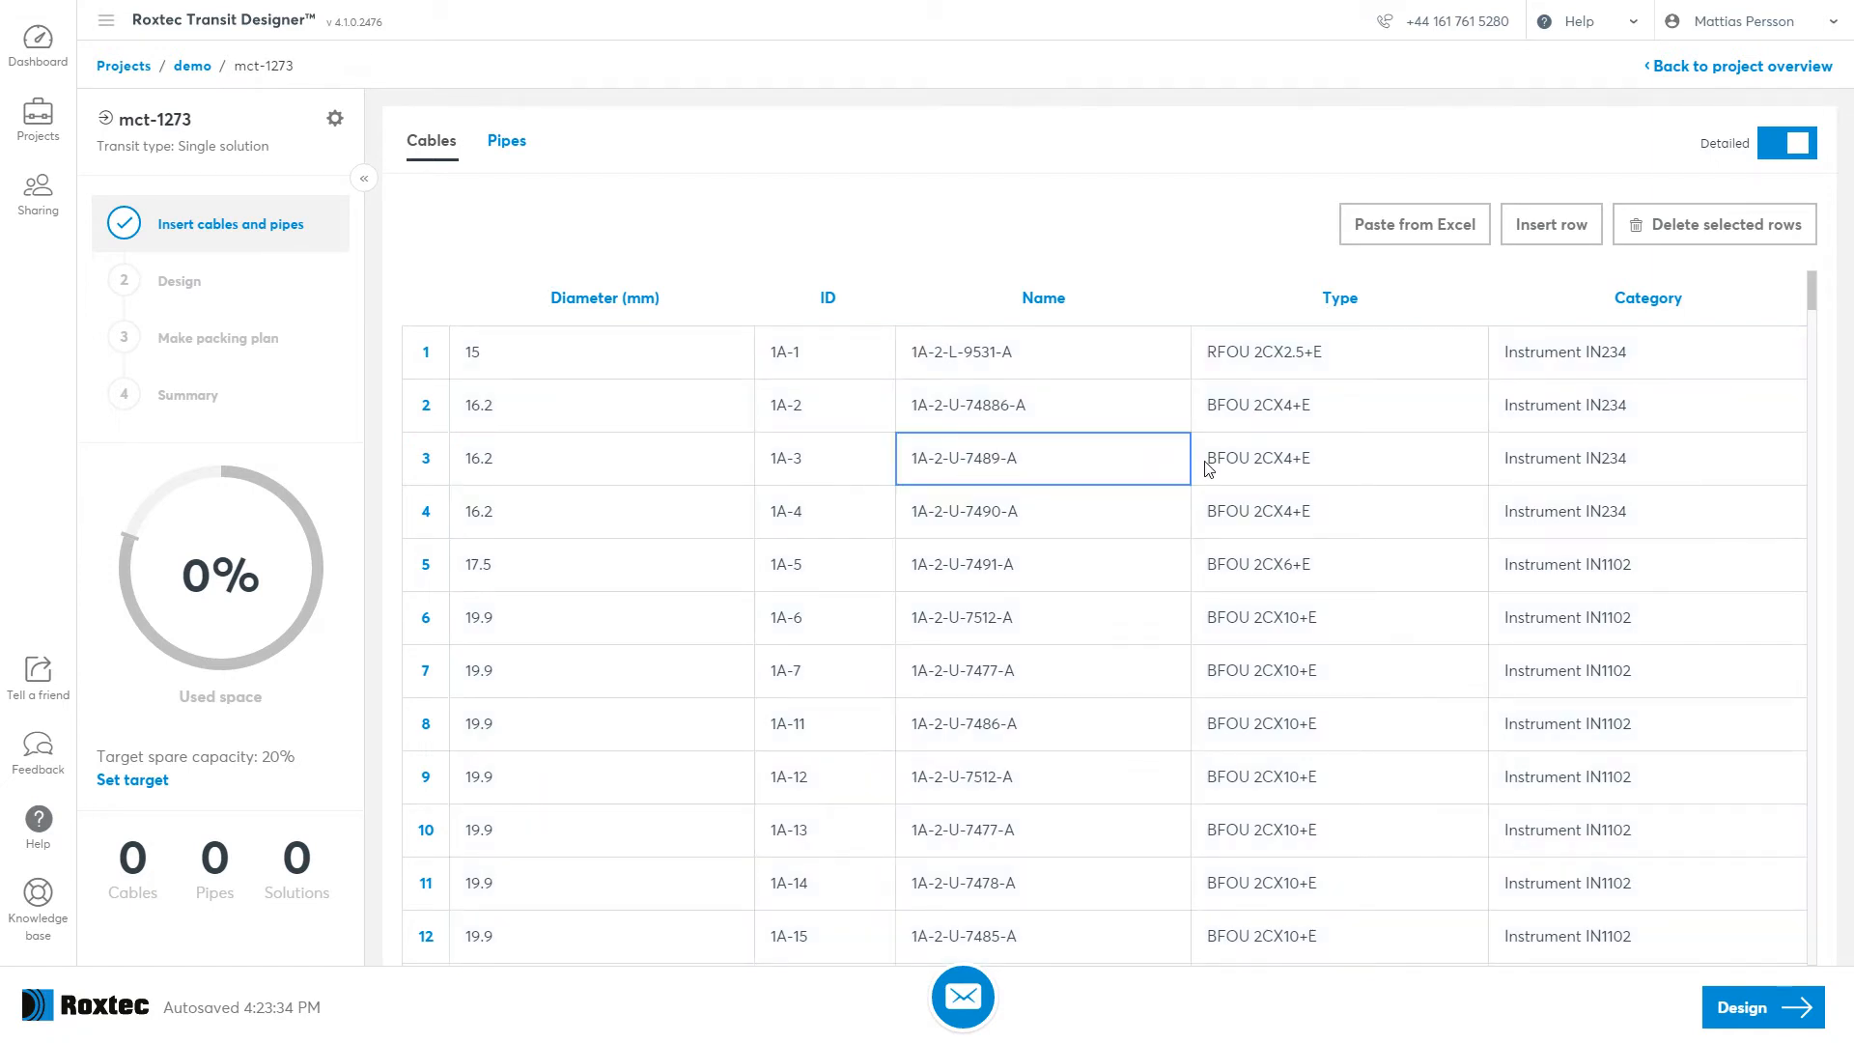
pyautogui.moveTo(1414, 224)
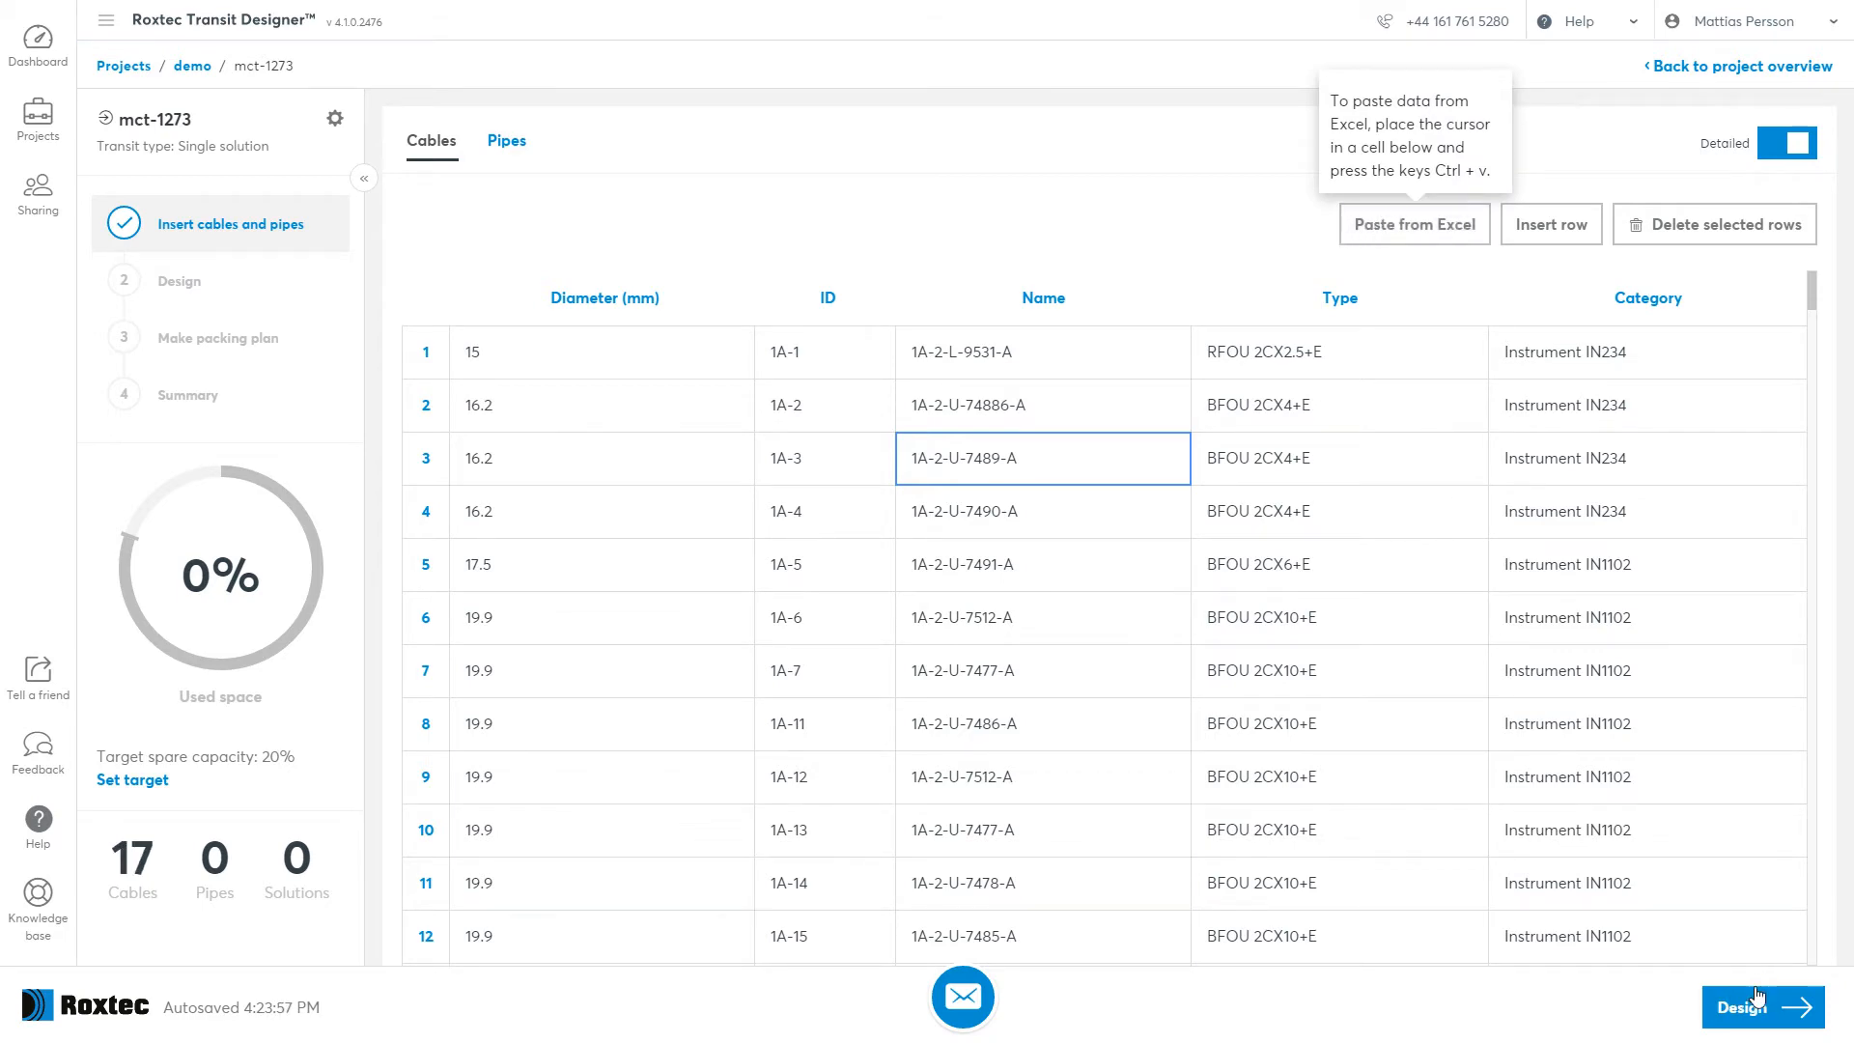
pyautogui.click(1761, 1008)
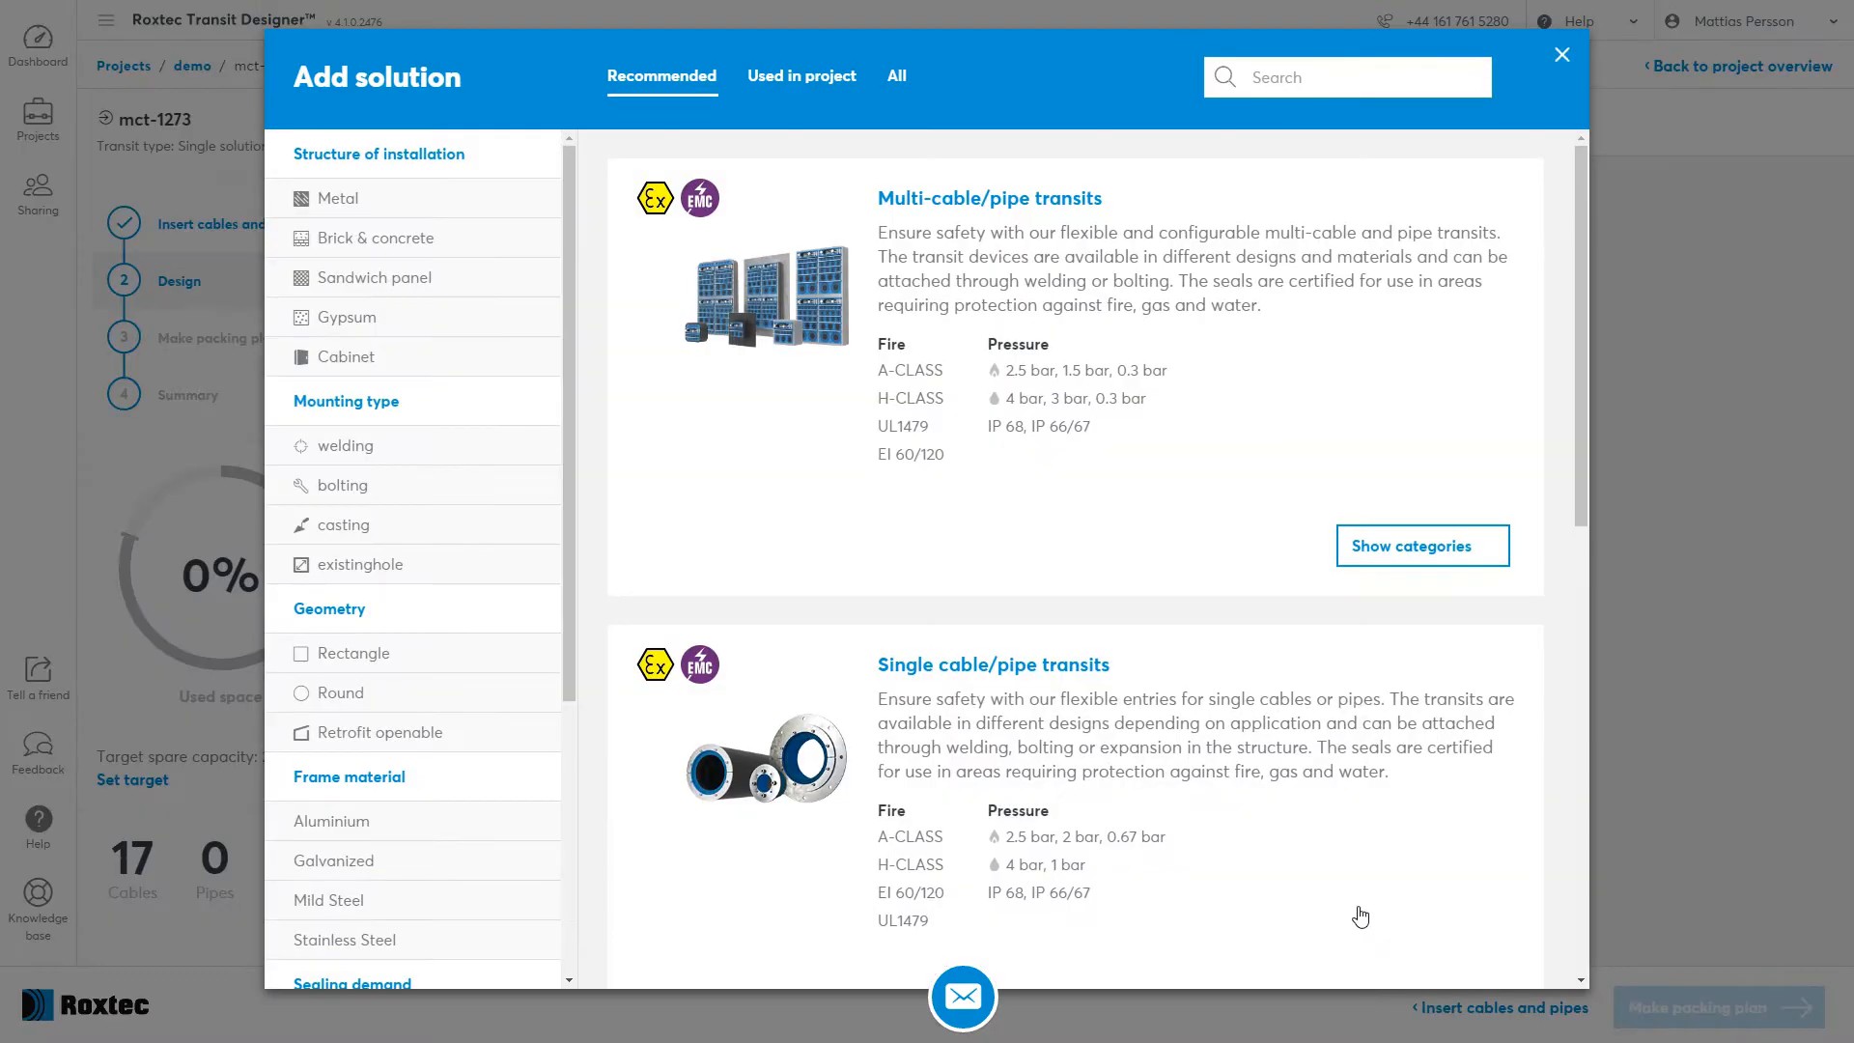
pyautogui.moveTo(1118, 529)
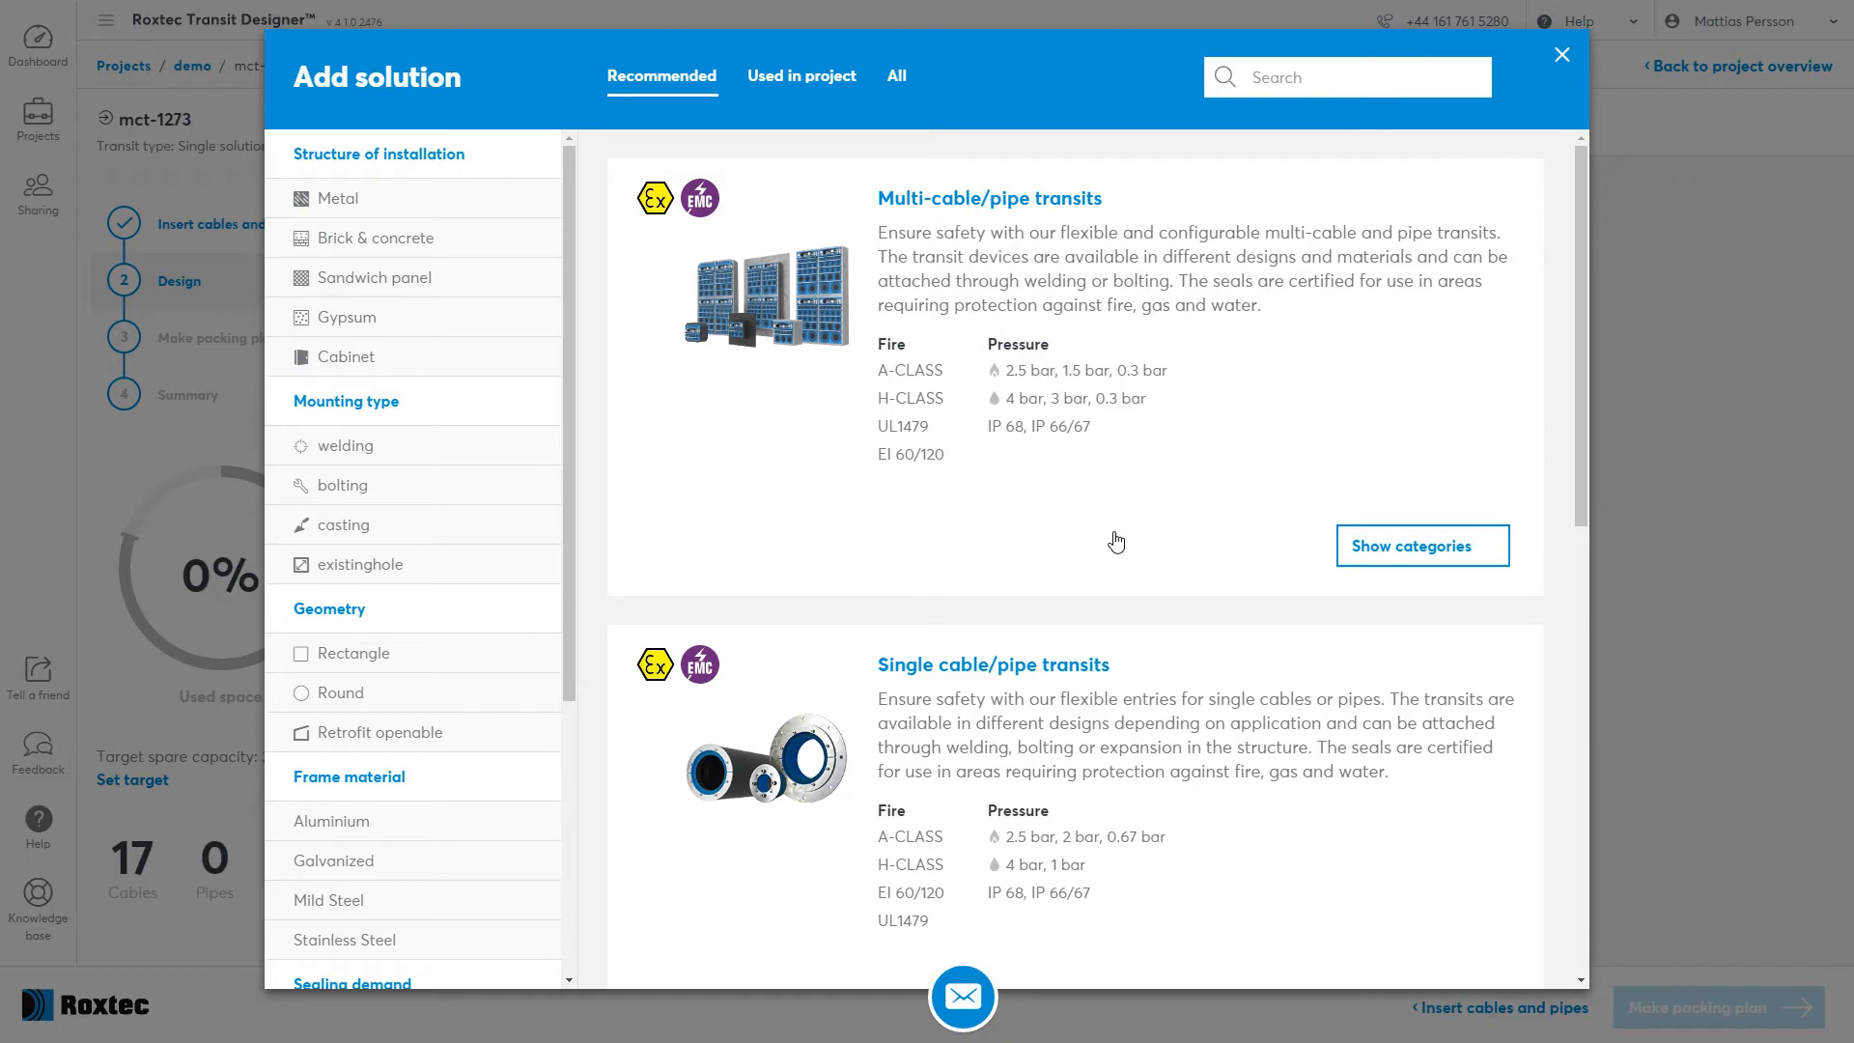
# Filter solutions to Metal structures and view the Standard transit S details.
pyautogui.scroll(-3)
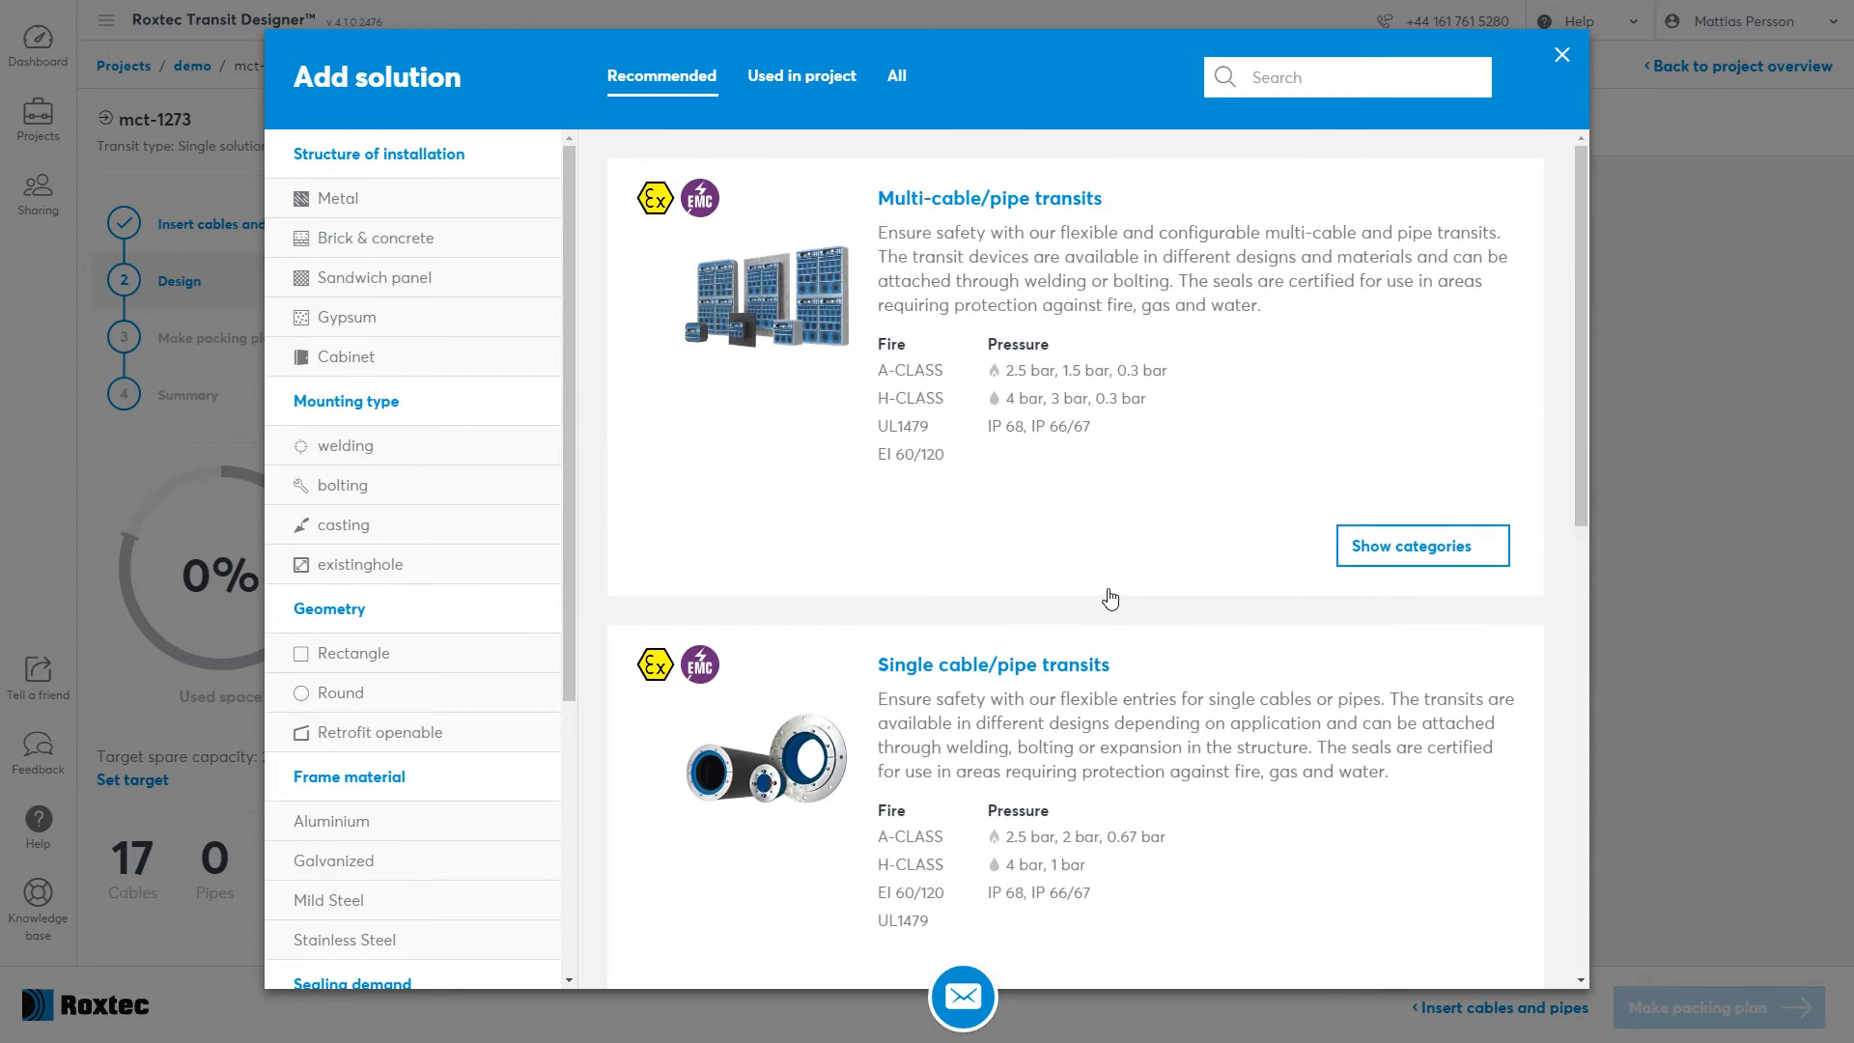
pyautogui.click(1421, 544)
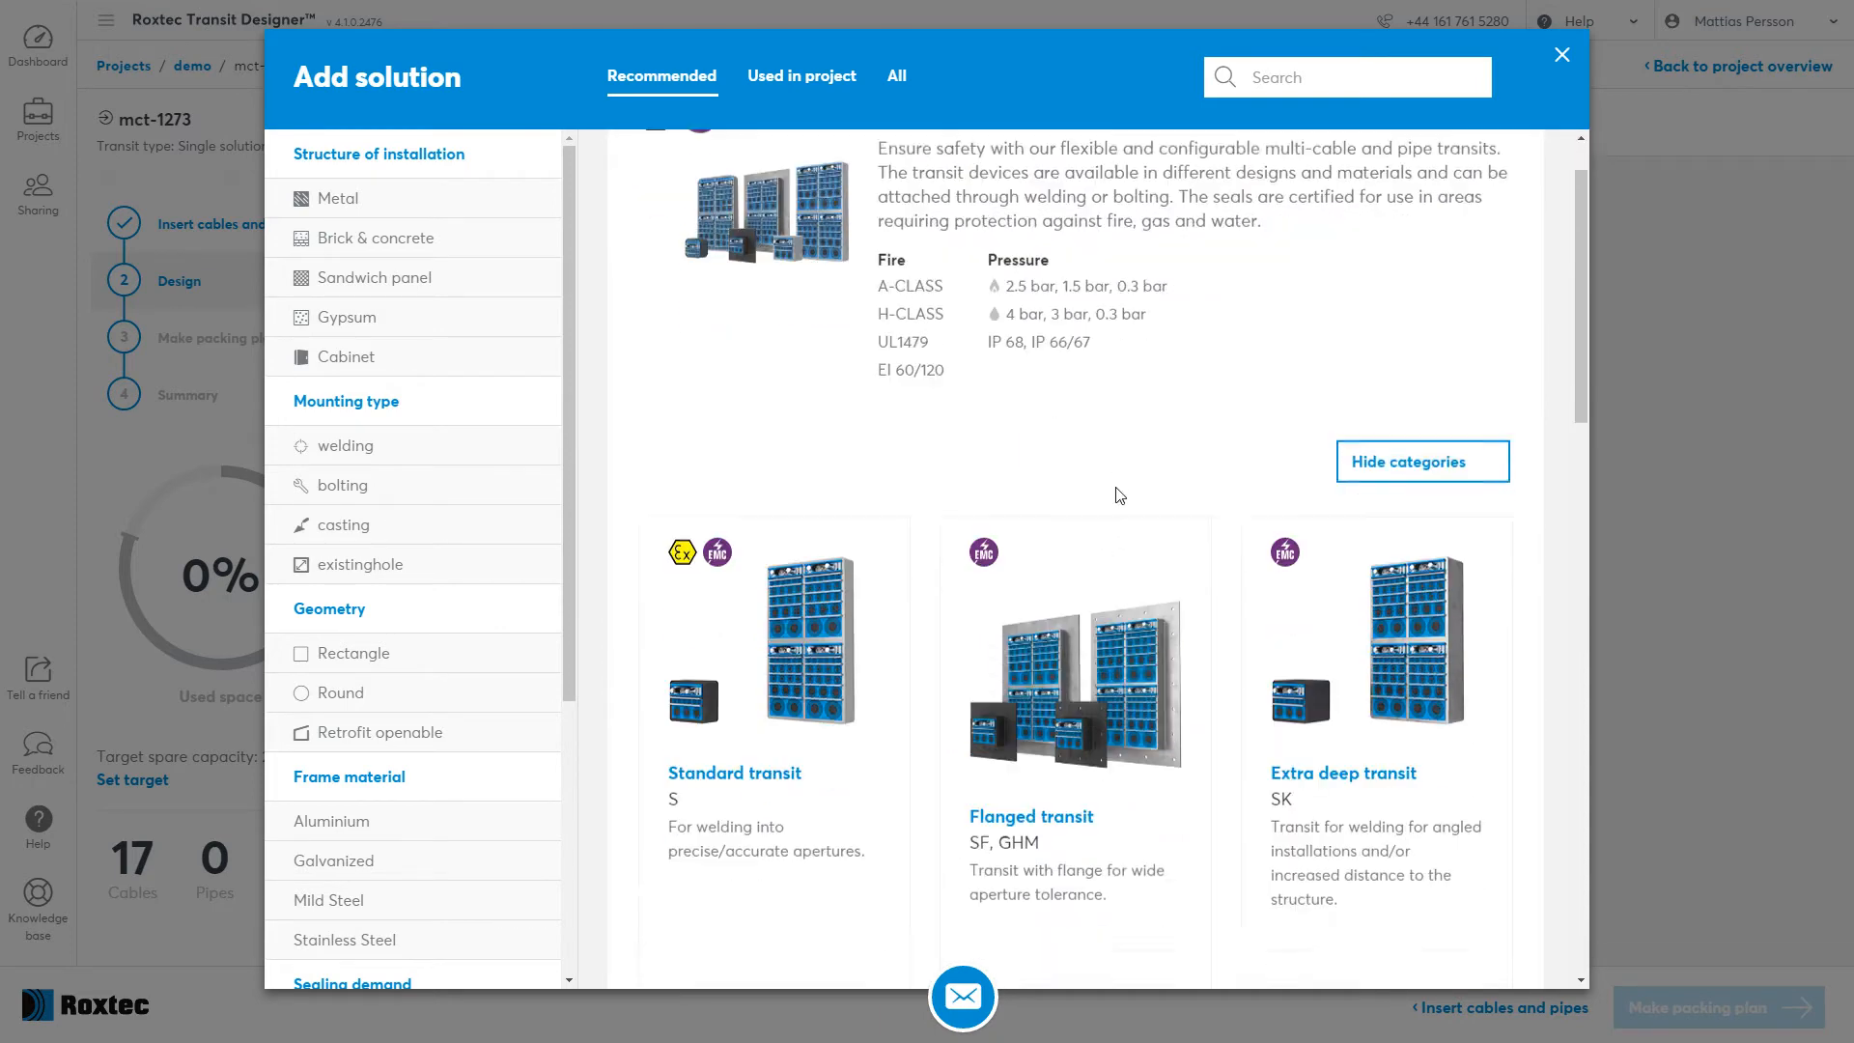
pyautogui.scroll(-3)
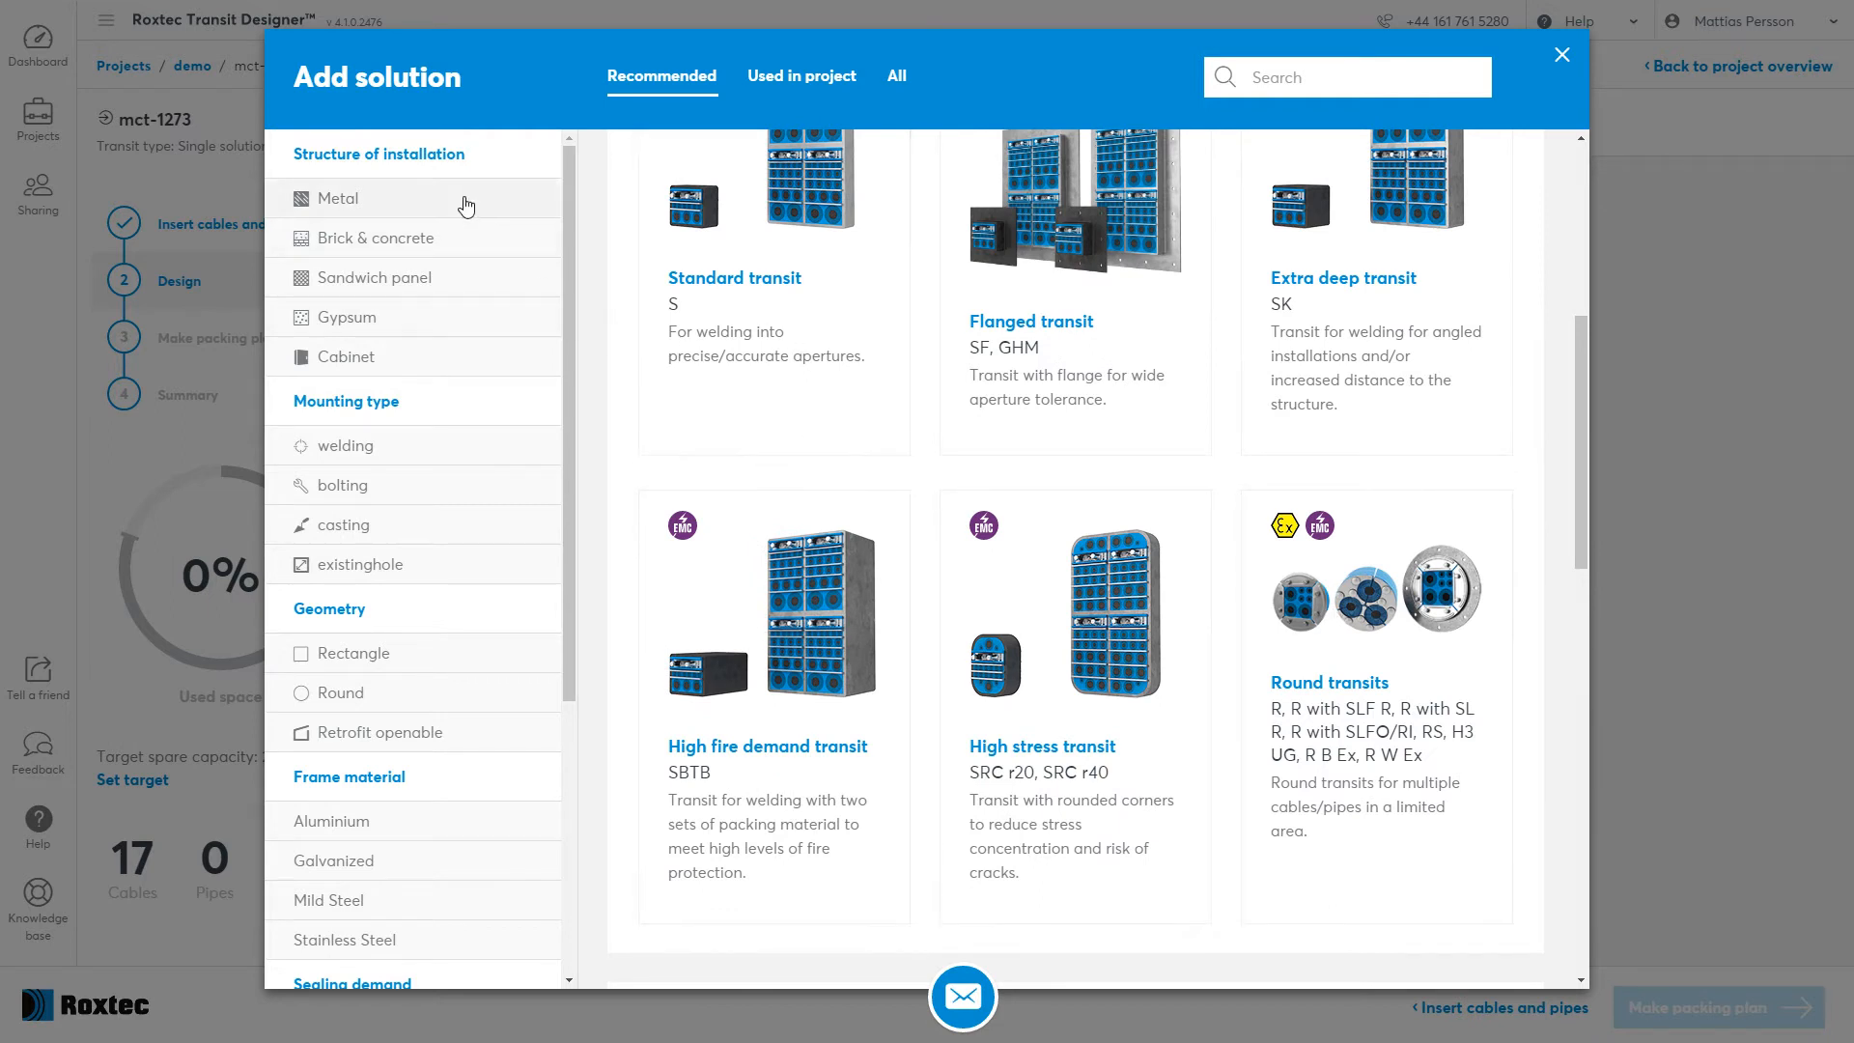
pyautogui.click(336, 197)
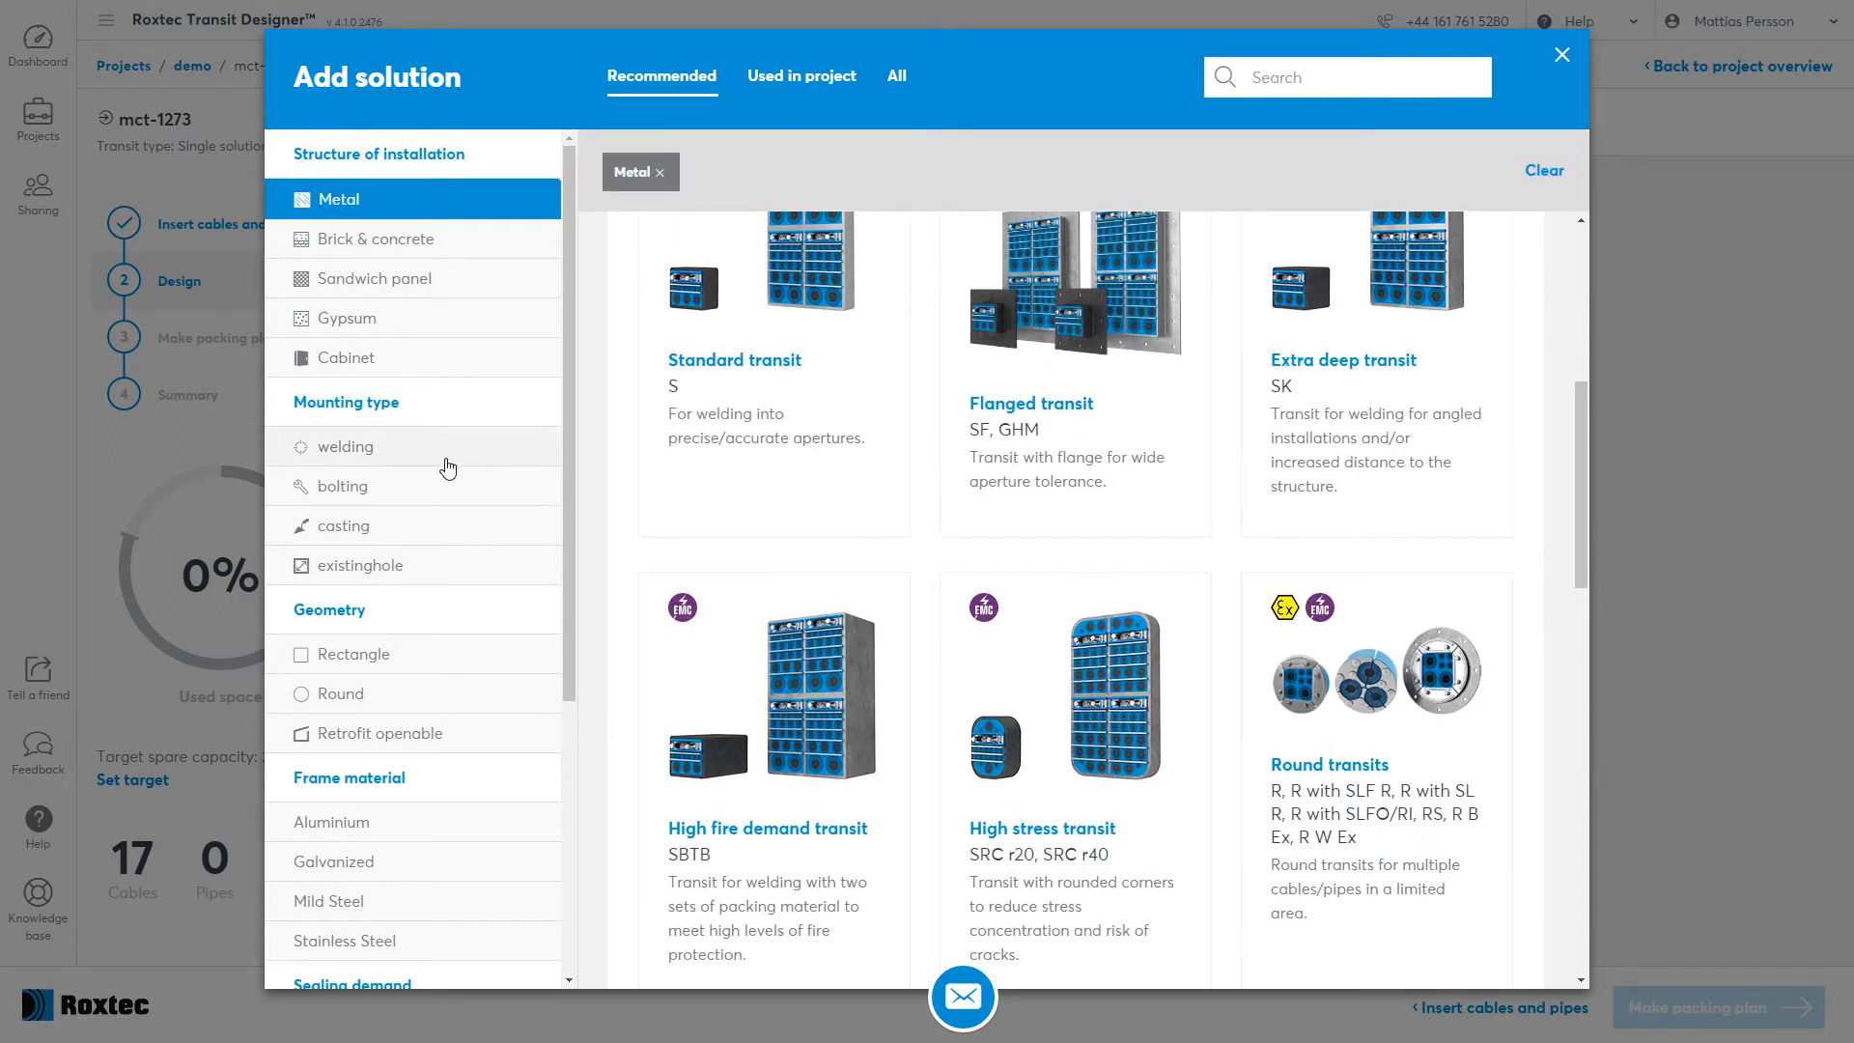
pyautogui.click(344, 446)
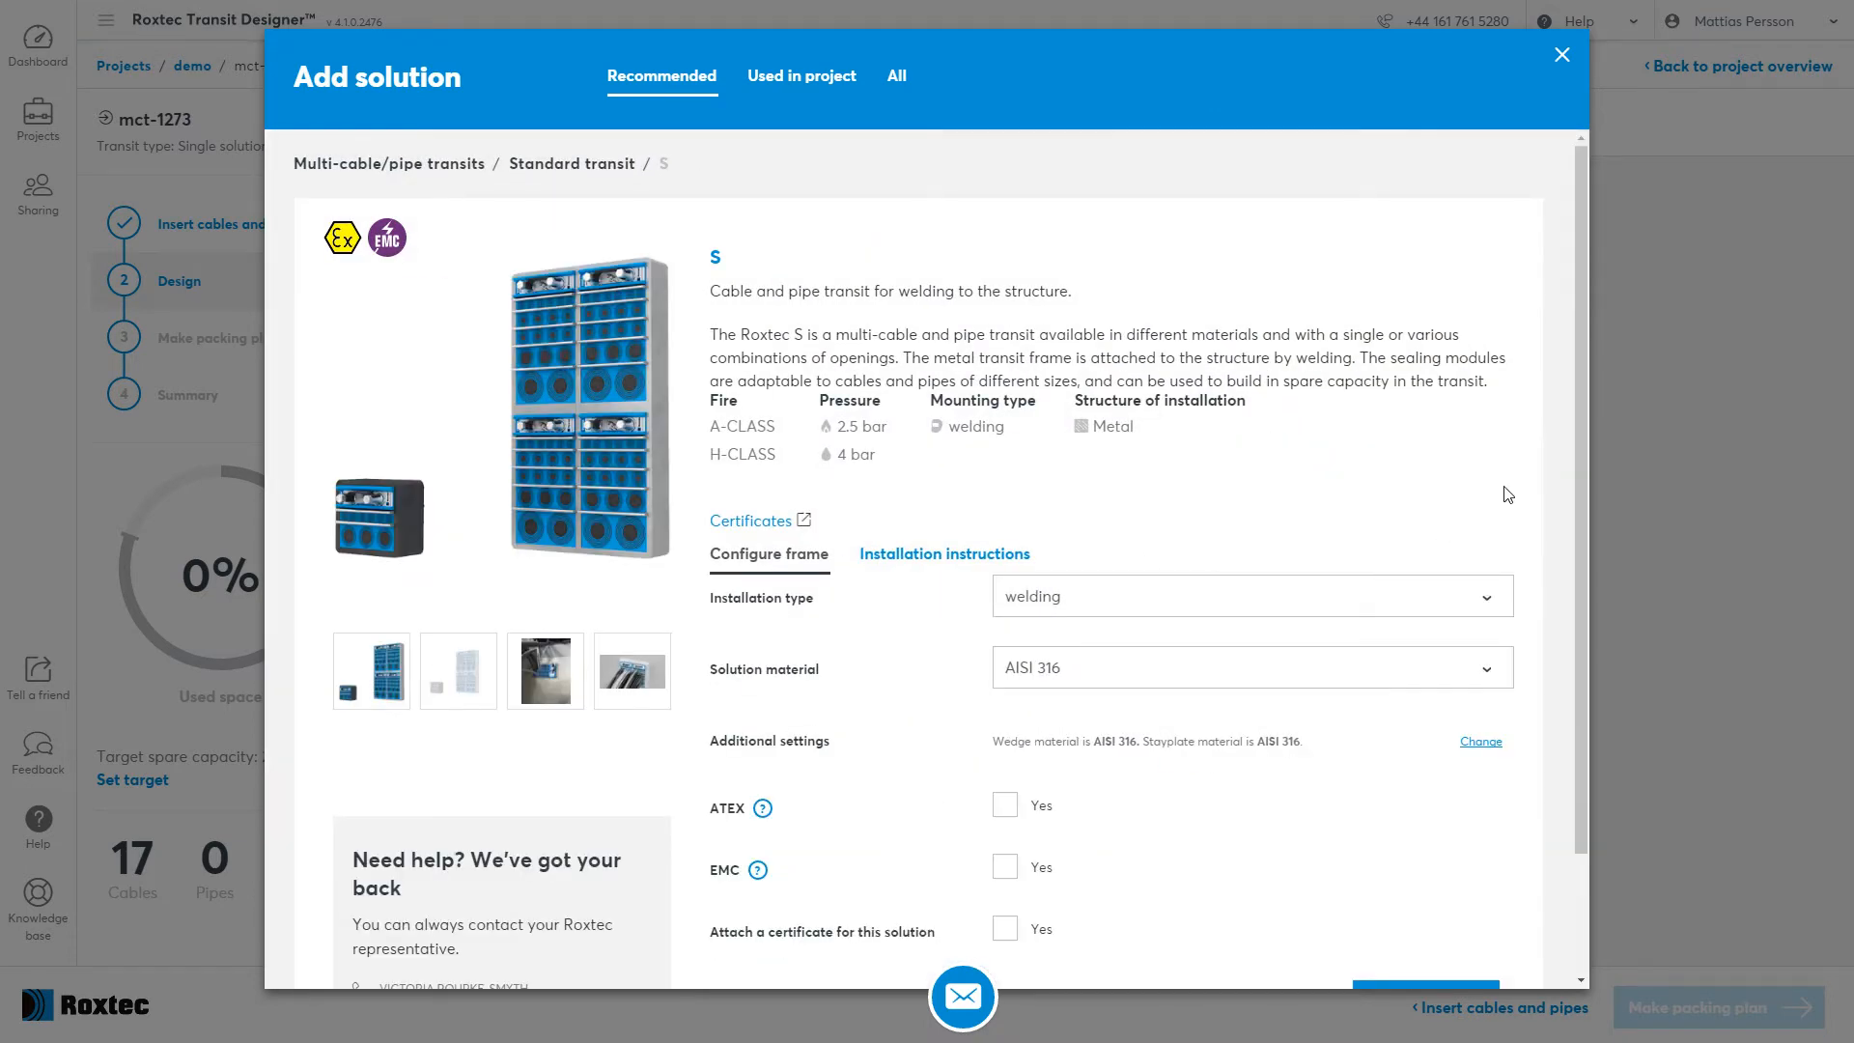
# Choose the Standard transit S, welded, with Mild Steel as solution material.
pyautogui.scroll(-3)
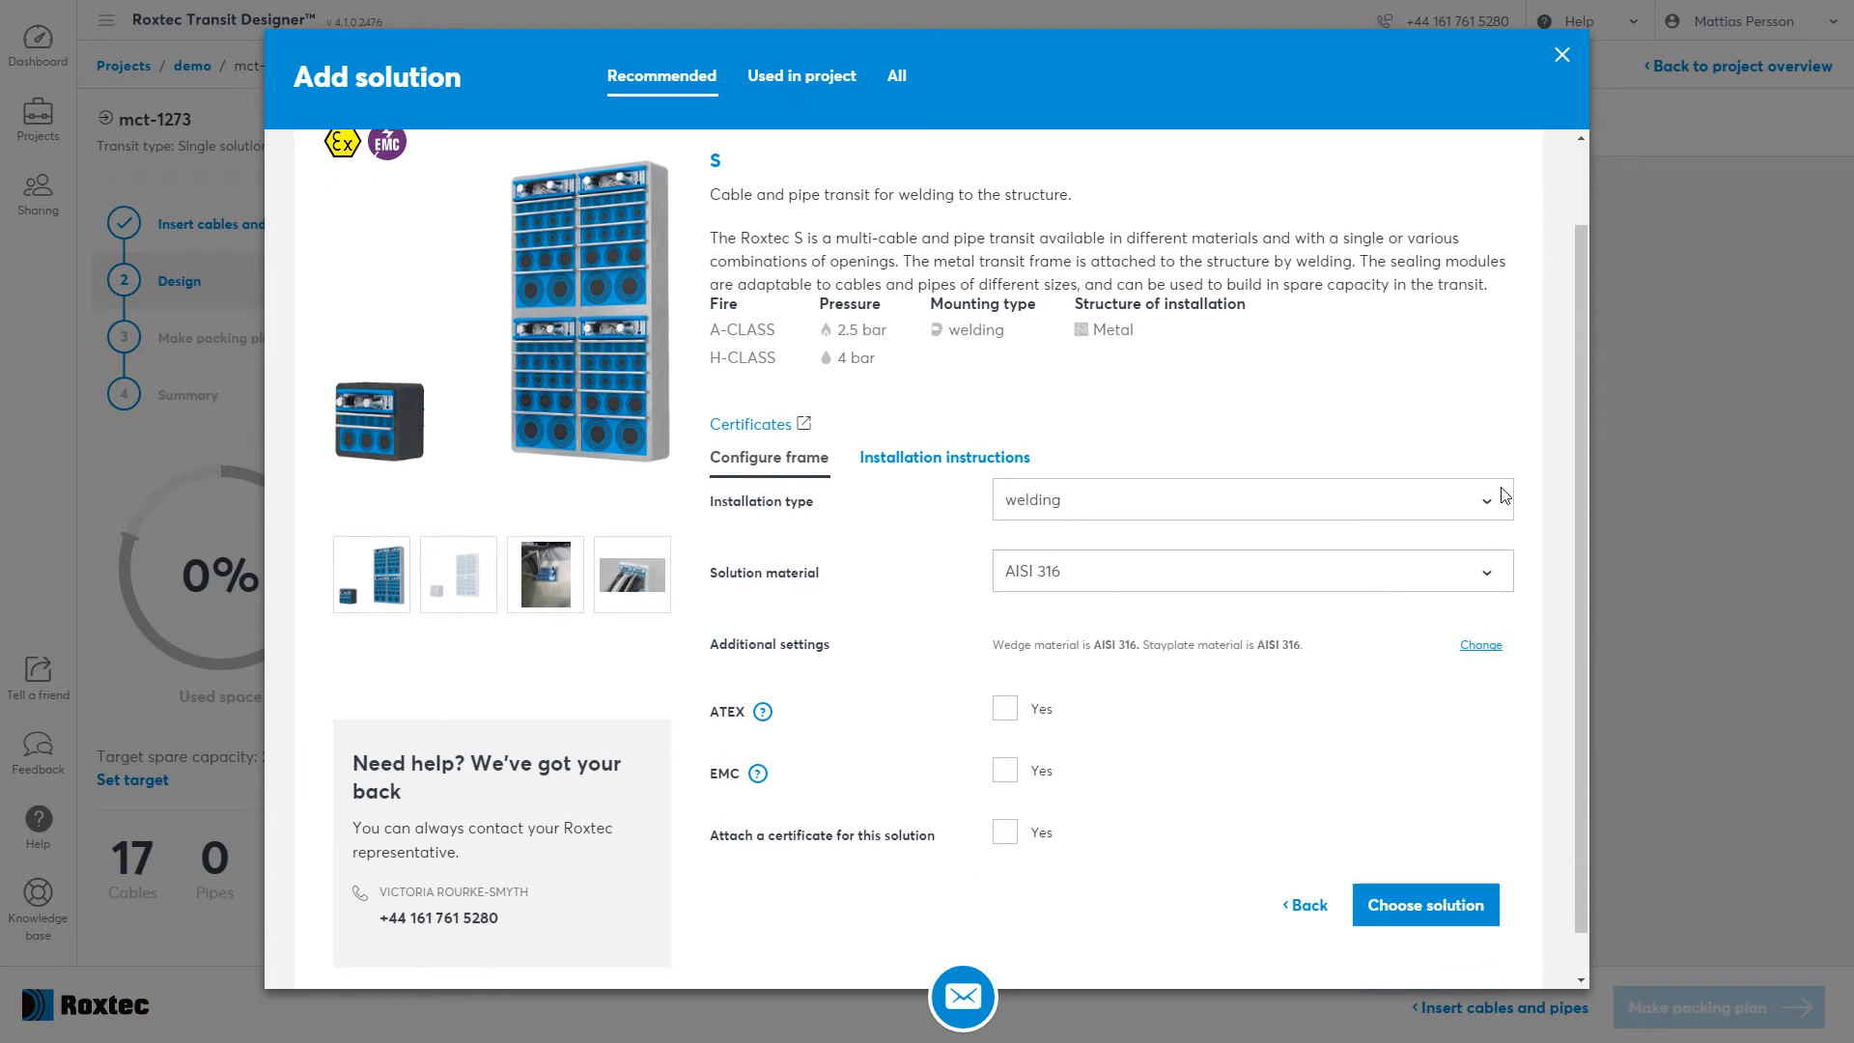
pyautogui.moveTo(1234, 609)
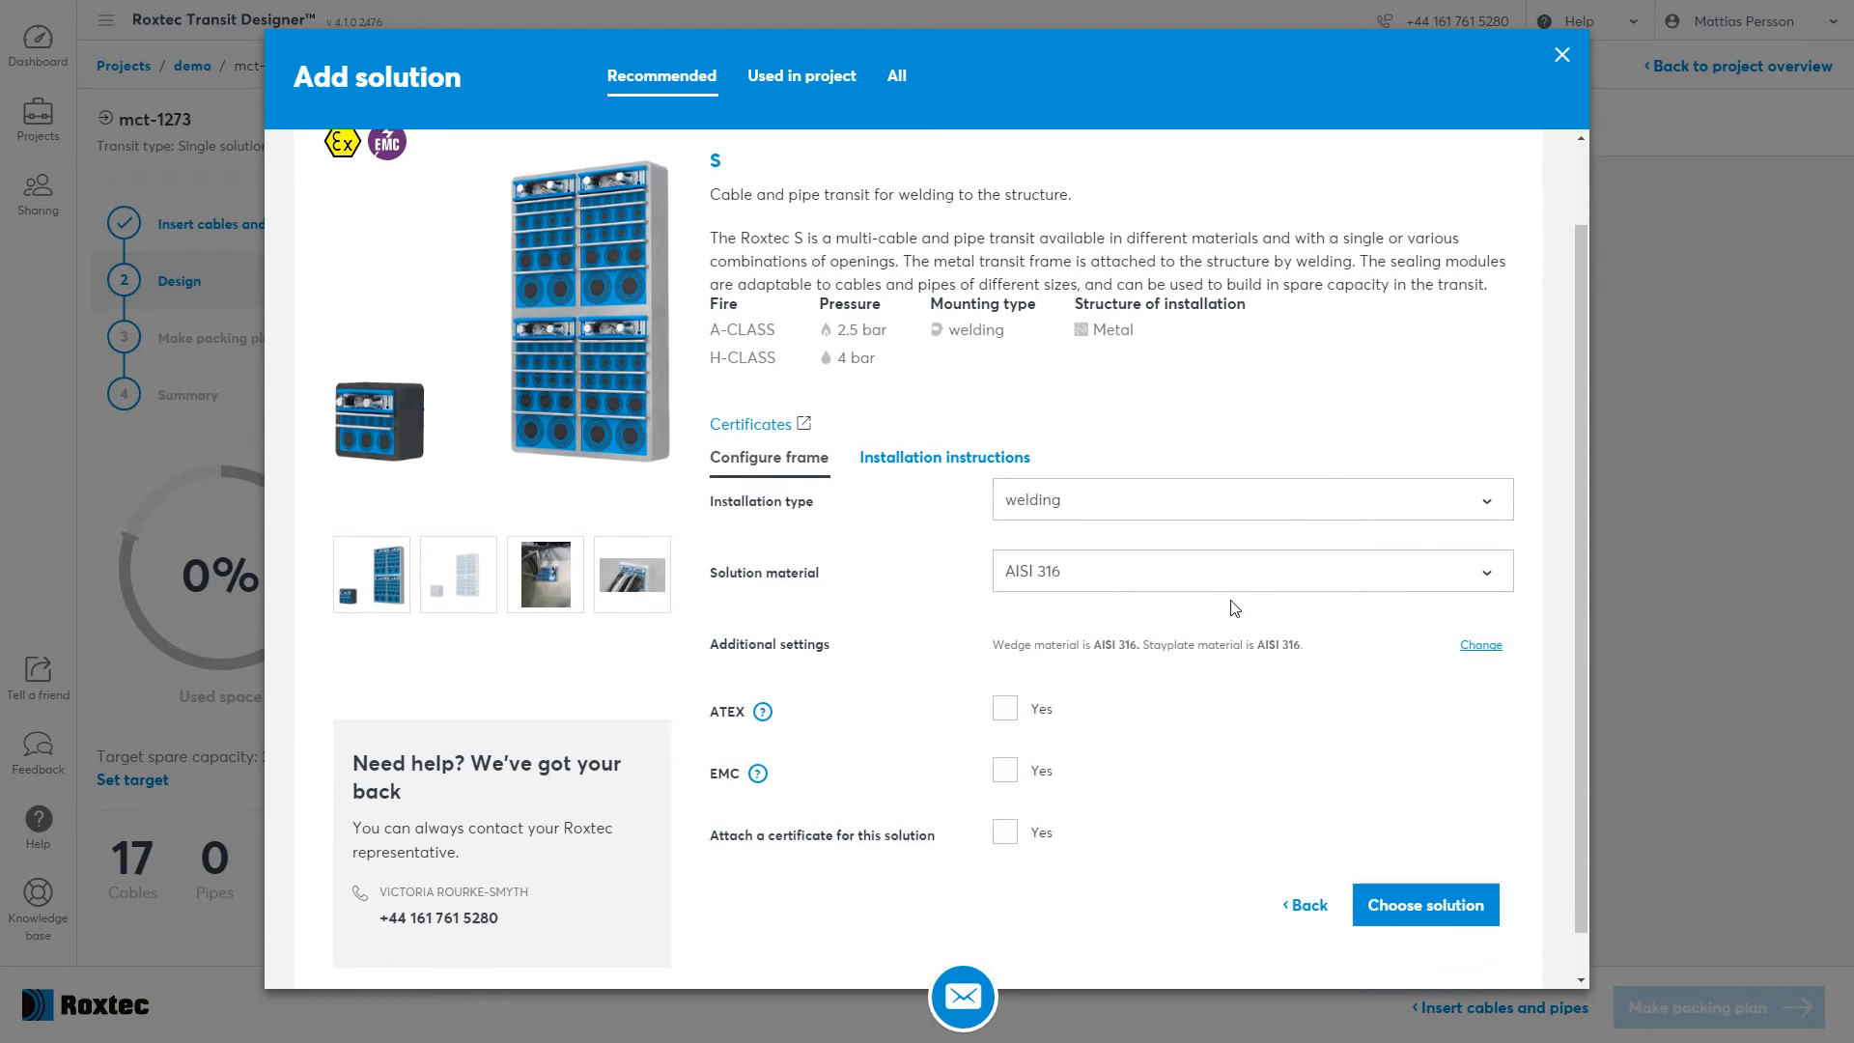
pyautogui.click(1252, 569)
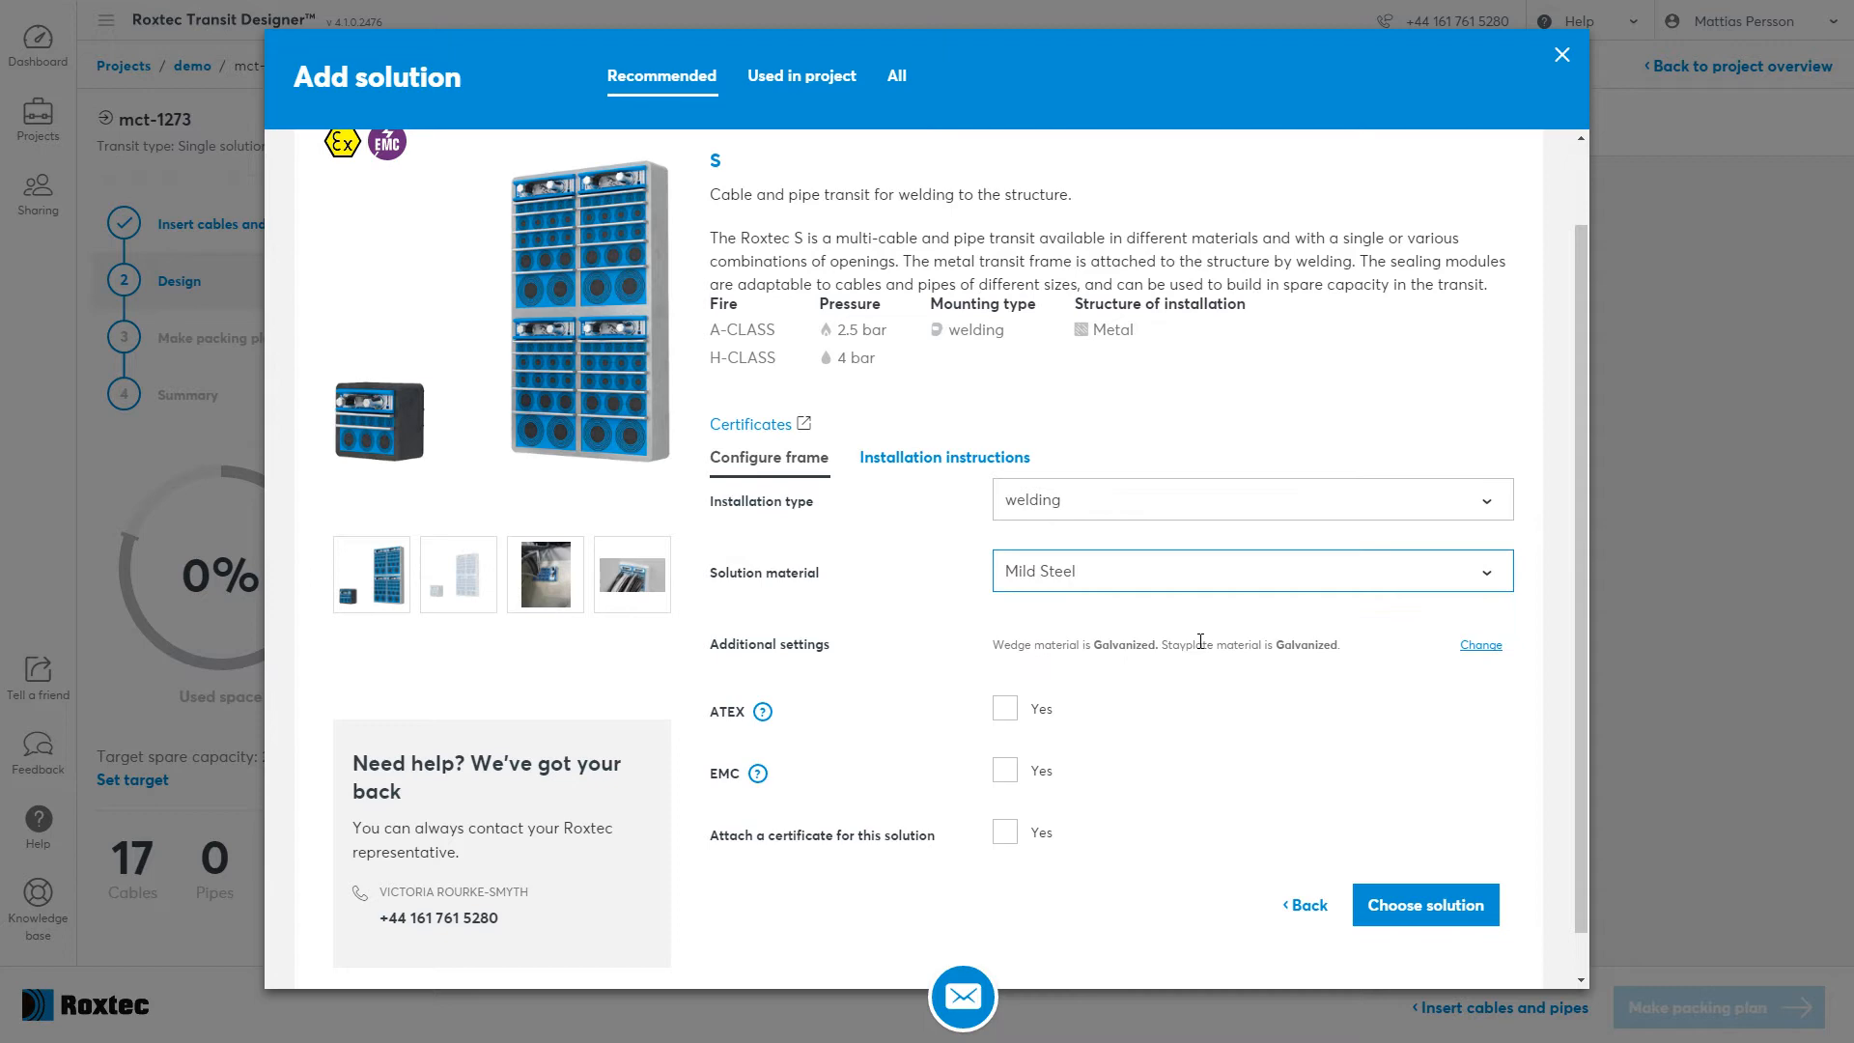
pyautogui.moveTo(1041, 767)
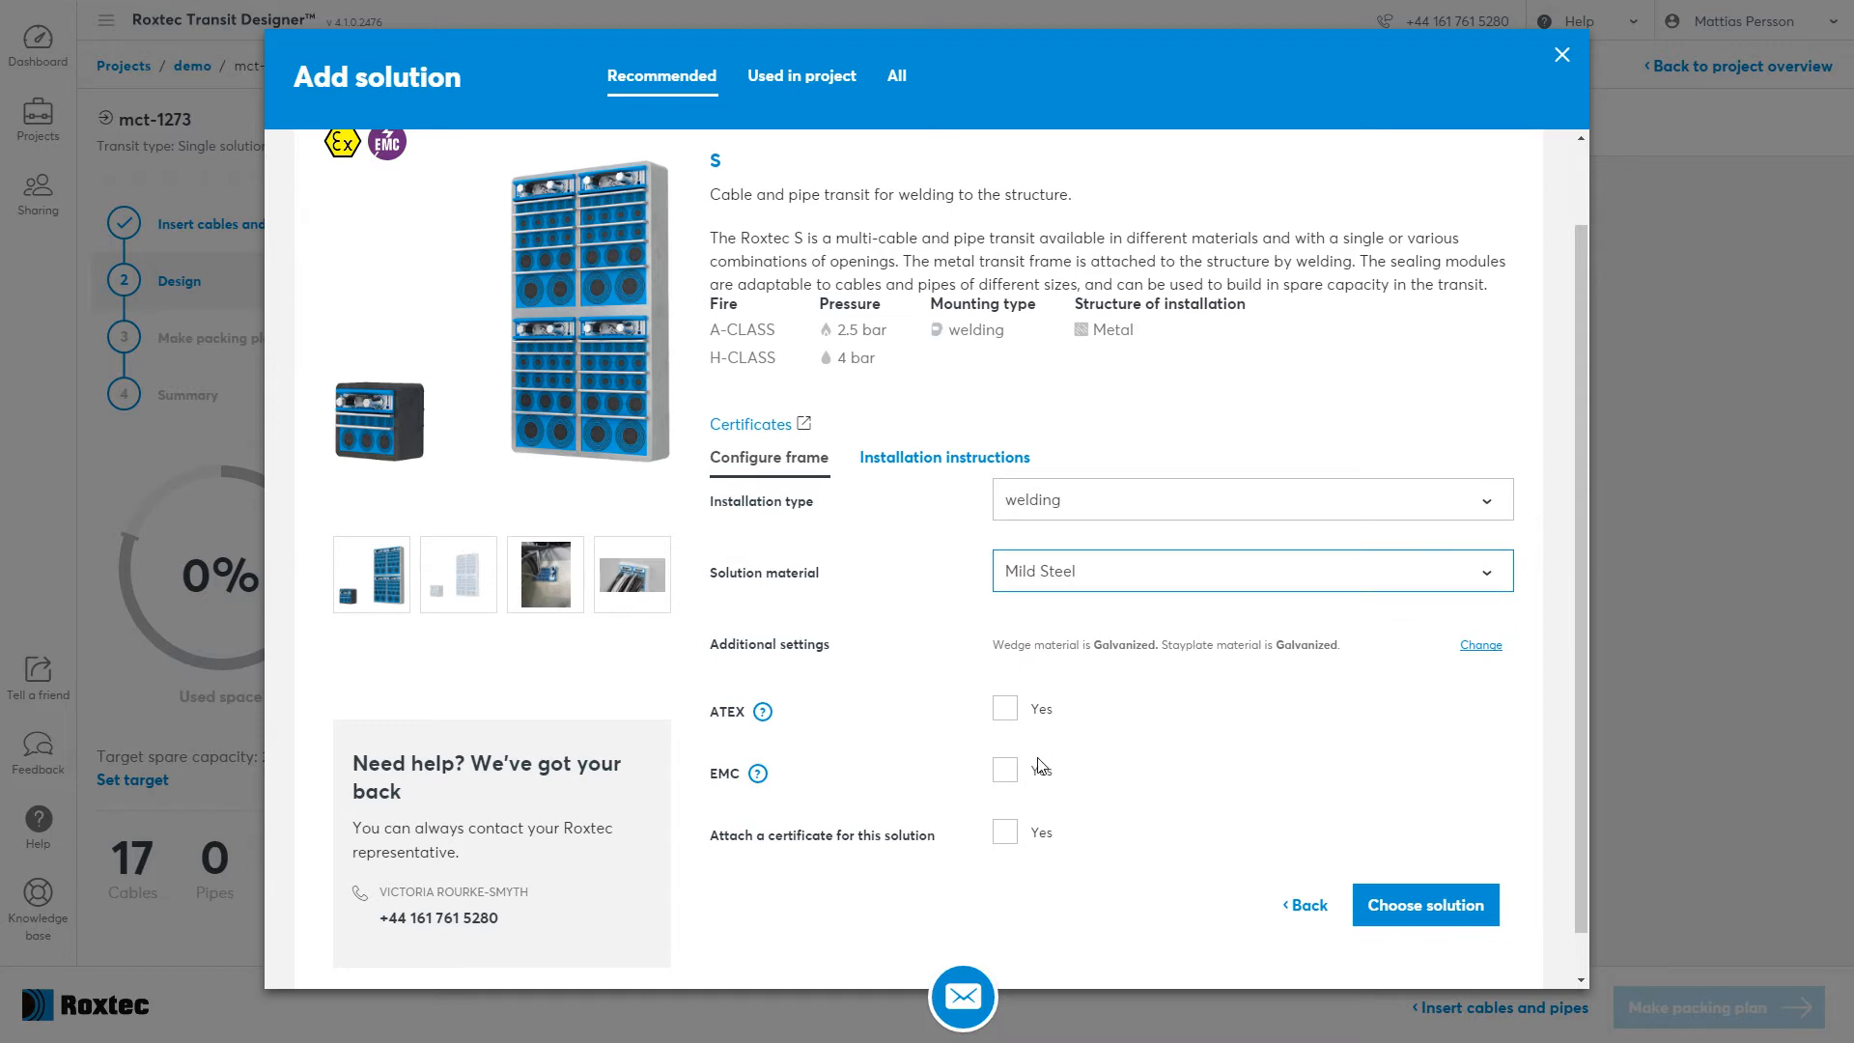
pyautogui.moveTo(1452, 946)
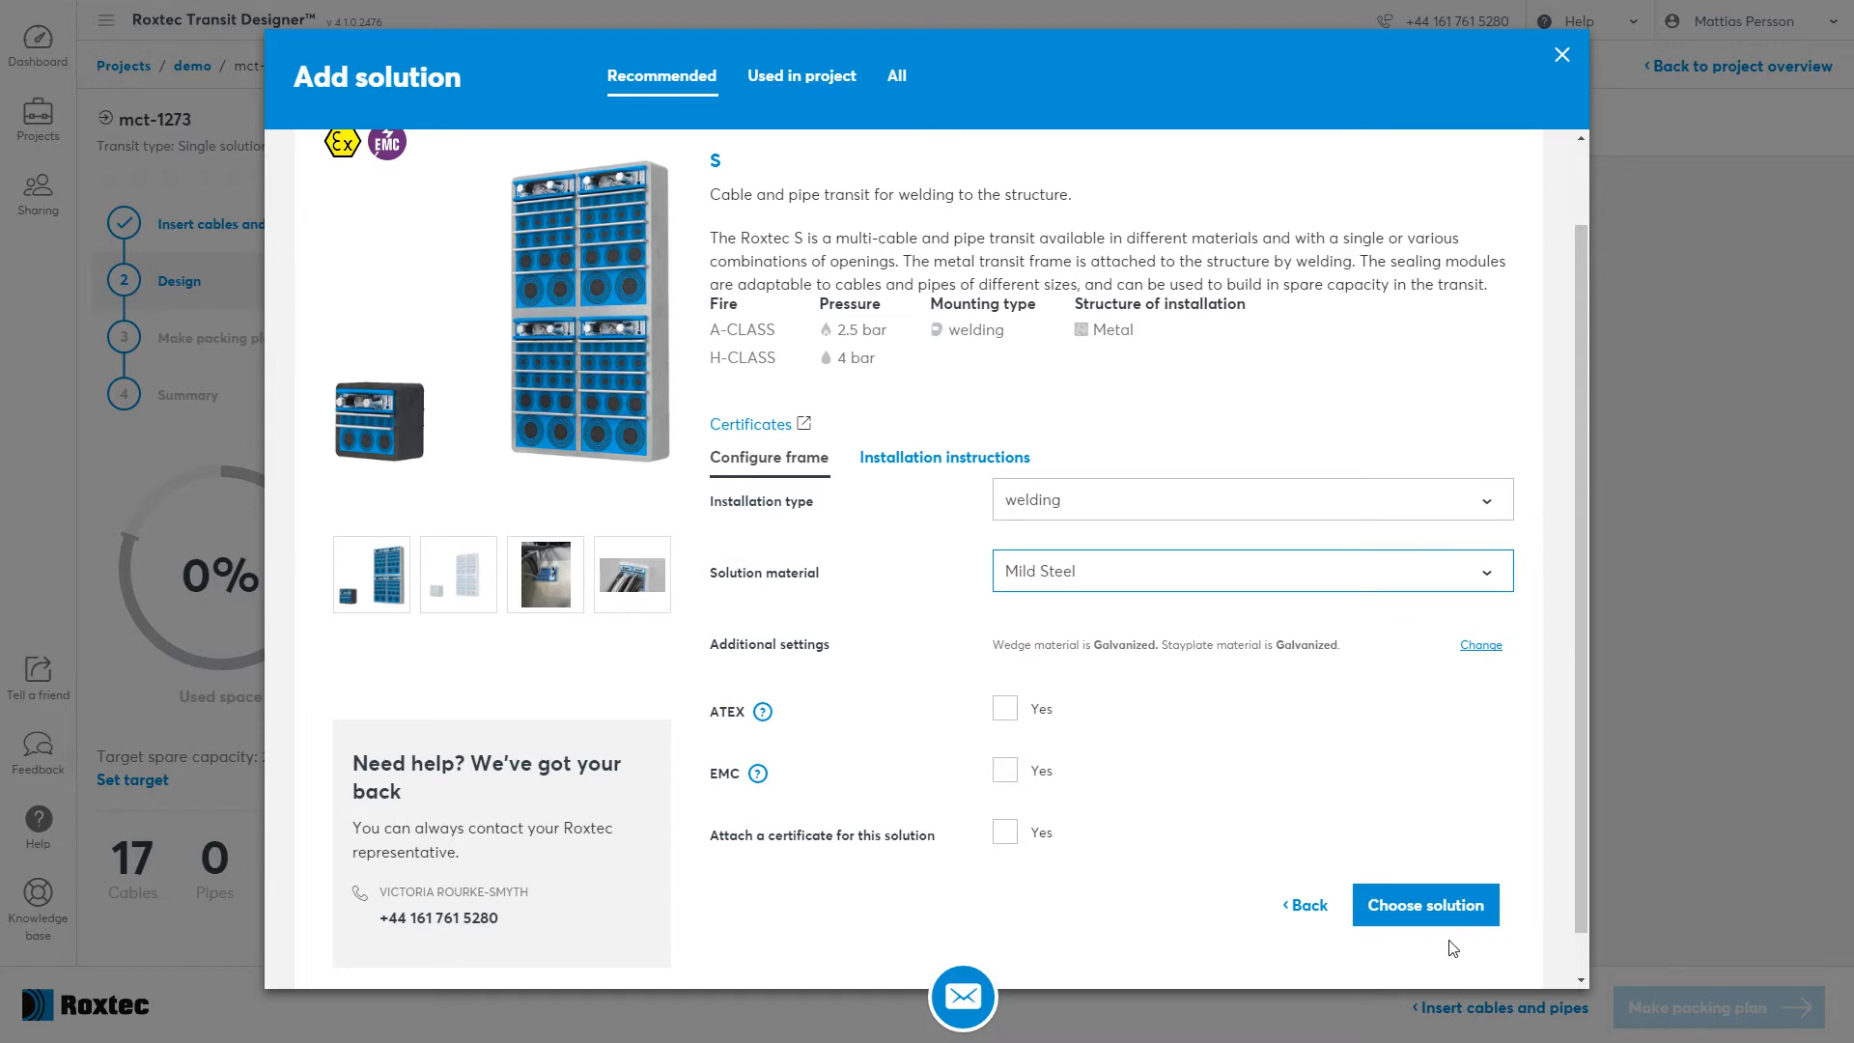
pyautogui.click(1426, 903)
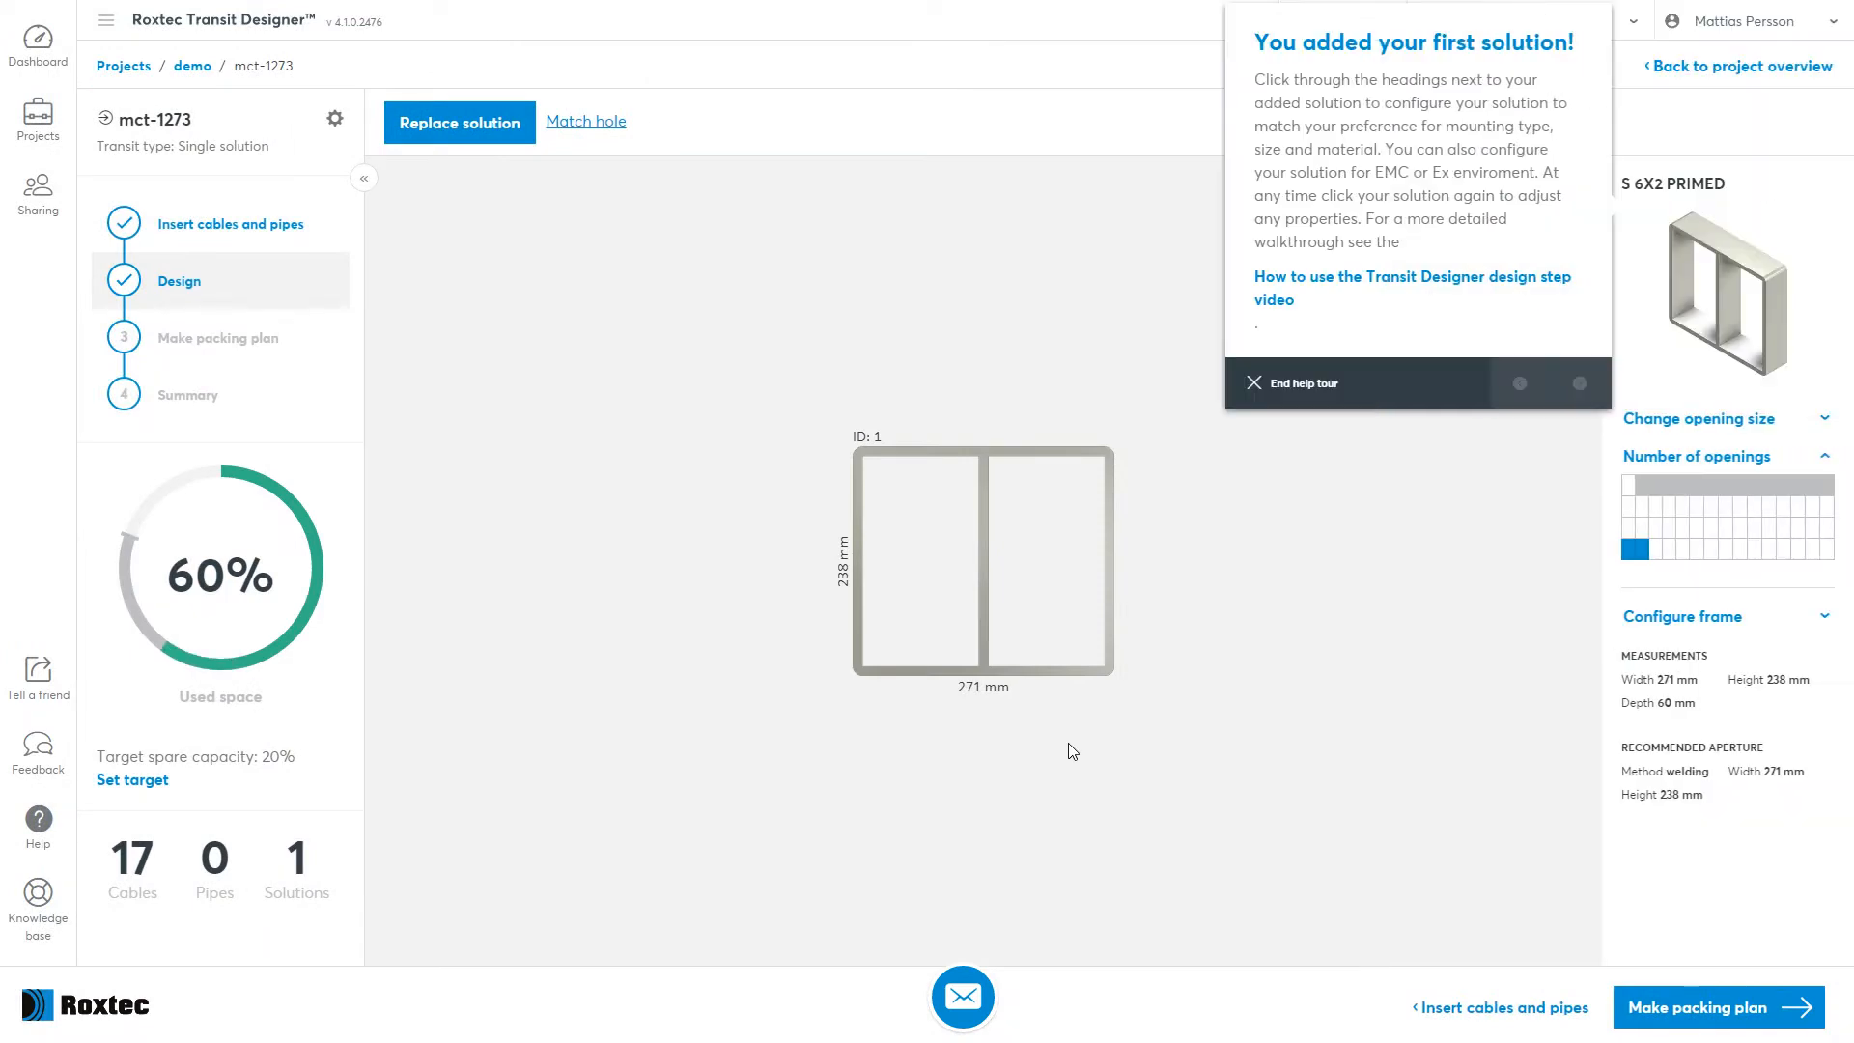
# End the help tour and set the S frame to four openings wide.
pyautogui.click(1292, 383)
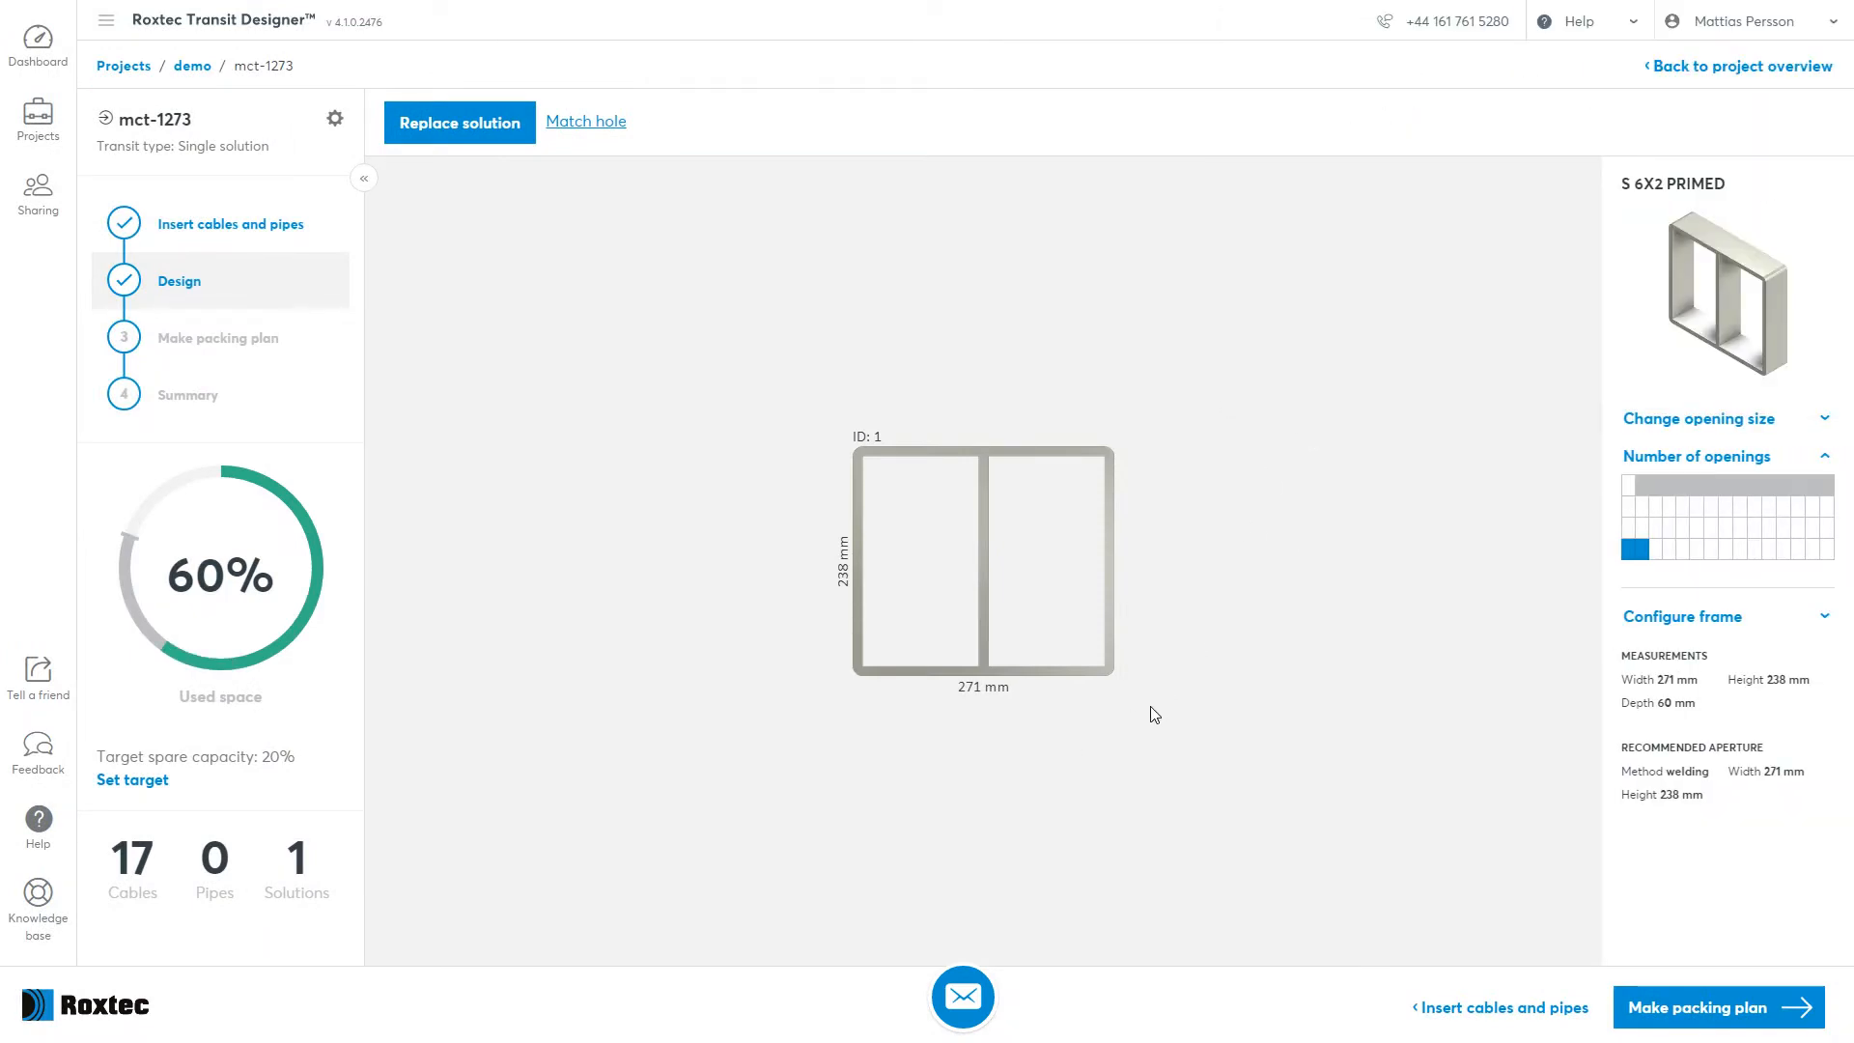
pyautogui.moveTo(1366, 748)
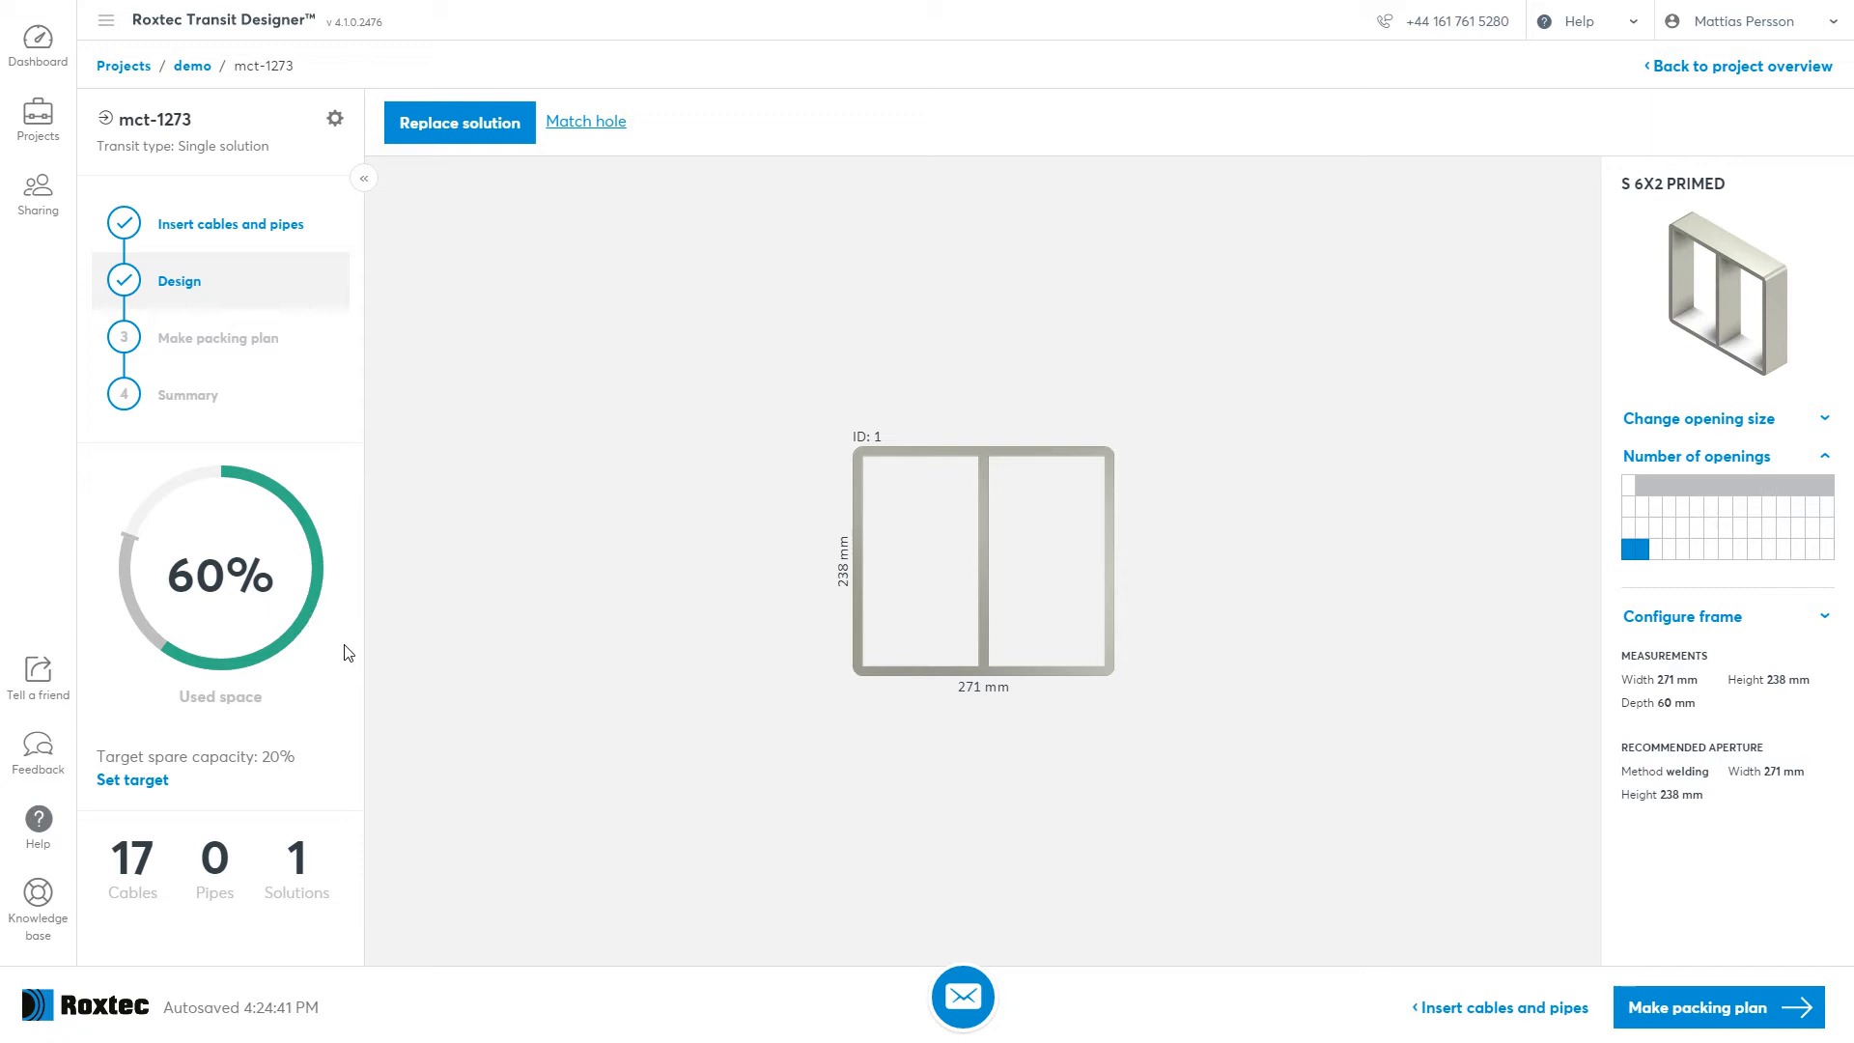
pyautogui.moveTo(361, 651)
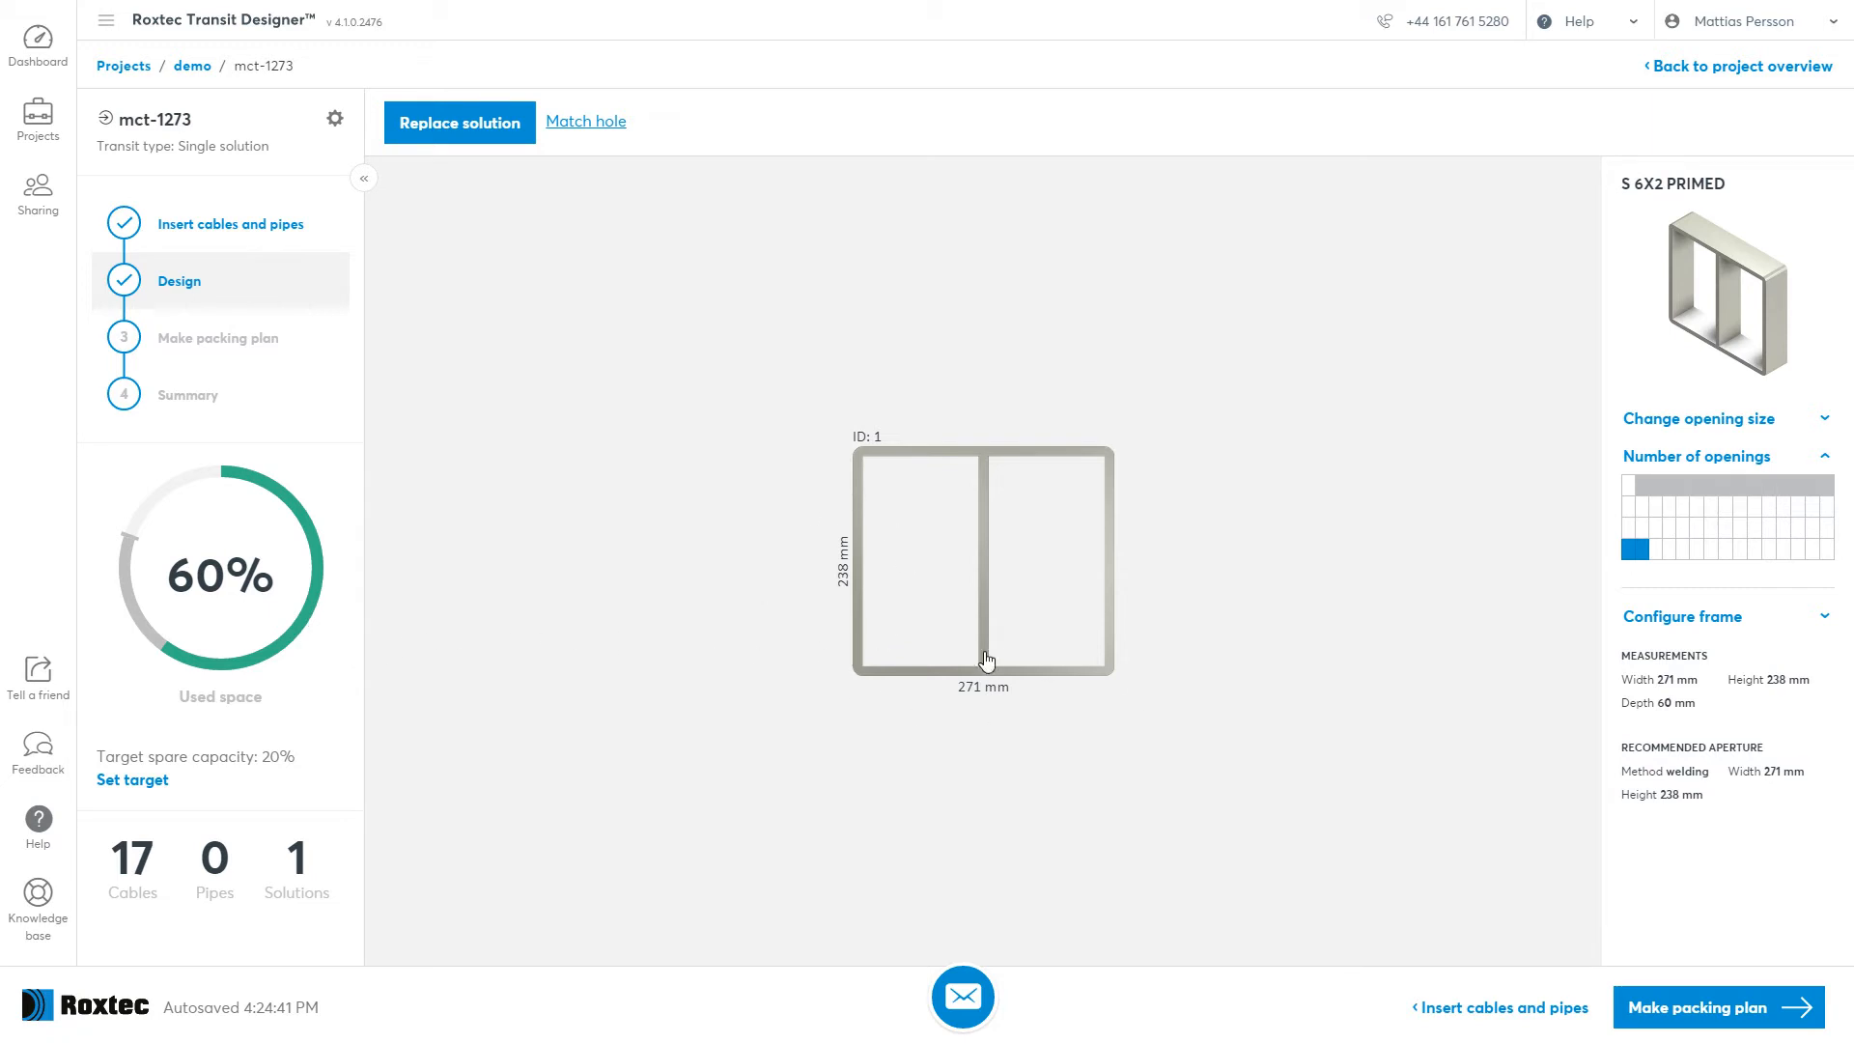
pyautogui.moveTo(1087, 710)
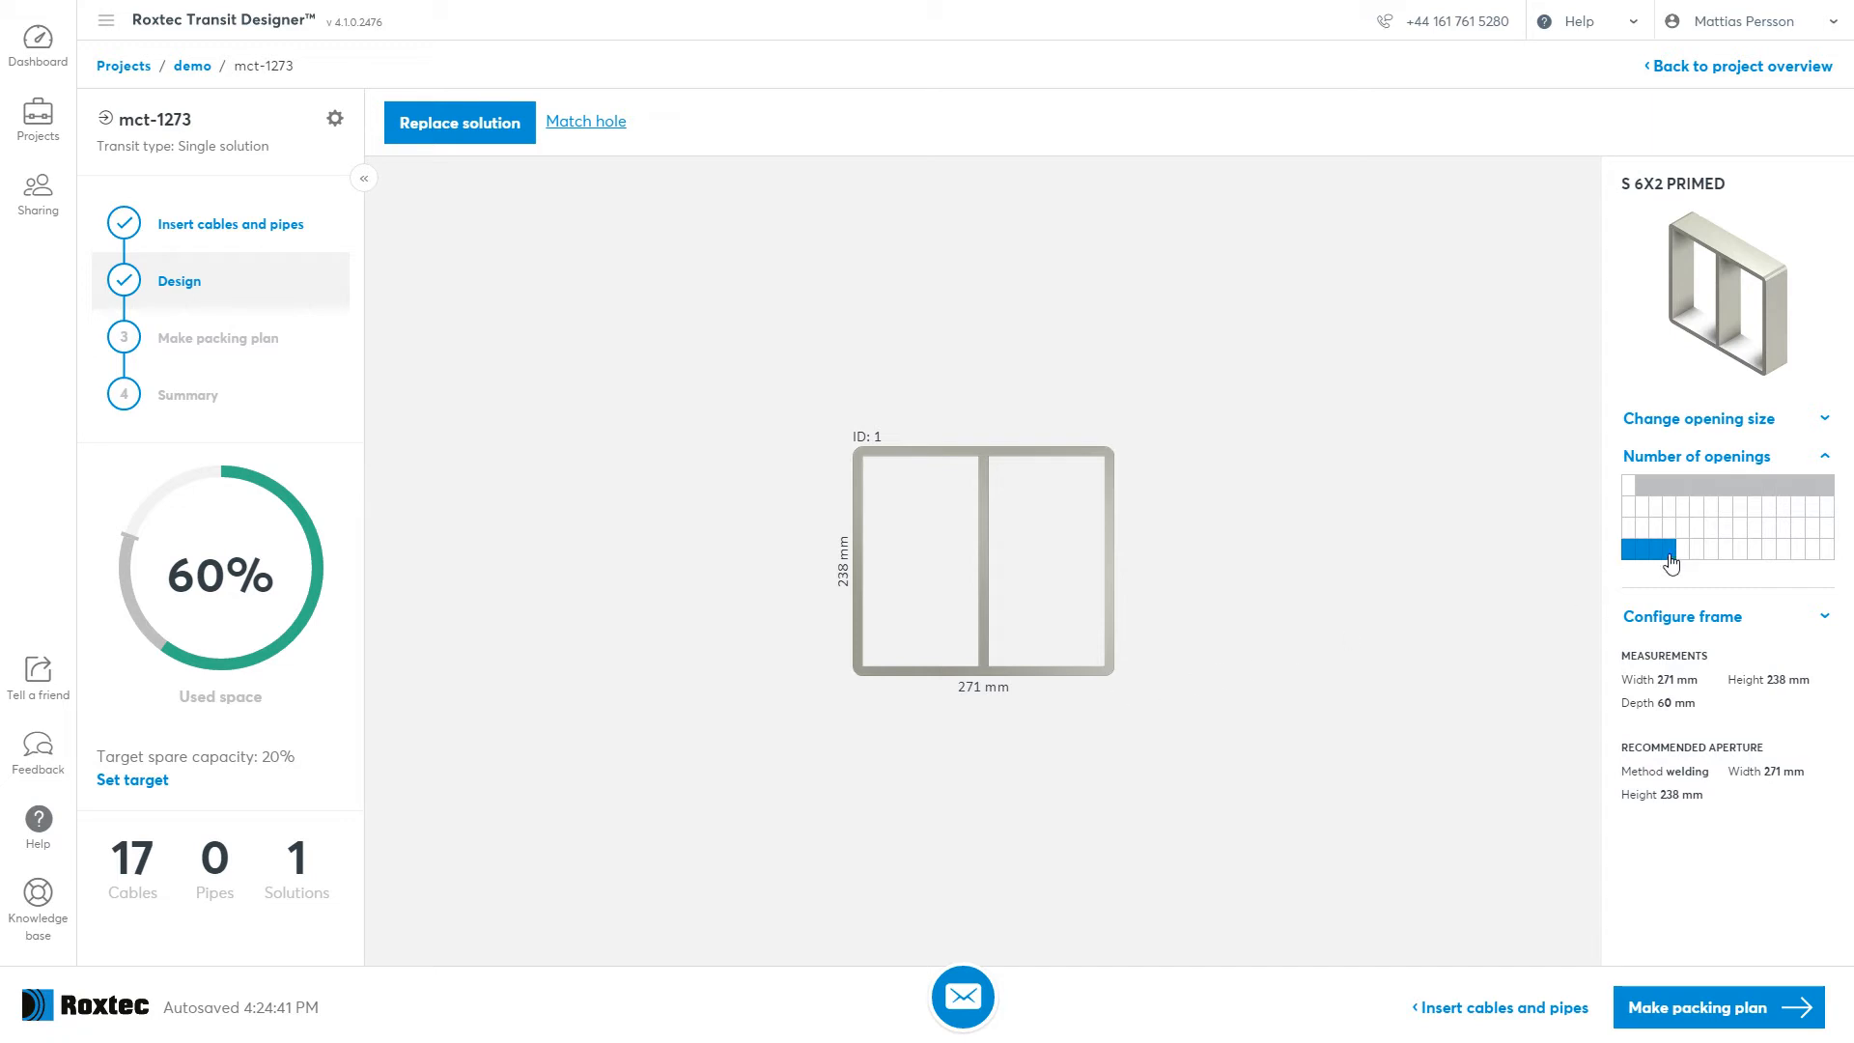
pyautogui.click(1680, 547)
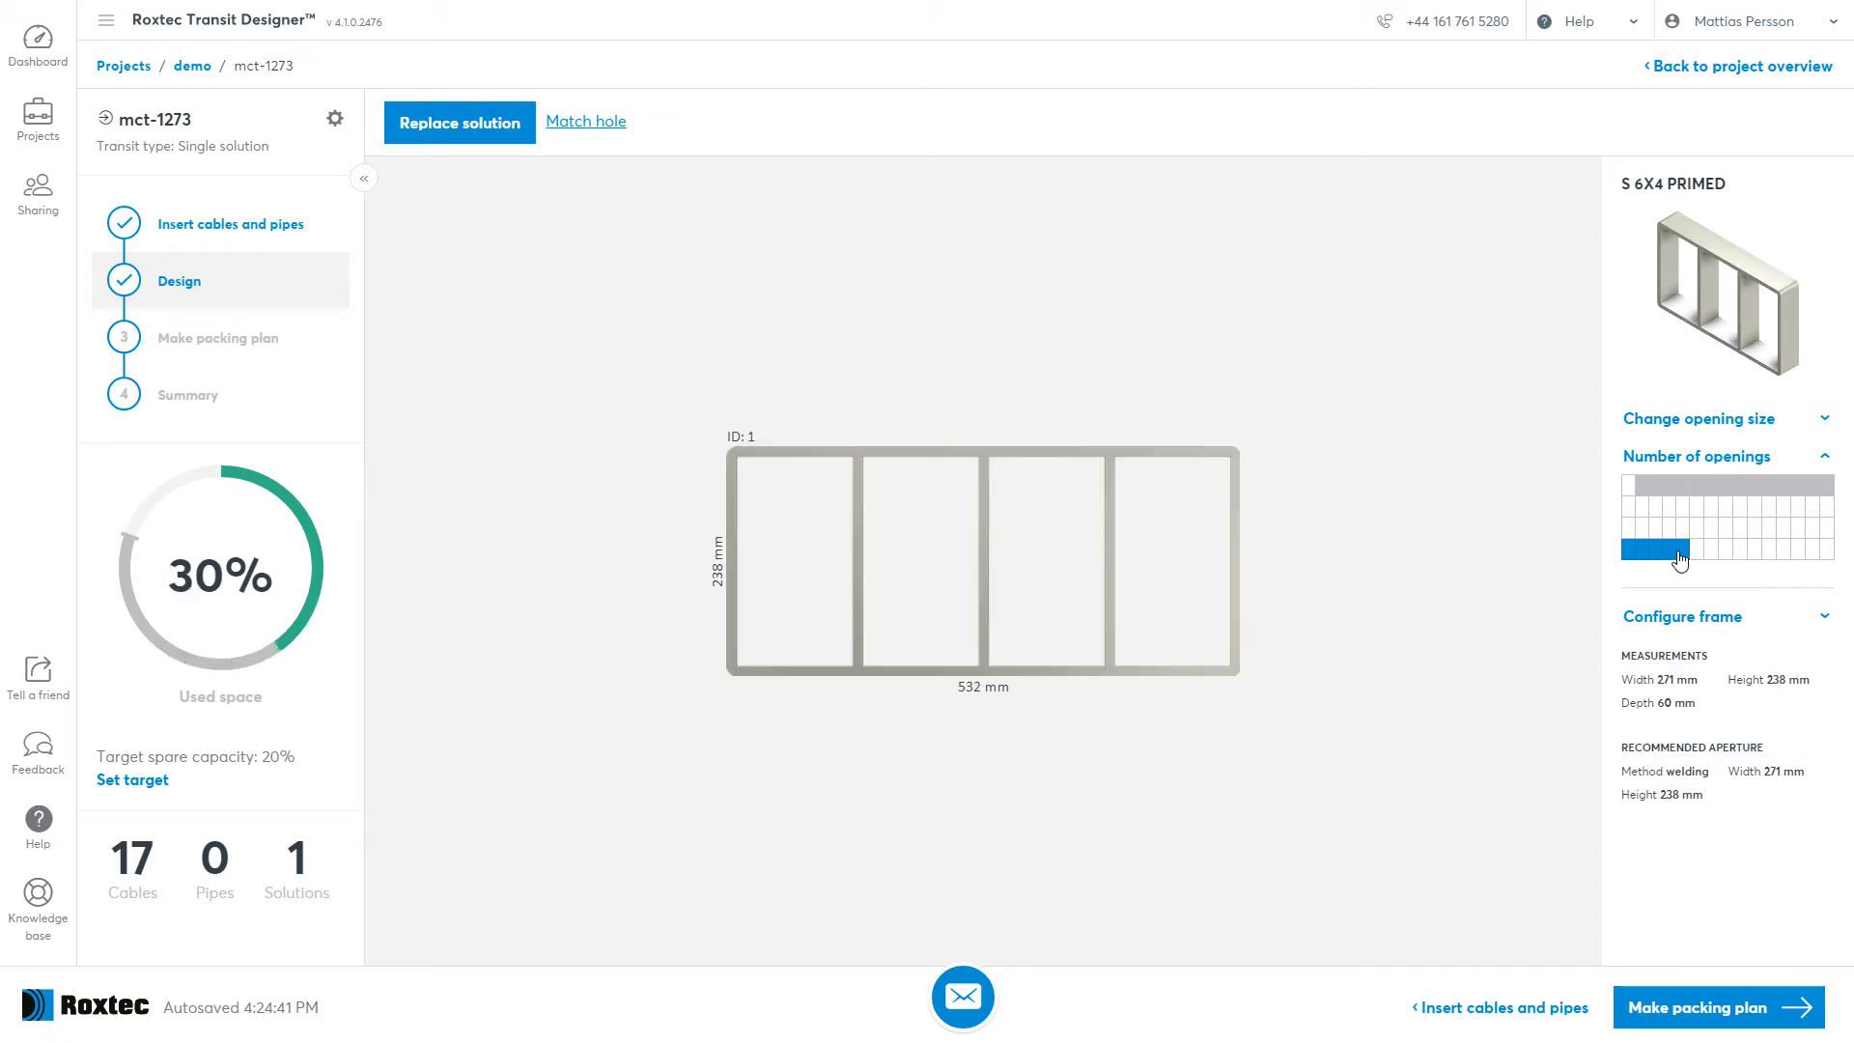
# Try five, four and two-opening layouts, settle on S 4x3 at 60% and start the packing plan.
pyautogui.click(1694, 551)
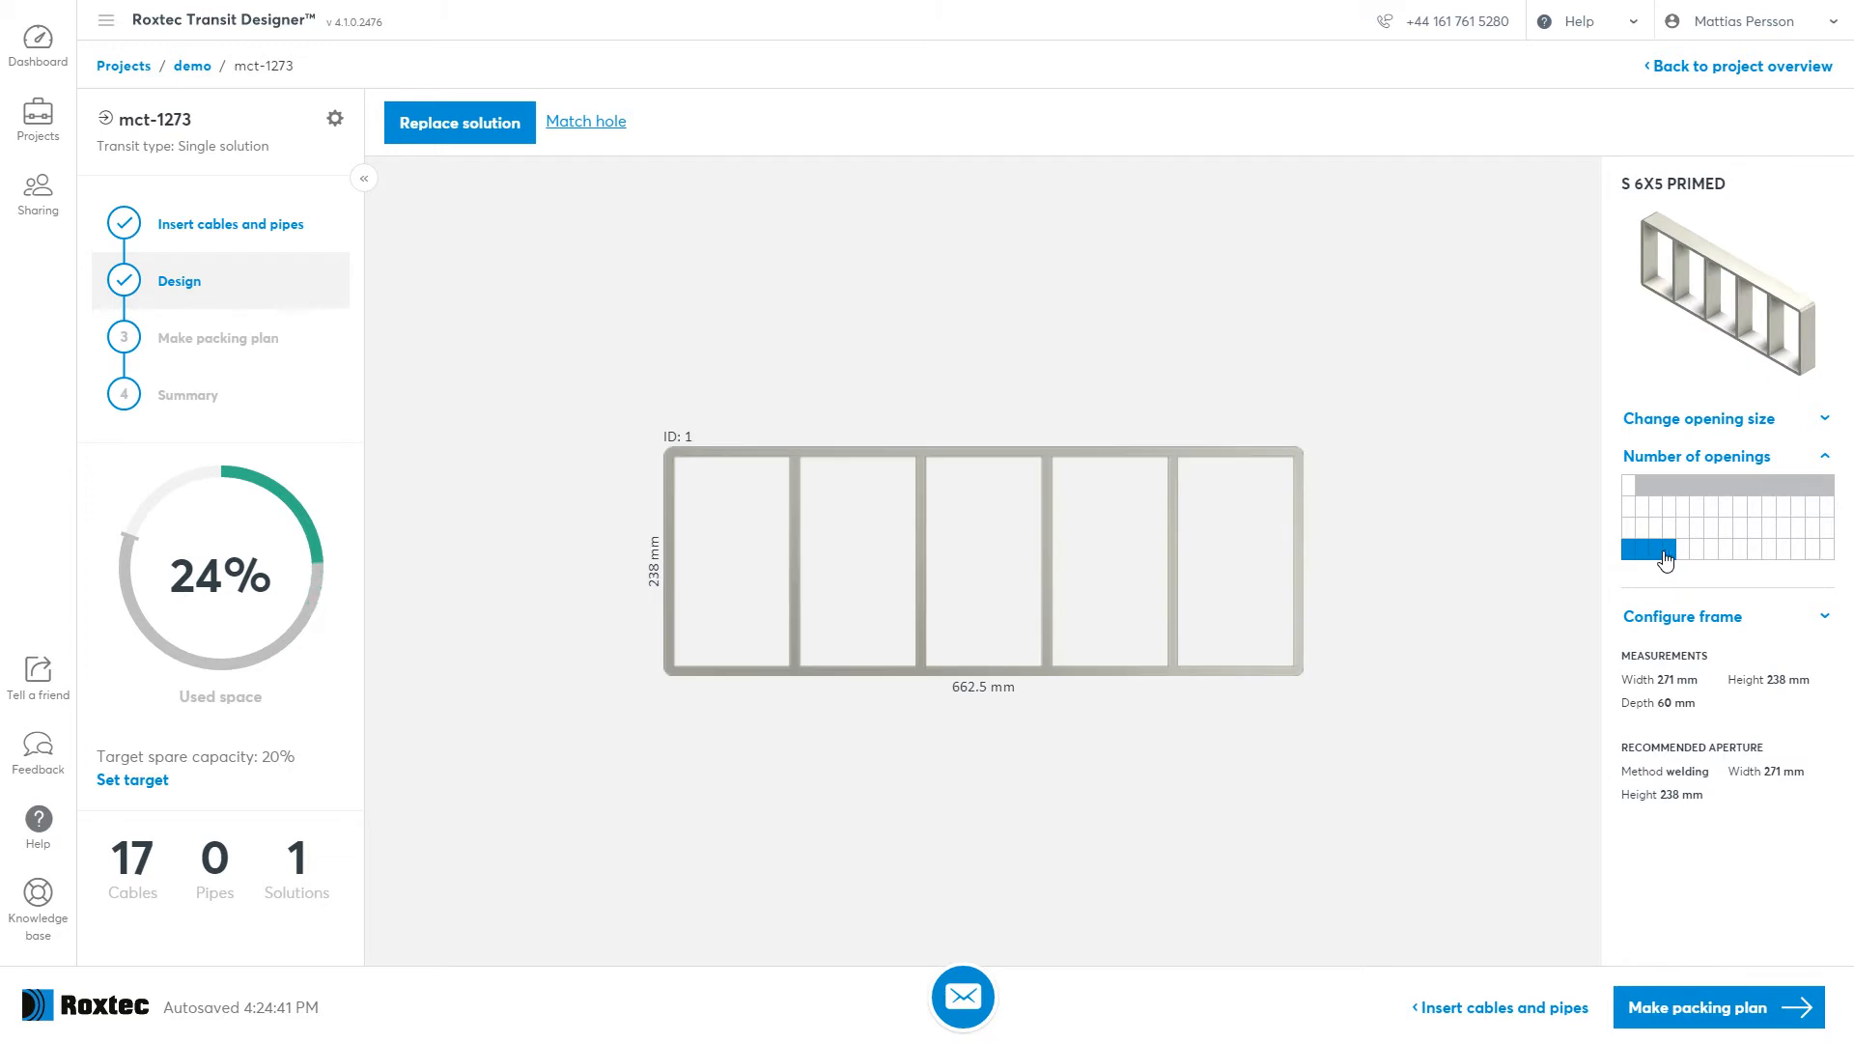
pyautogui.click(1643, 549)
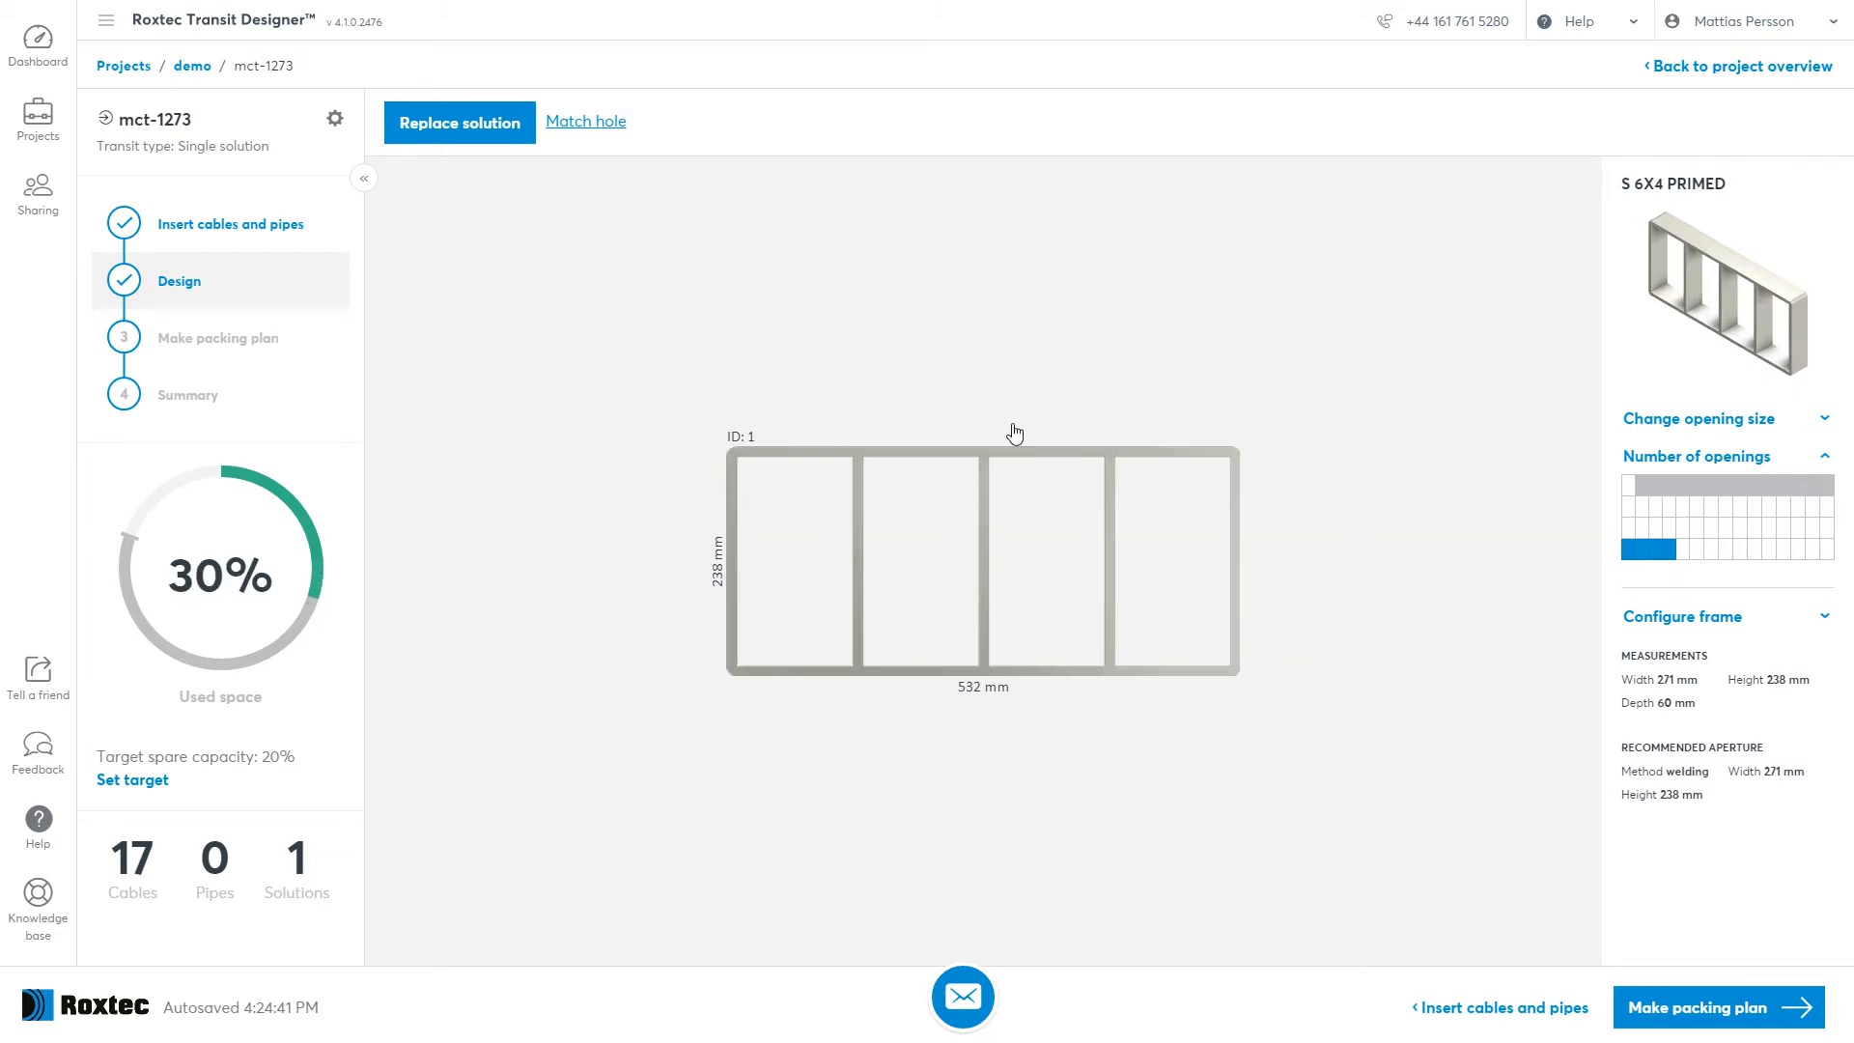
pyautogui.moveTo(313, 487)
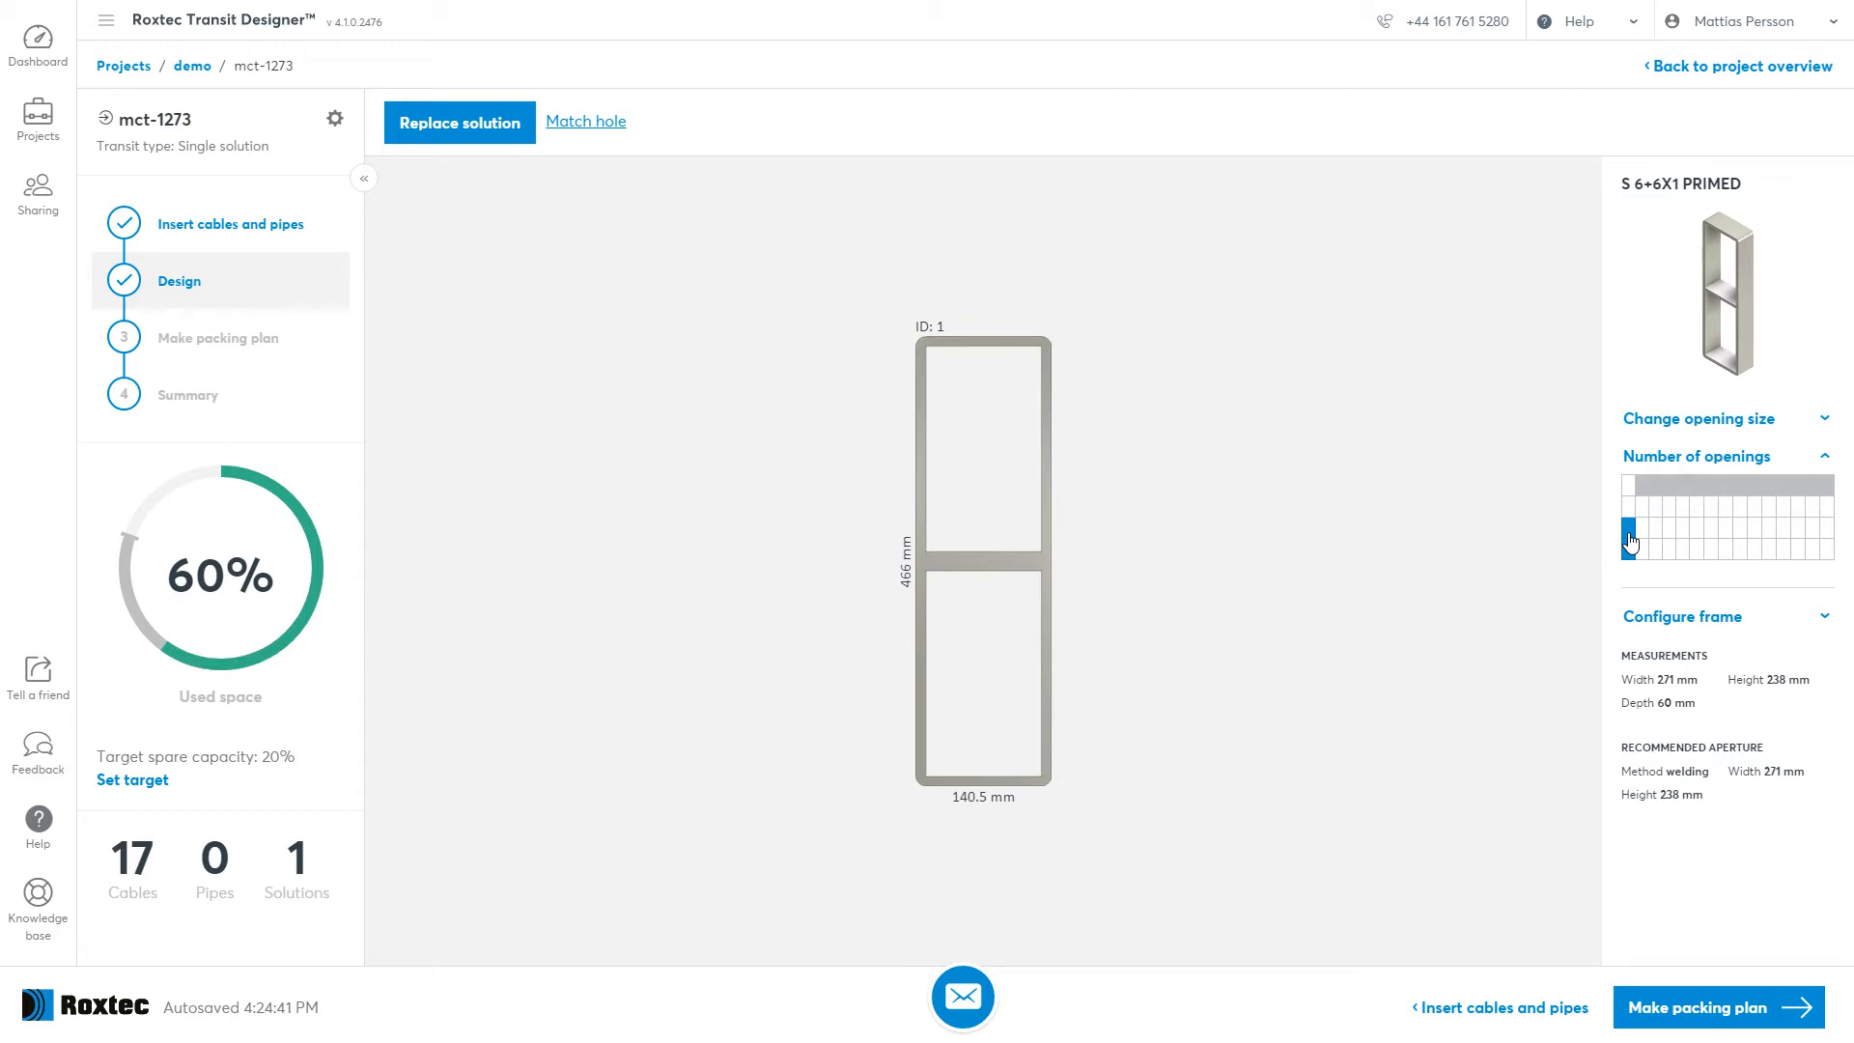
pyautogui.click(1699, 419)
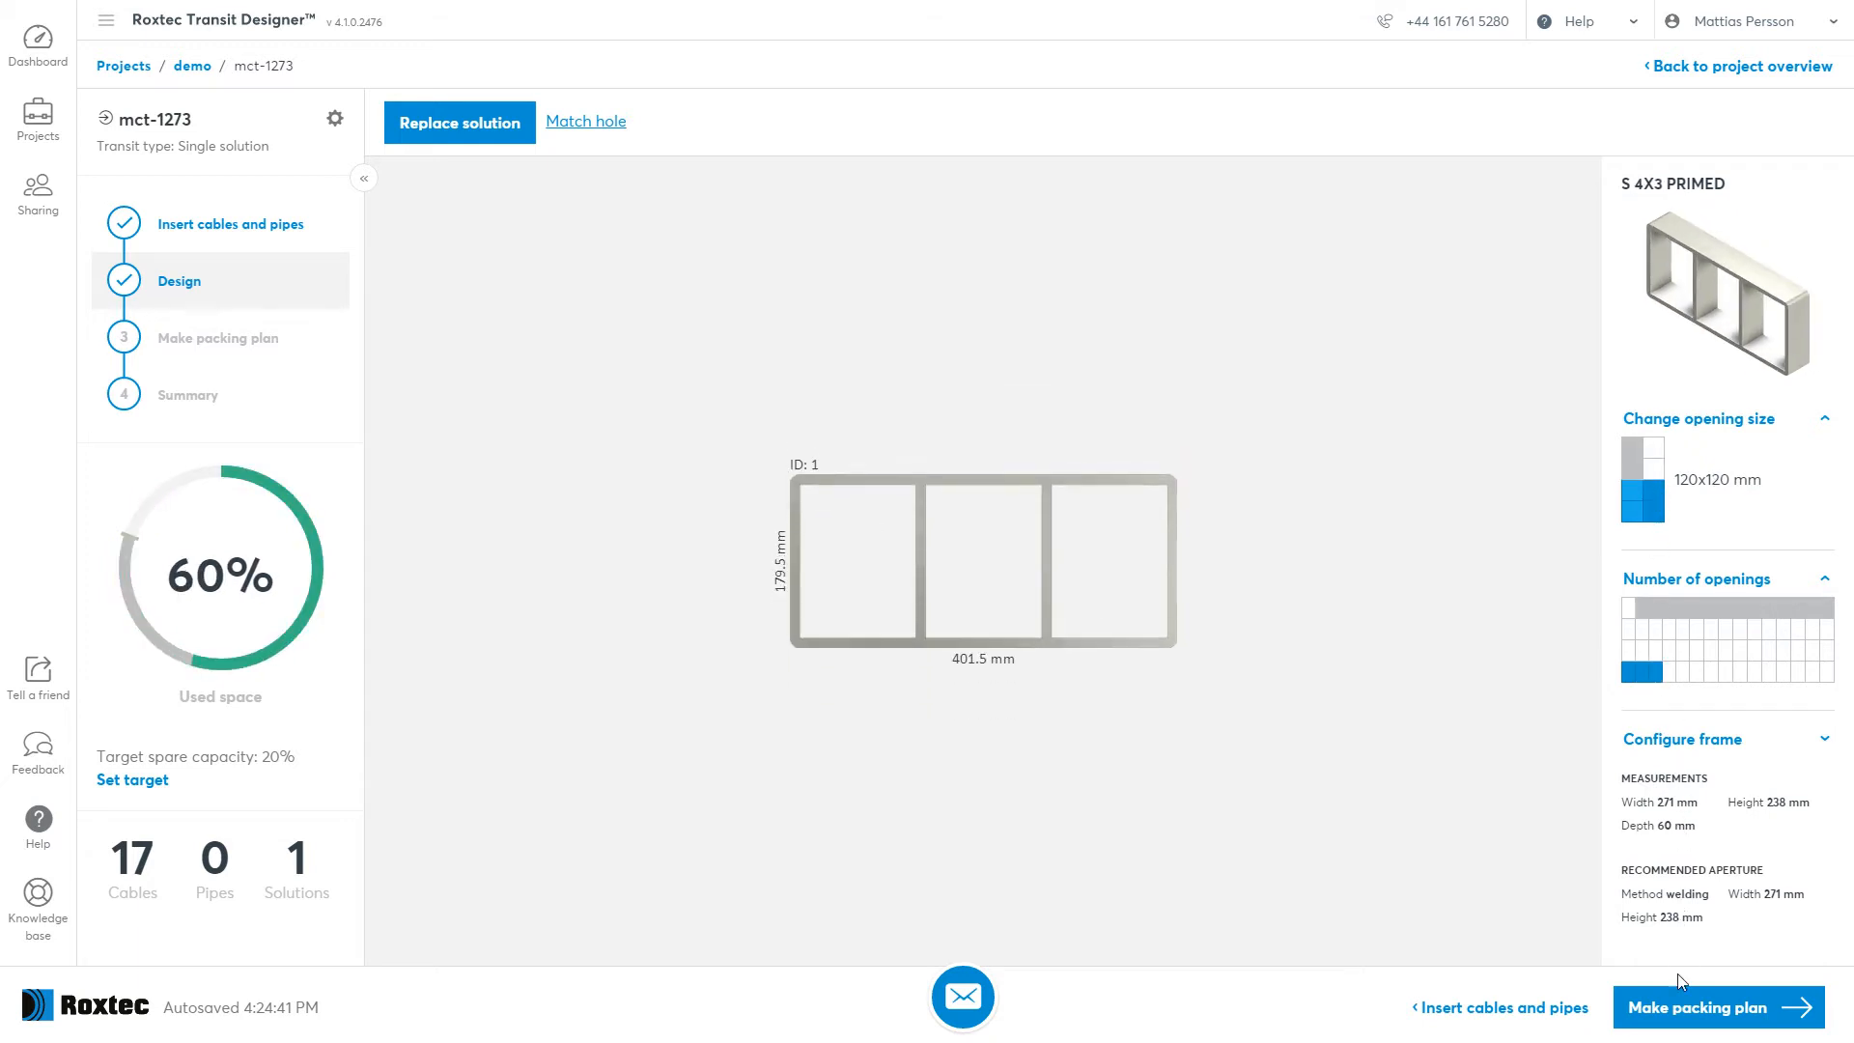
pyautogui.click(1710, 1008)
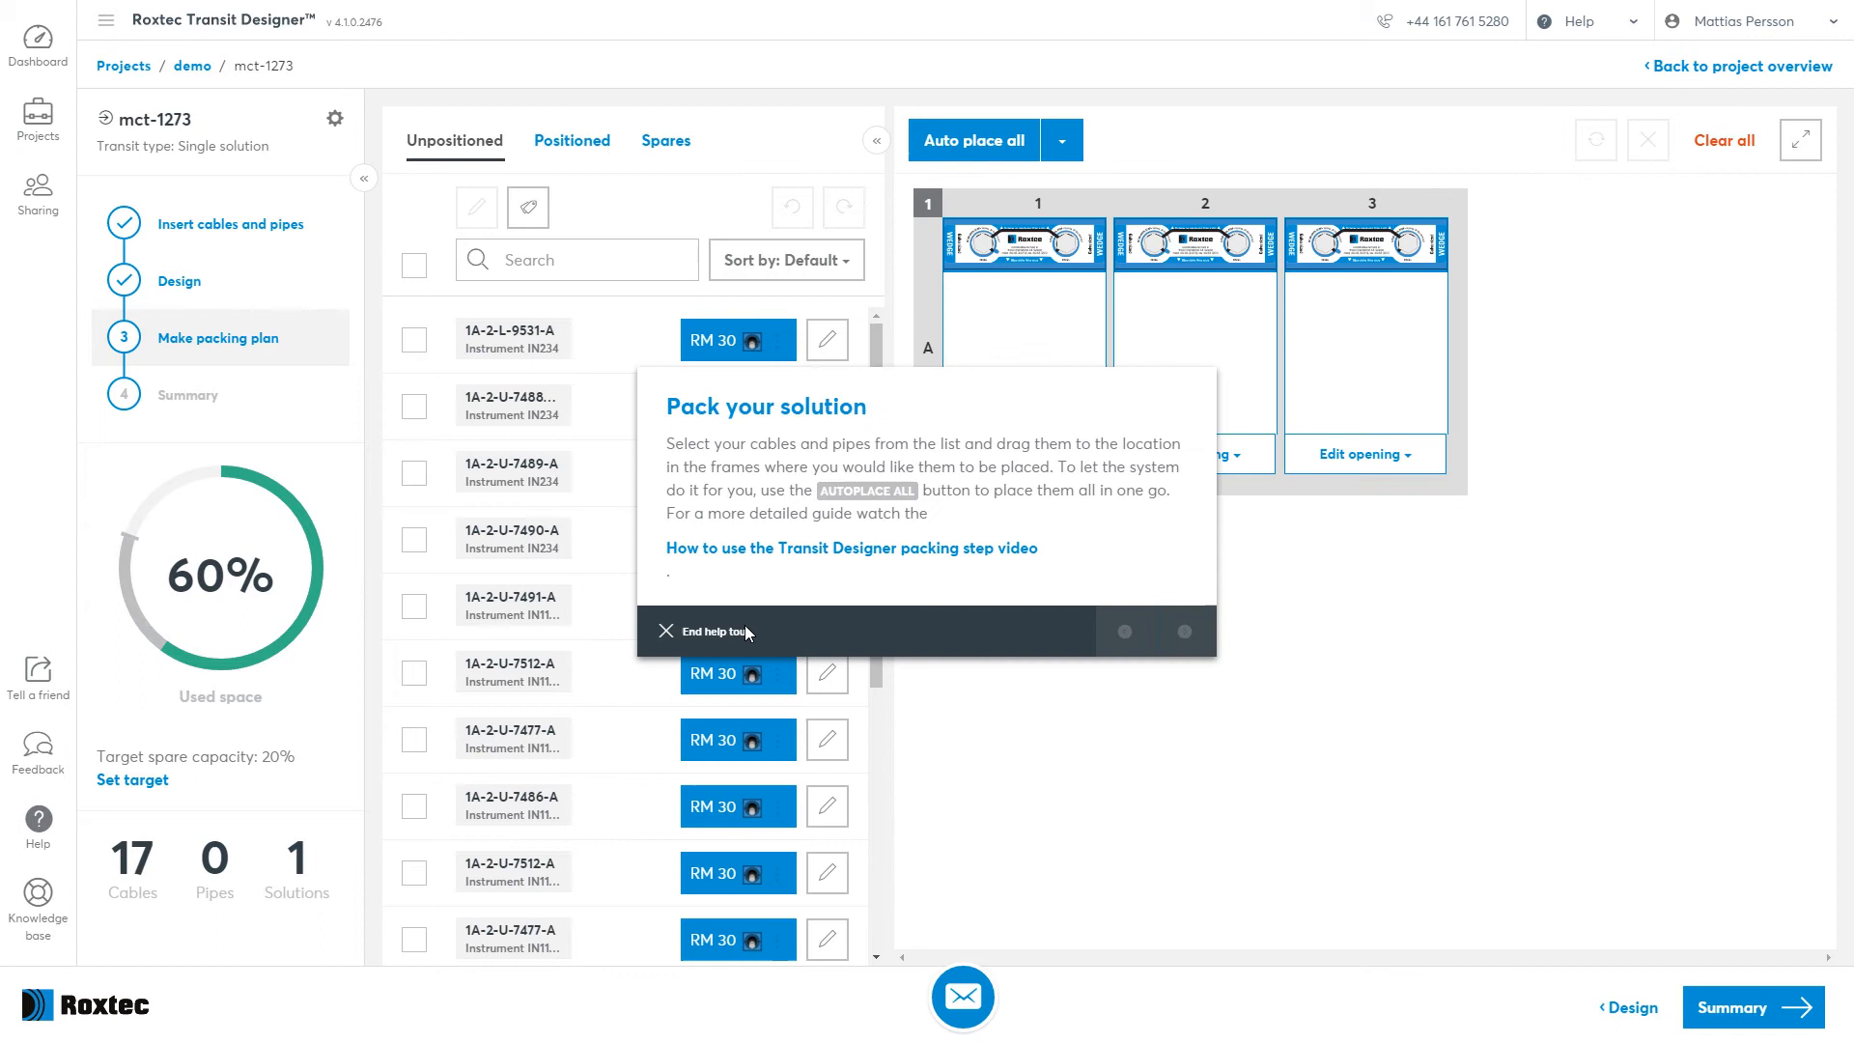
# Auto-place every cable in the frame, then clear the packing again.
pyautogui.click(703, 630)
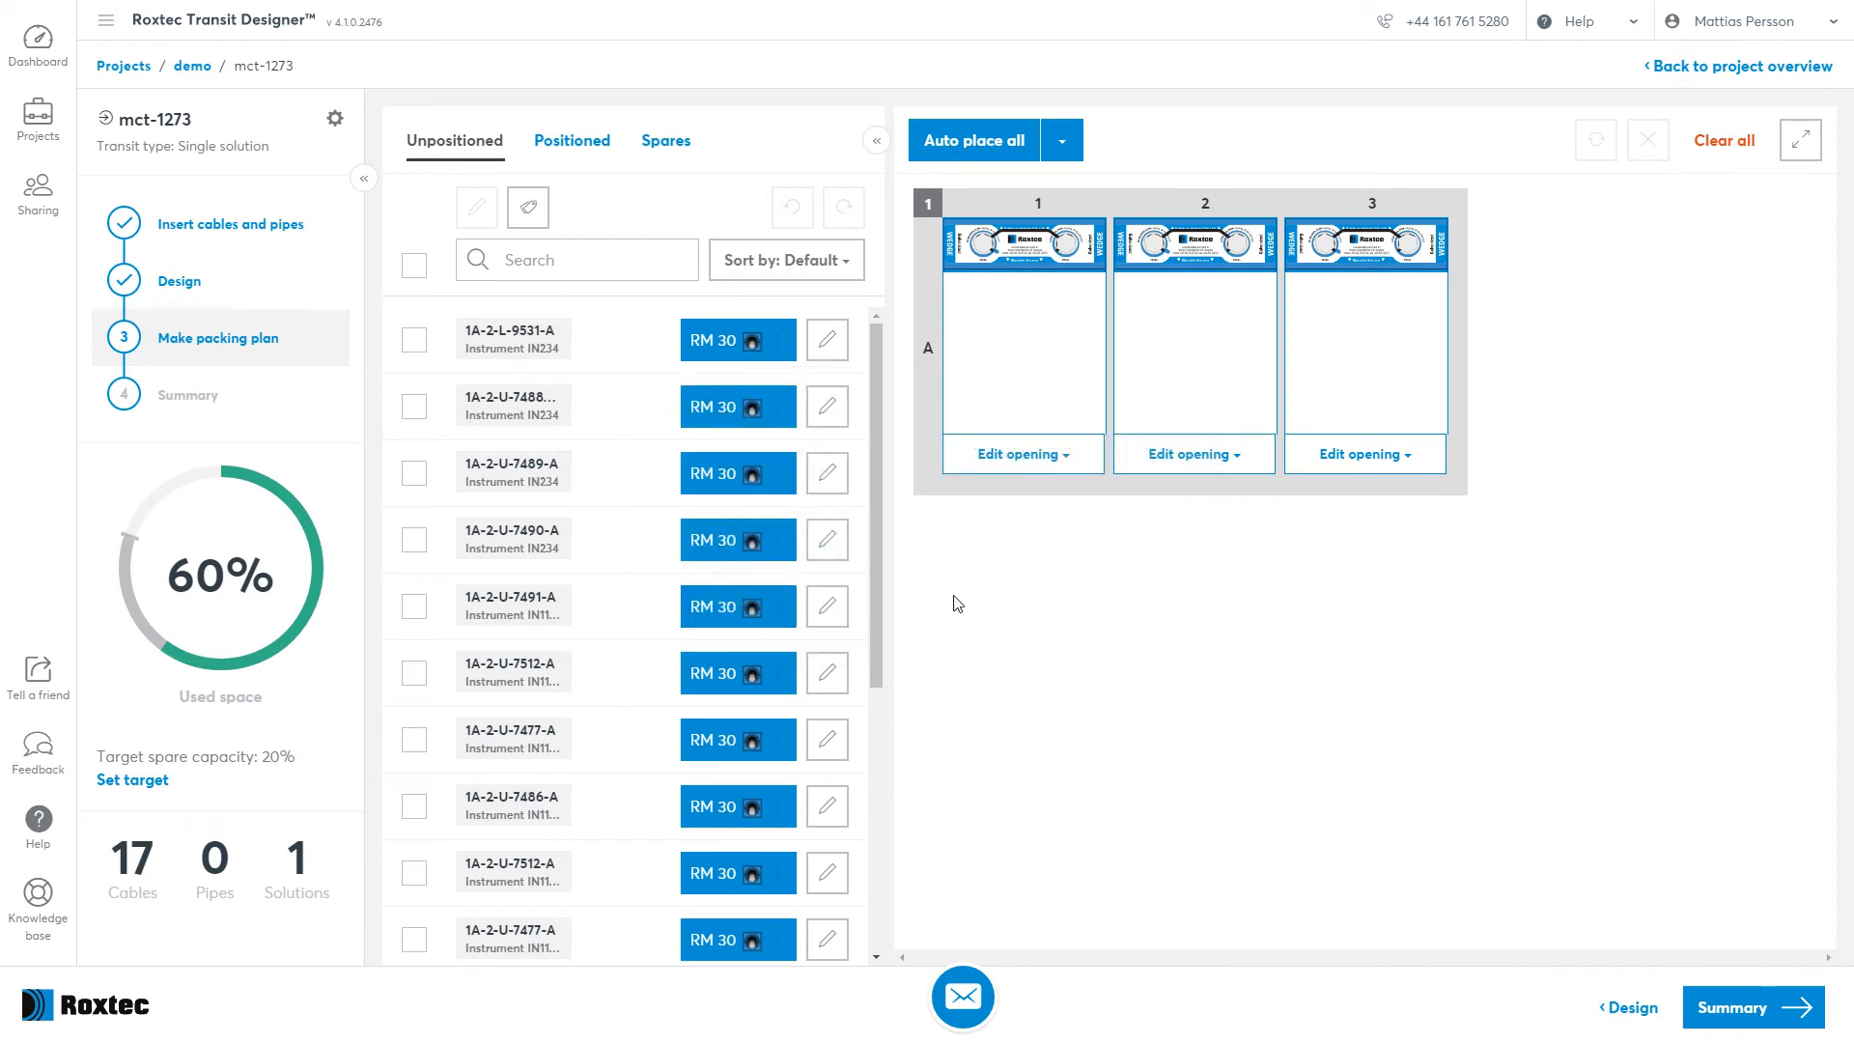
pyautogui.click(973, 139)
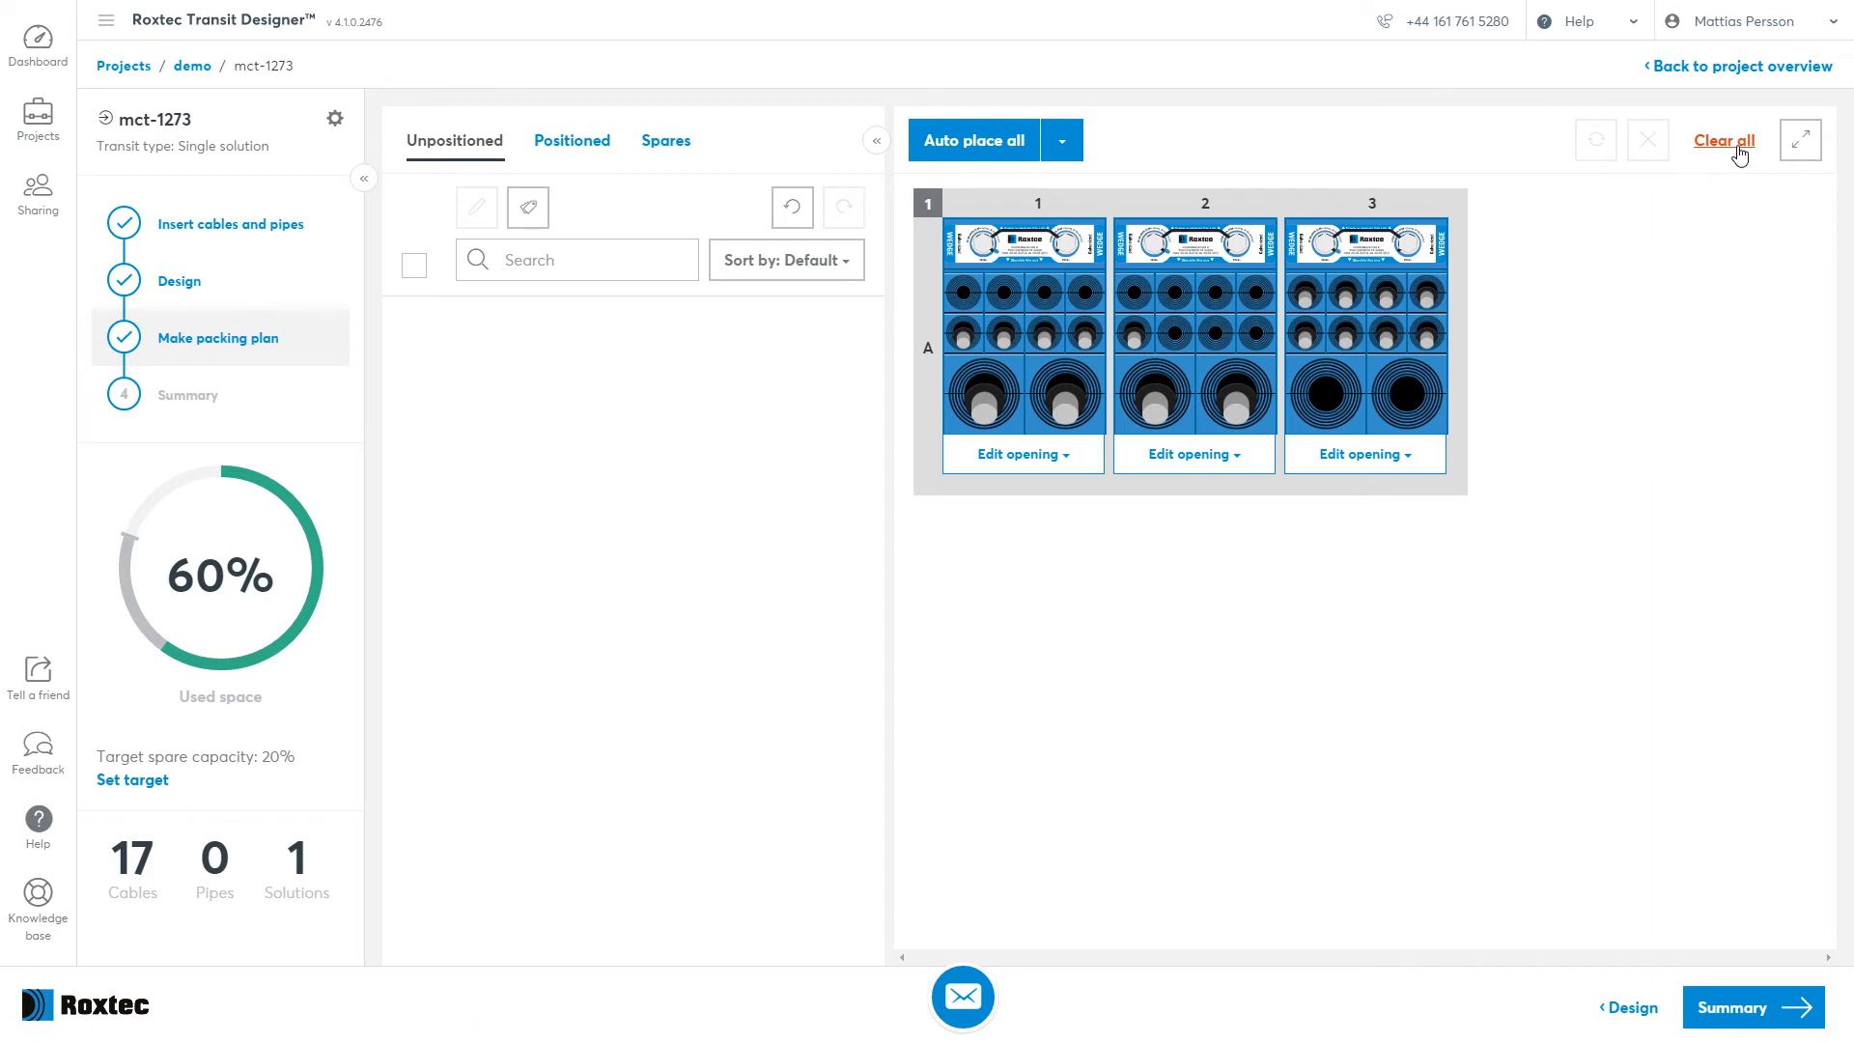
pyautogui.click(1723, 139)
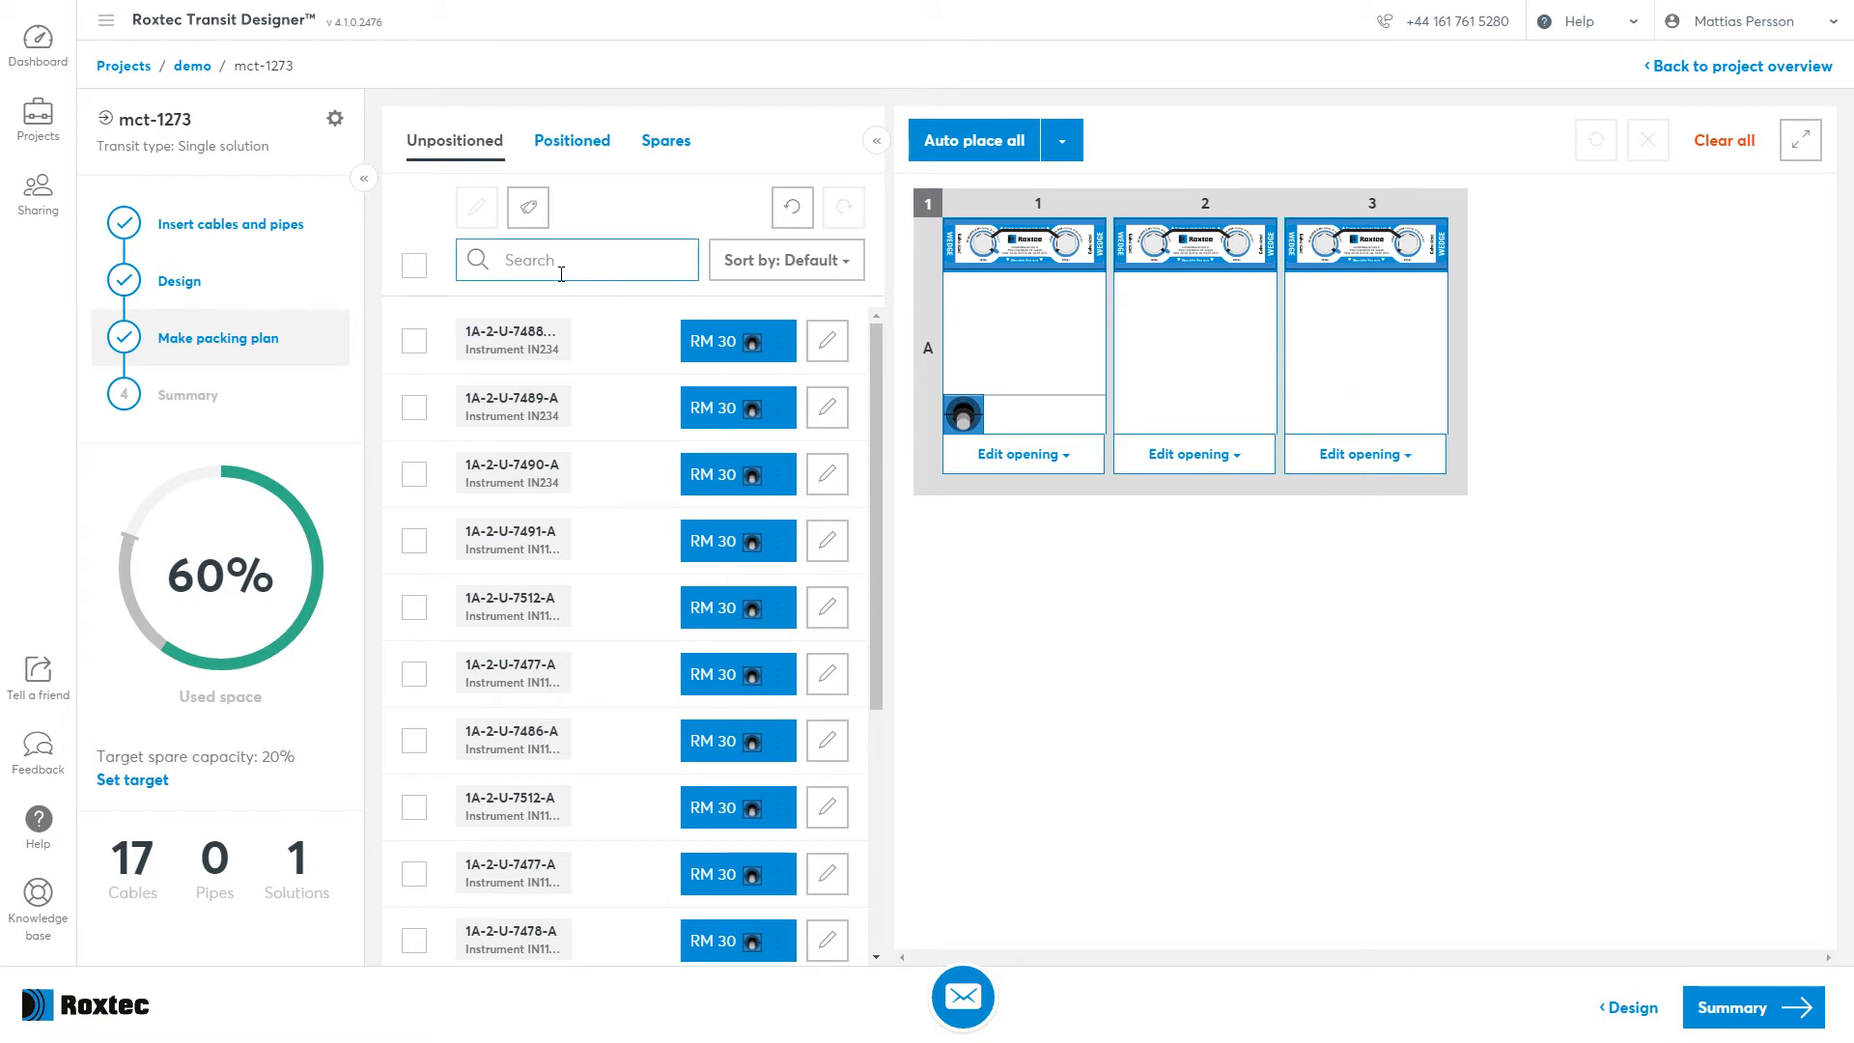
# Place the four power cables first, auto-place the remaining cables, and show the transit summary.
pyautogui.write('power')
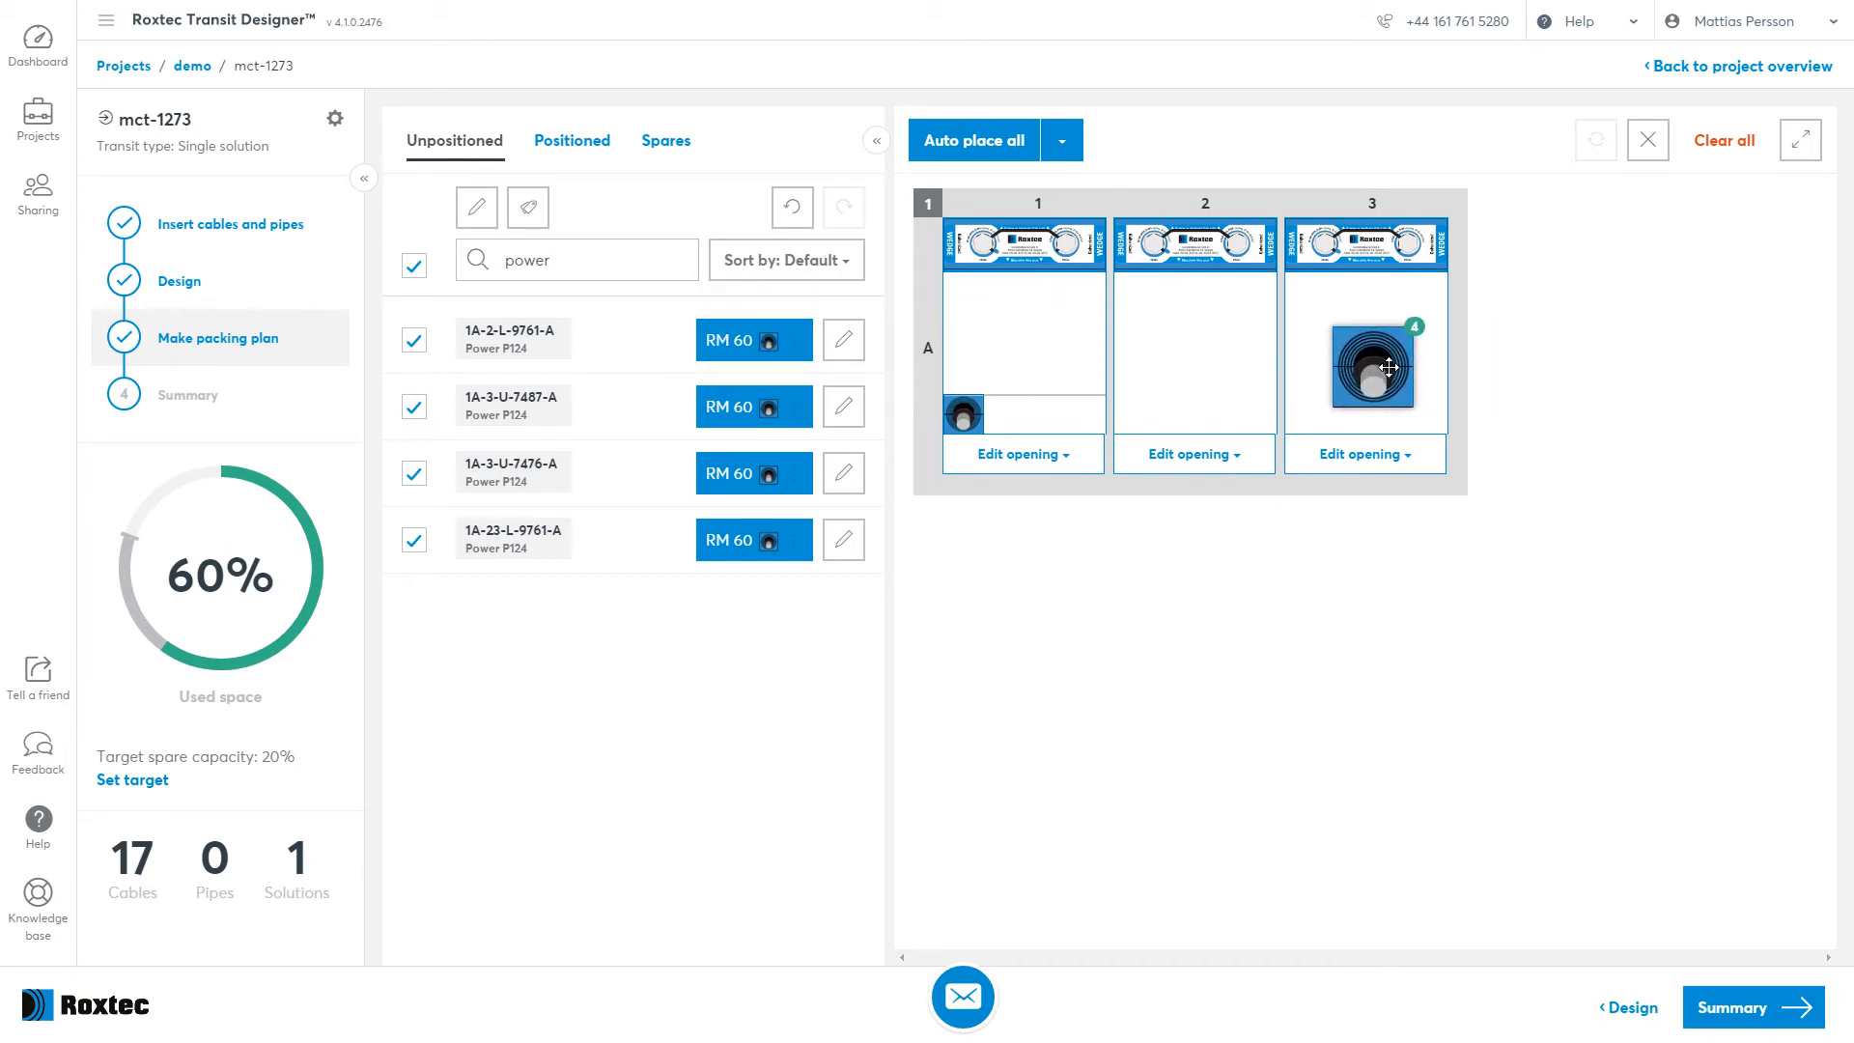
pyautogui.click(973, 139)
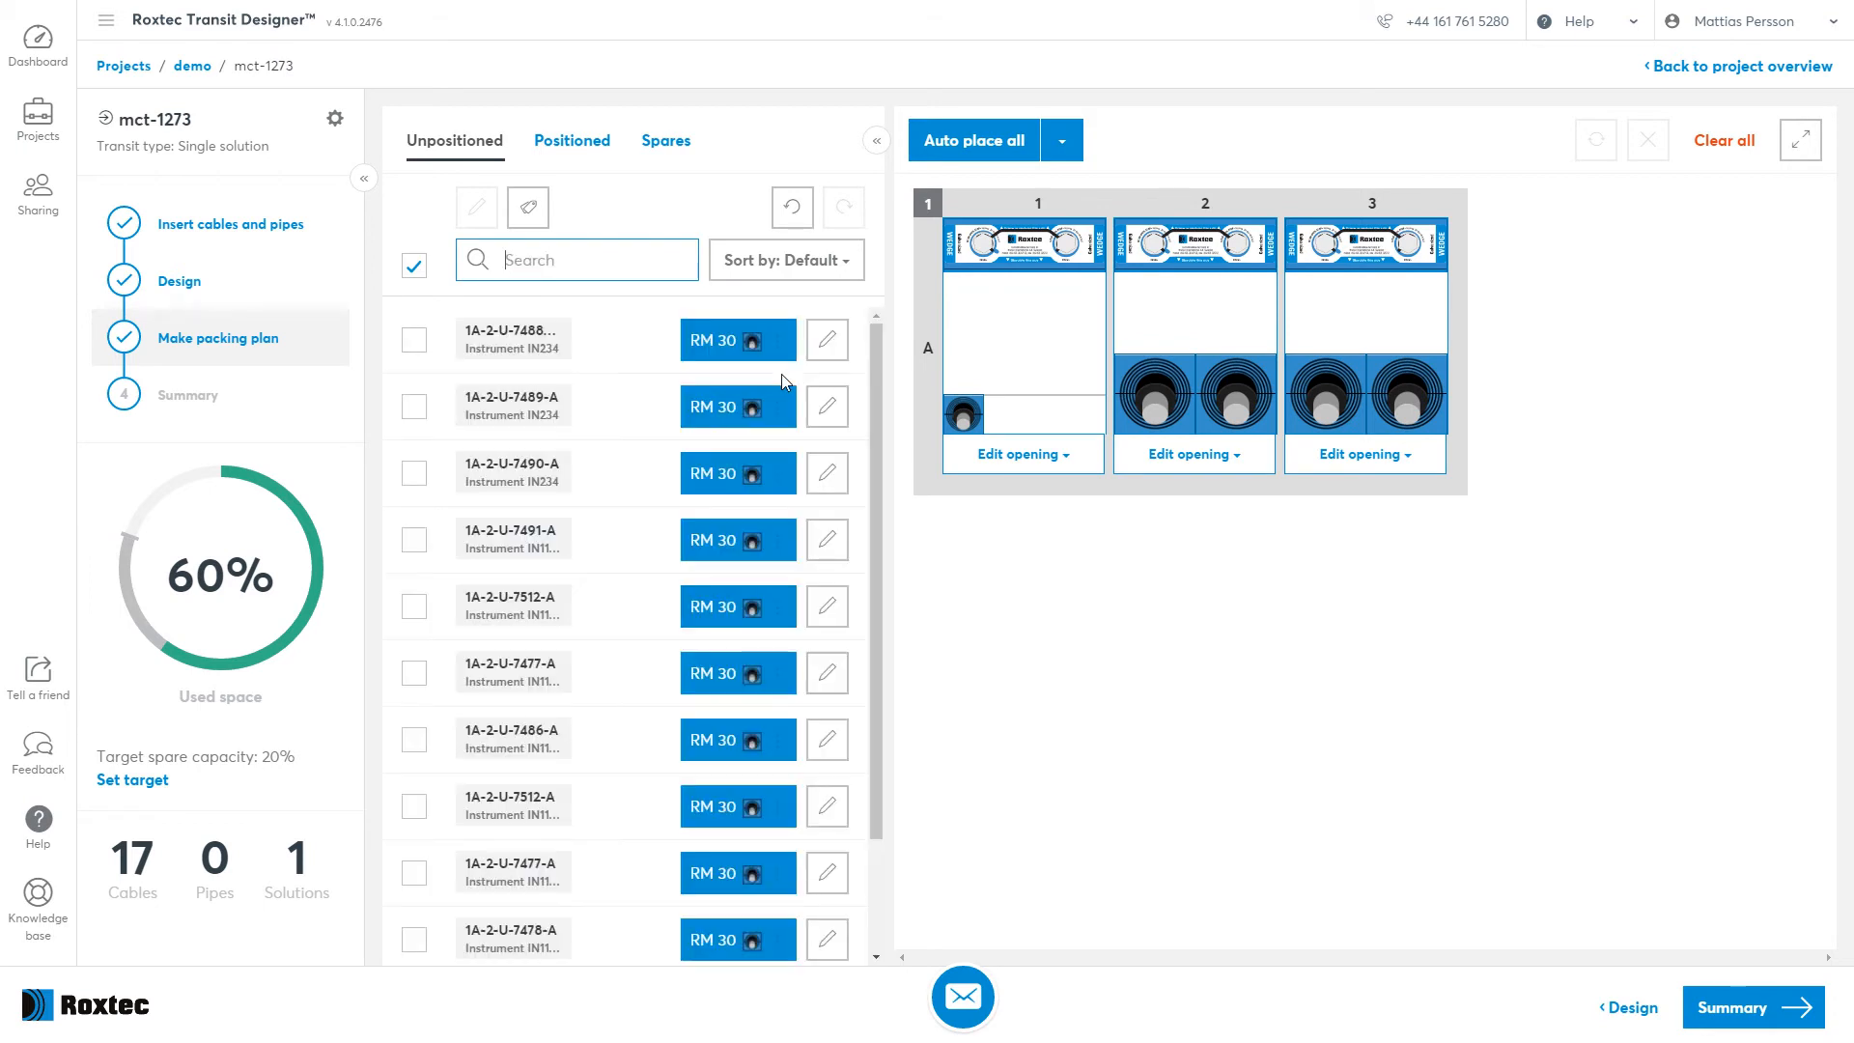
pyautogui.click(971, 139)
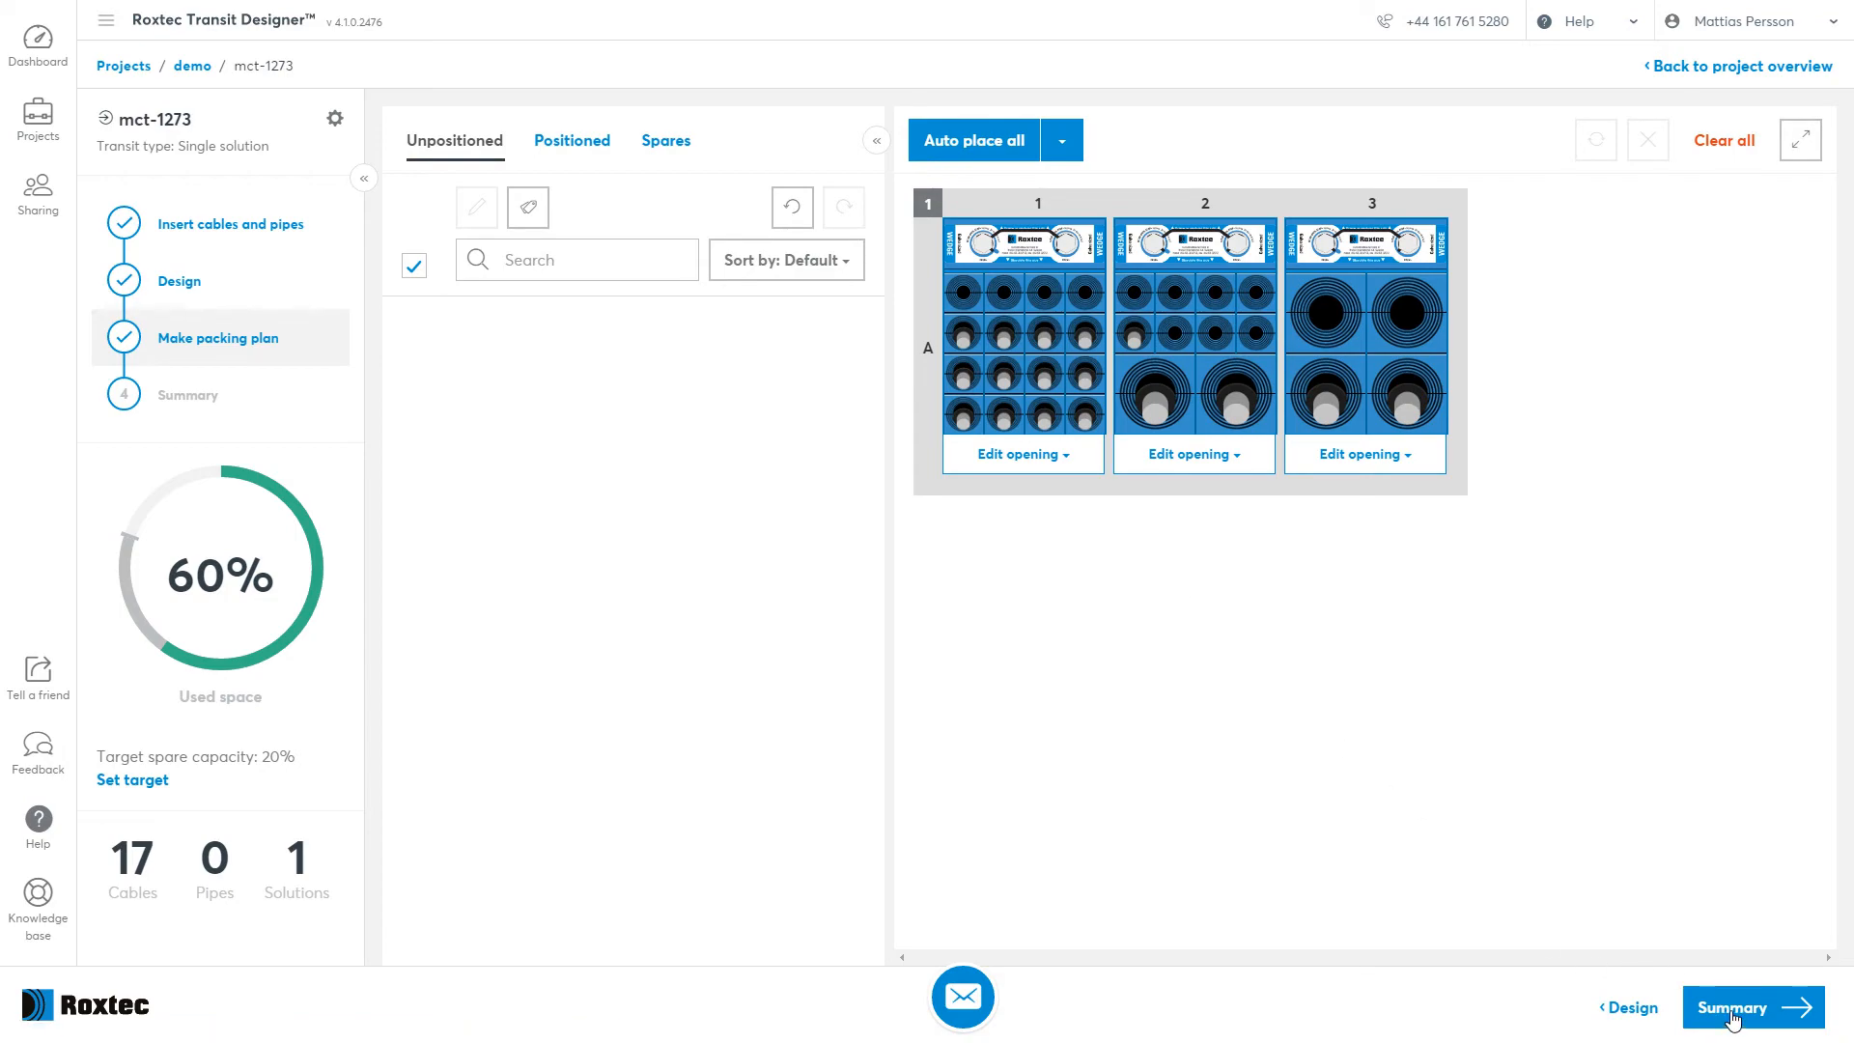
pyautogui.click(1752, 1008)
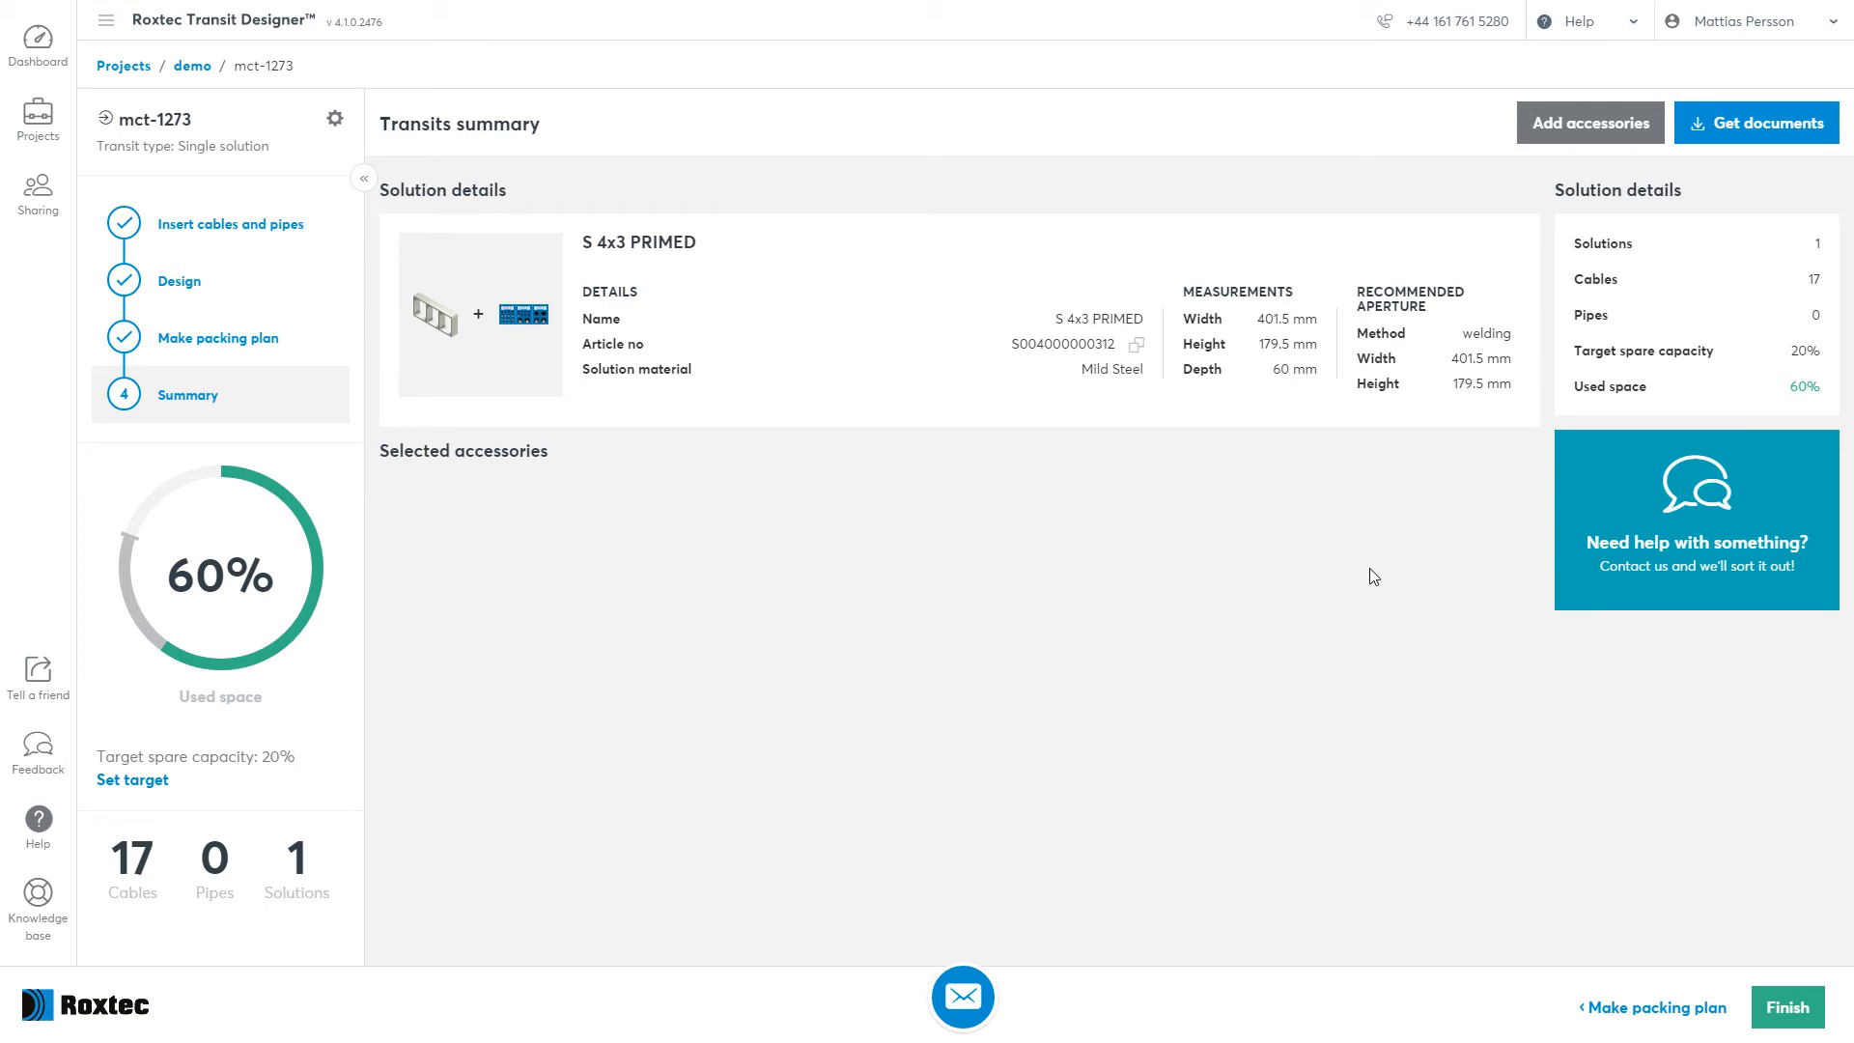
pyautogui.moveTo(1611, 307)
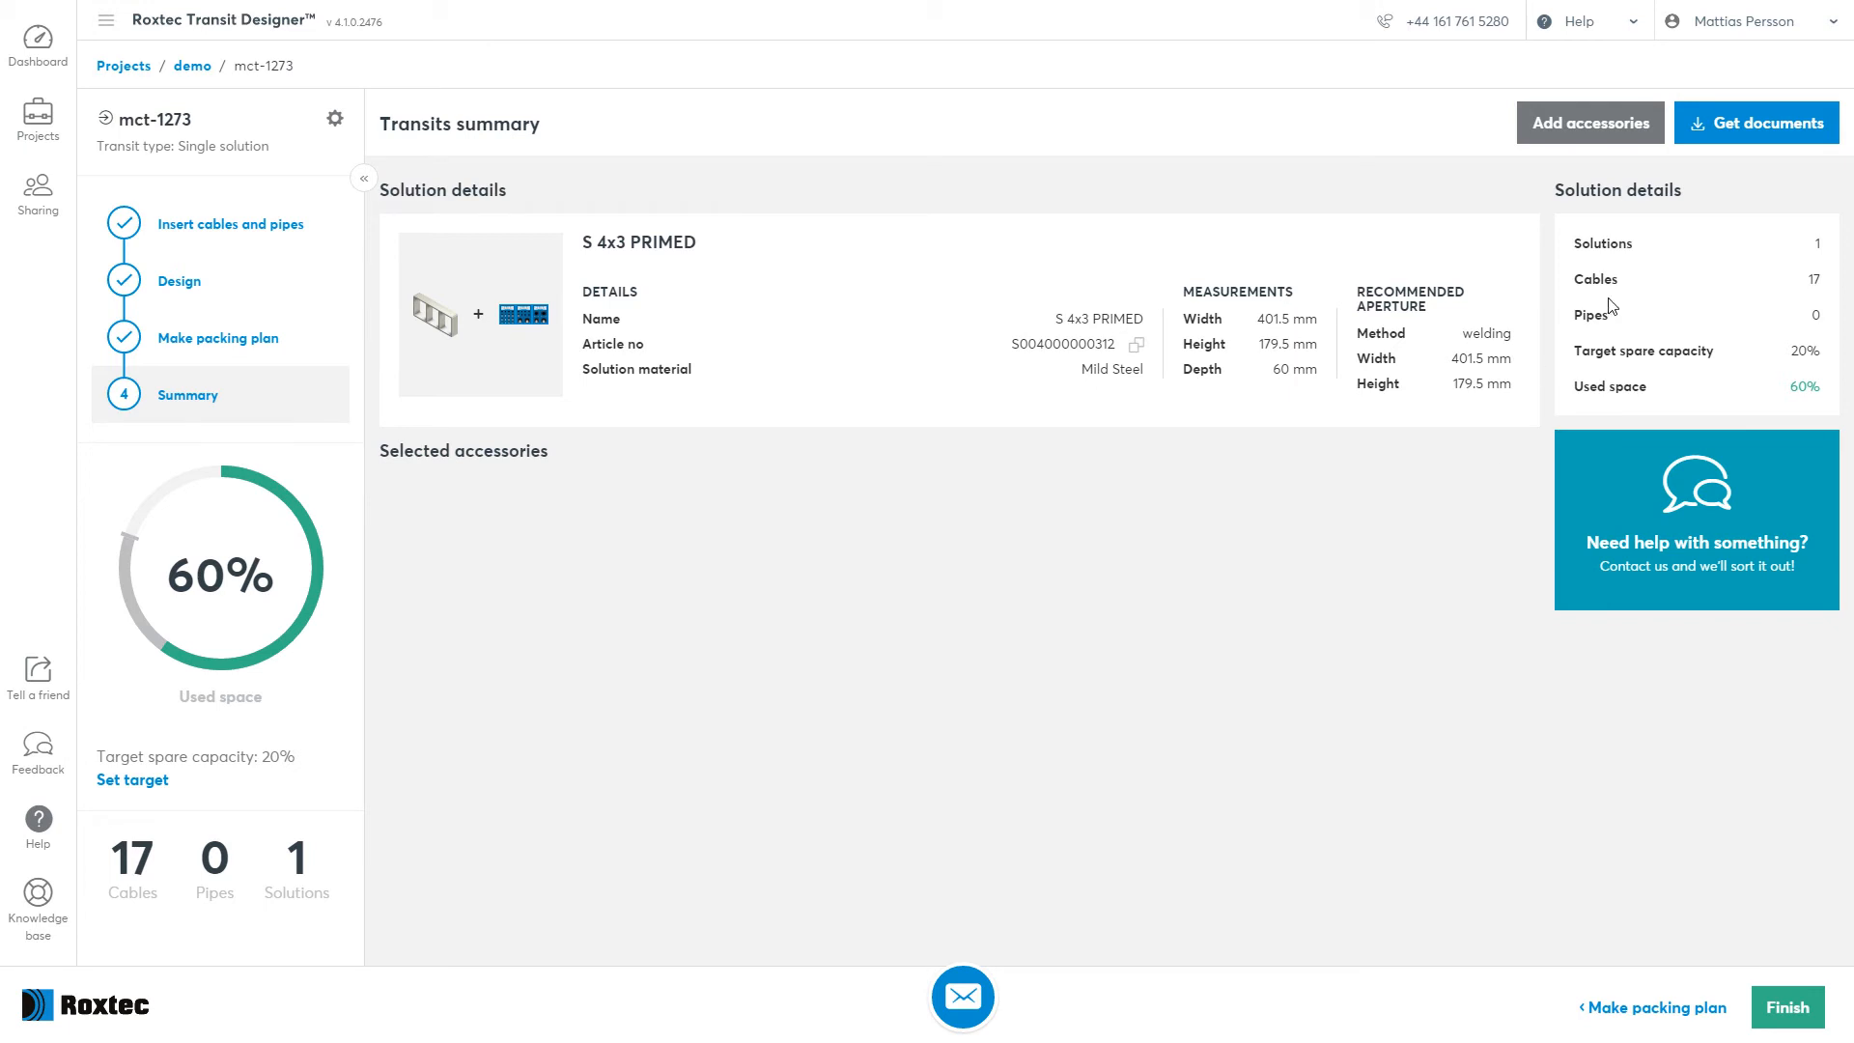
# Select bill of material, audit log, frame model (.stp) and installation instructions for export.
pyautogui.click(1755, 124)
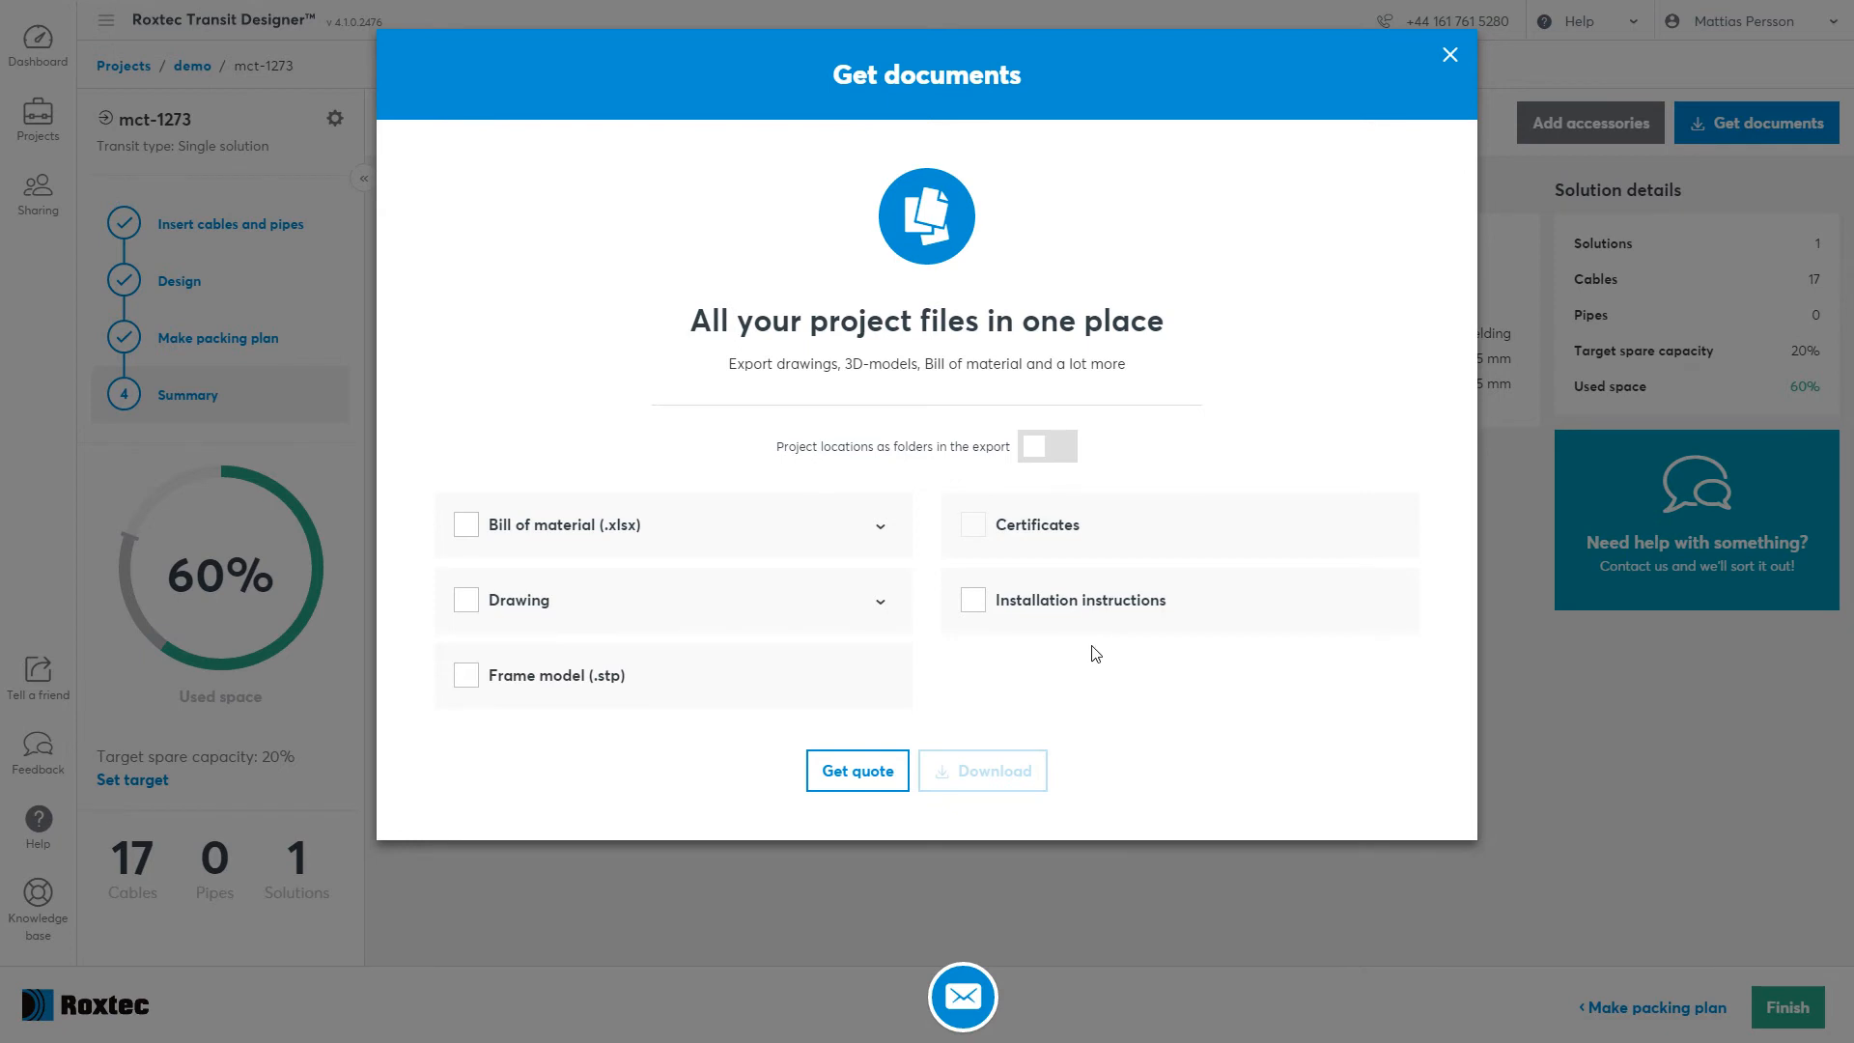
pyautogui.click(465, 523)
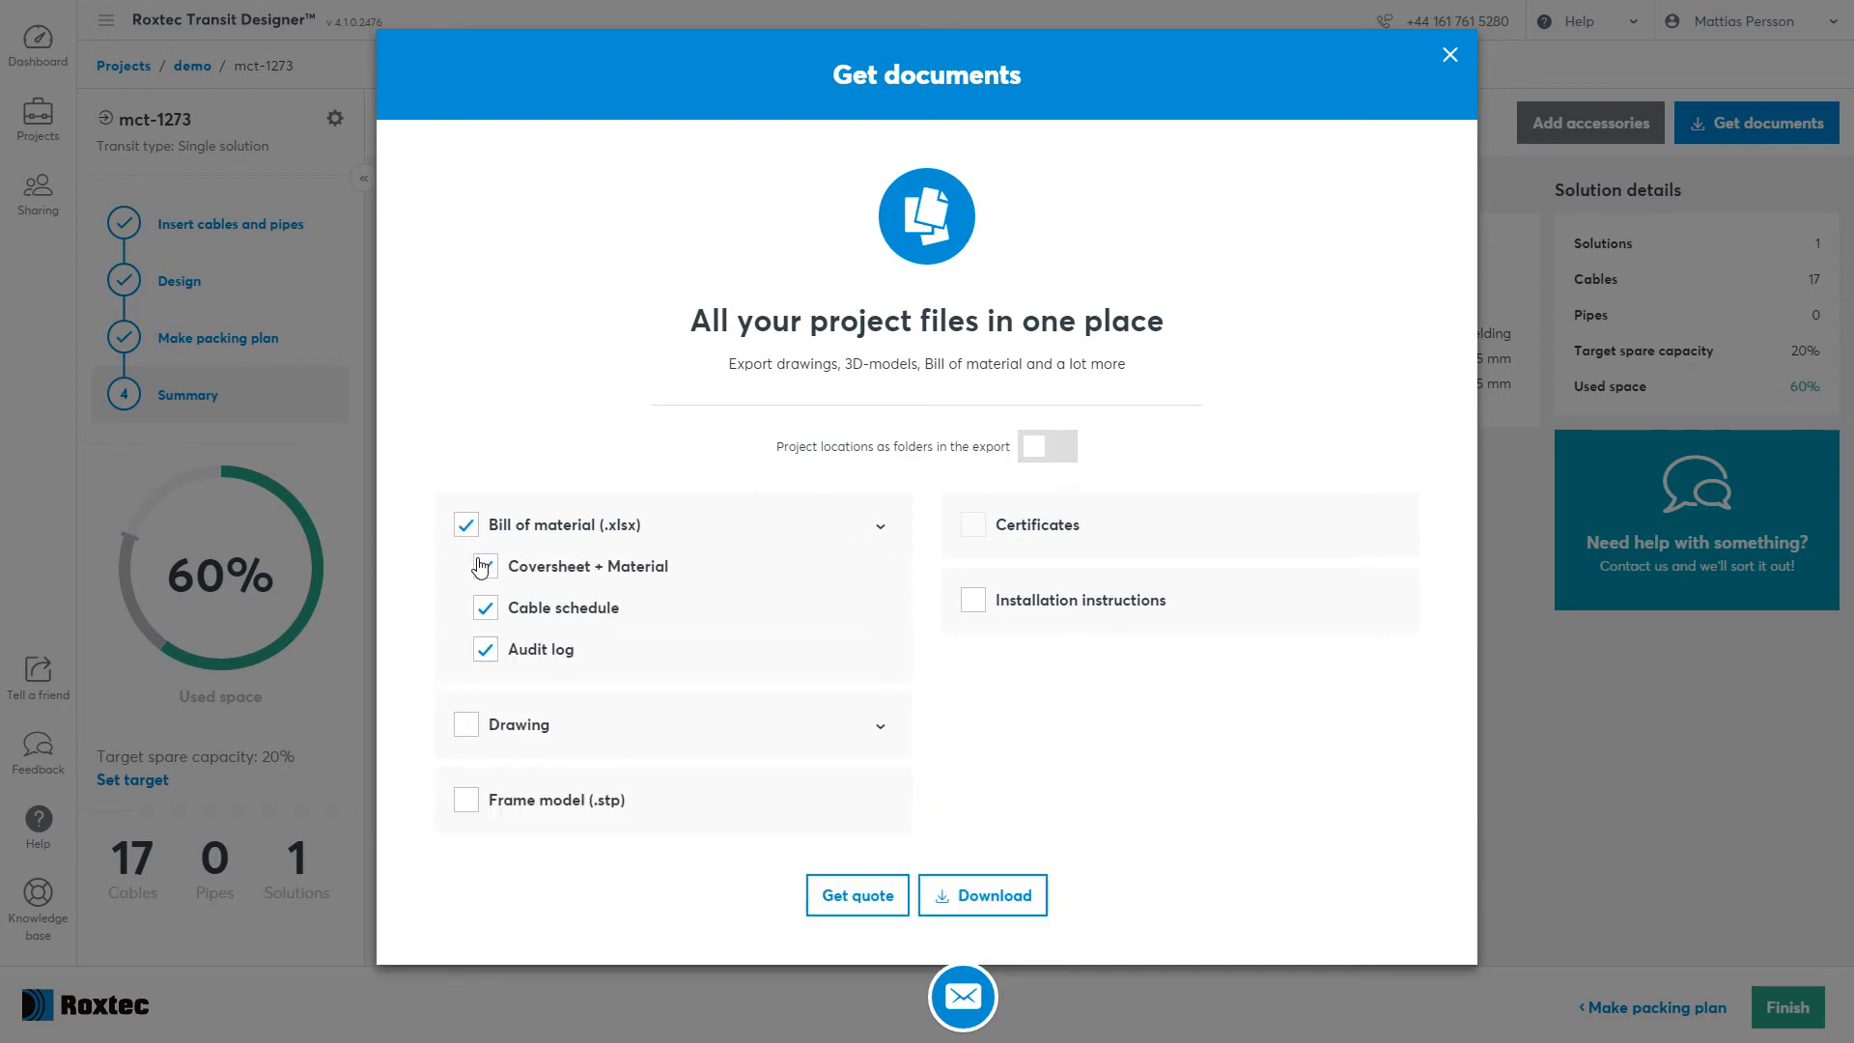
pyautogui.click(465, 724)
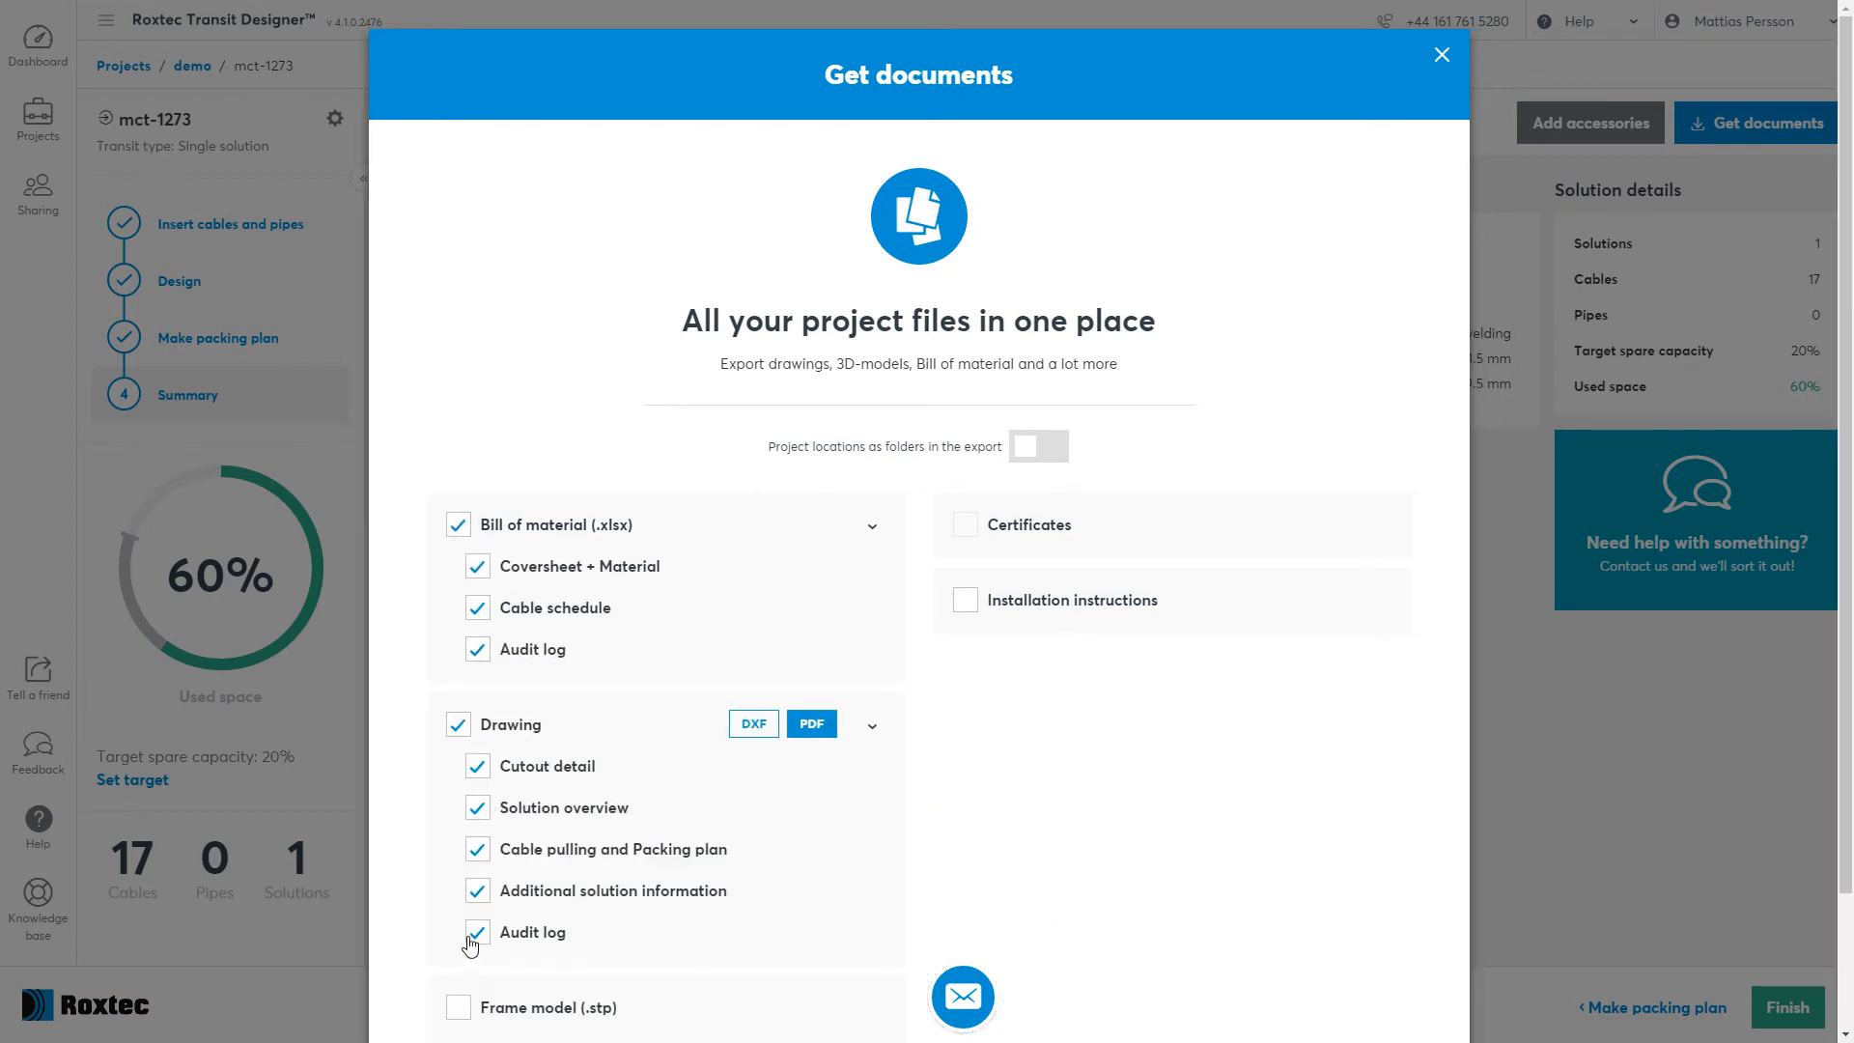
pyautogui.click(457, 1009)
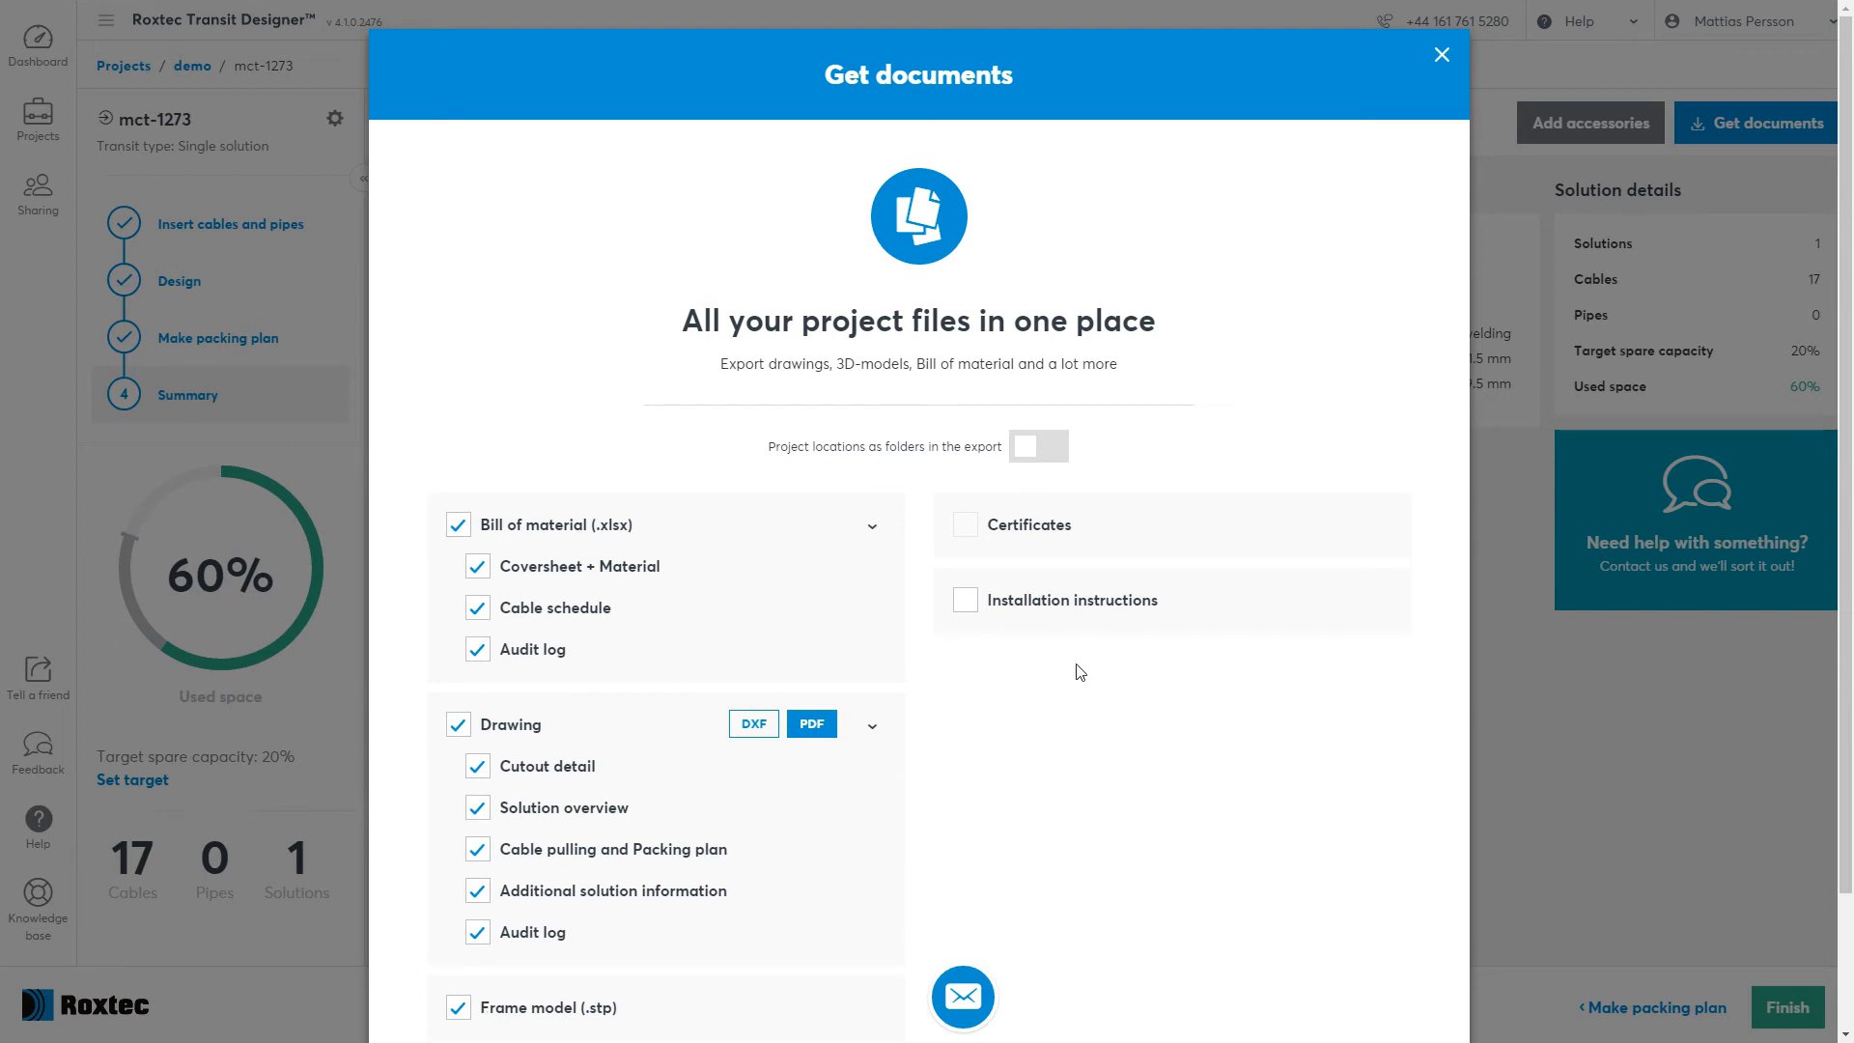
pyautogui.click(966, 599)
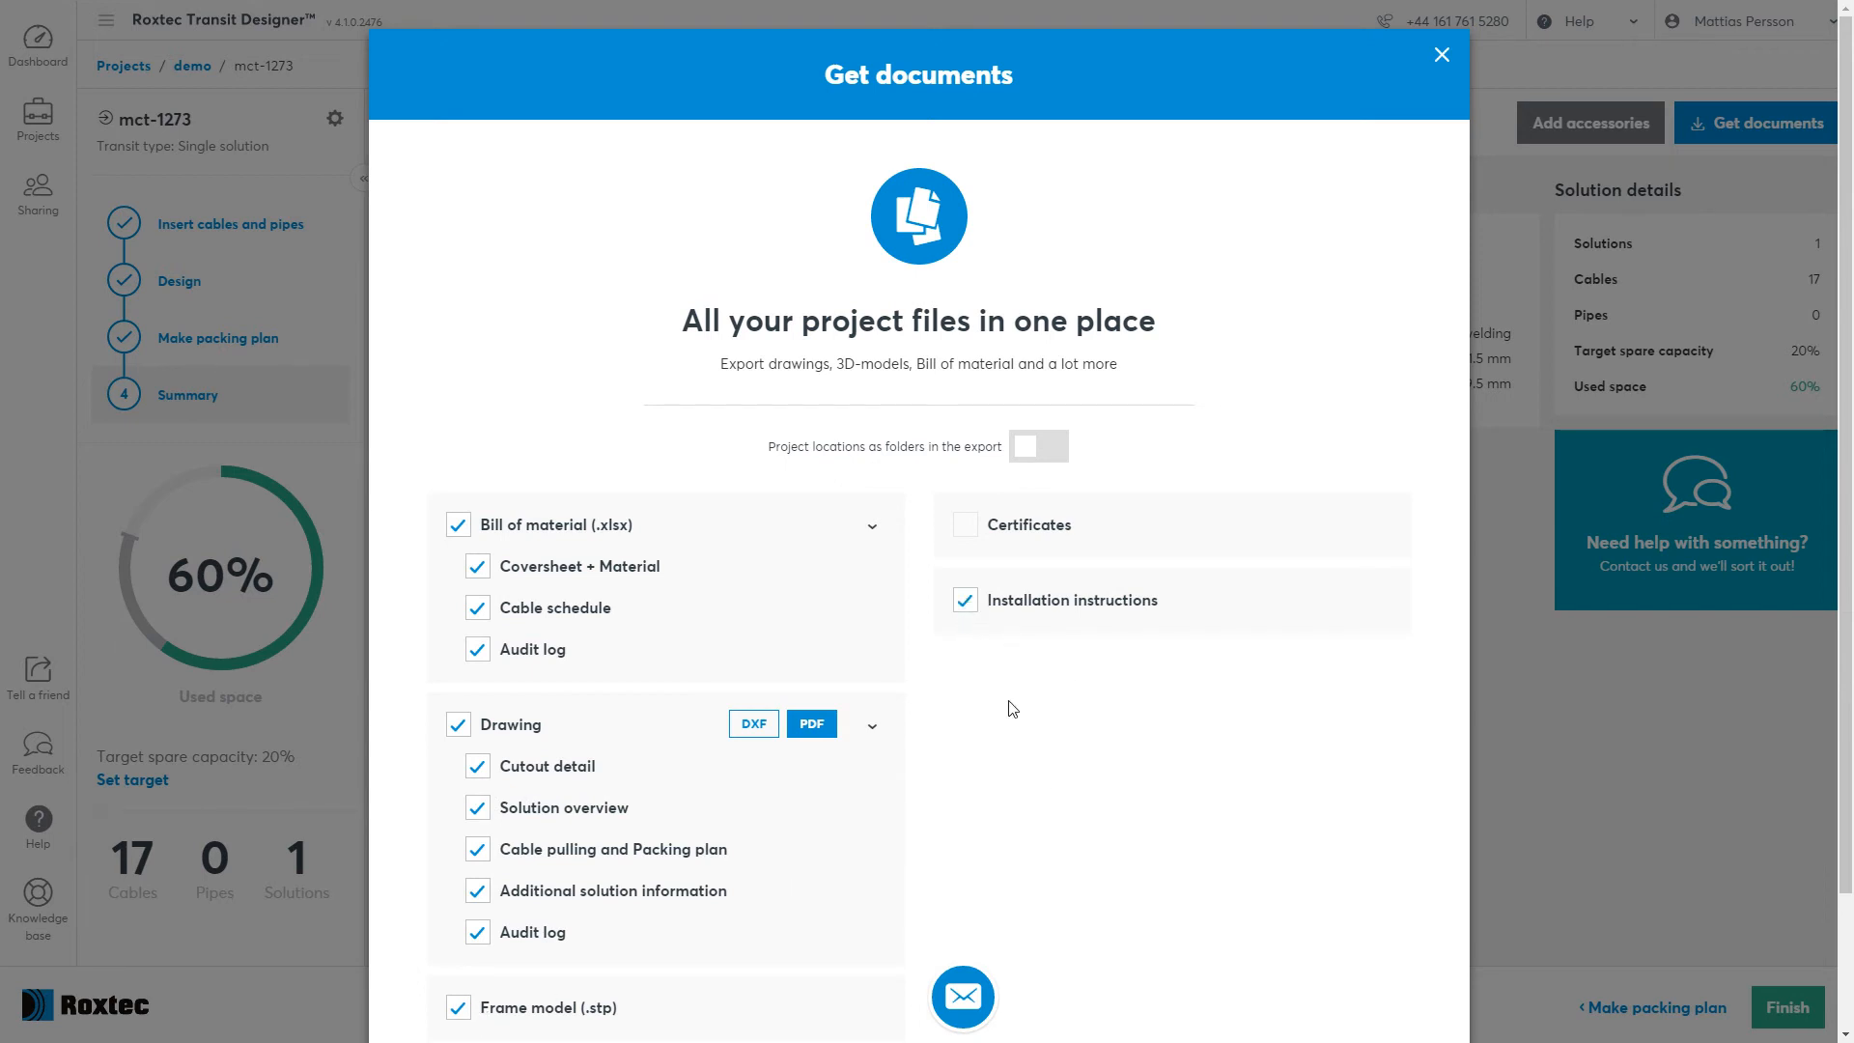
# Download the project documents and open the mct-1273 drawing PDF from the zip.
pyautogui.scroll(-3)
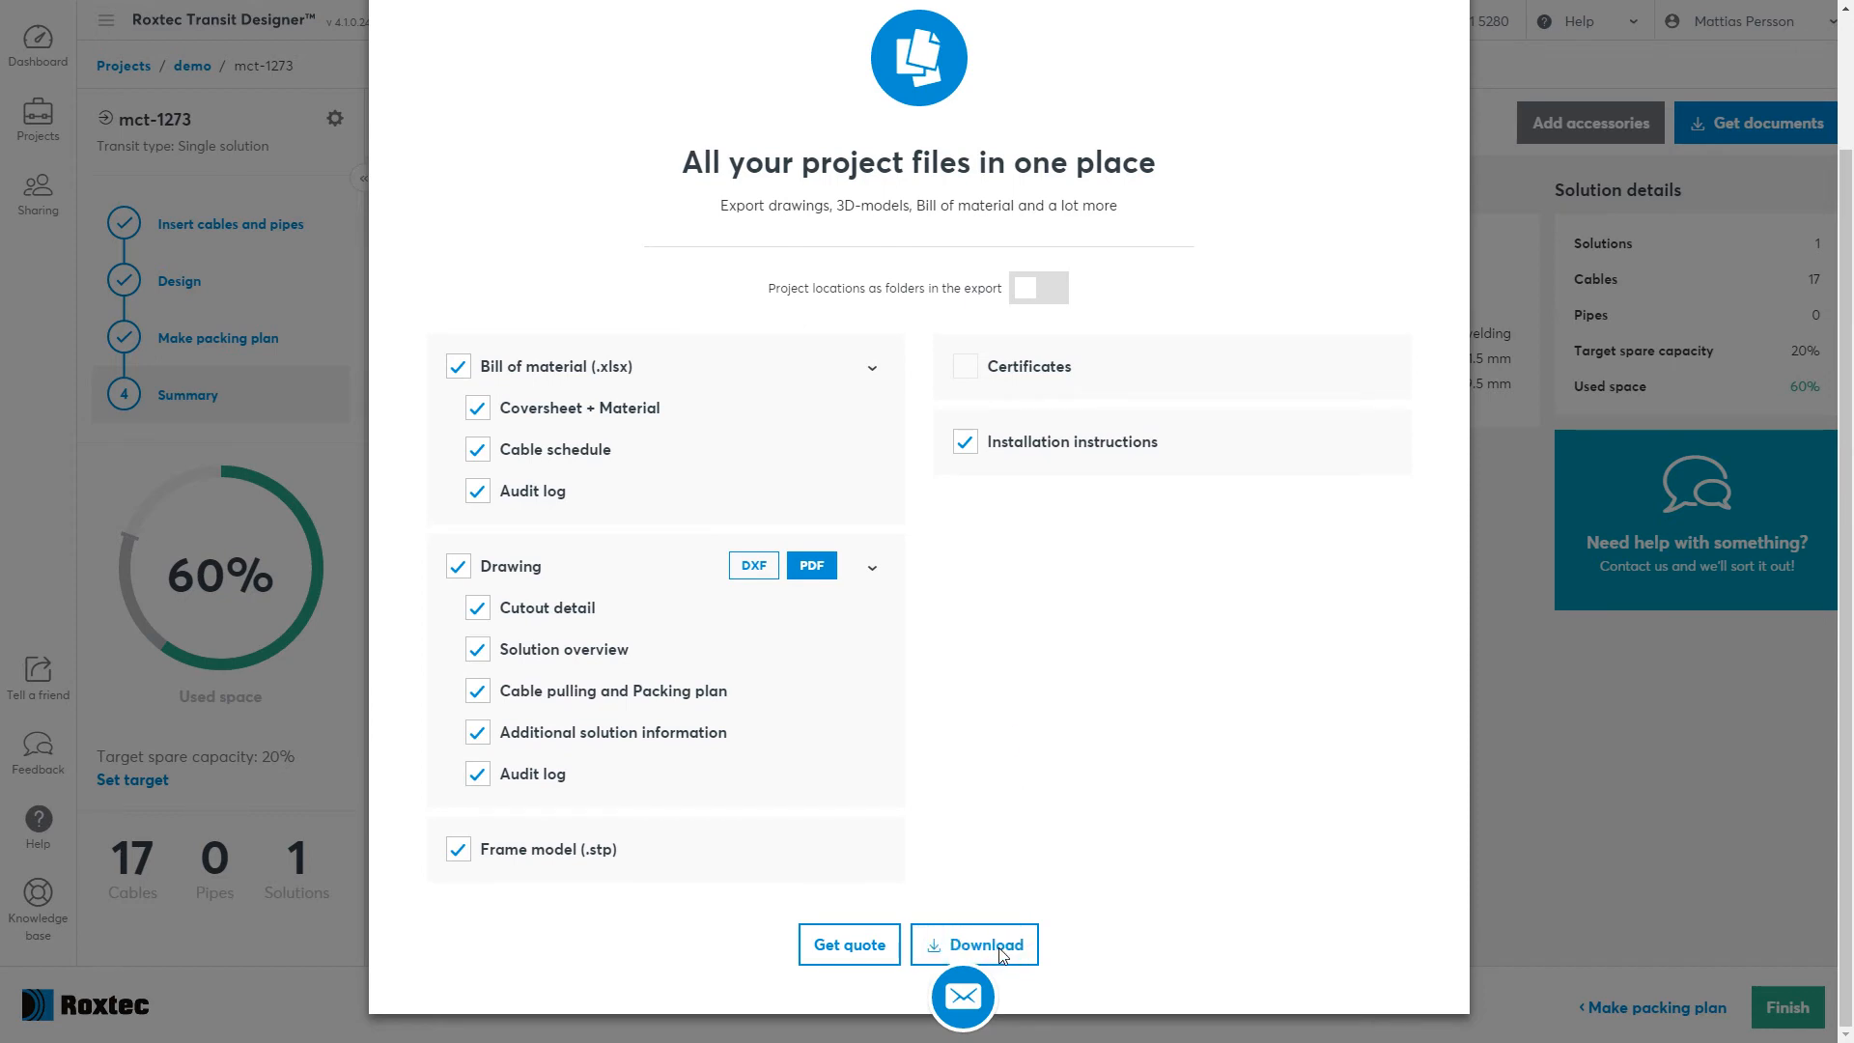
pyautogui.click(973, 944)
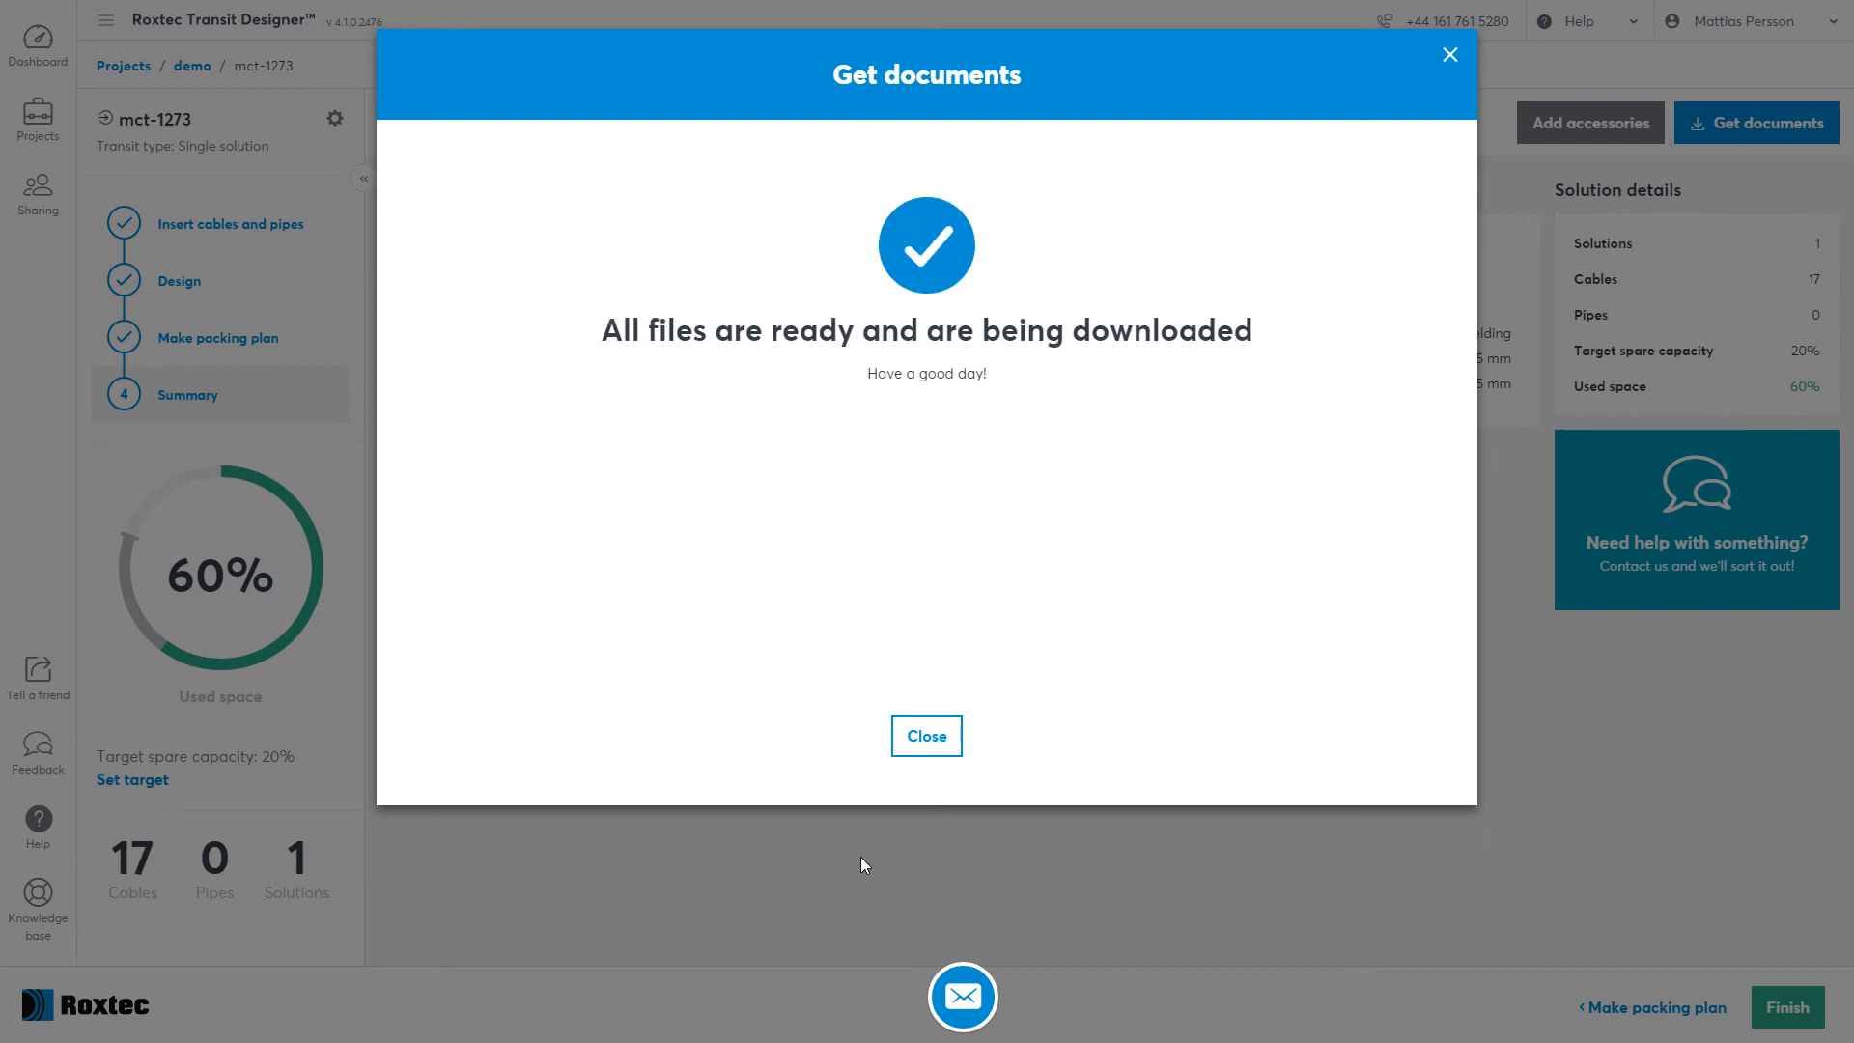
pyautogui.click(925, 736)
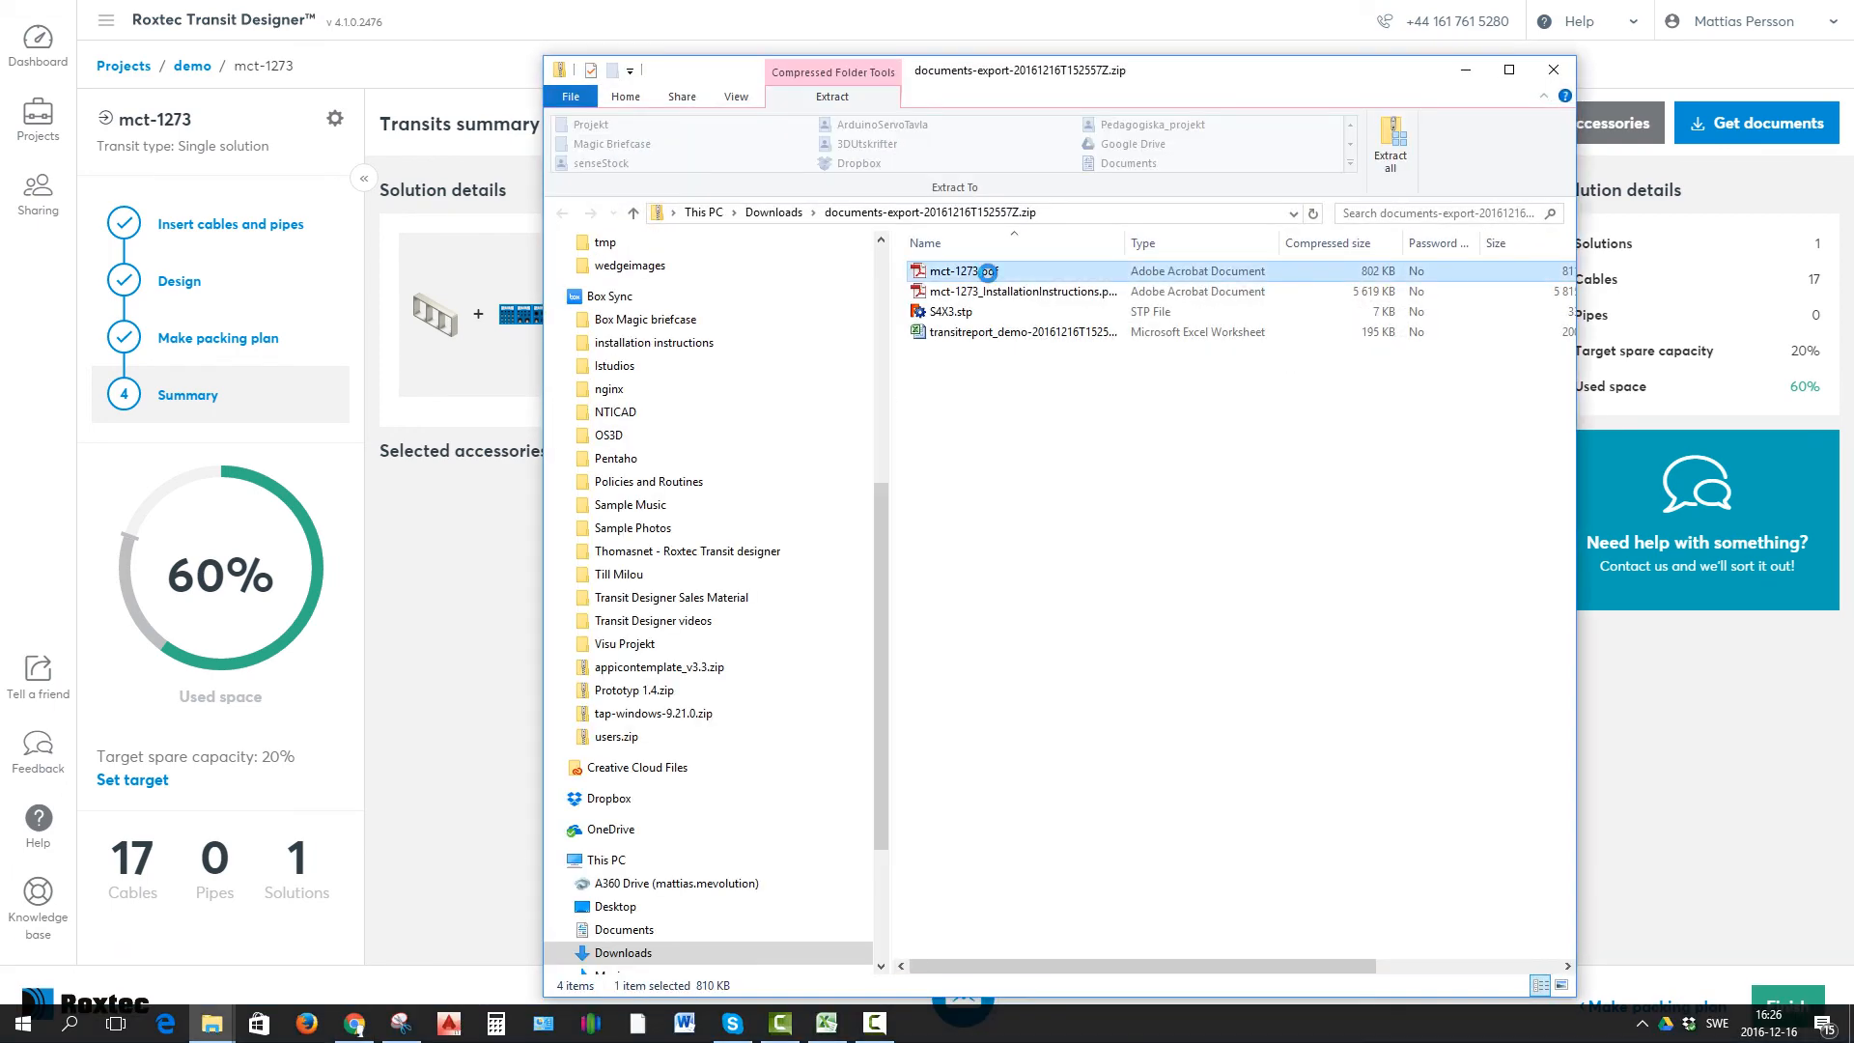
pyautogui.doubleClick(958, 270)
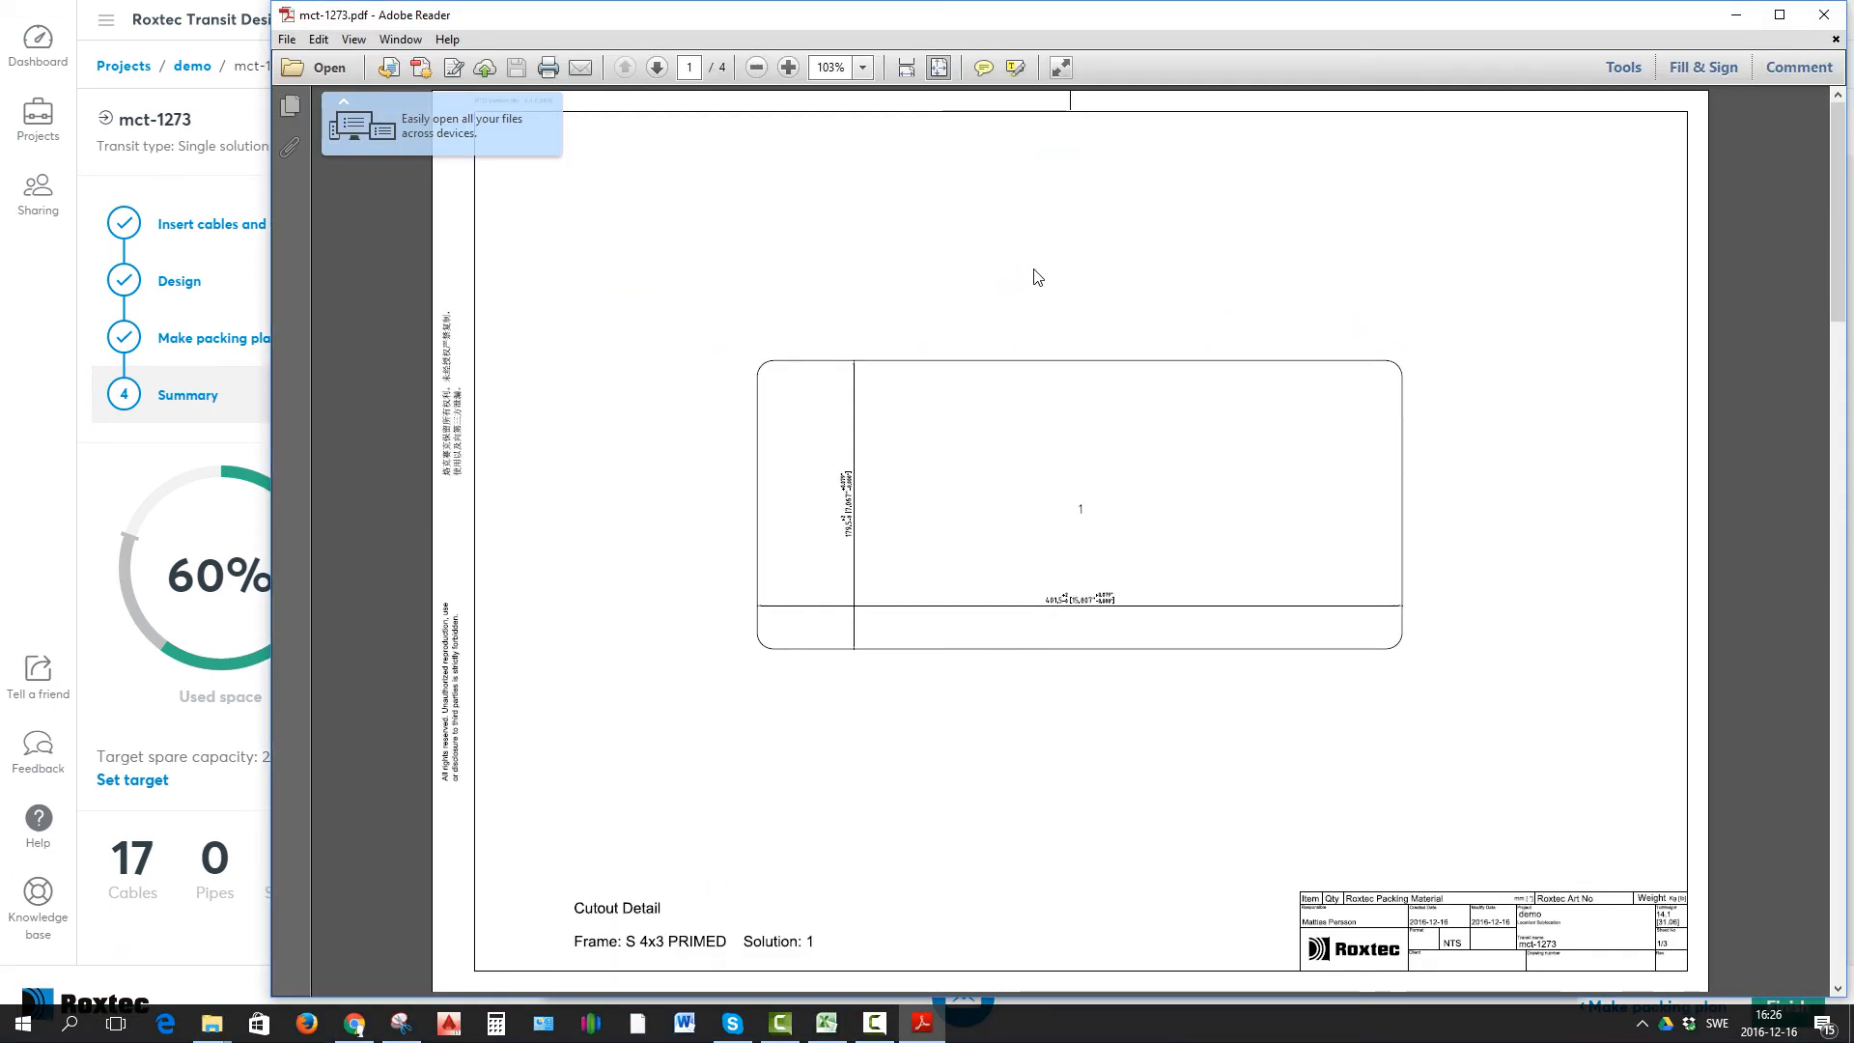
# Maximize Adobe Reader and page through to the S frame combination drawing on page 4.
pyautogui.click(1778, 14)
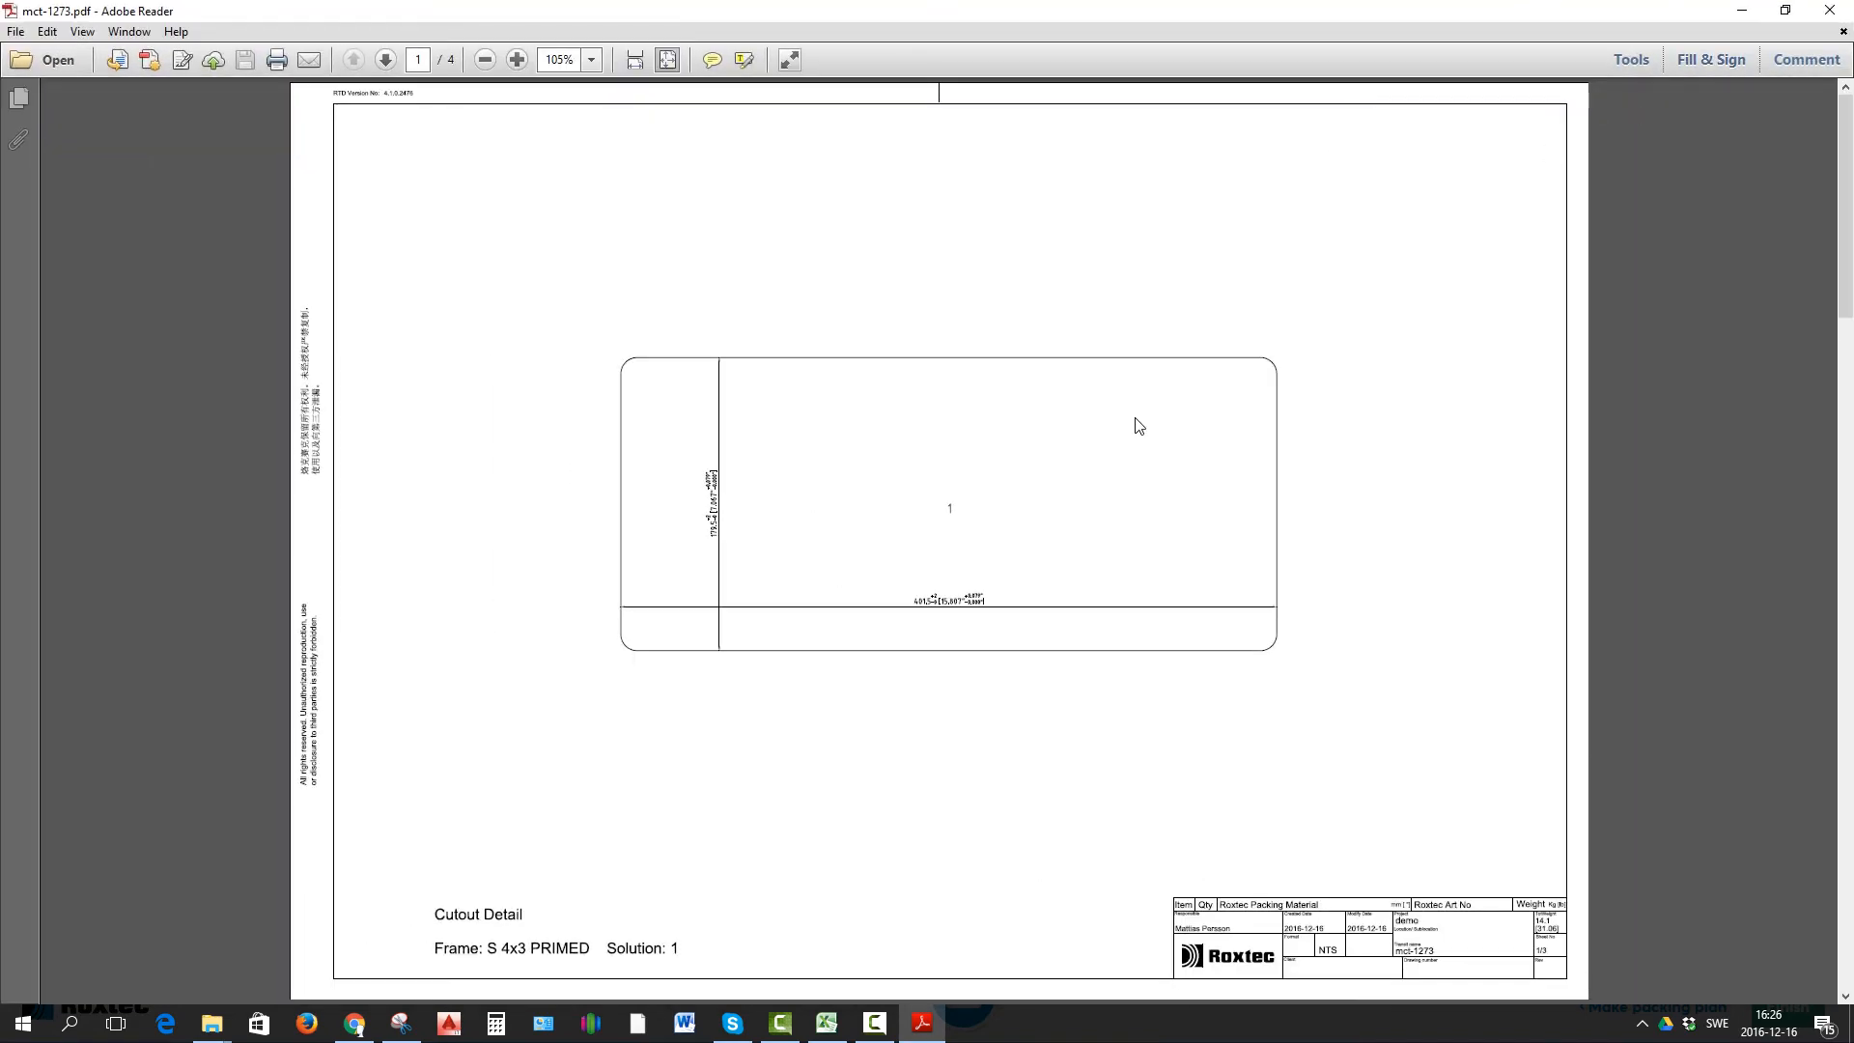
pyautogui.click(384, 60)
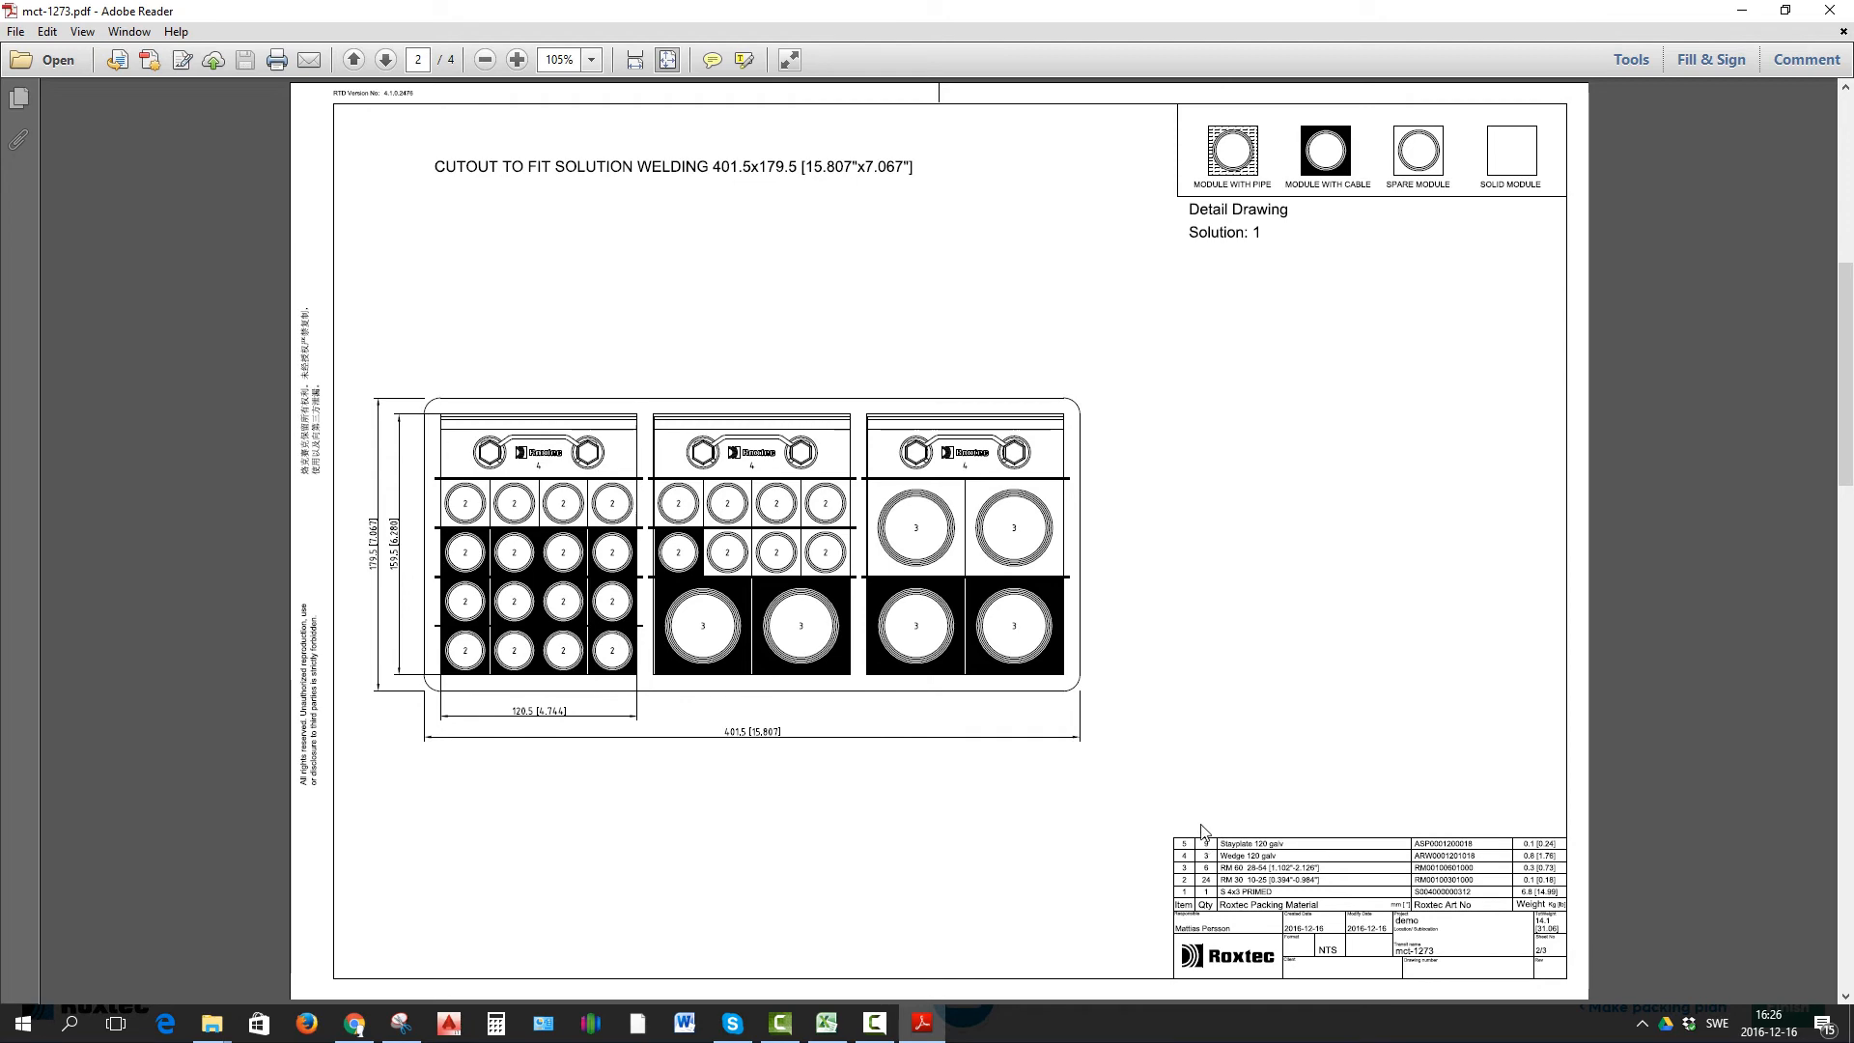
pyautogui.click(384, 60)
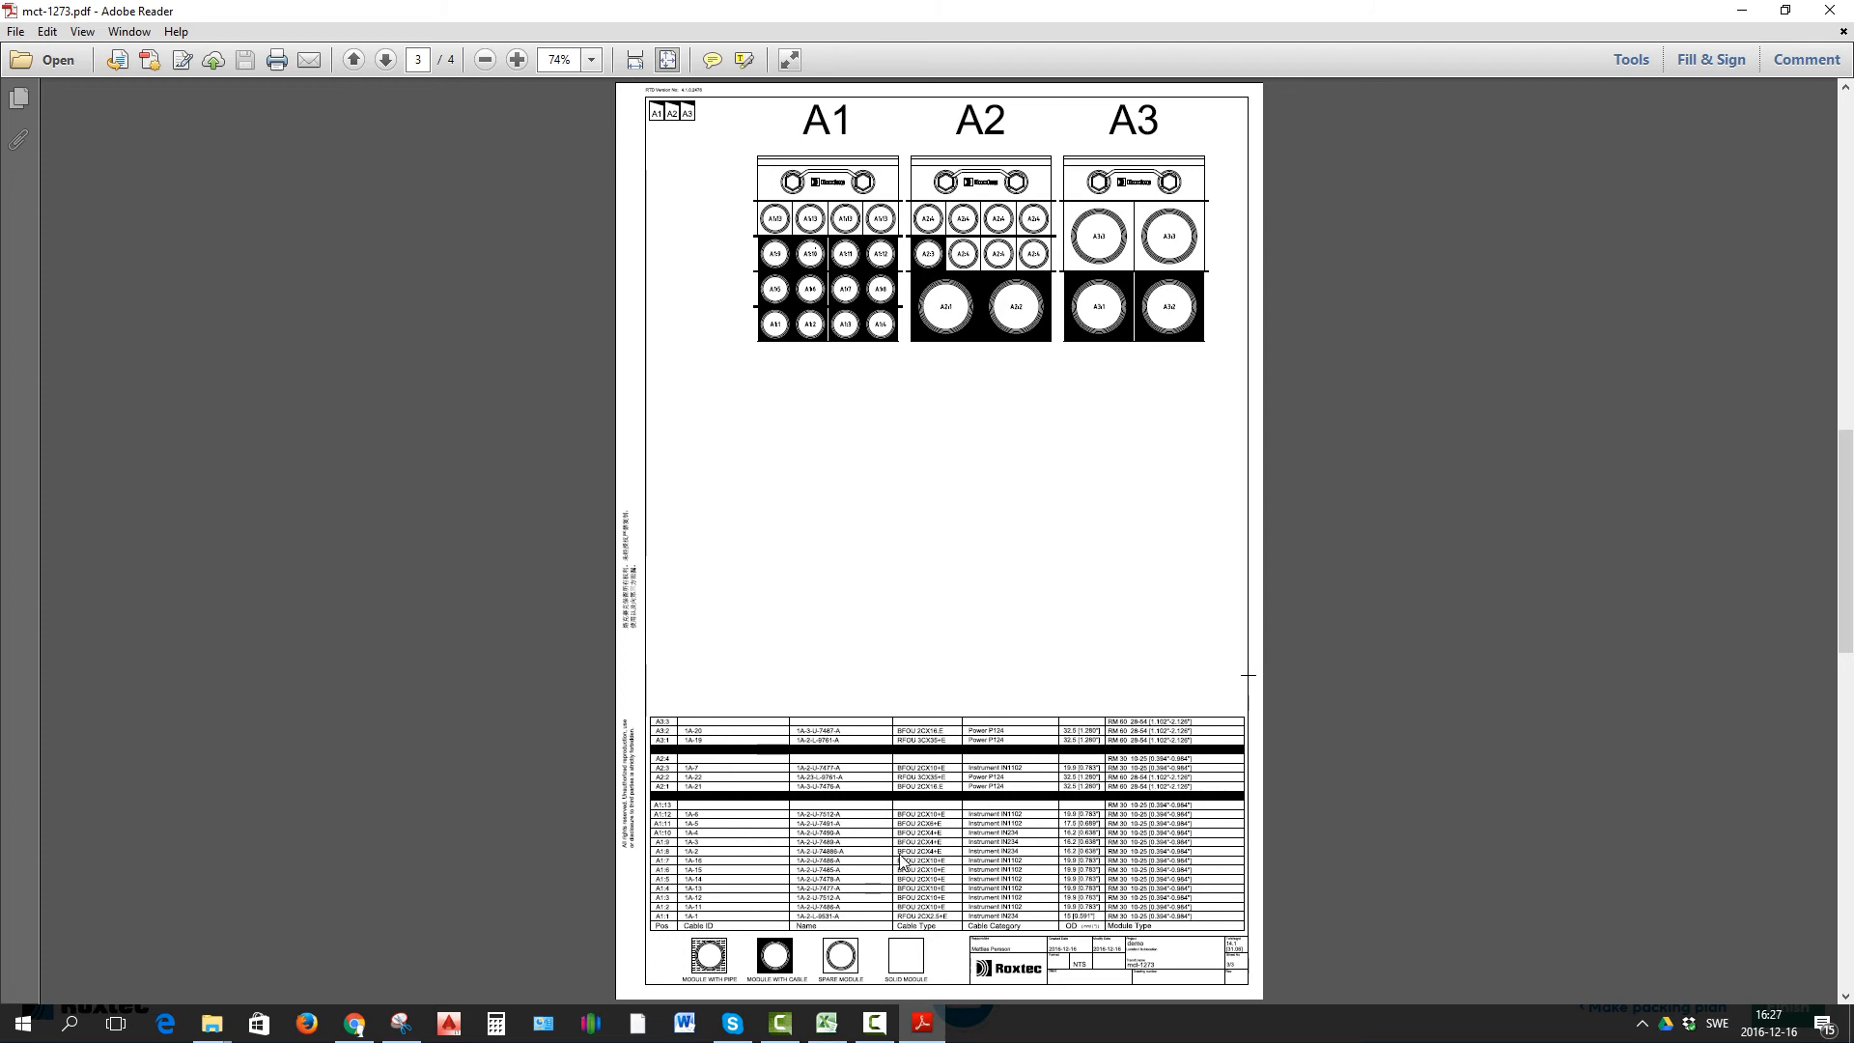
pyautogui.moveTo(939, 813)
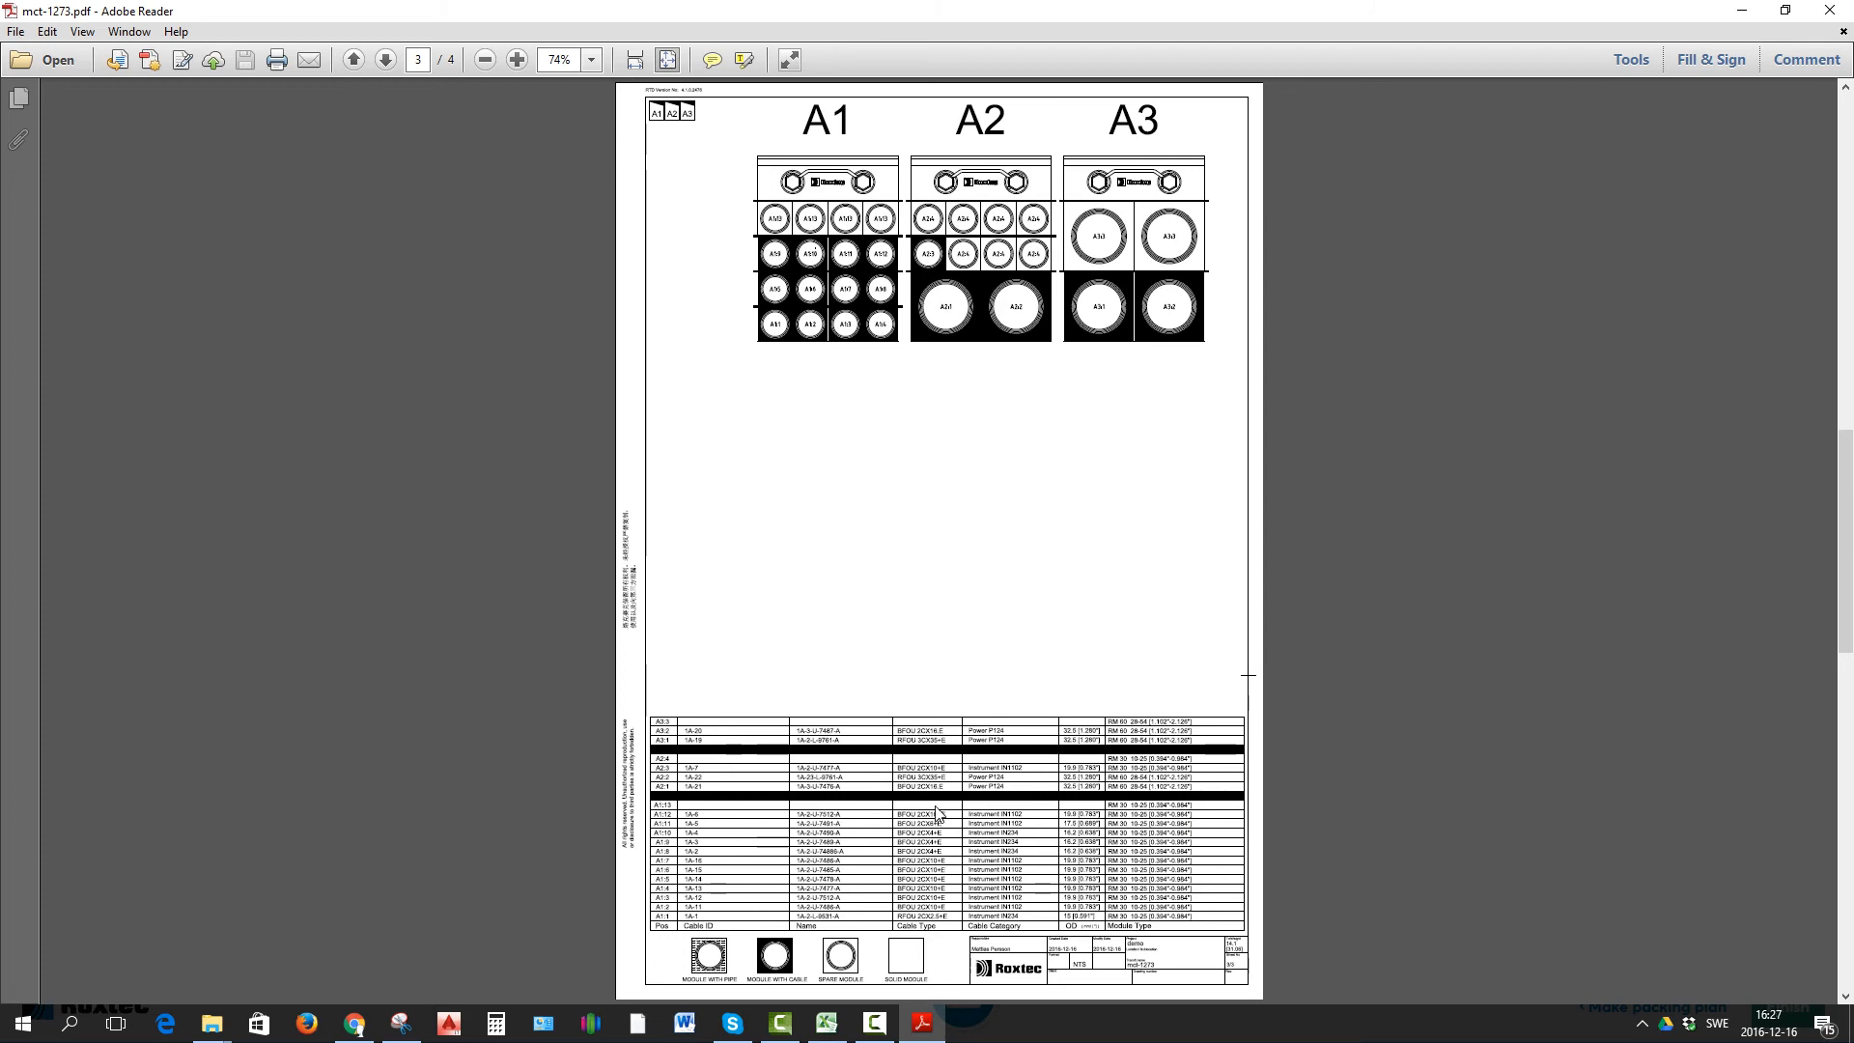
pyautogui.click(382, 60)
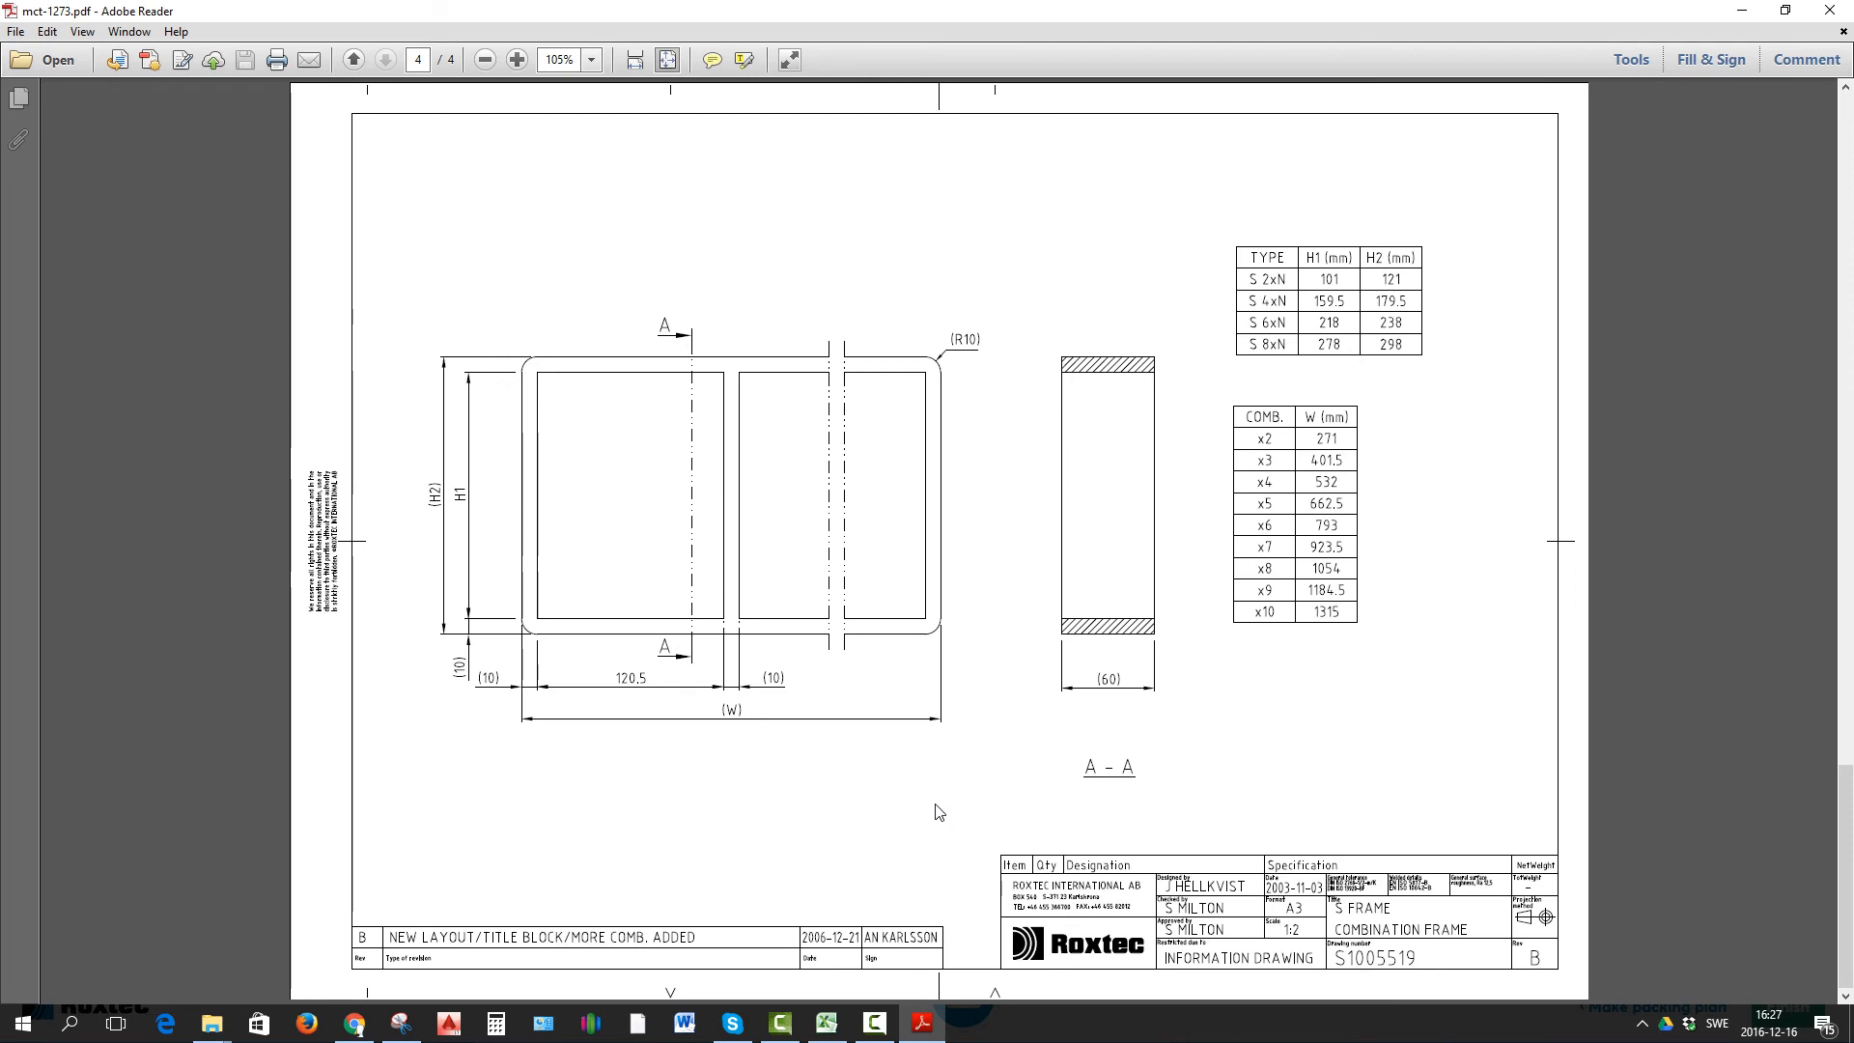
pyautogui.moveTo(935, 805)
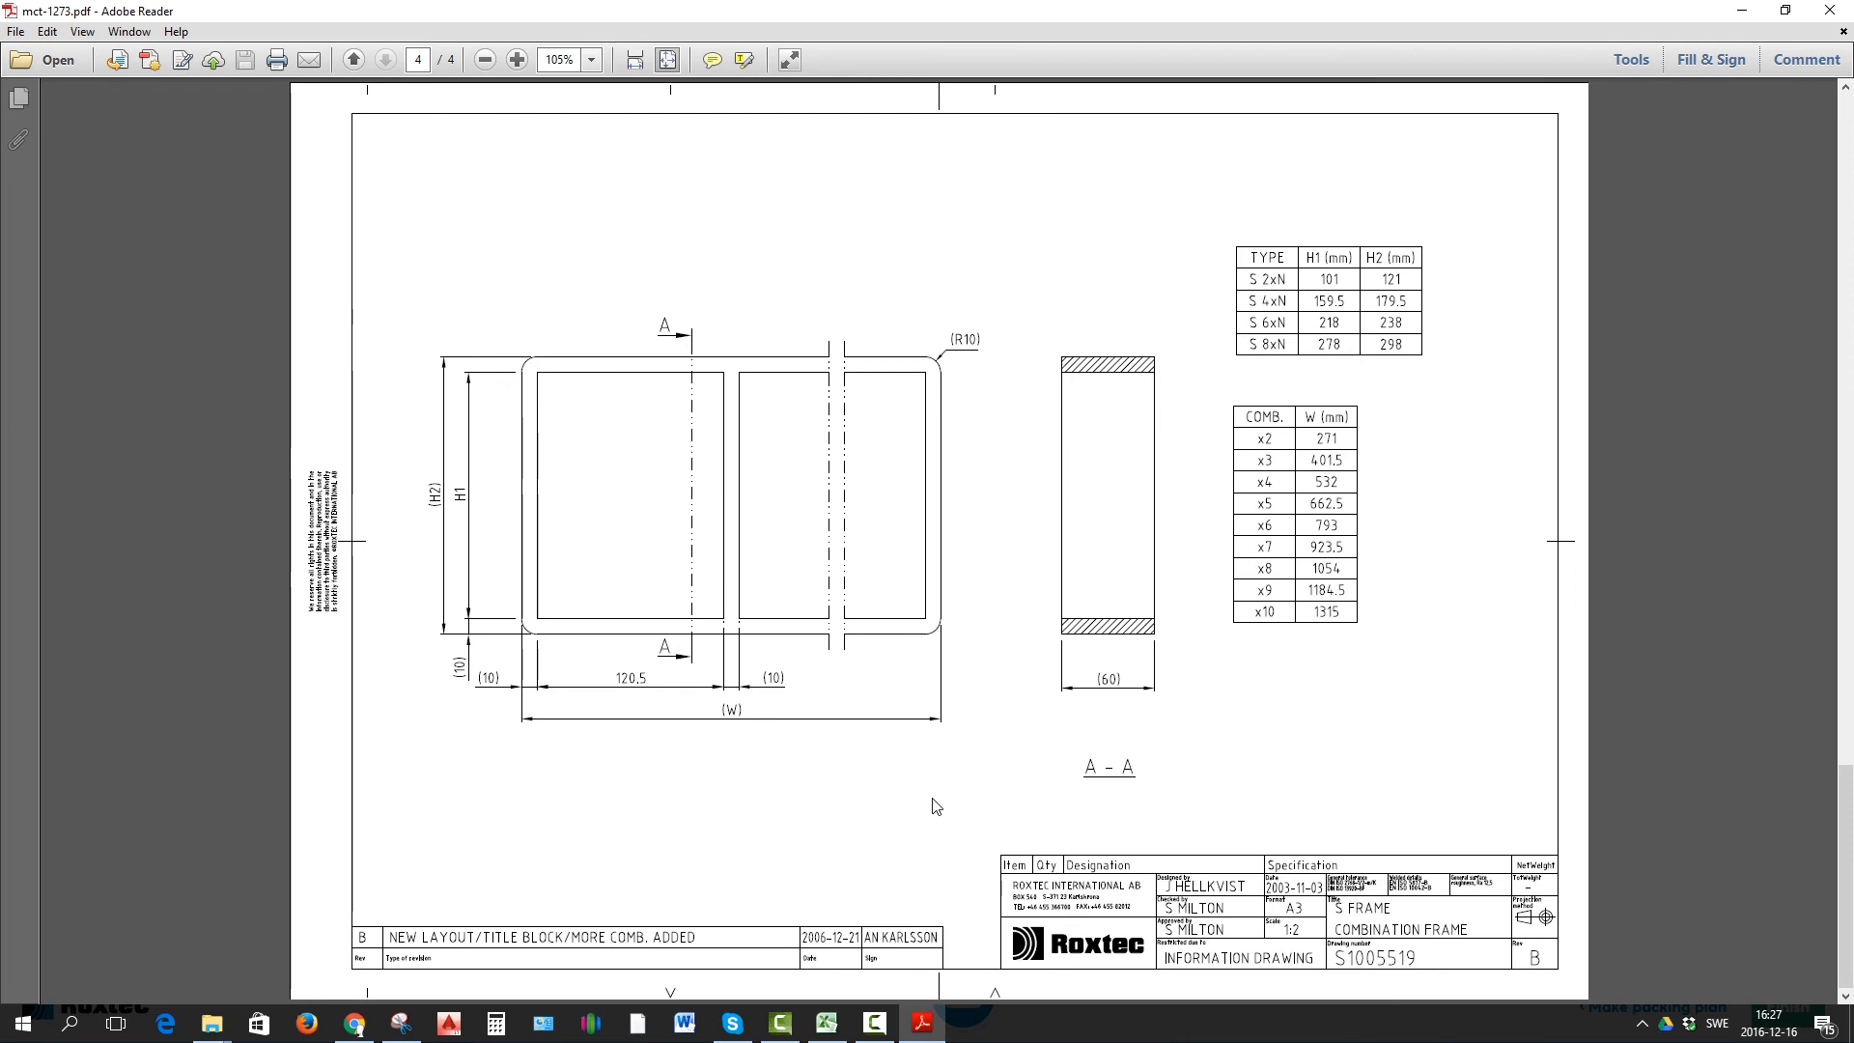
pyautogui.moveTo(1194, 721)
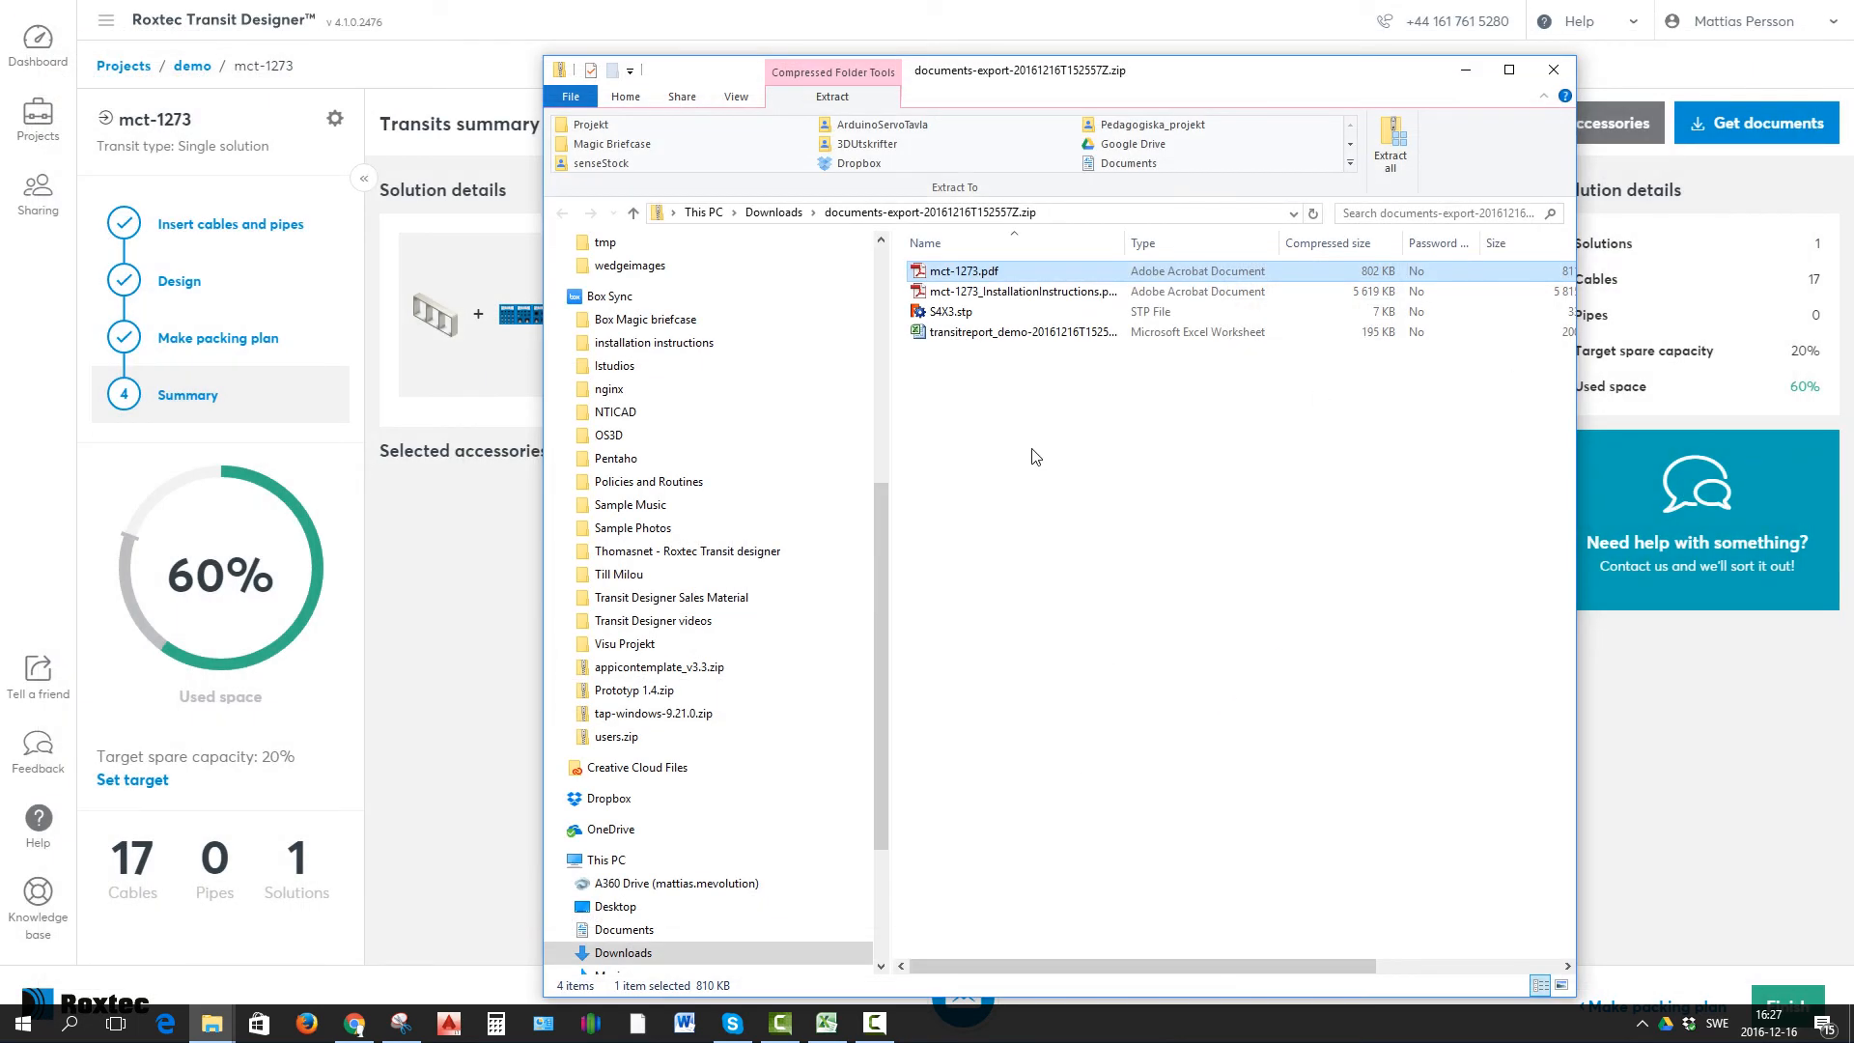
# Back in the zip, open the Excel transit report.
pyautogui.click(952, 311)
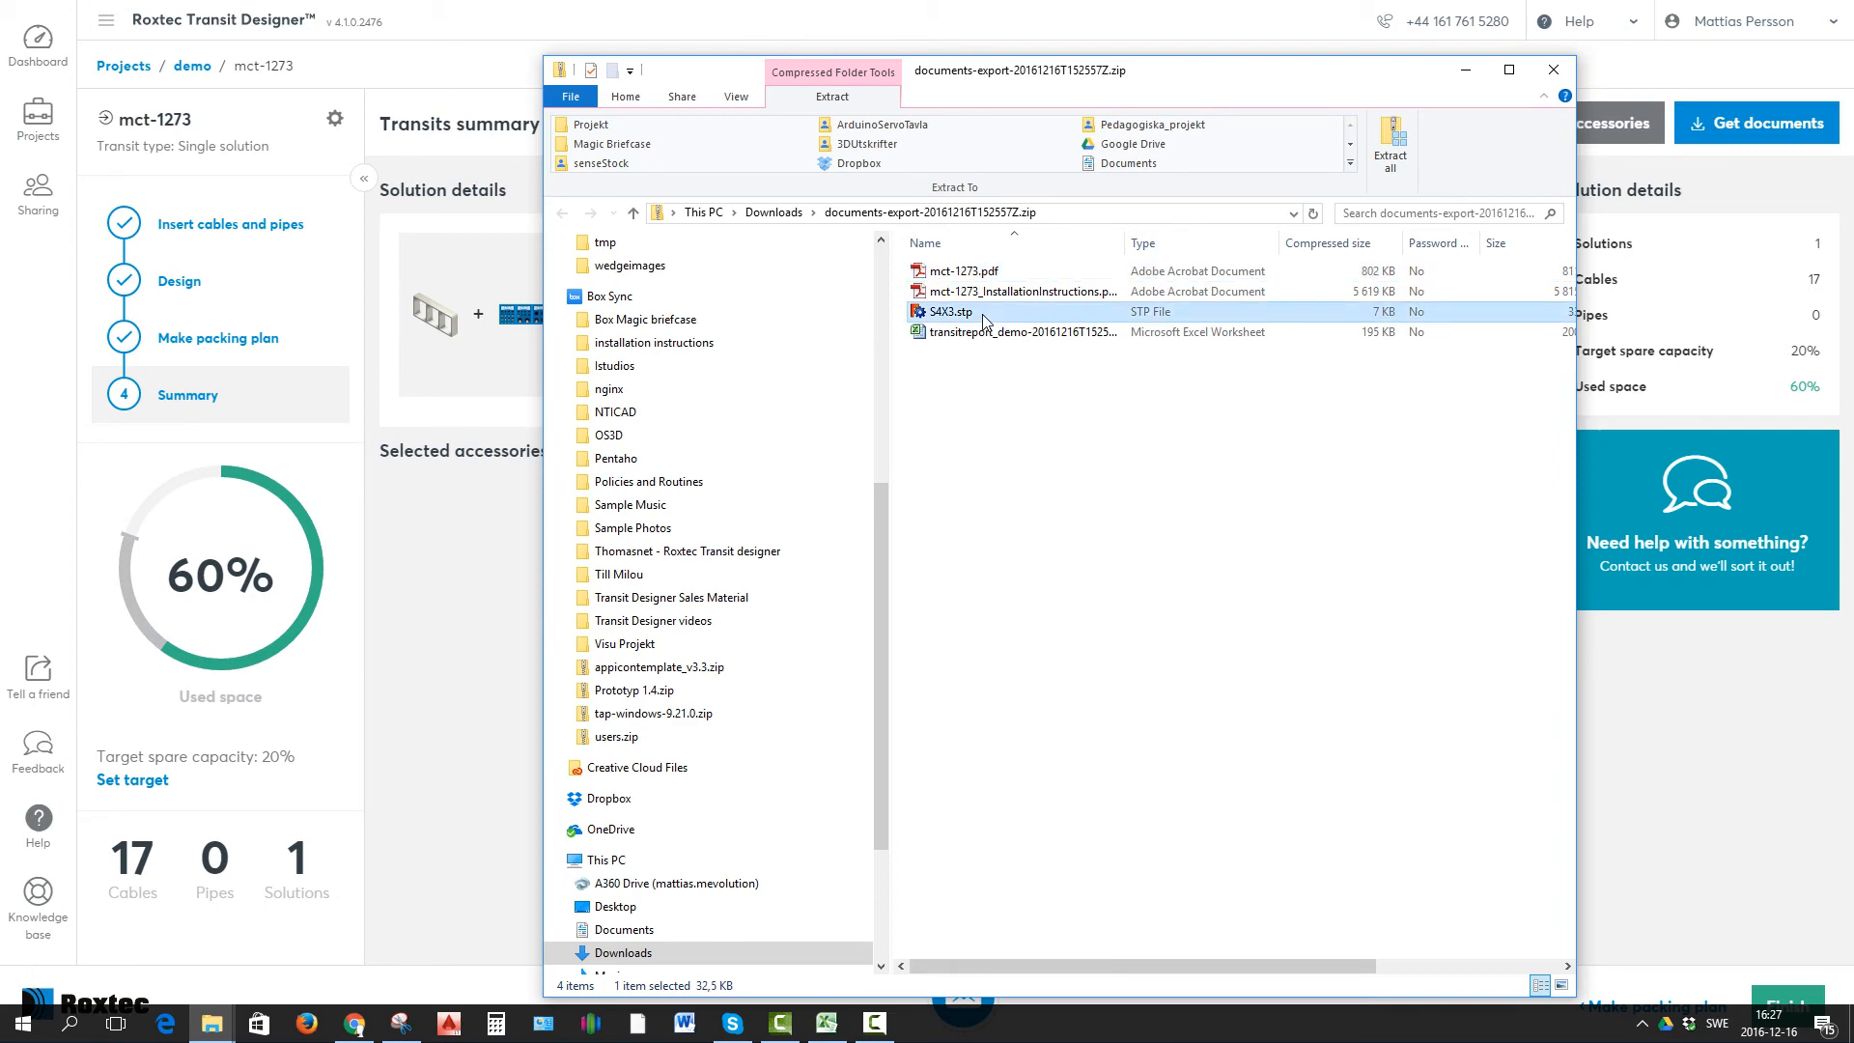
pyautogui.click(1004, 330)
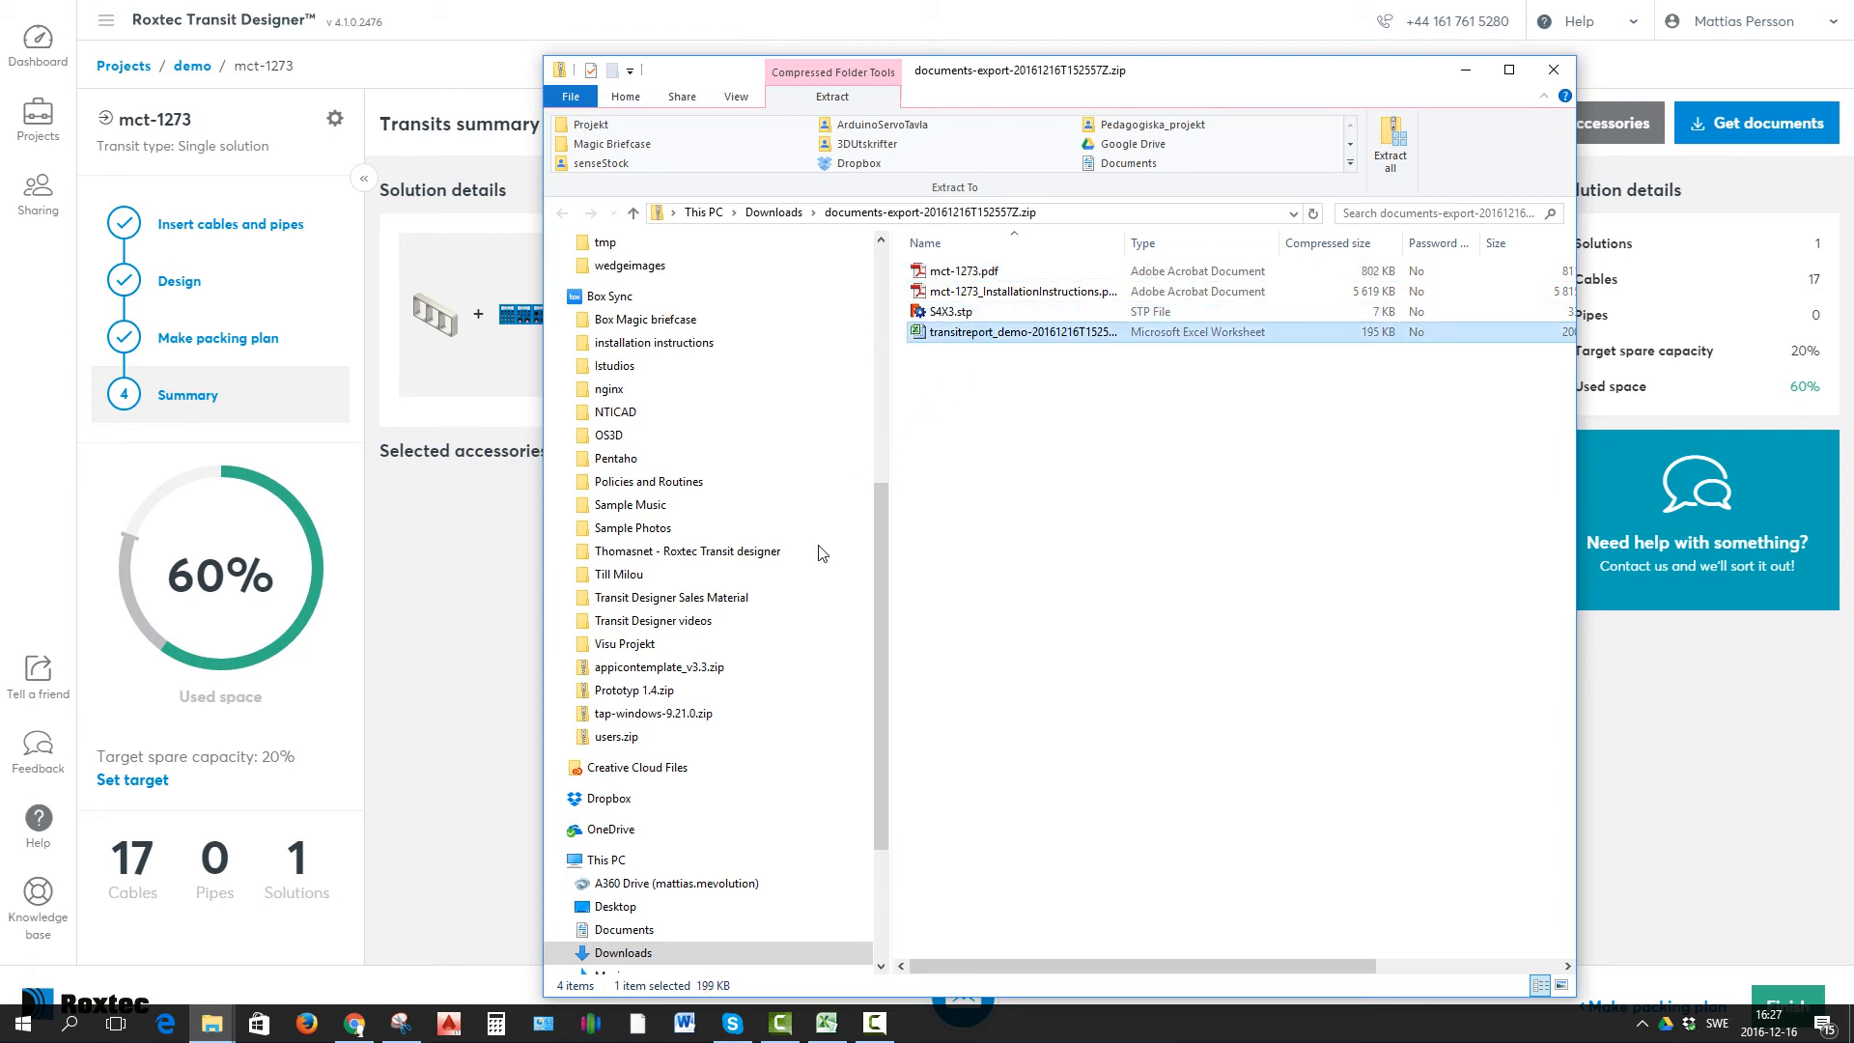
pyautogui.doubleClick(1014, 332)
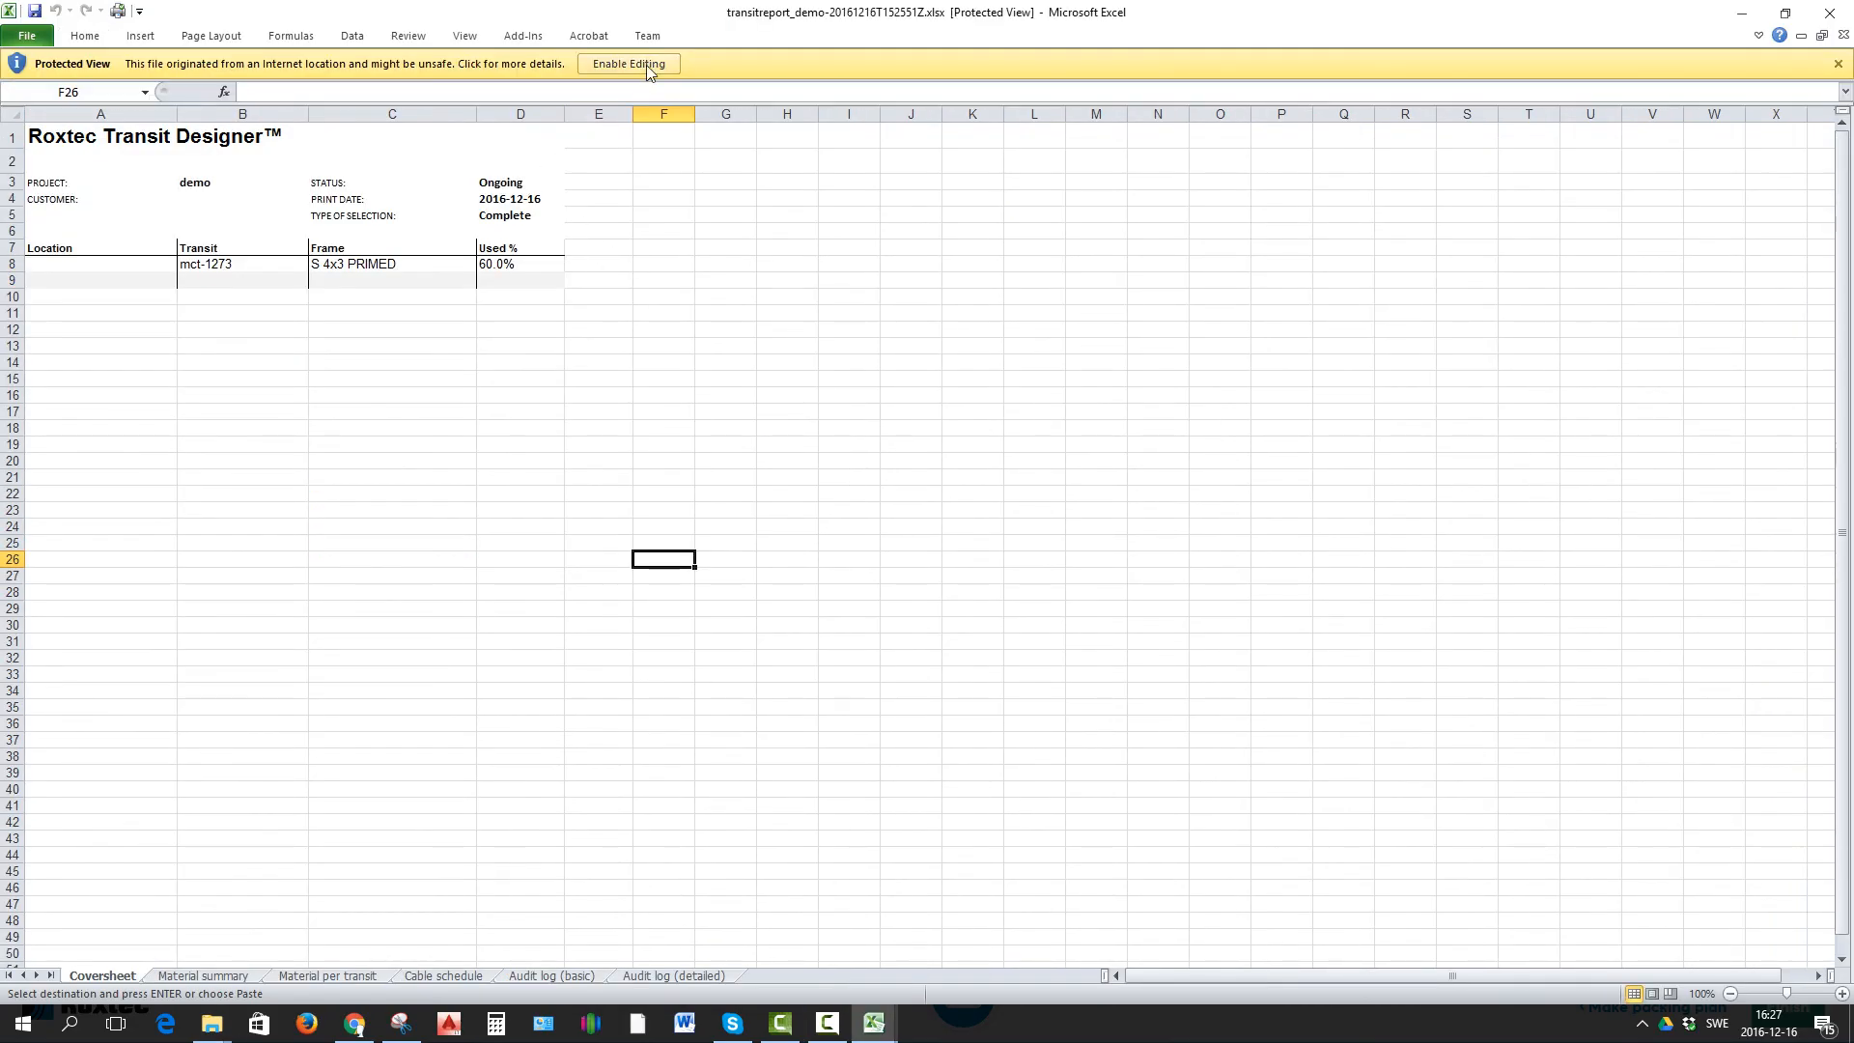
# Enable editing, then view the Material summary and Cable schedule sheets.
pyautogui.click(626, 64)
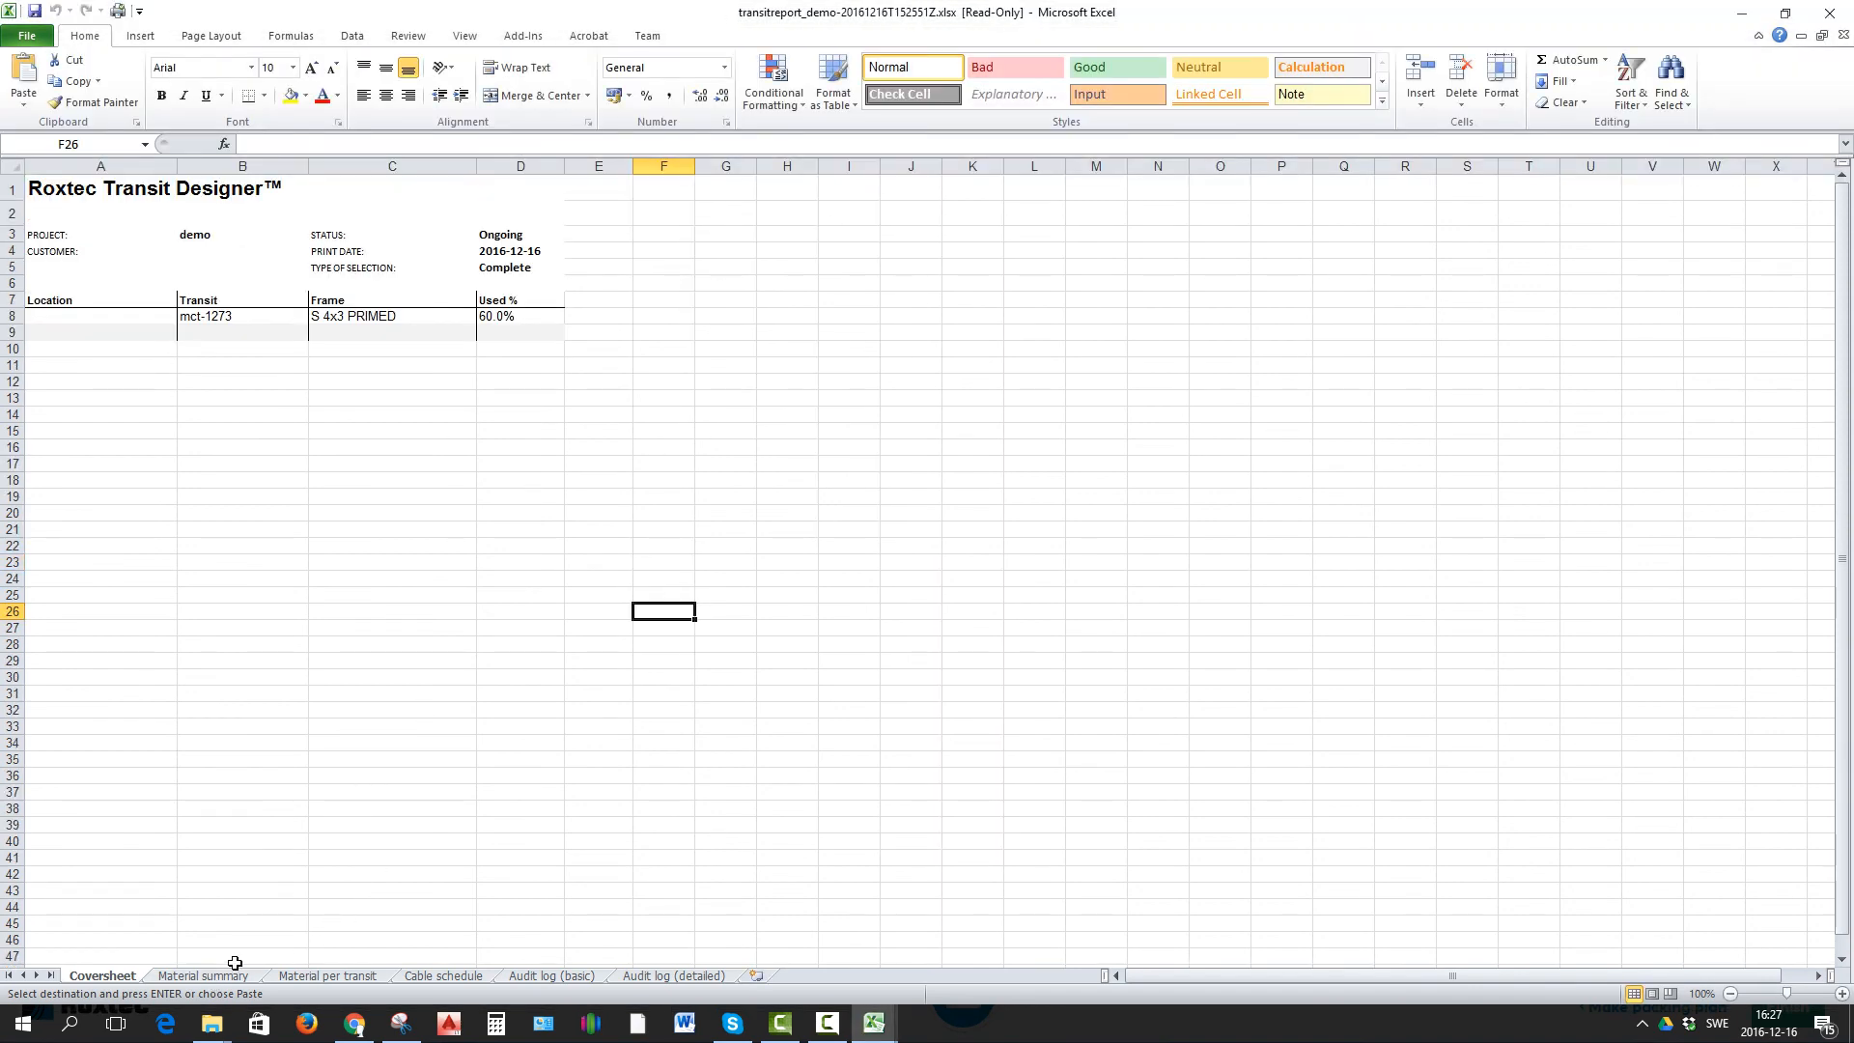
pyautogui.click(203, 976)
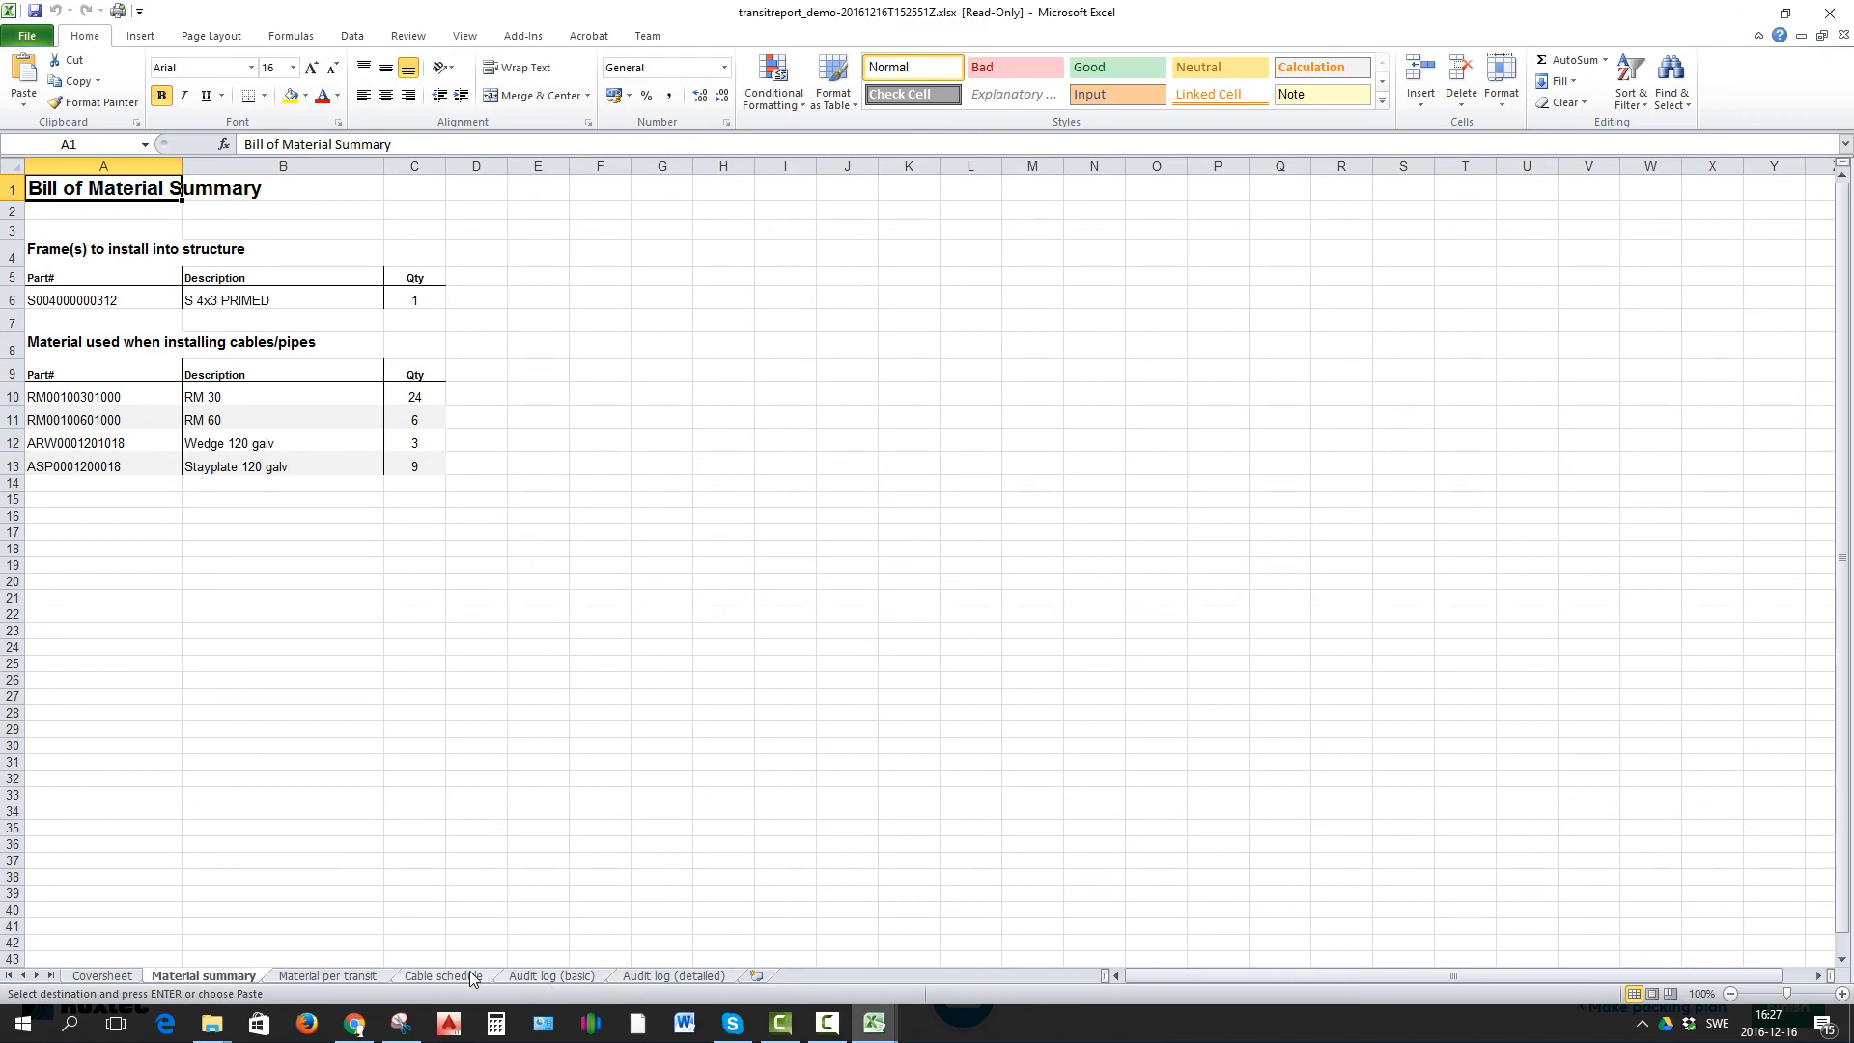
pyautogui.click(442, 976)
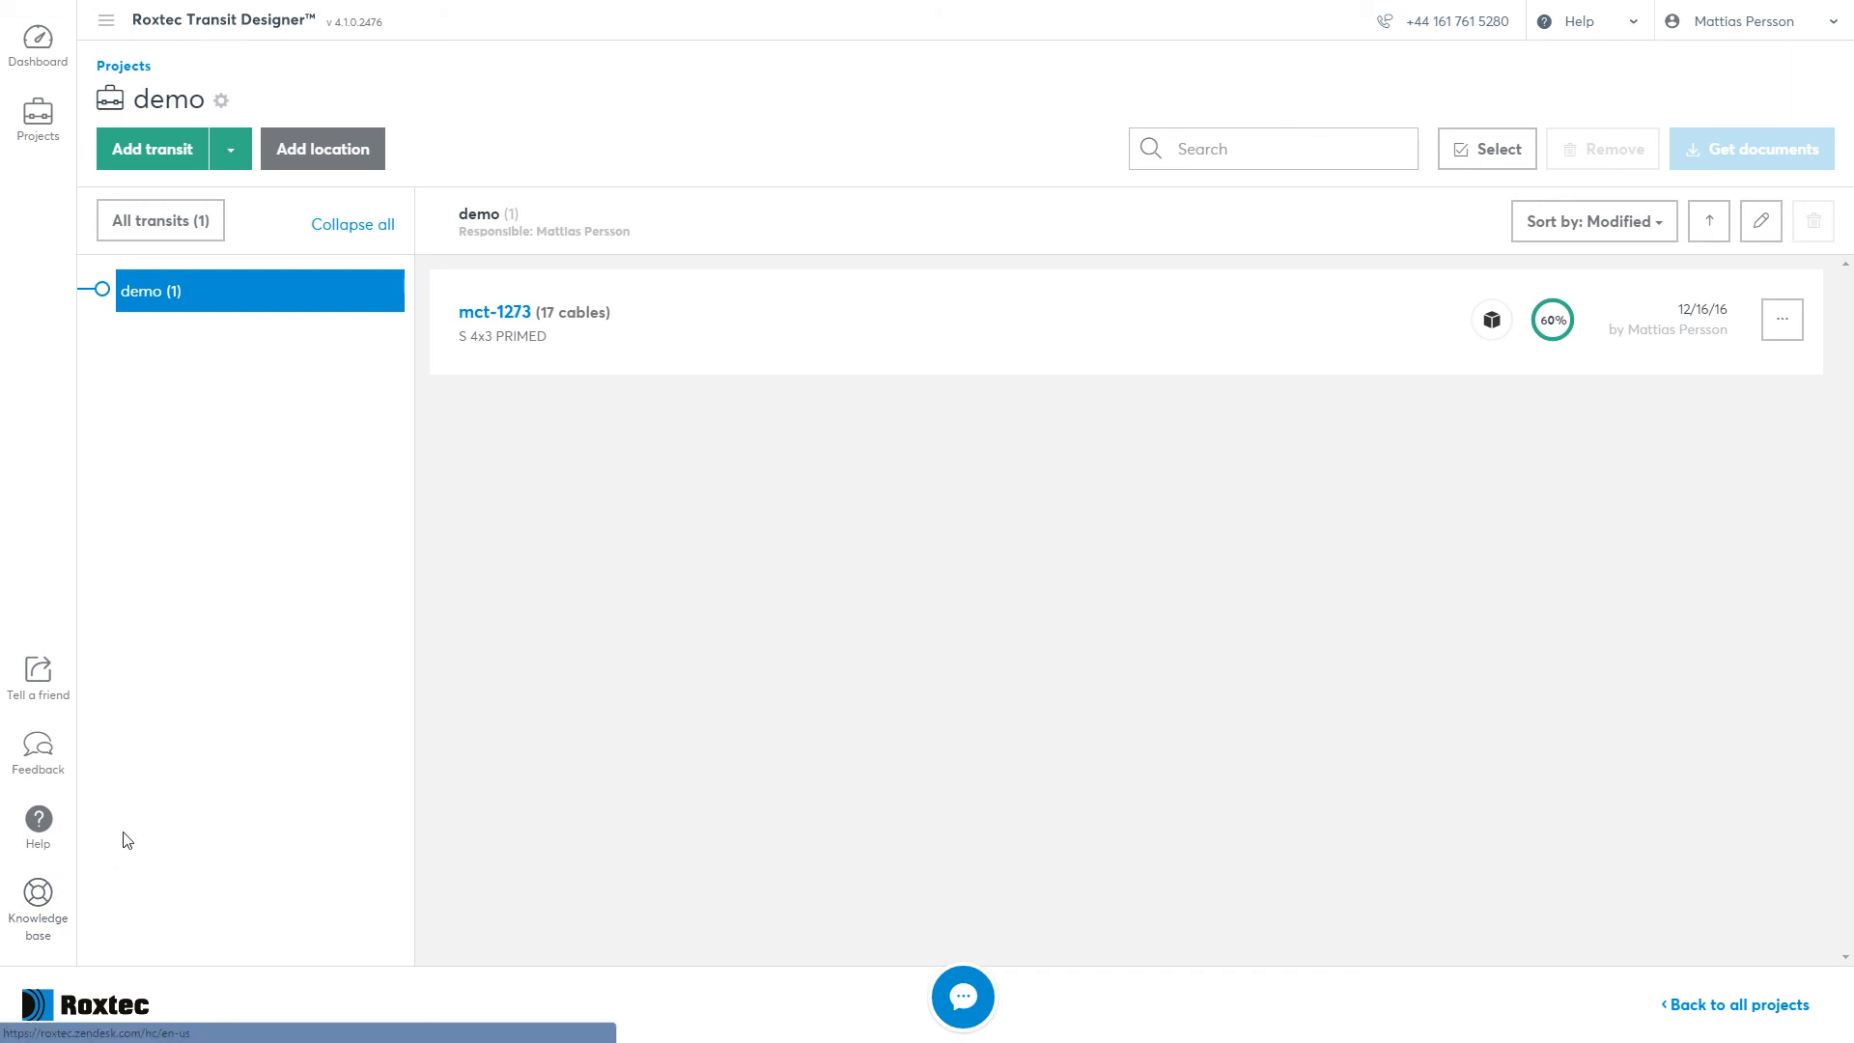
pyautogui.moveTo(743, 639)
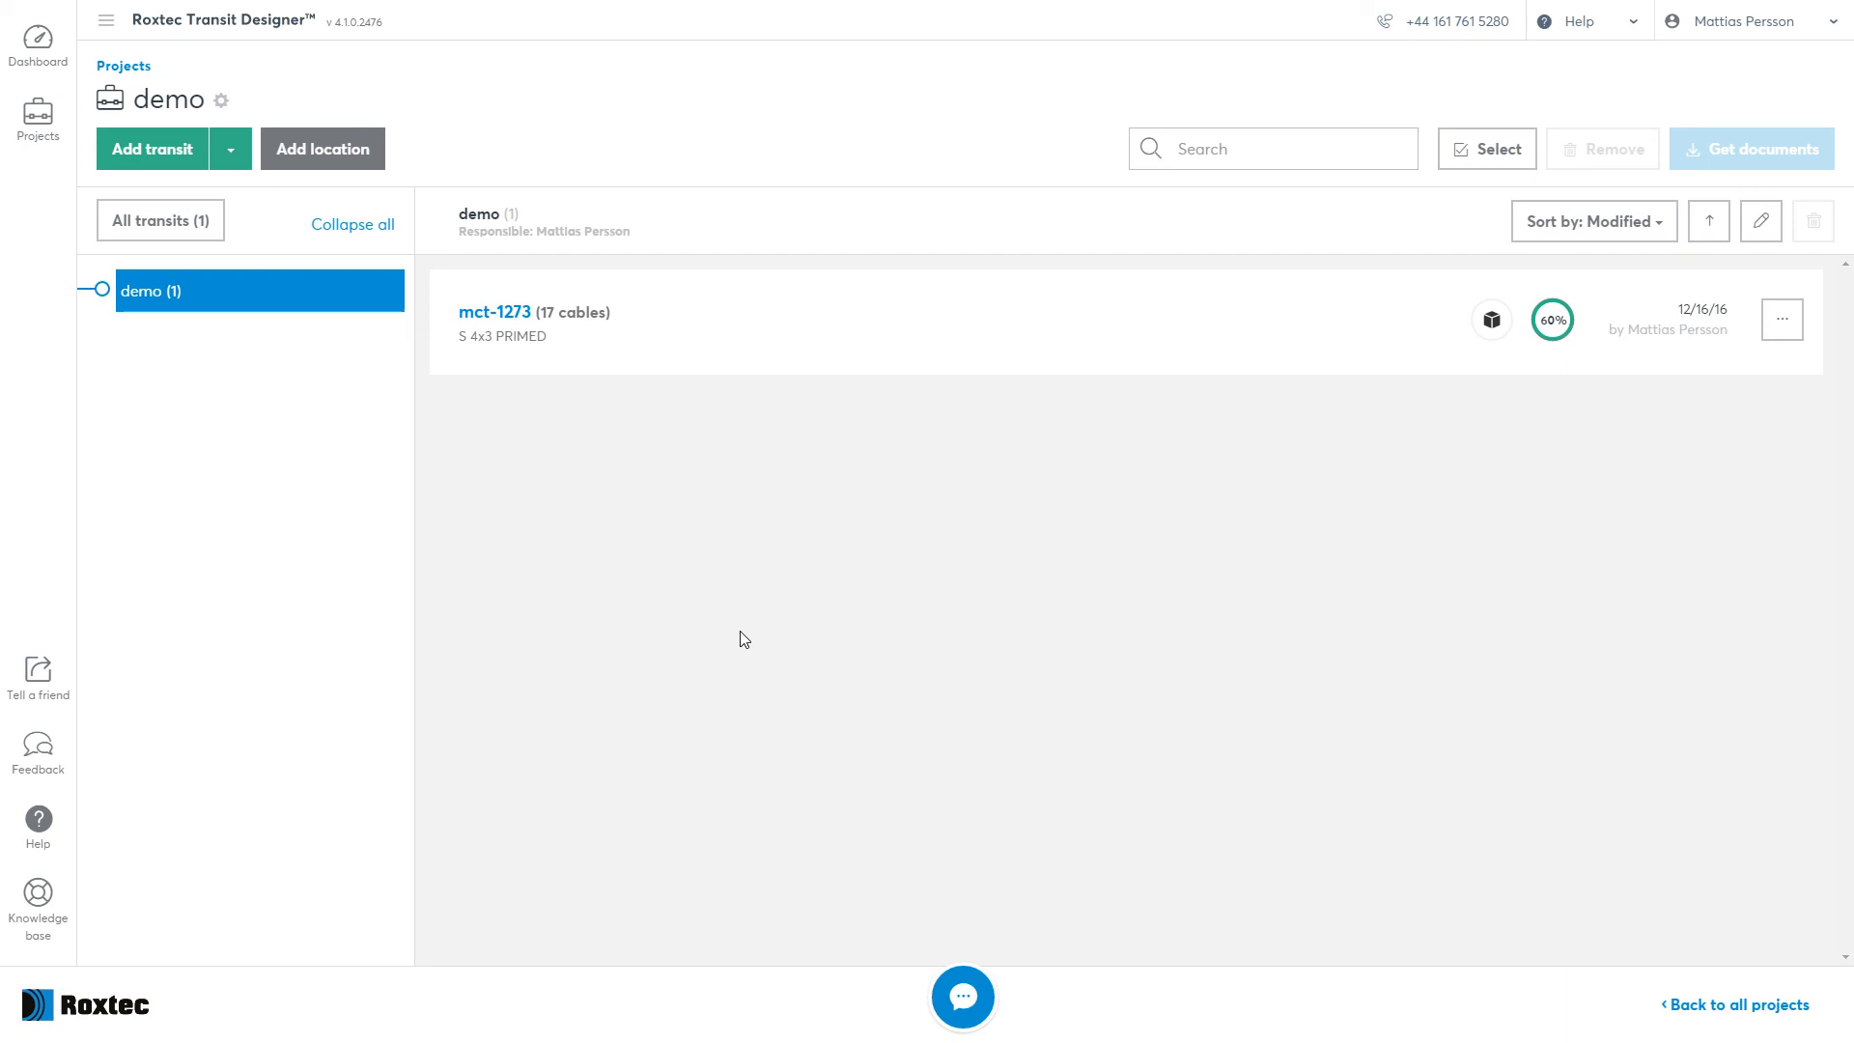
pyautogui.moveTo(971, 881)
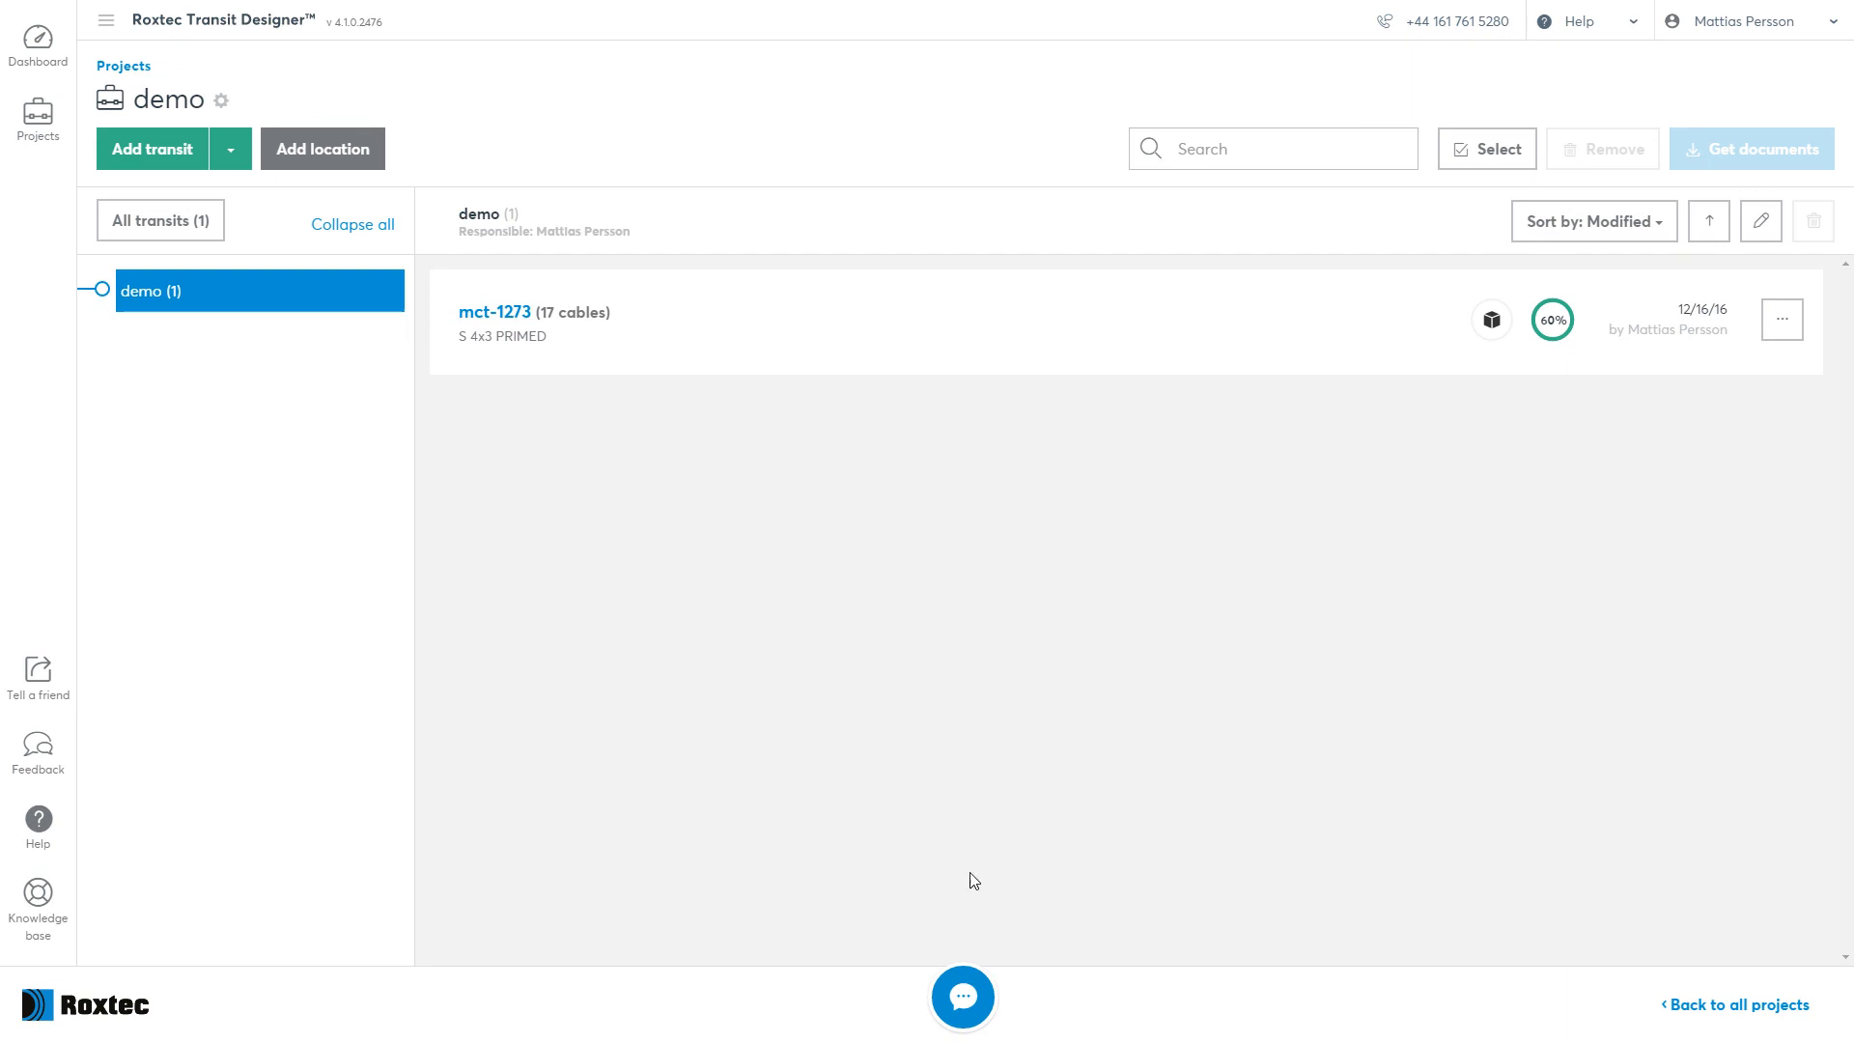
# Ask support in the chat whether the S frame would suit an A60 rating.
pyautogui.click(962, 997)
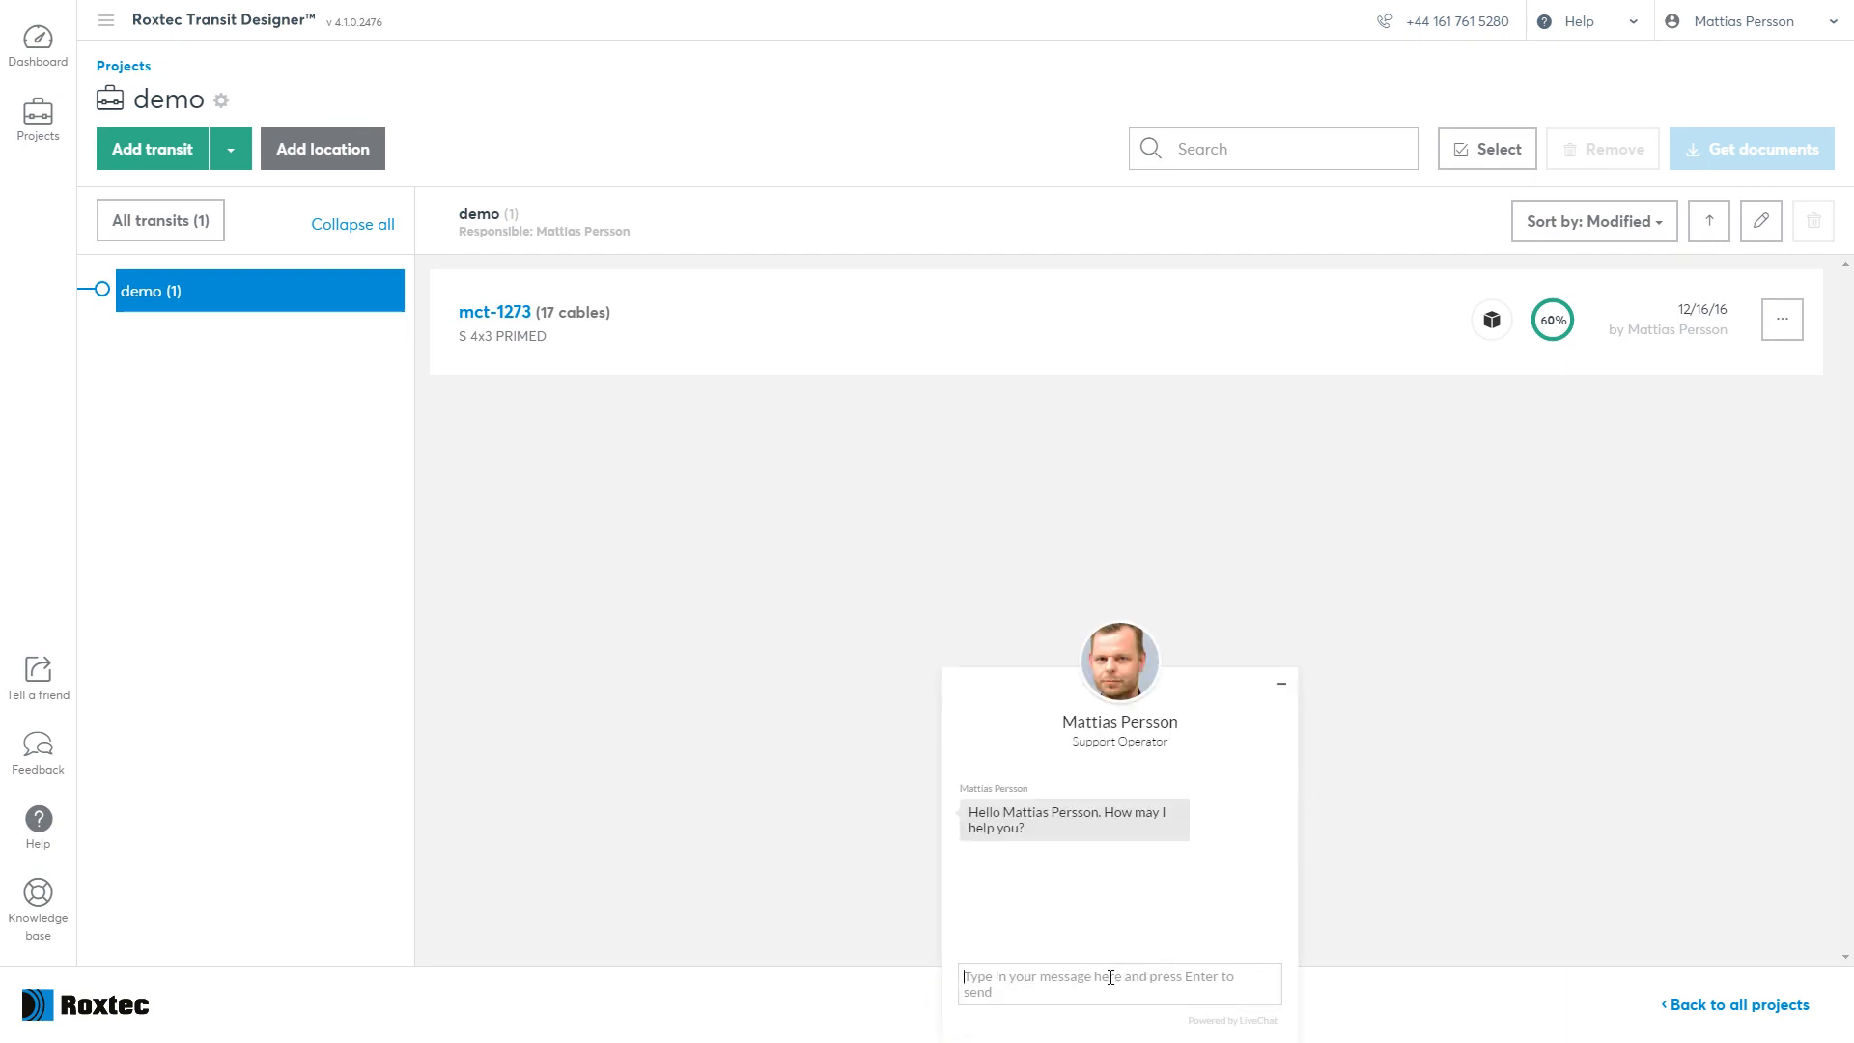
pyautogui.write('w')
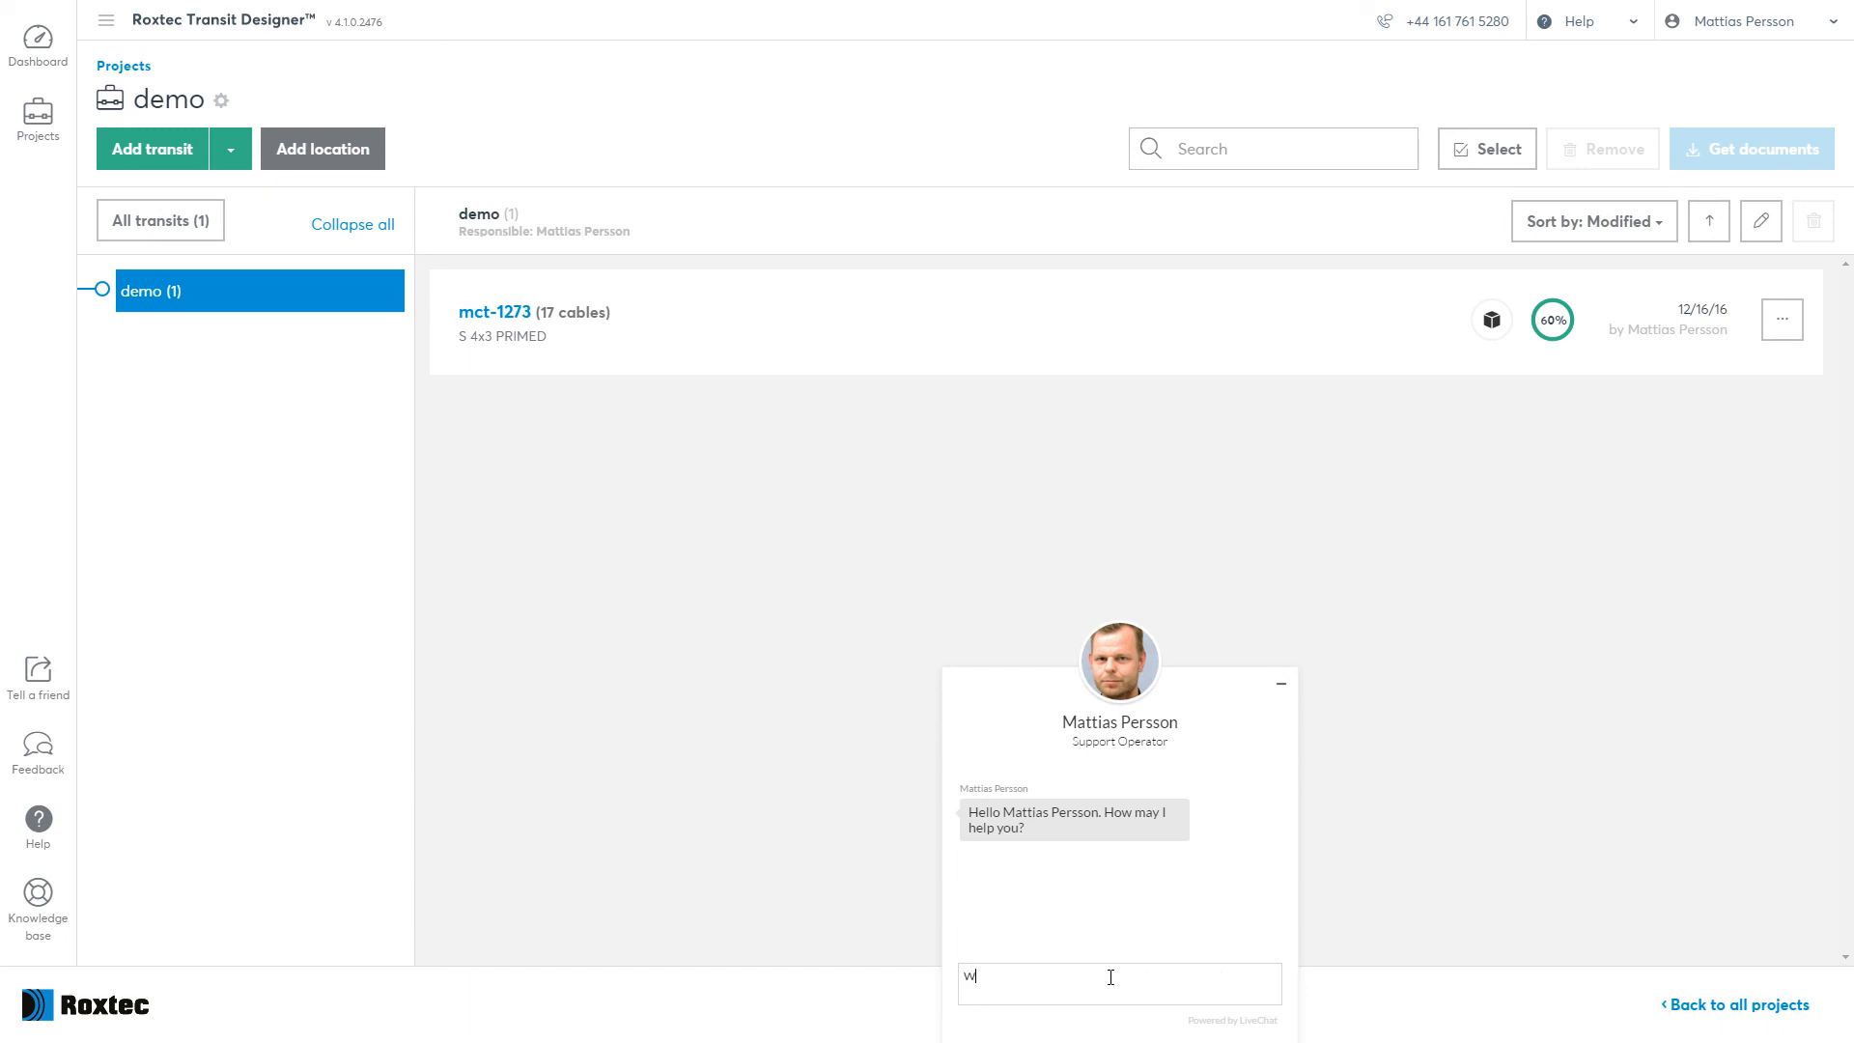
pyautogui.write('Would the S frame be right for')
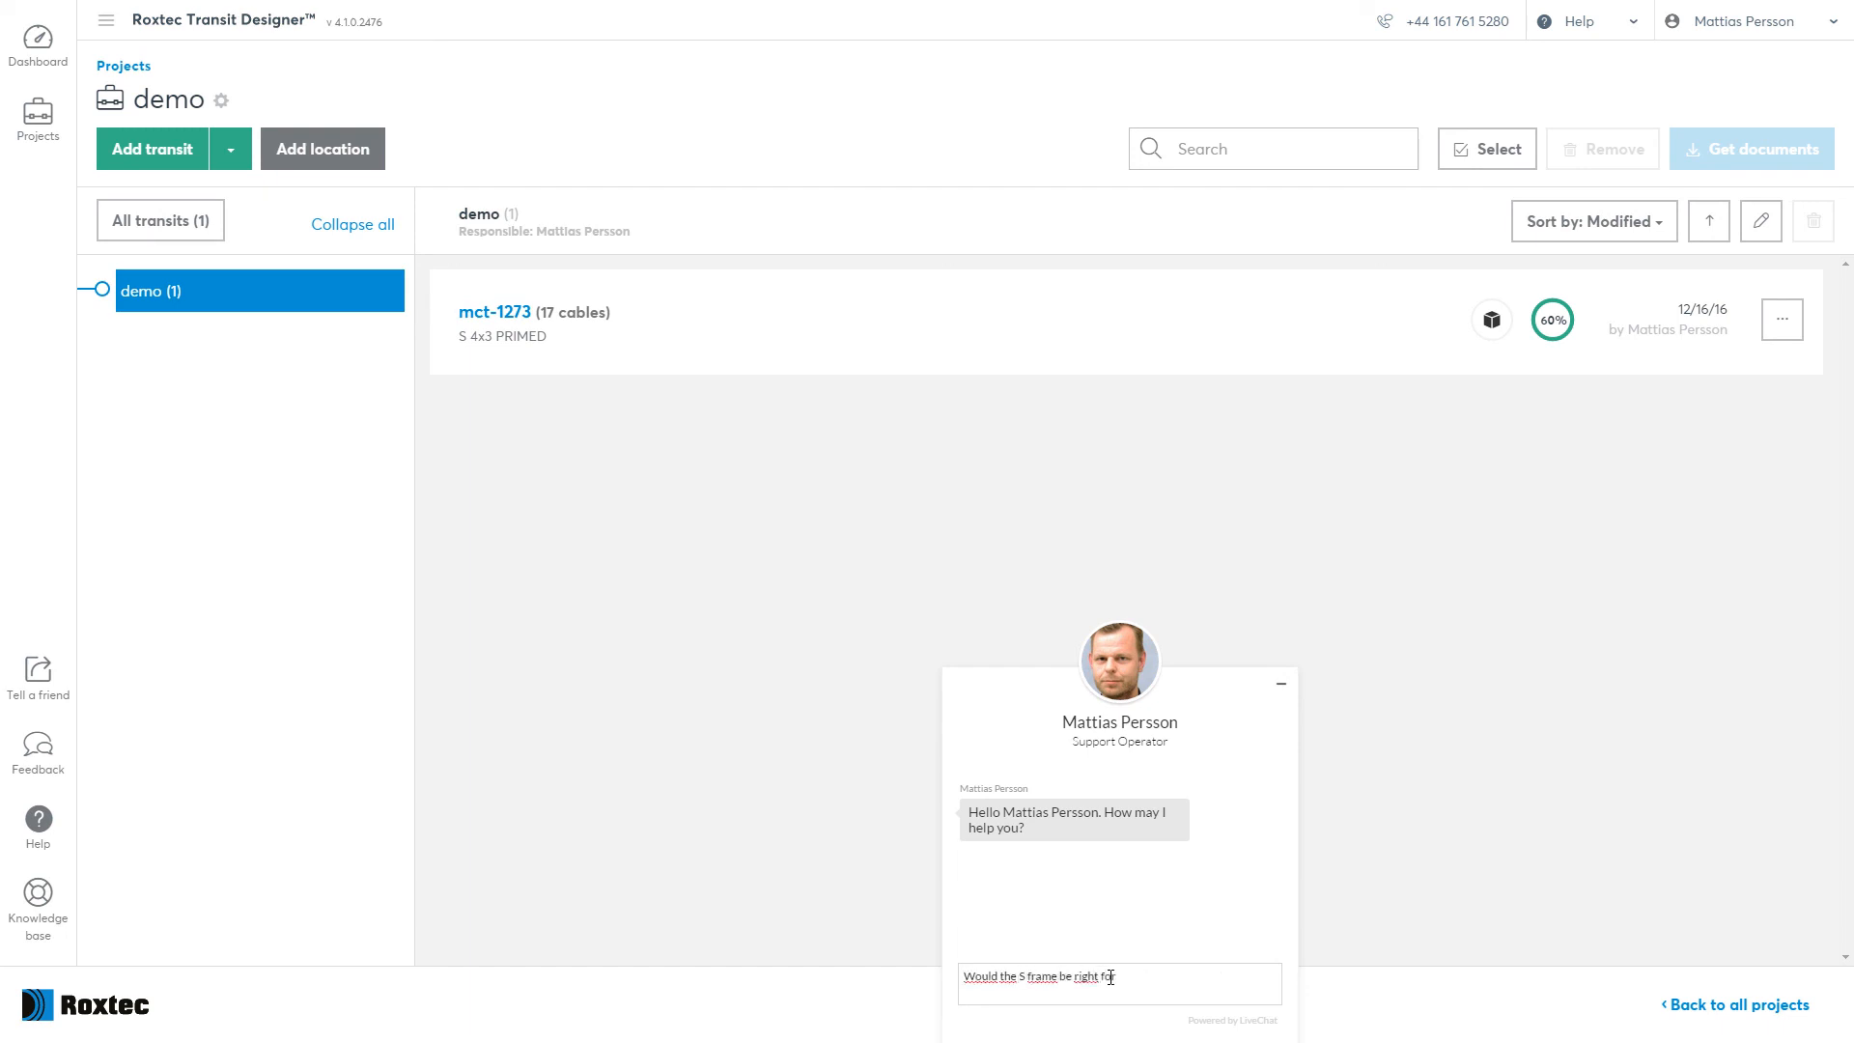
pyautogui.write('A6')
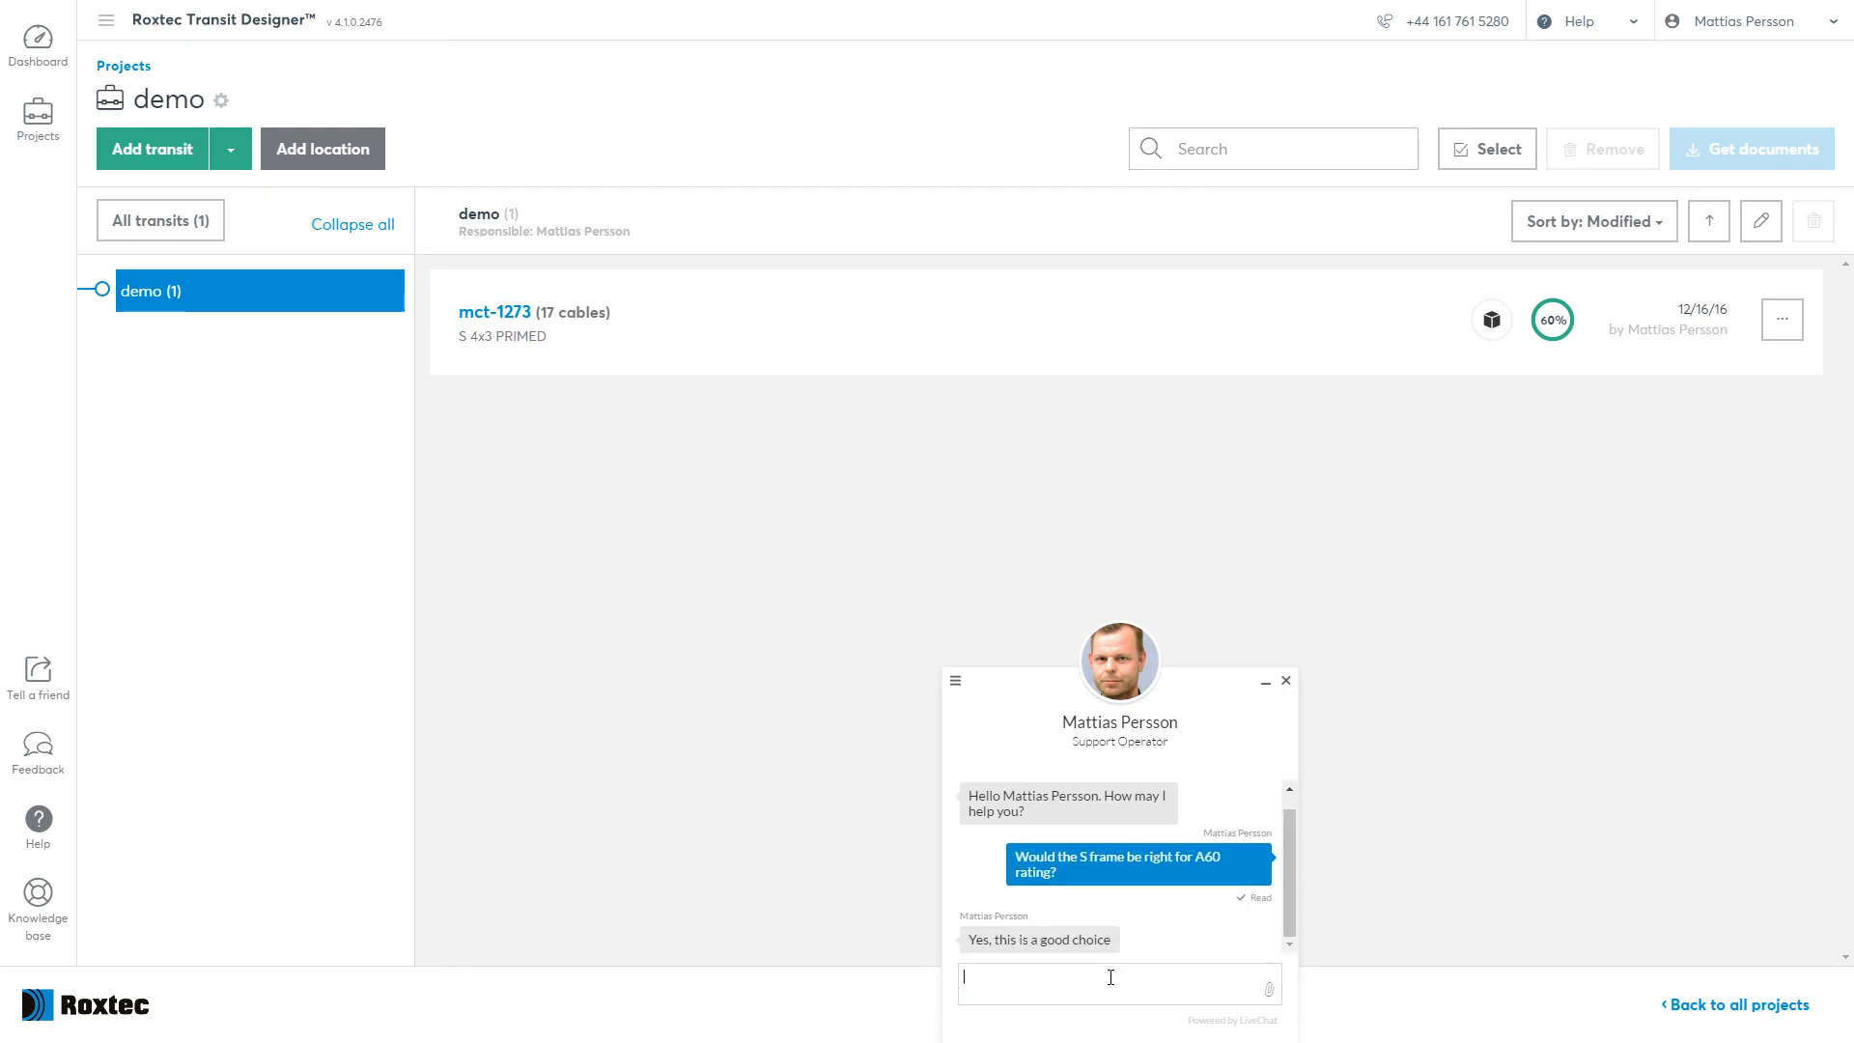
# Thank the operator for confirming and close the chat.
pyautogui.write('thanks!')
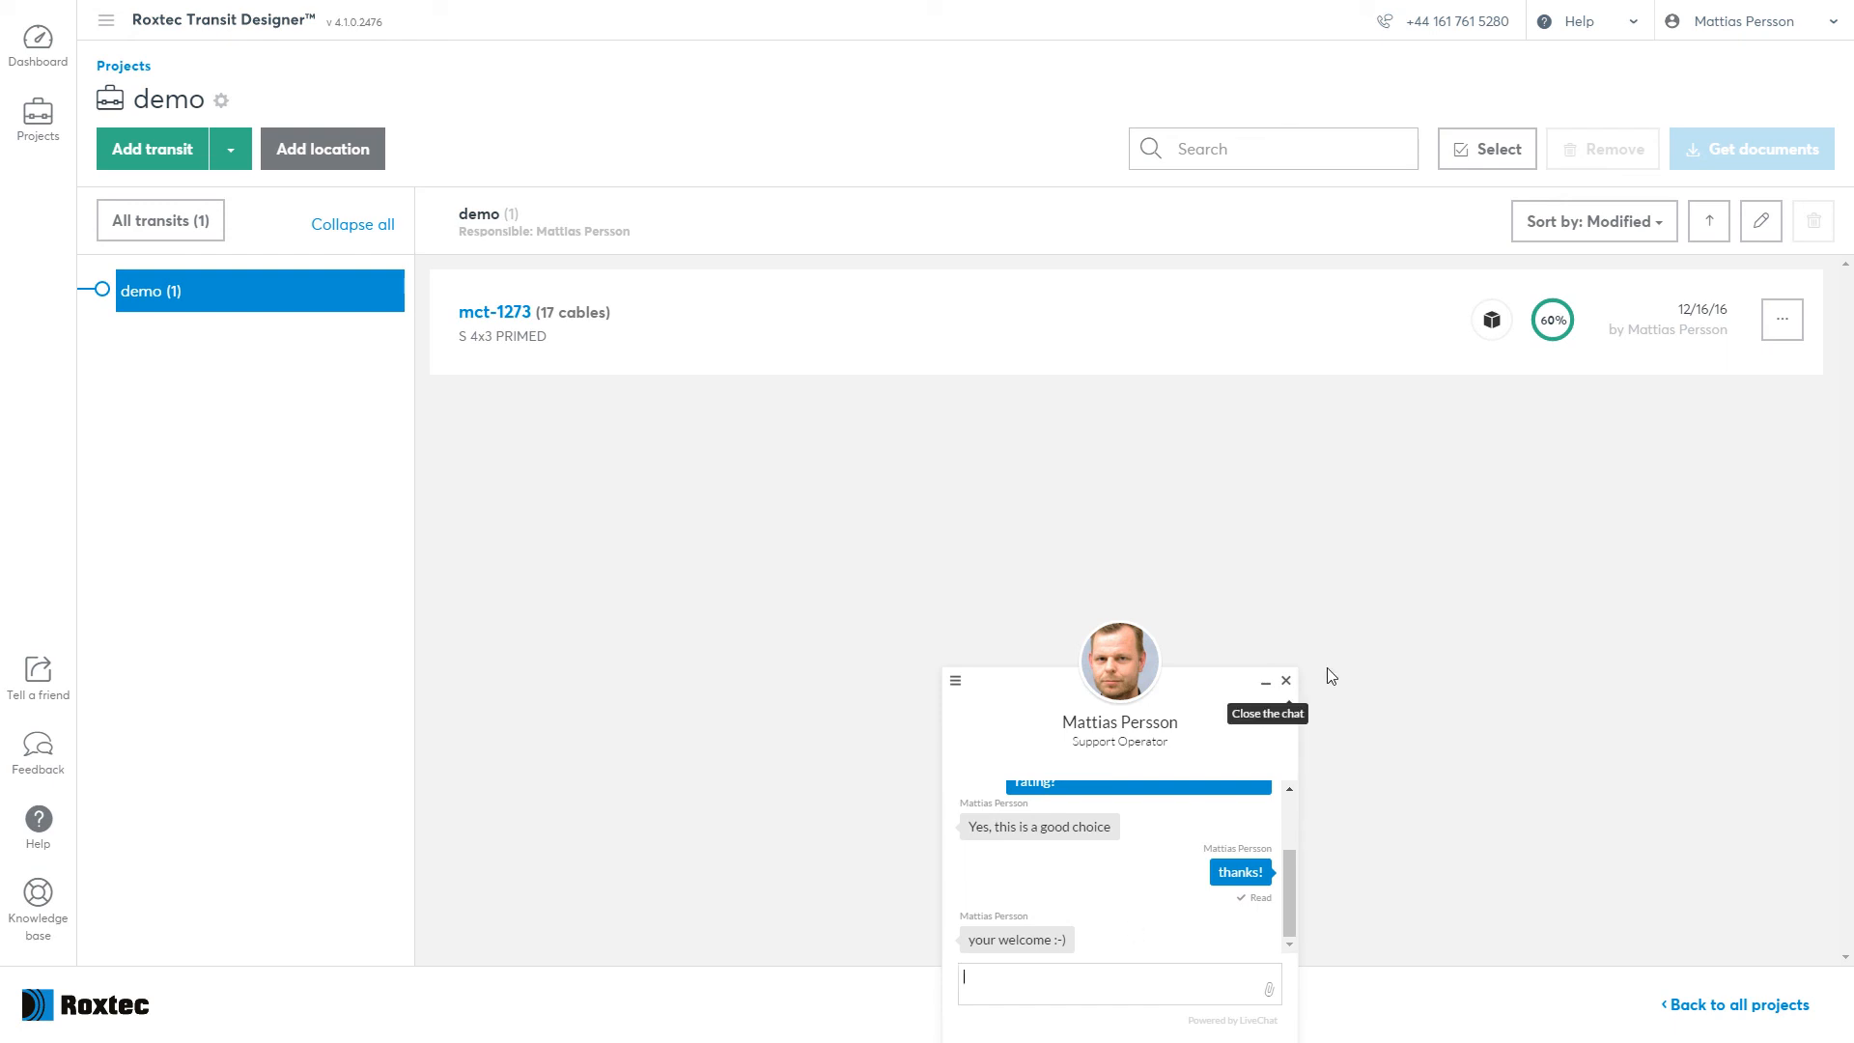
pyautogui.click(1285, 680)
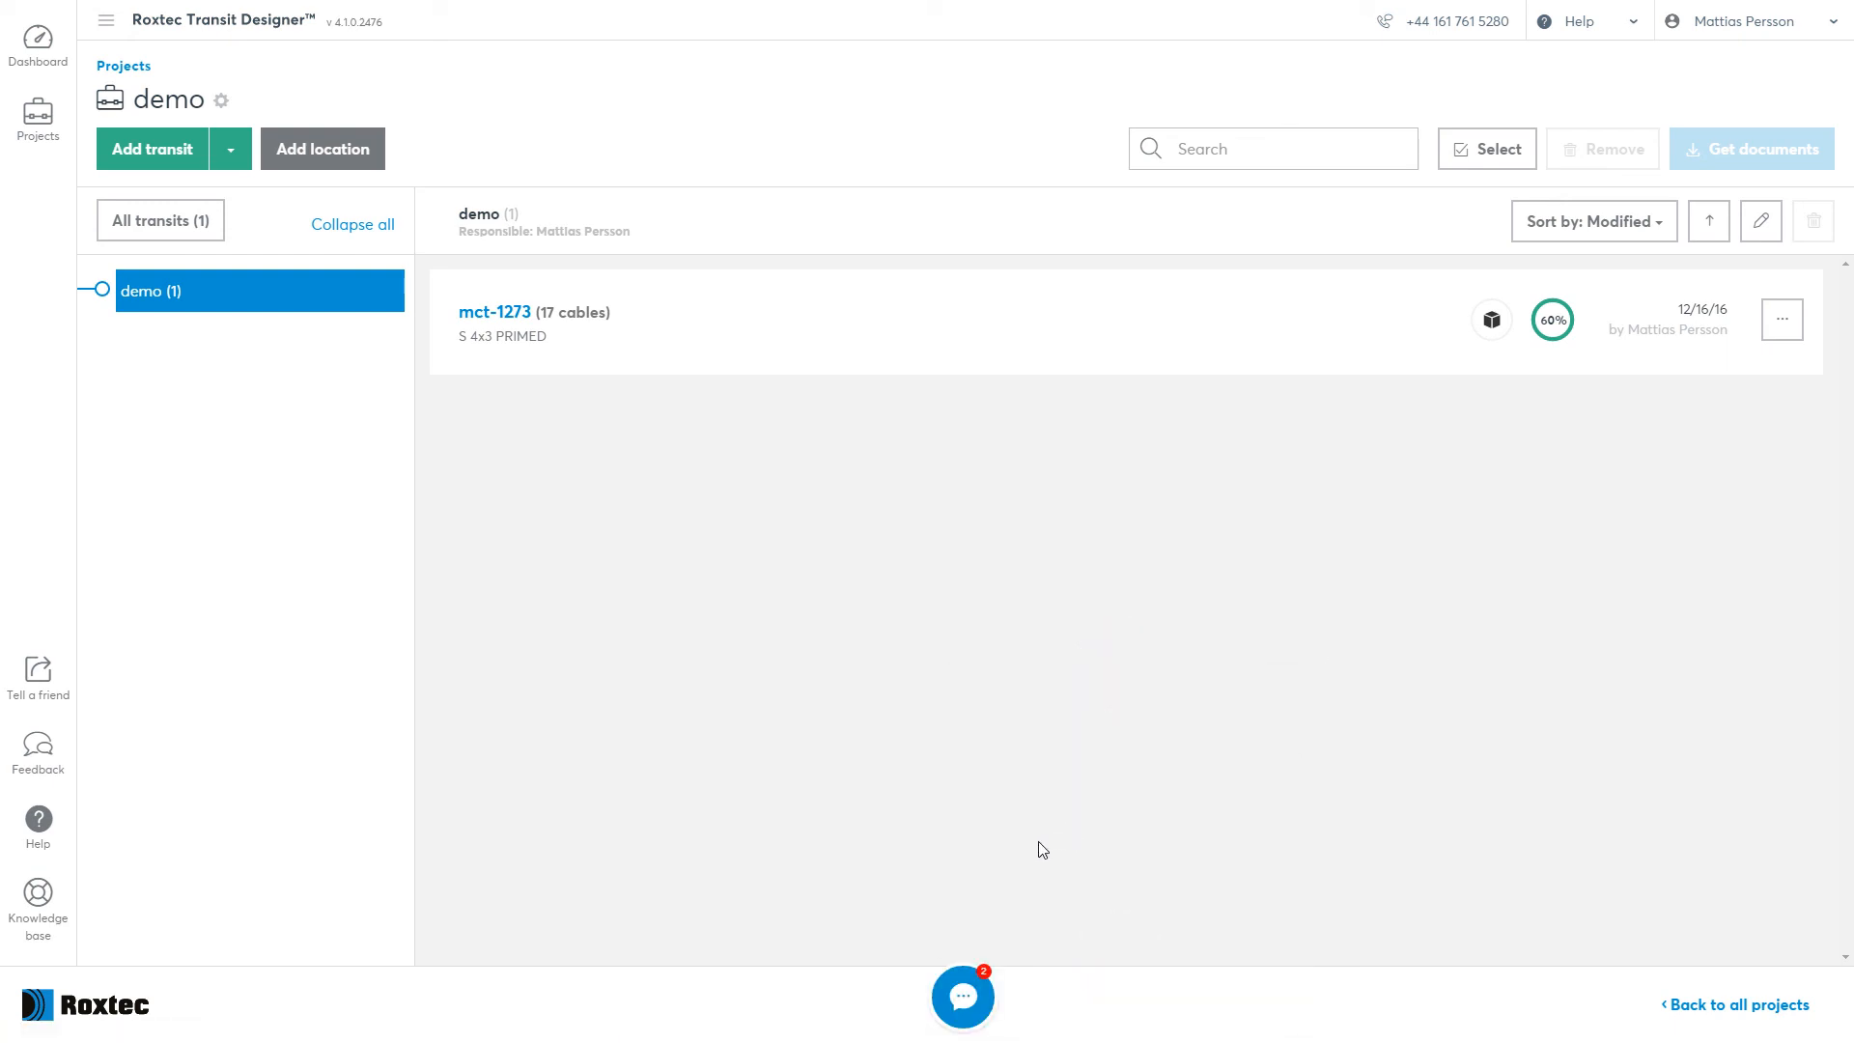